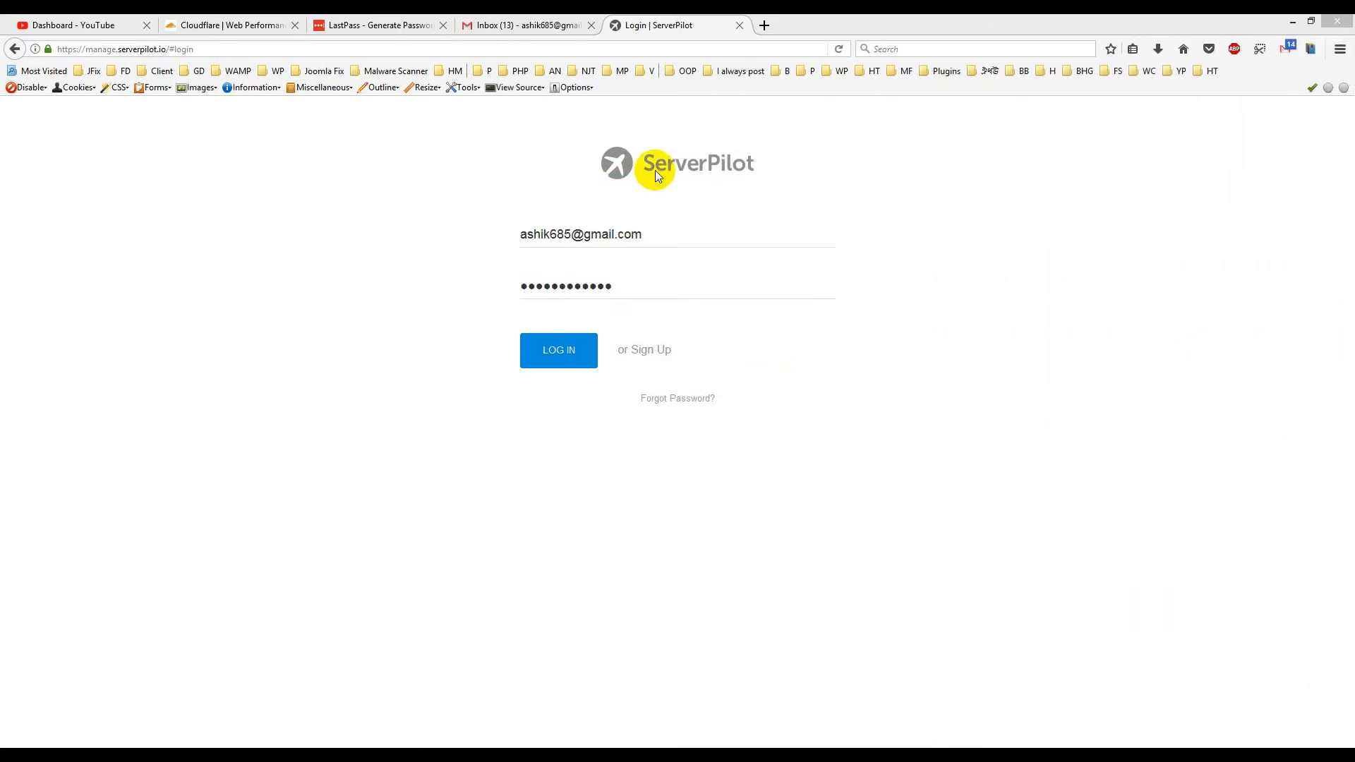
pyautogui.moveTo(764, 169)
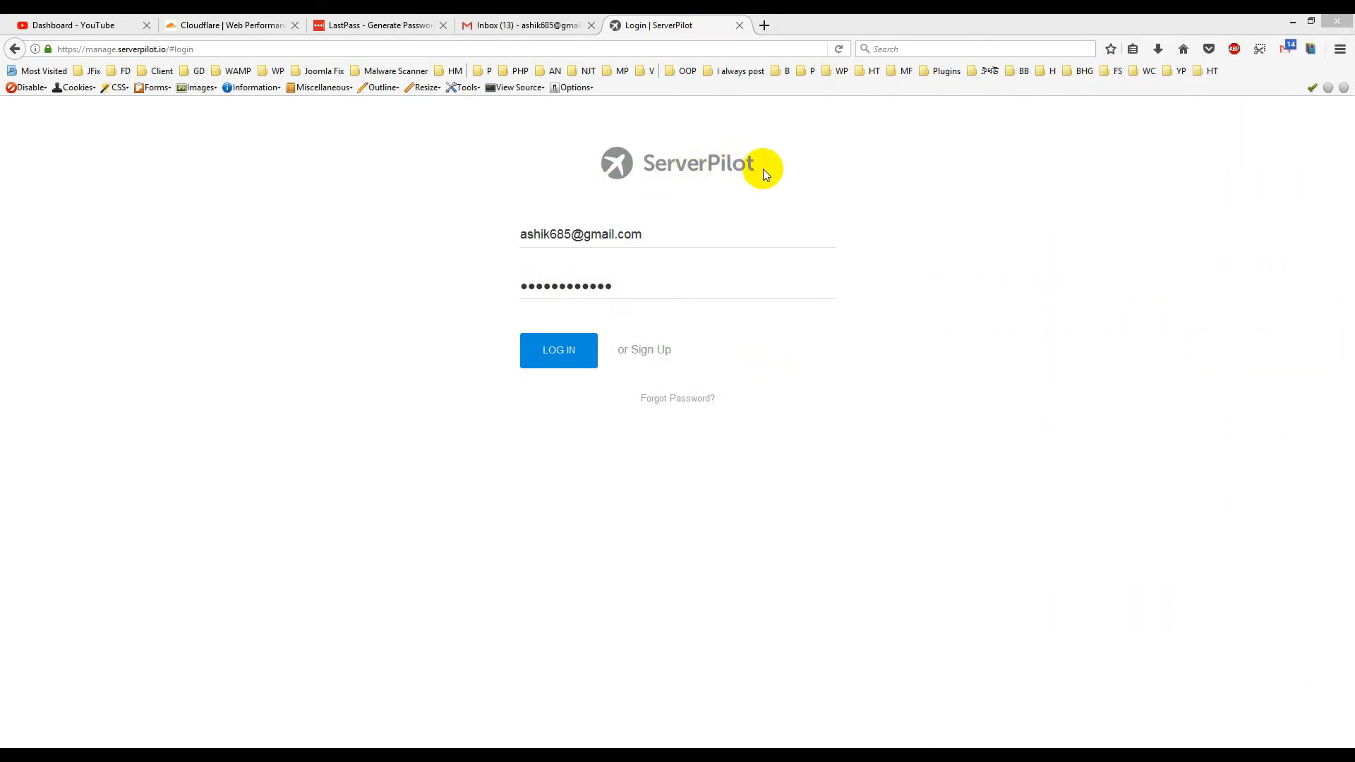
pyautogui.moveTo(752, 182)
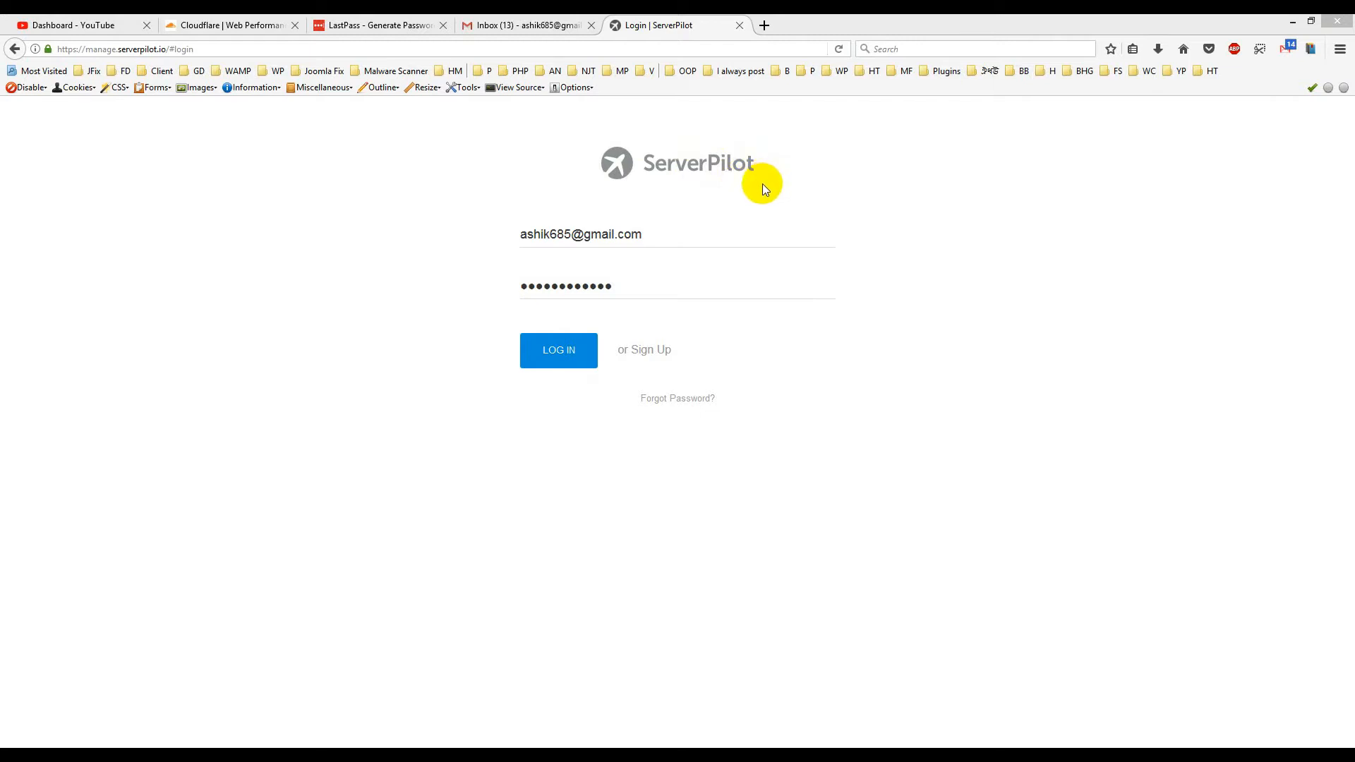
pyautogui.moveTo(847, 386)
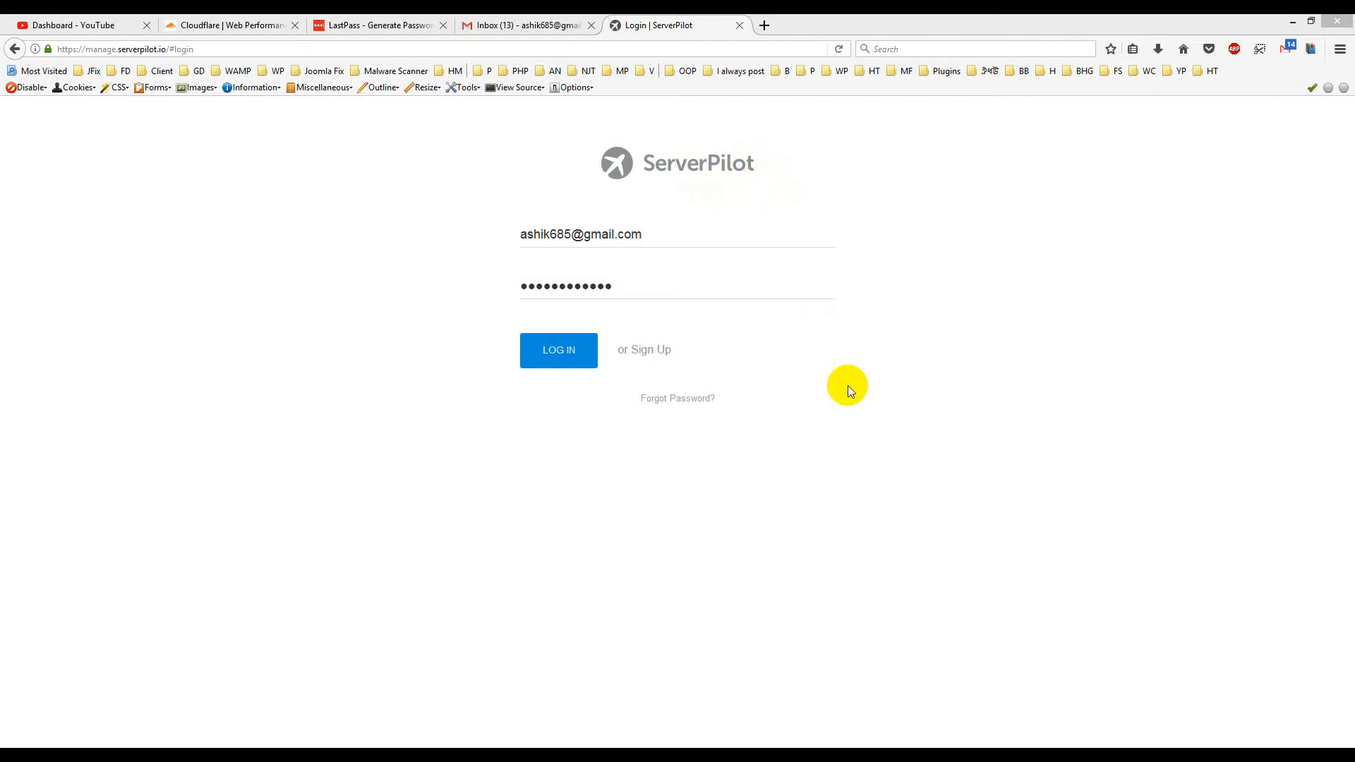
# - Sign in to the ServerPilot account and reach the welcome page
pyautogui.click(650, 350)
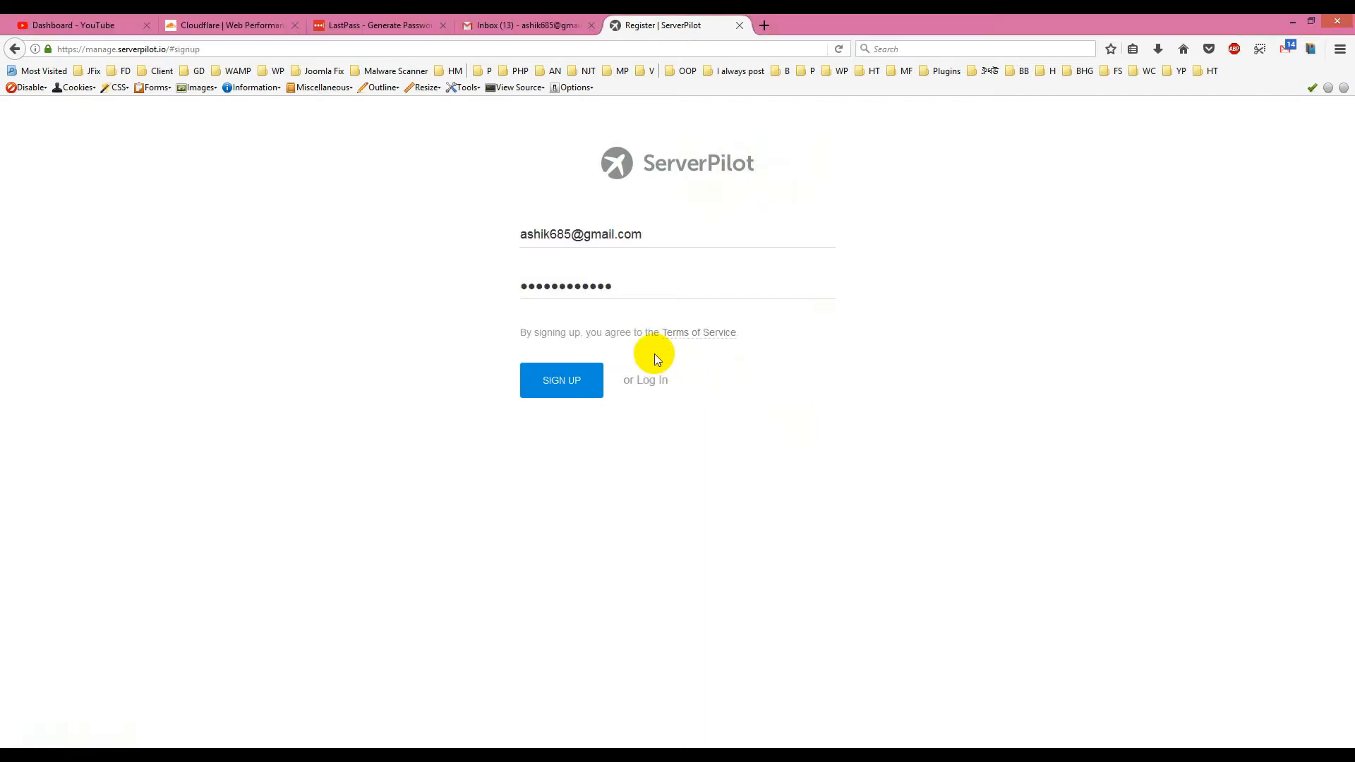
pyautogui.moveTo(543, 238)
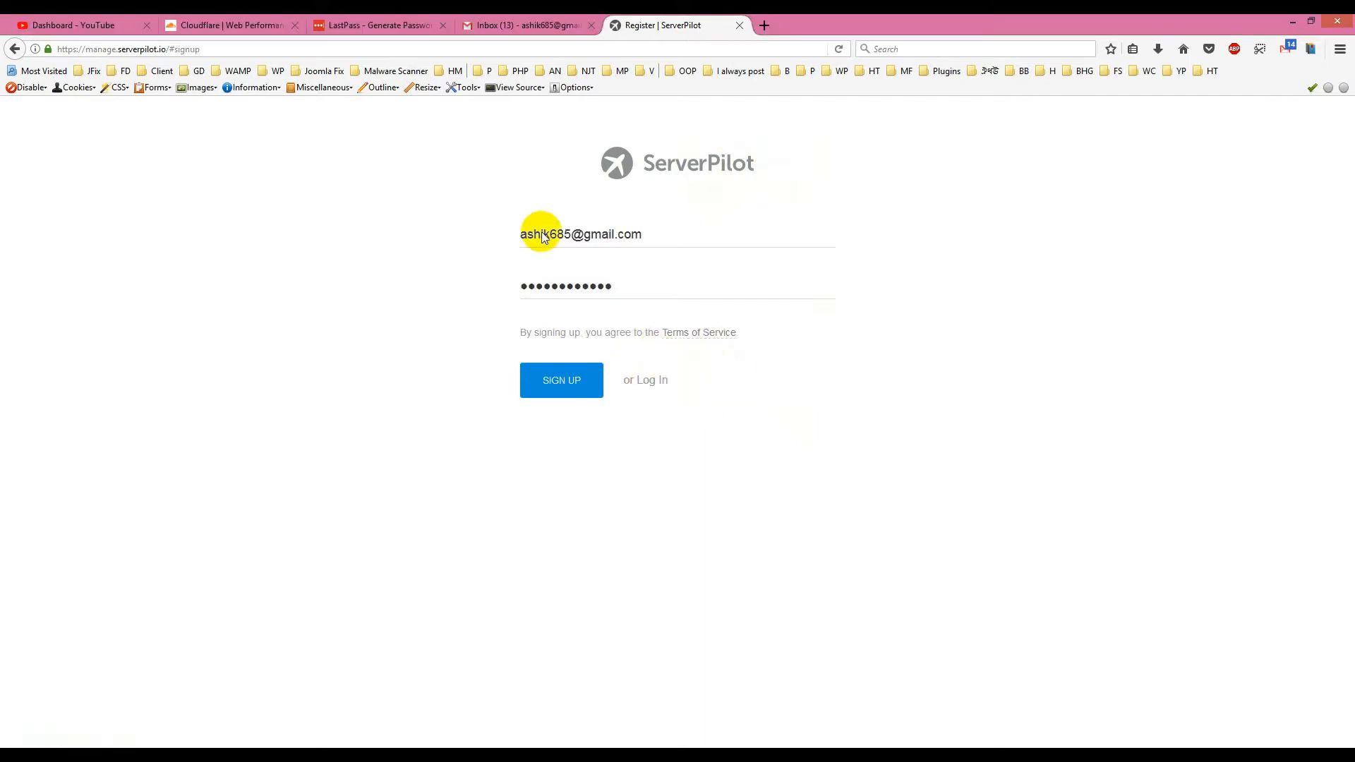
pyautogui.moveTo(636, 292)
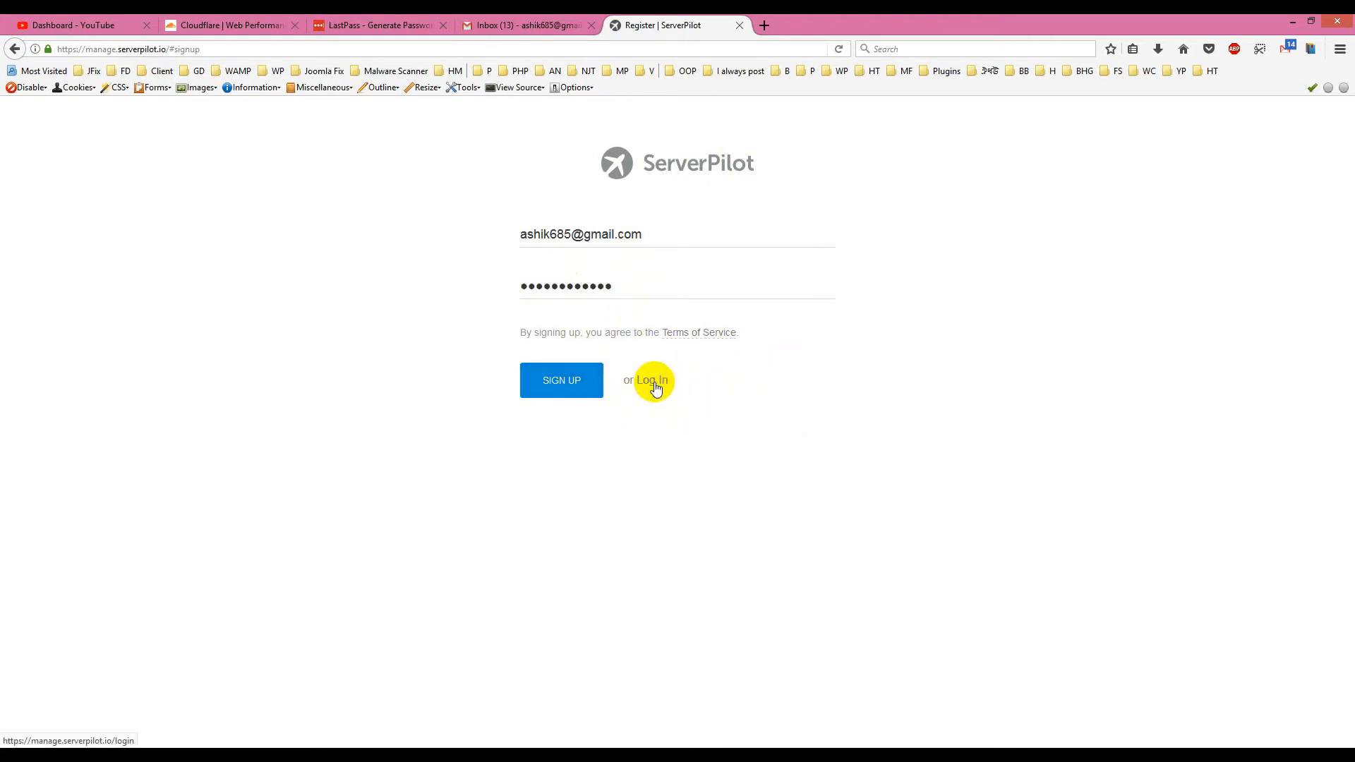
pyautogui.click(651, 380)
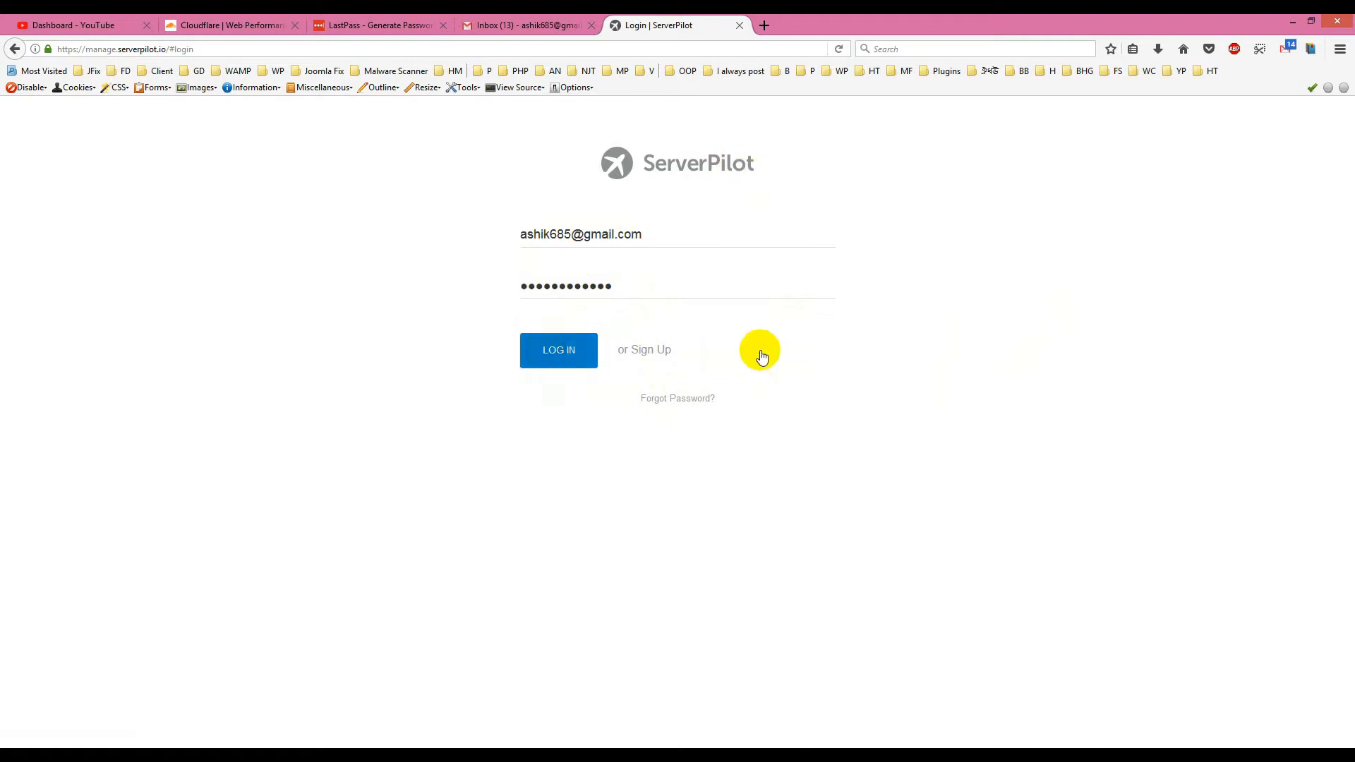
pyautogui.click(558, 351)
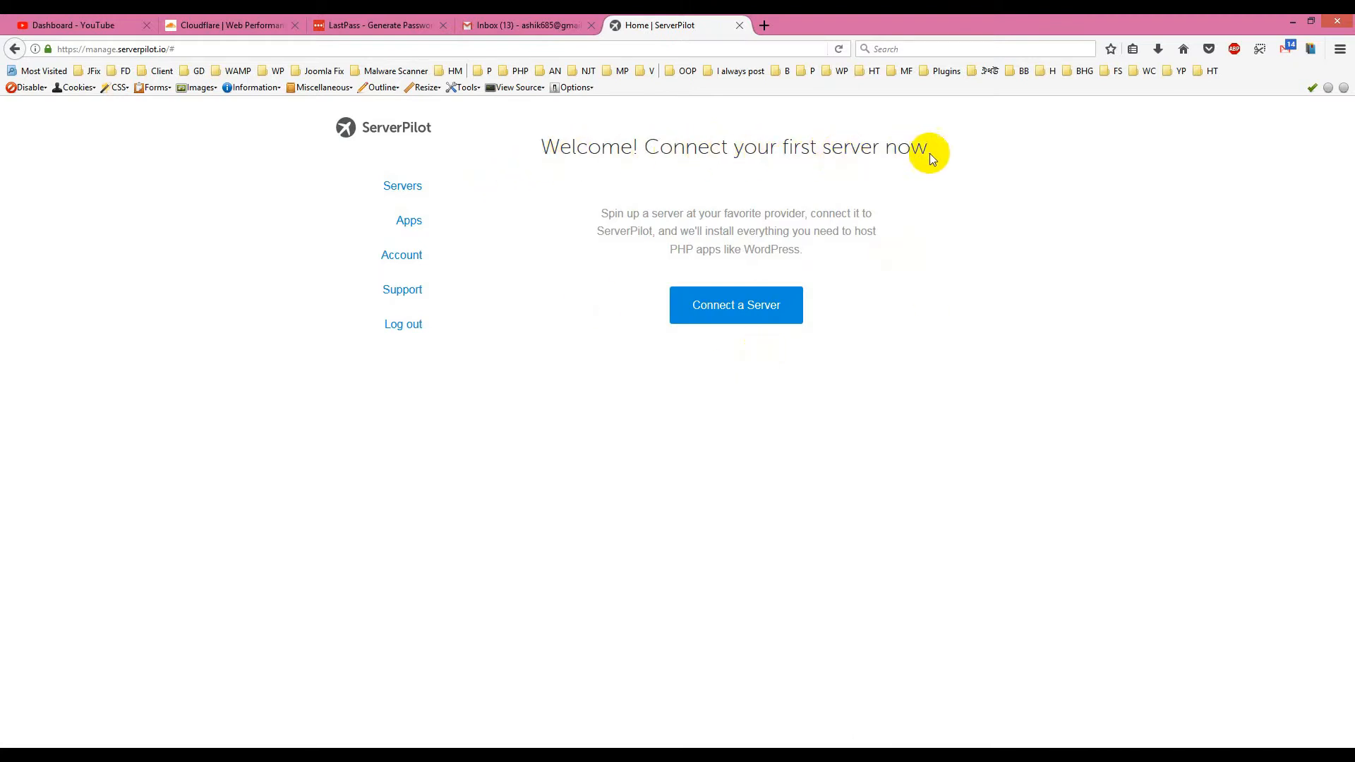
pyautogui.moveTo(816, 221)
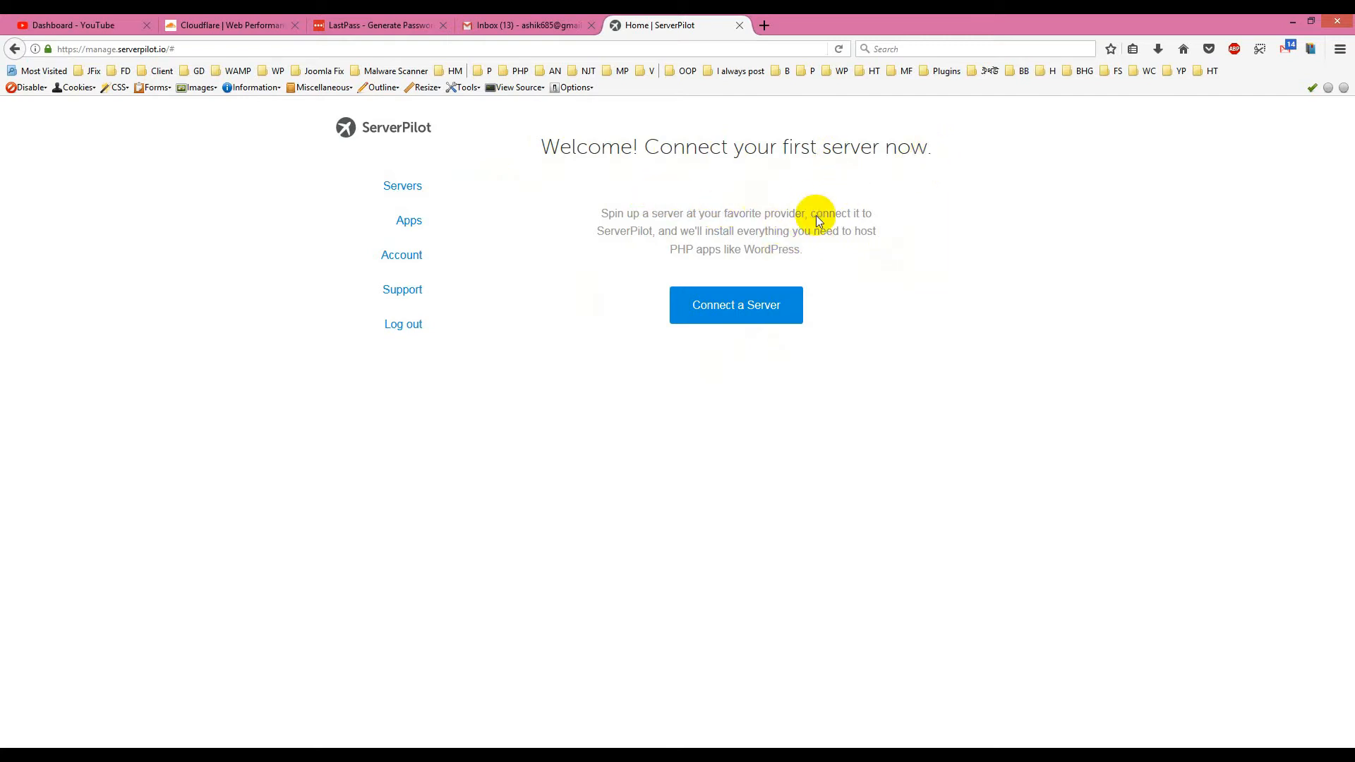
pyautogui.moveTo(665, 225)
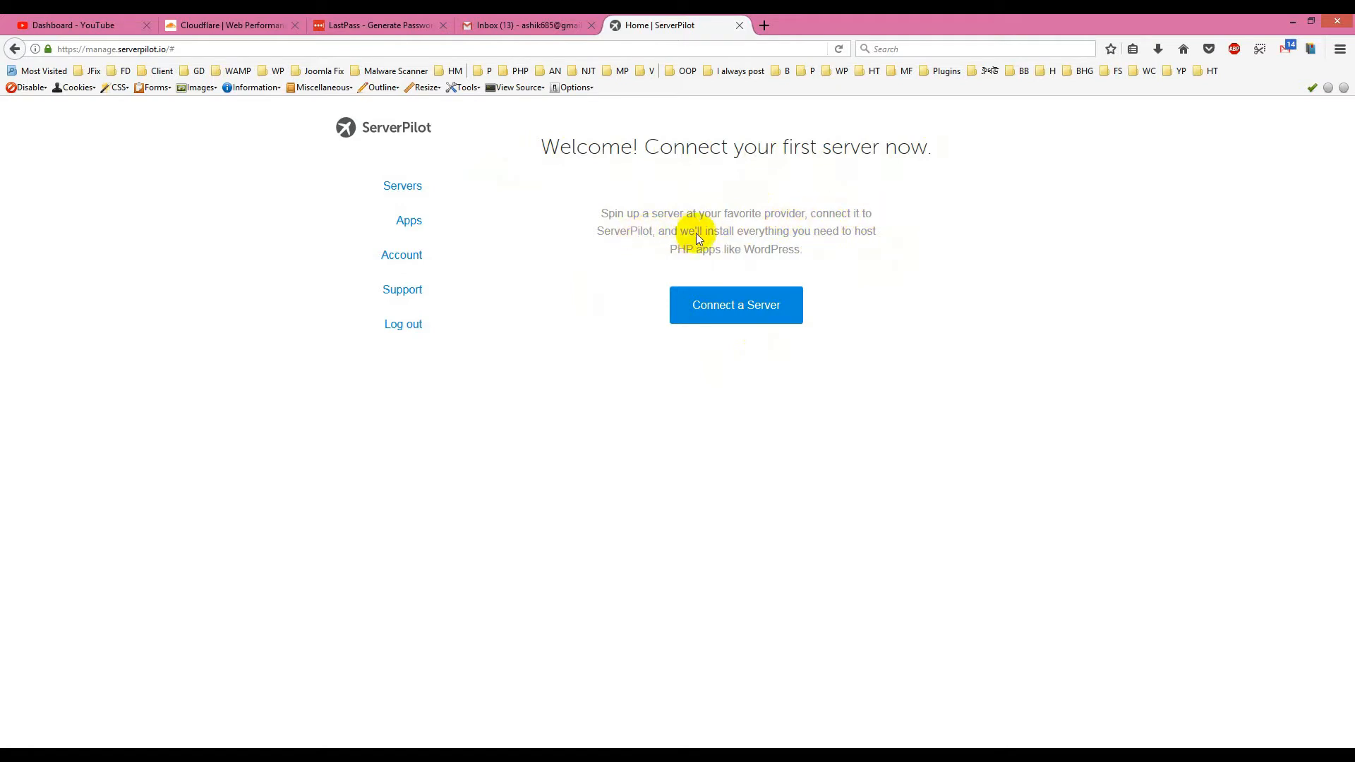
pyautogui.moveTo(873, 238)
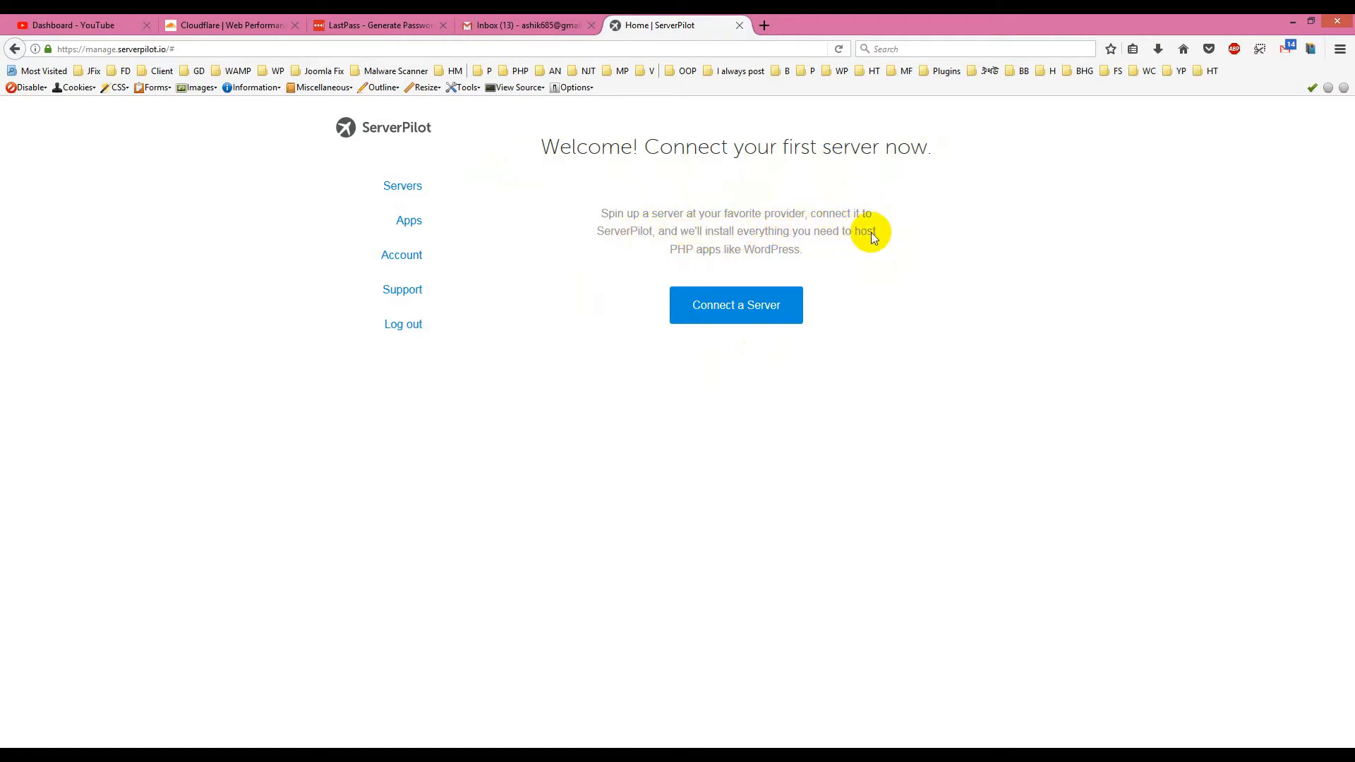
pyautogui.moveTo(795, 254)
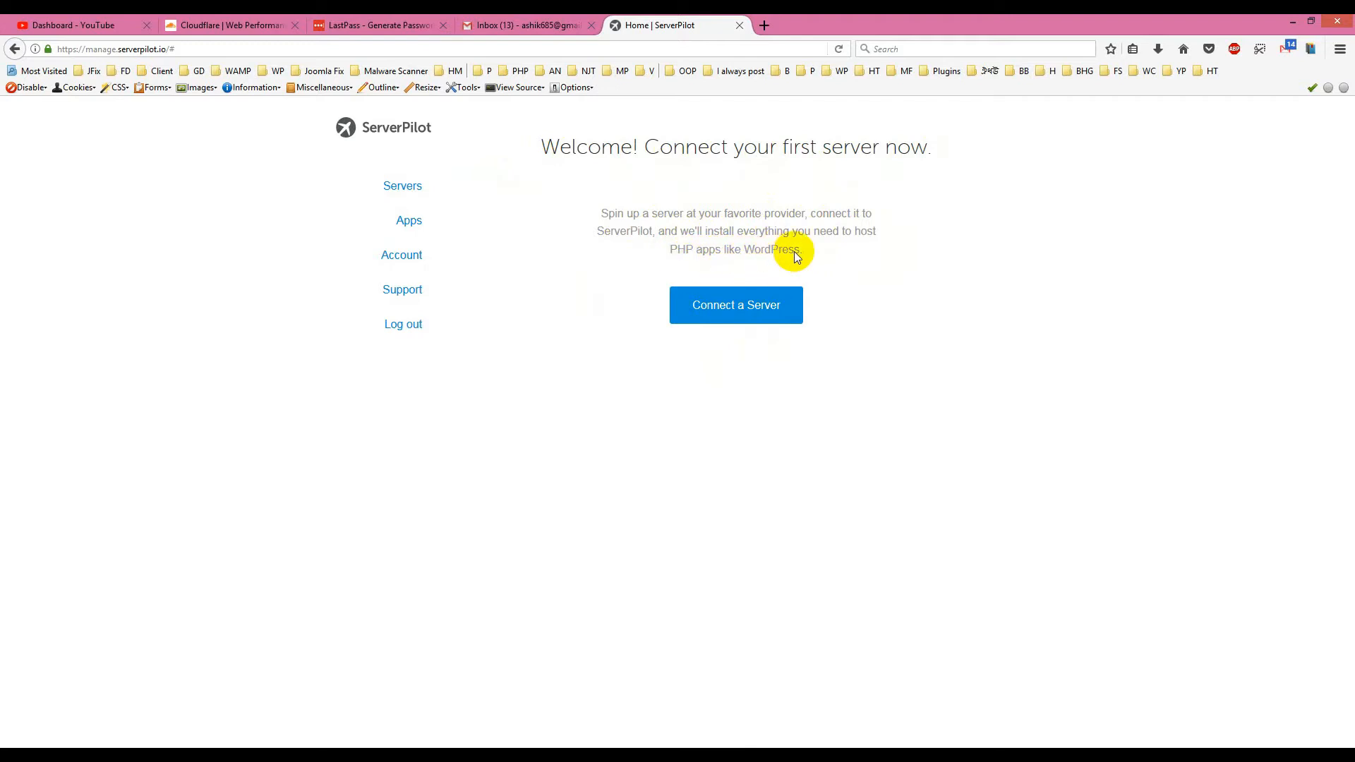
# - Start connecting a new server from the welcome page
pyautogui.click(735, 304)
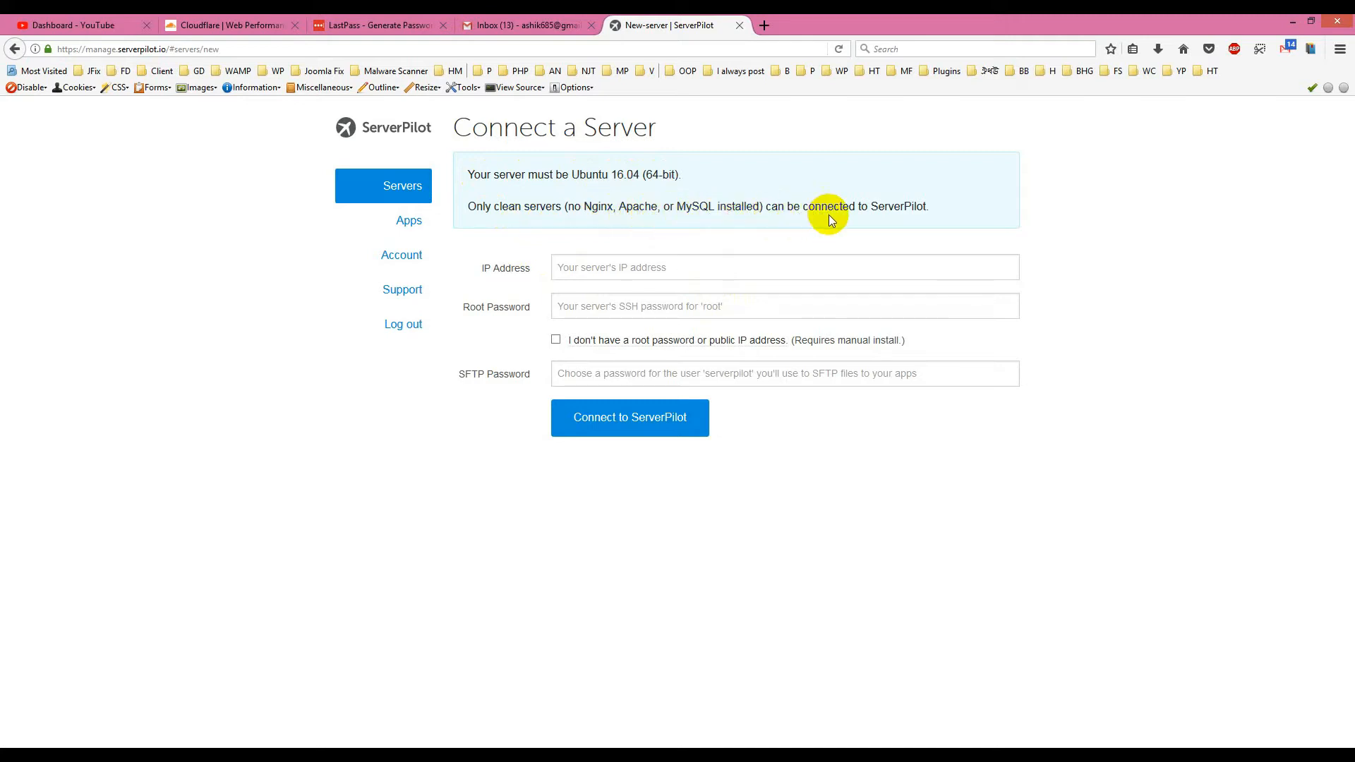
pyautogui.moveTo(811, 363)
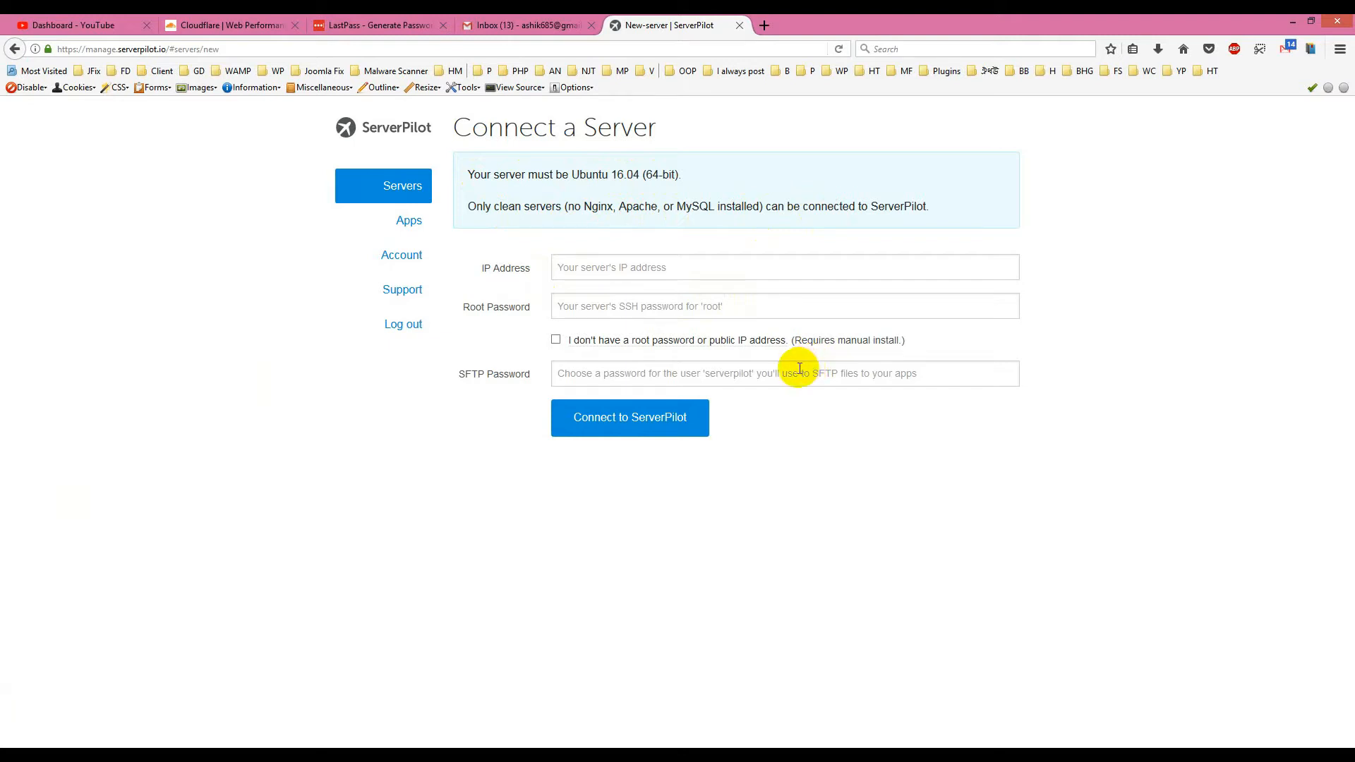
pyautogui.moveTo(573, 194)
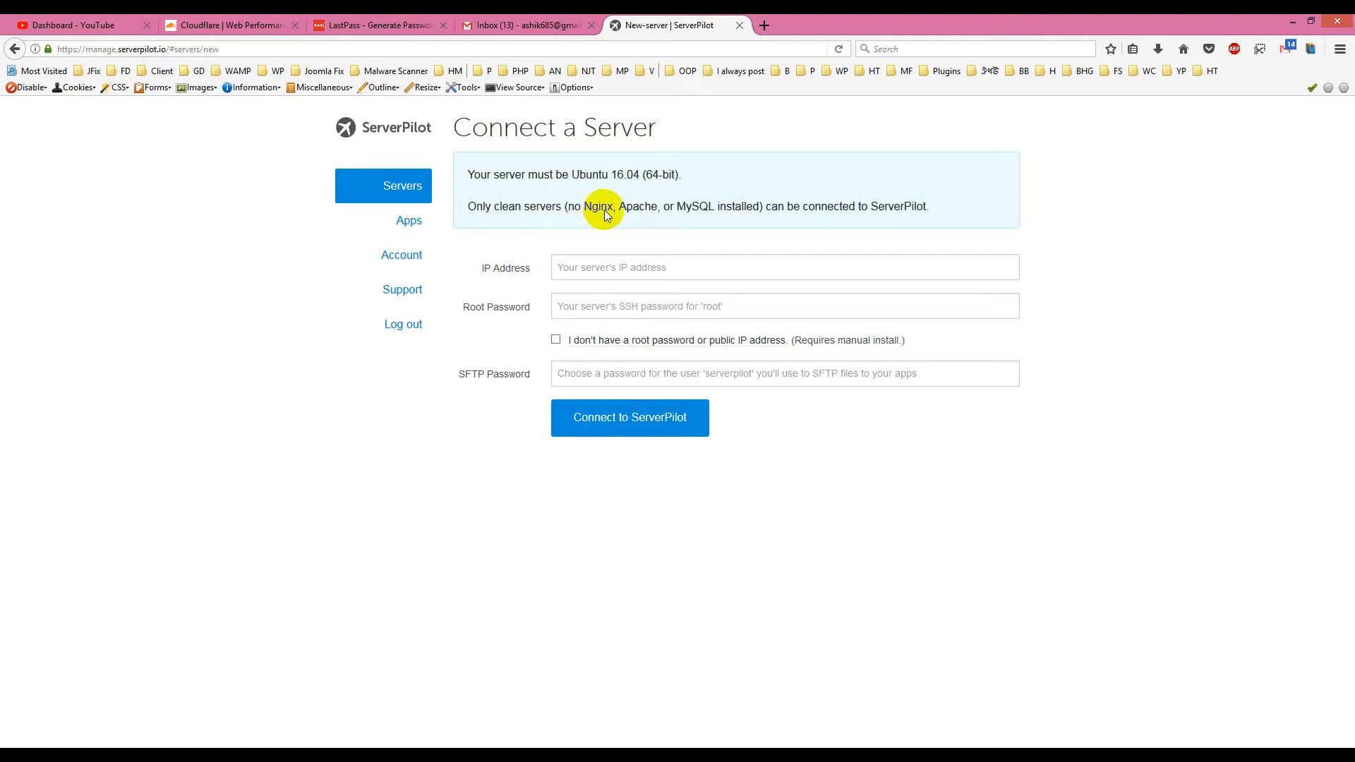
pyautogui.moveTo(553, 223)
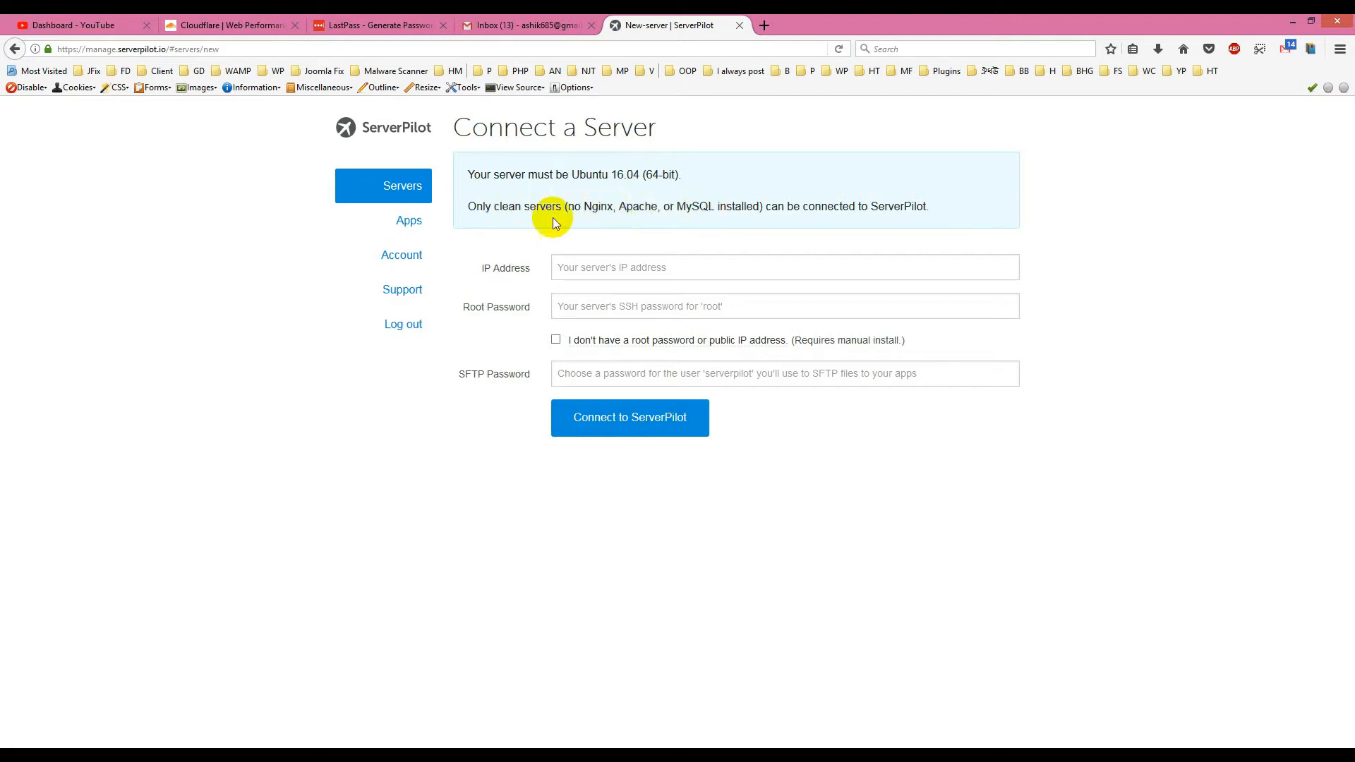
pyautogui.moveTo(728, 214)
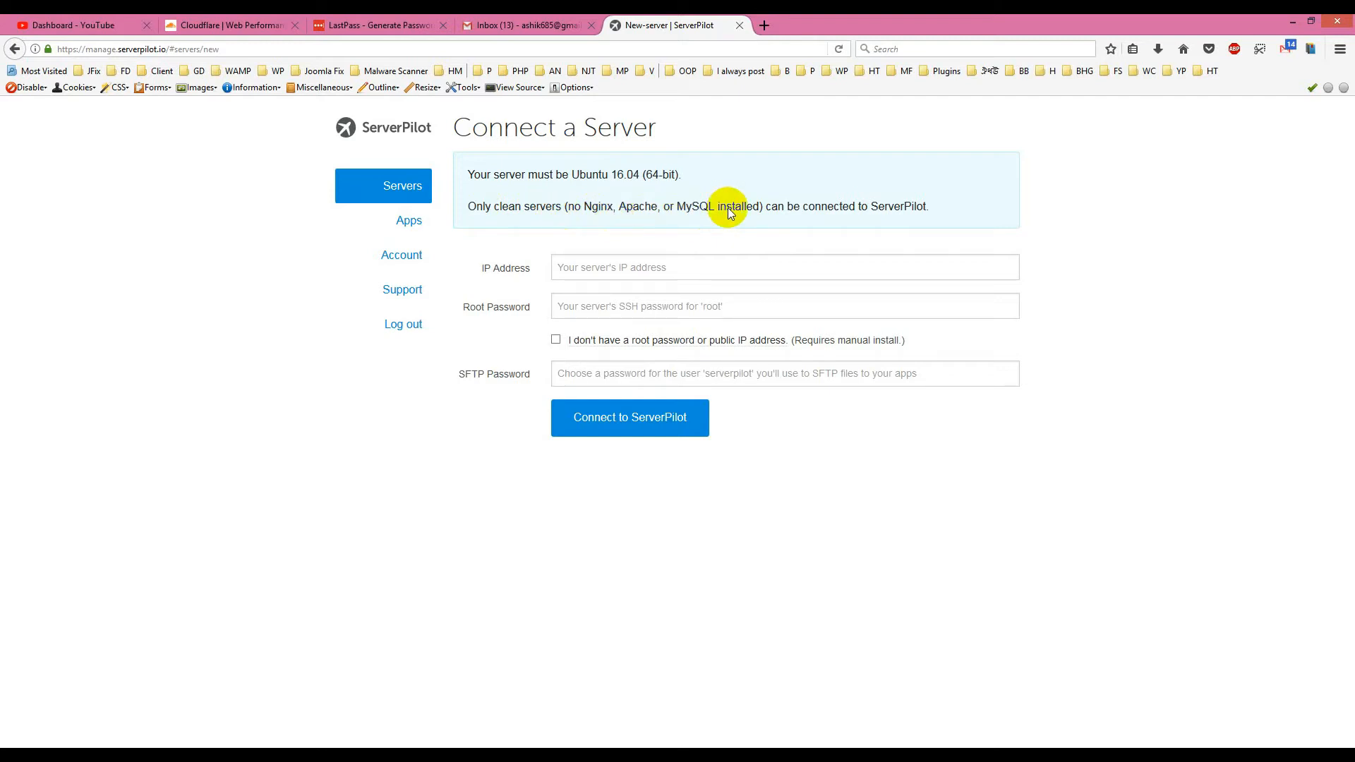
pyautogui.moveTo(744, 492)
pyautogui.write('95.85.34.67')
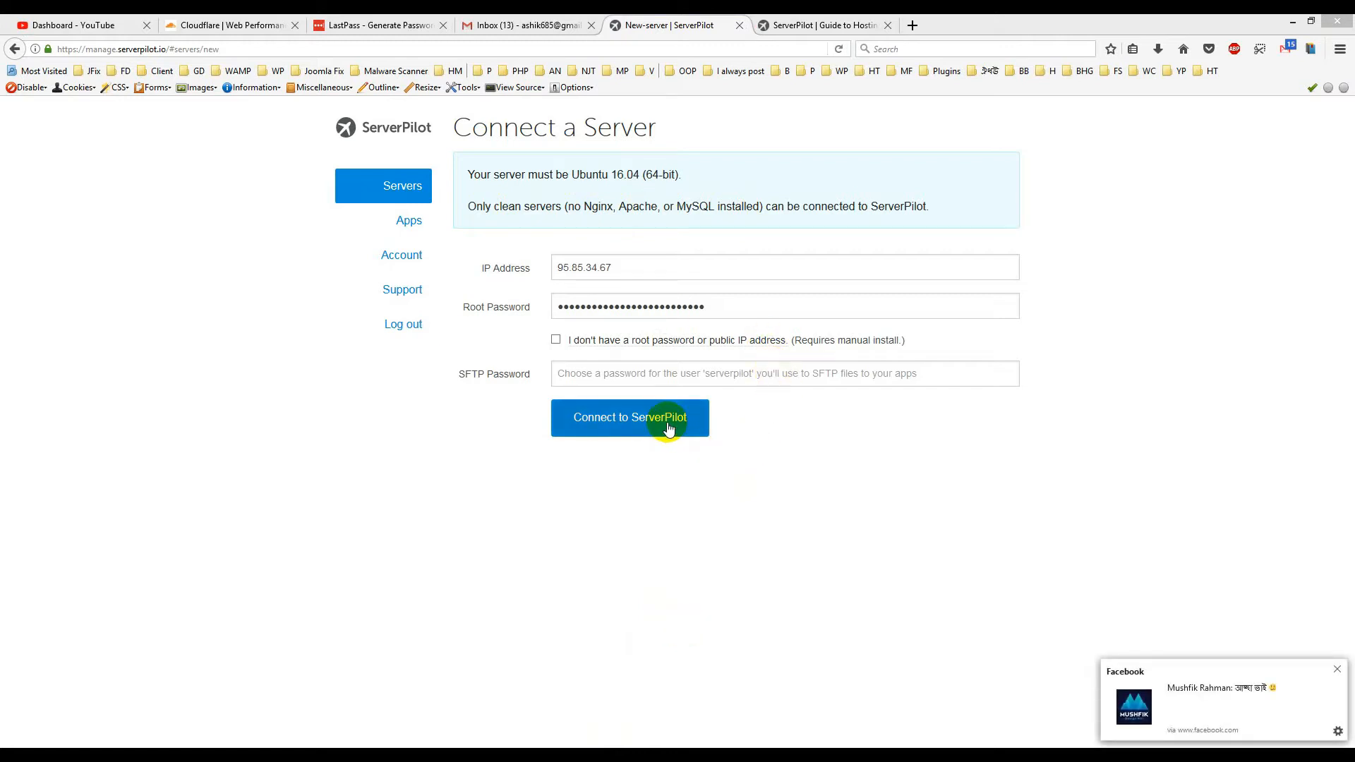
pyautogui.moveTo(786, 449)
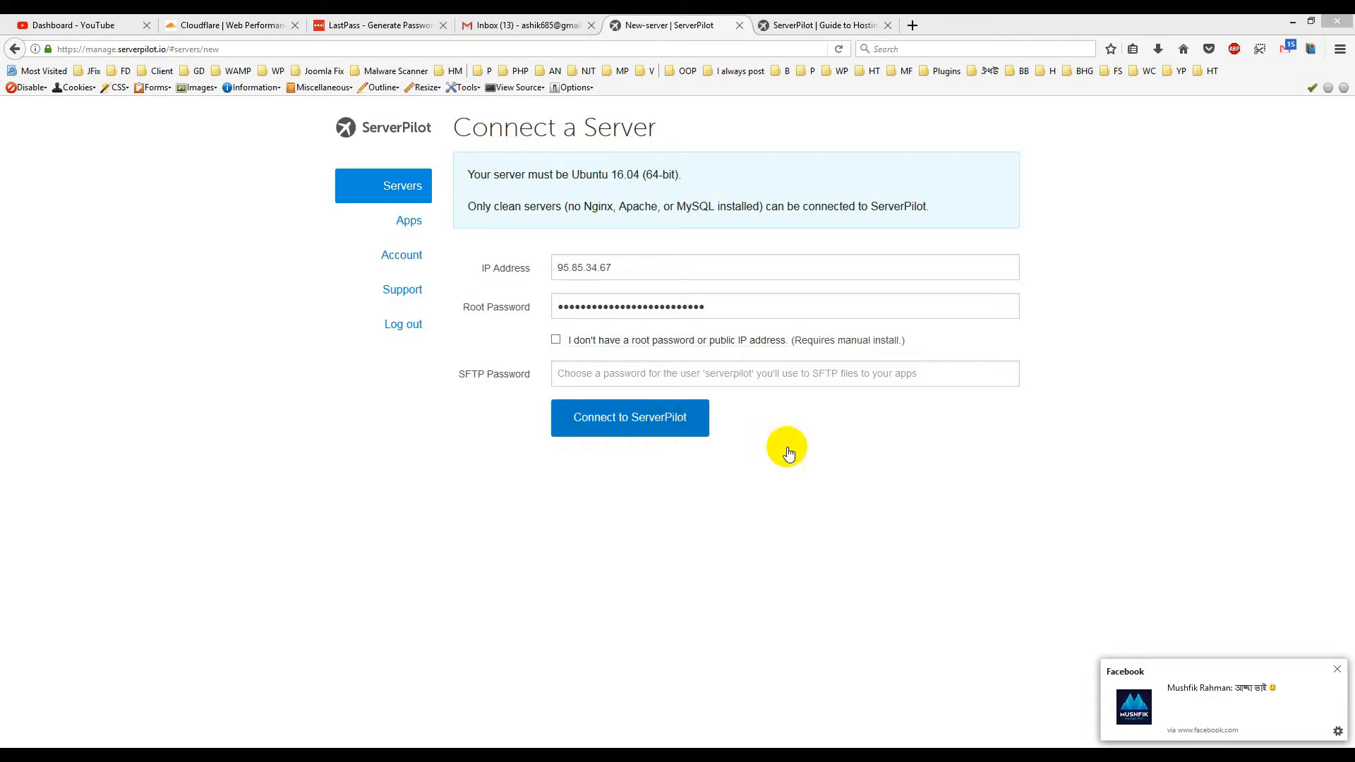
# - Submit server 95.85.34.67 with its root password, then resubmit with an SFTP password
pyautogui.click(782, 373)
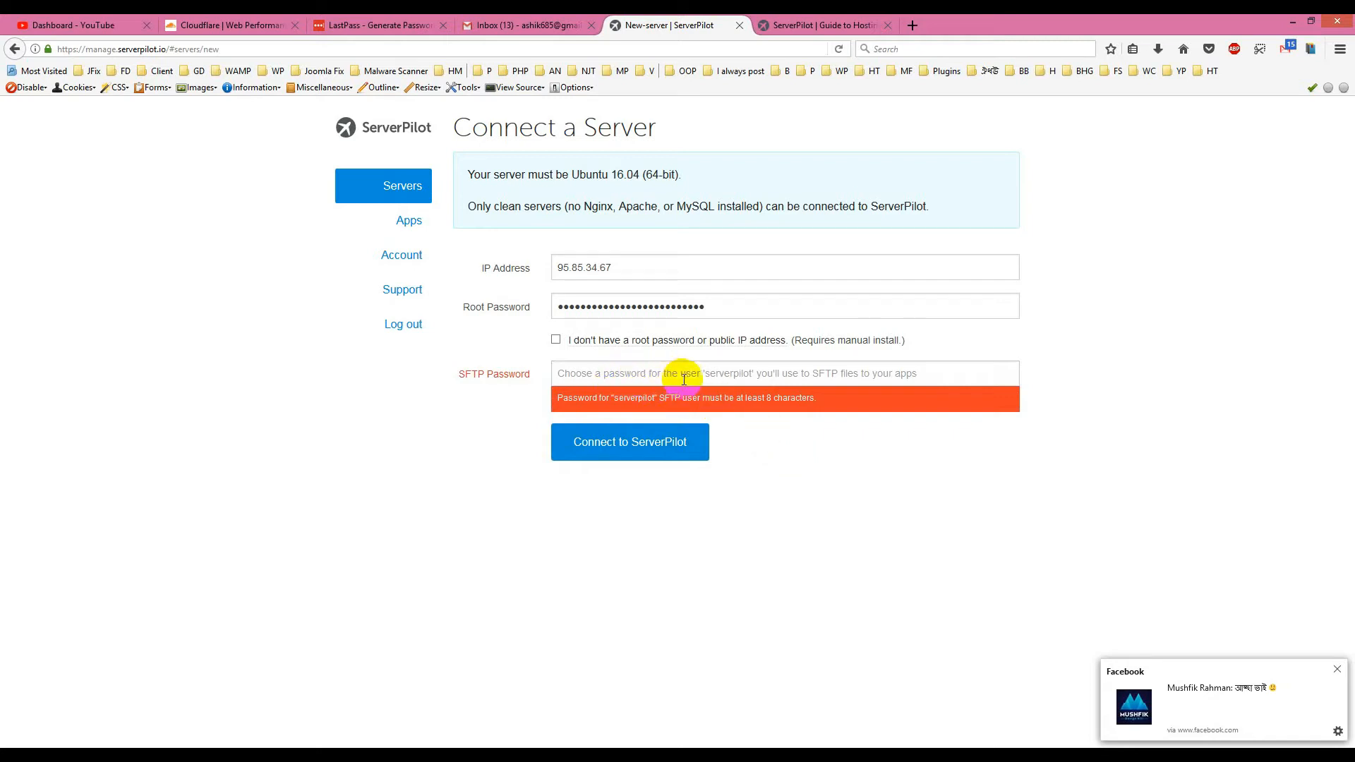
pyautogui.moveTo(898, 375)
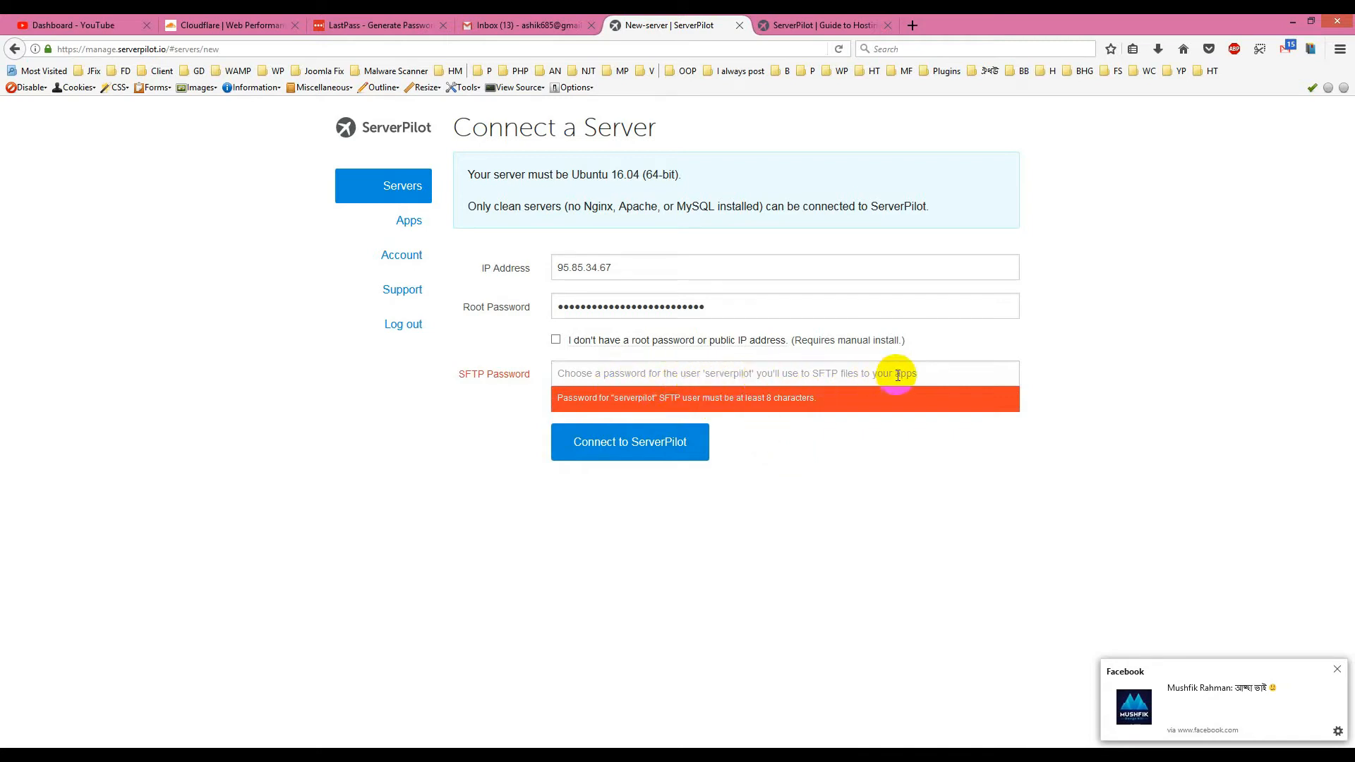
pyautogui.moveTo(792, 739)
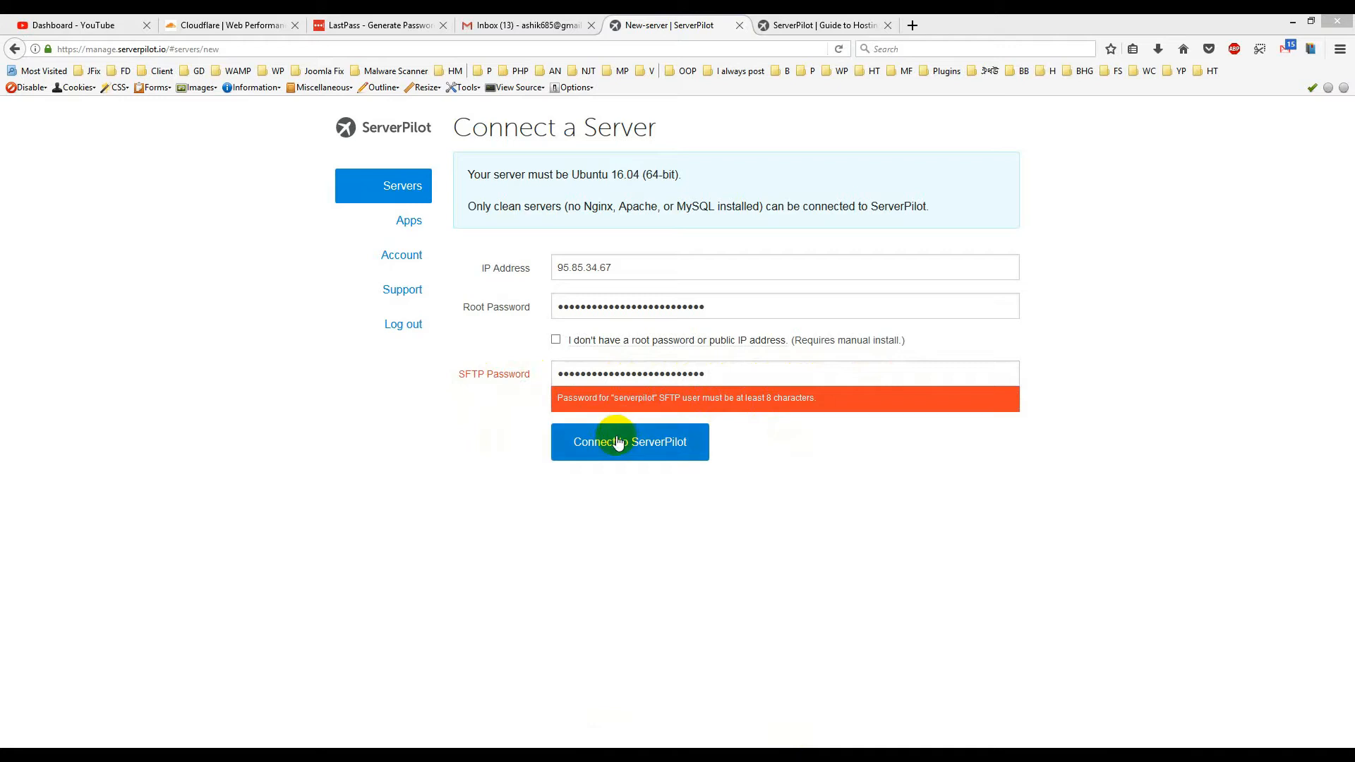
pyautogui.moveTo(713, 461)
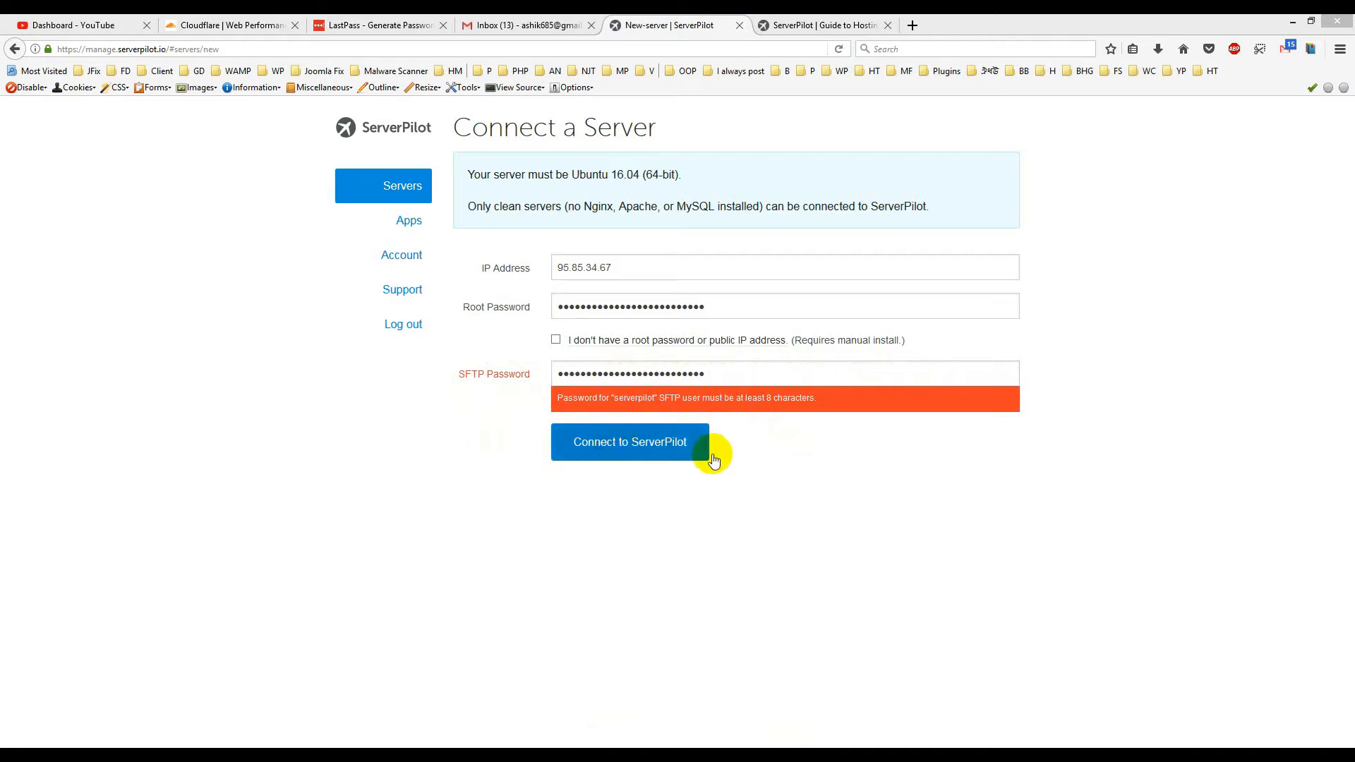
pyautogui.click(629, 442)
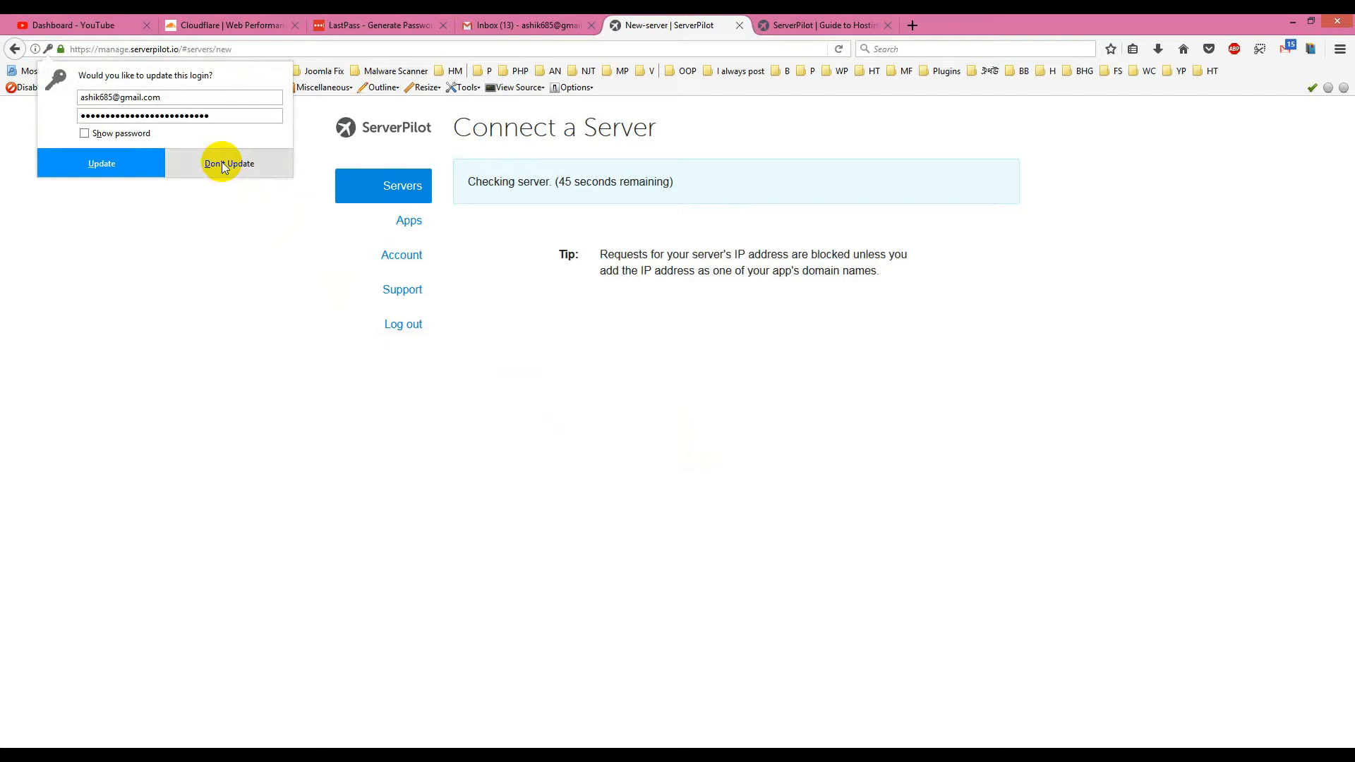
# - Decline Firefox's offer to update the saved login while ServerPilot installs
pyautogui.click(228, 163)
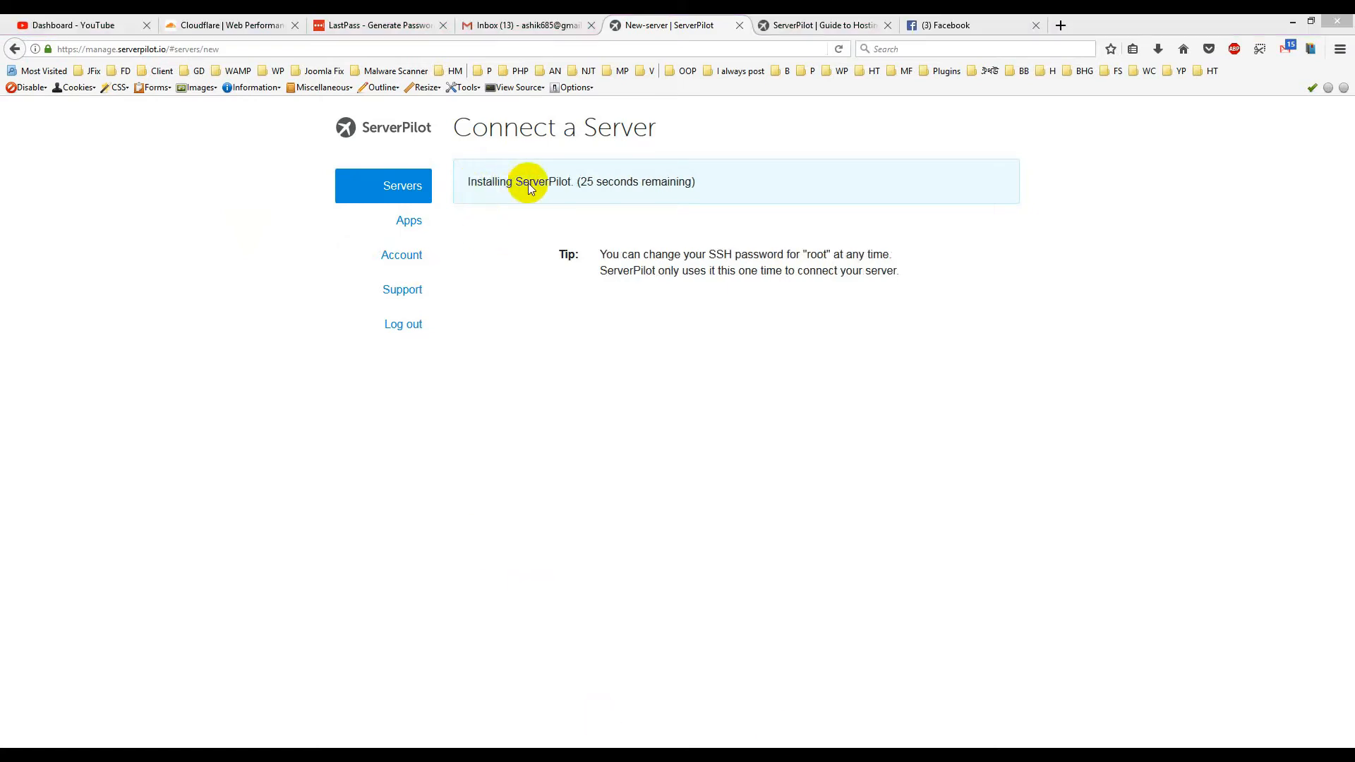
pyautogui.moveTo(677, 189)
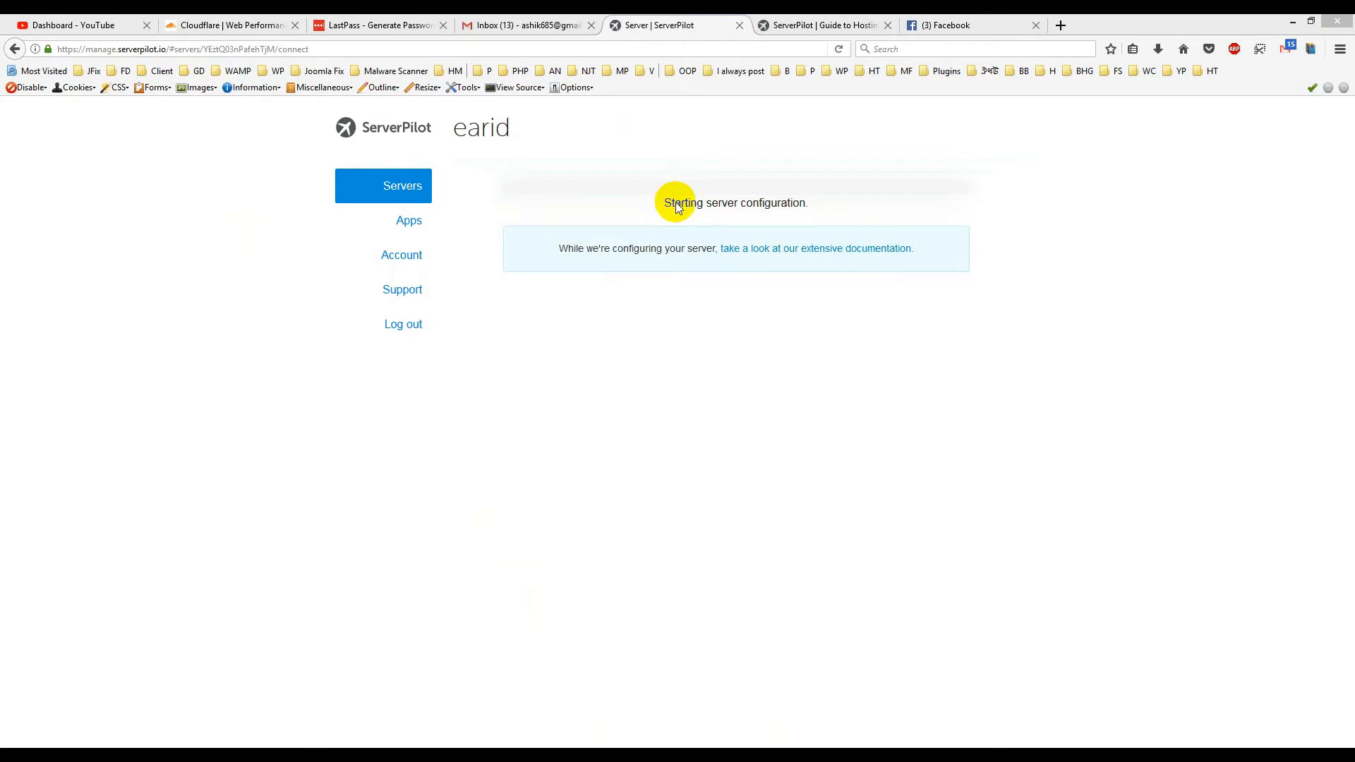
pyautogui.moveTo(1180, 296)
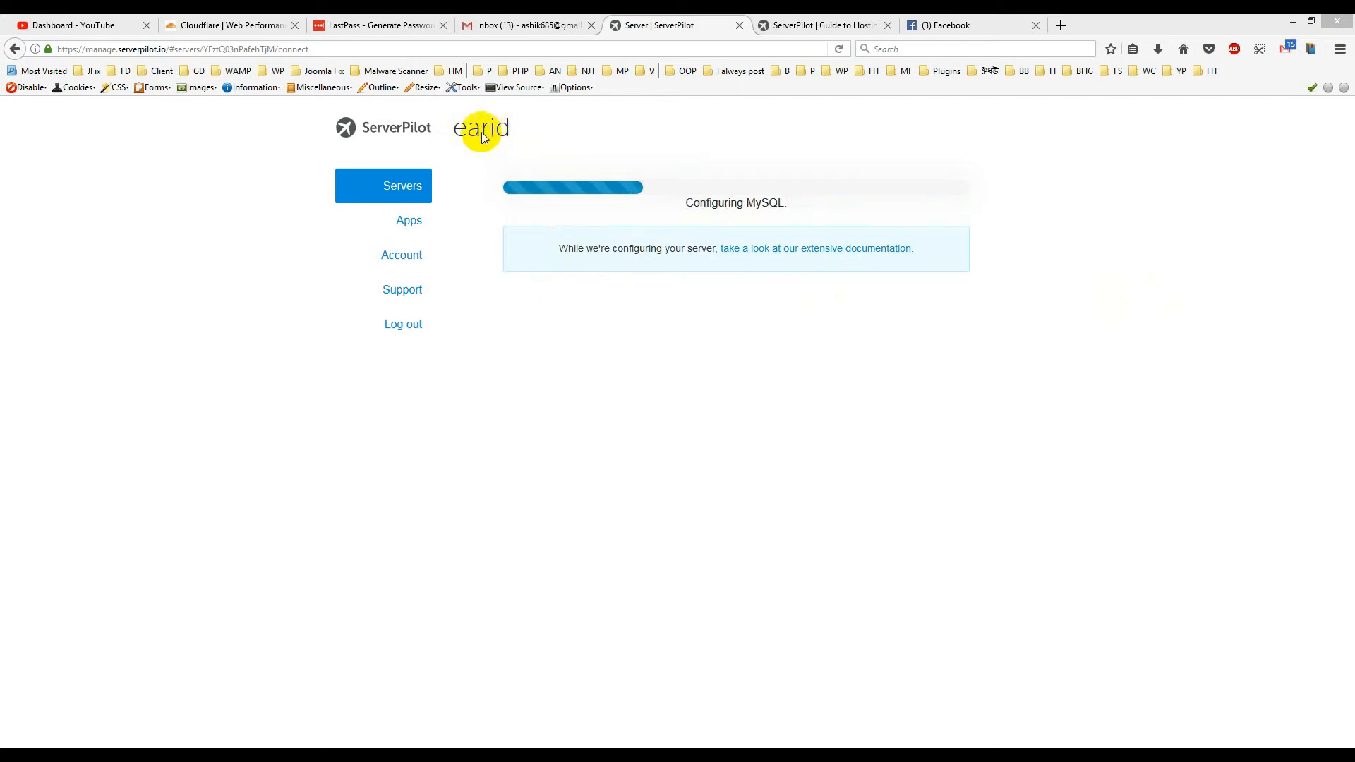
pyautogui.moveTo(551, 141)
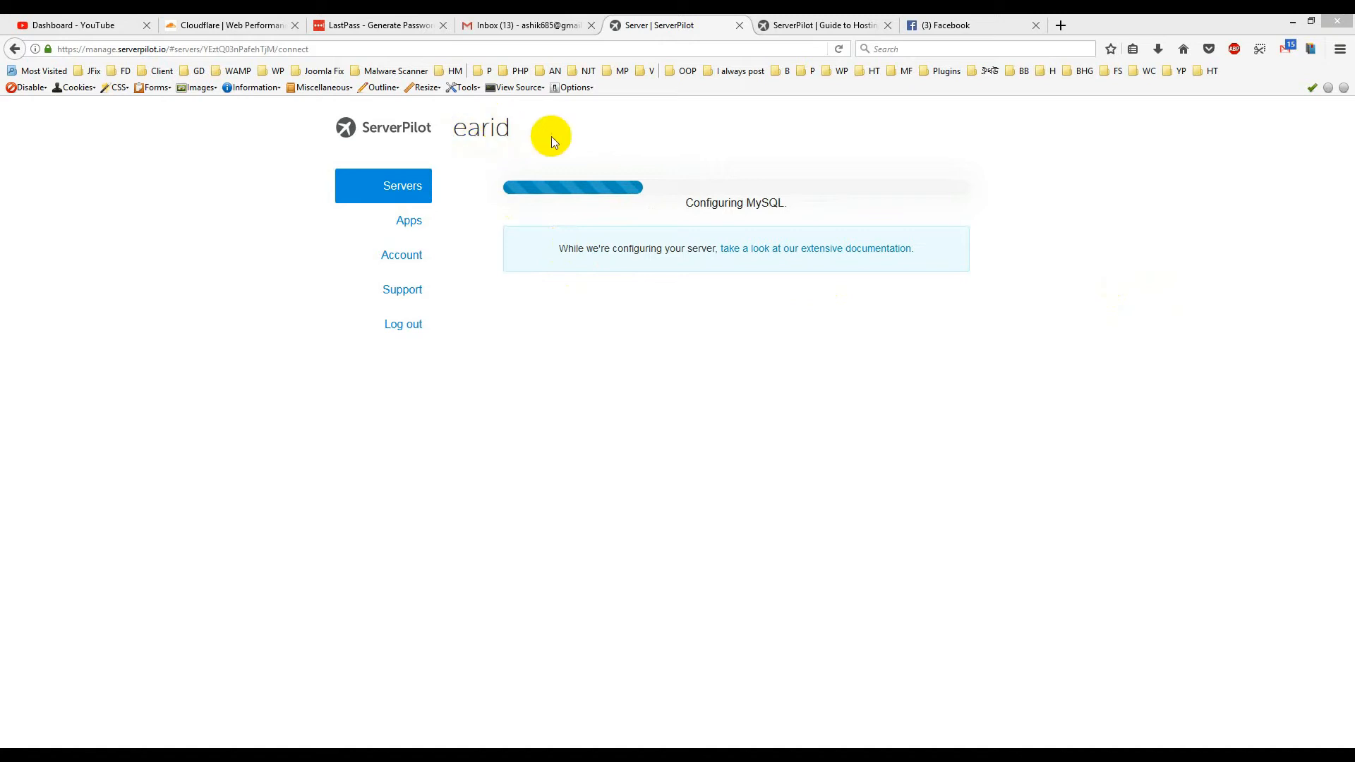
pyautogui.moveTo(613, 151)
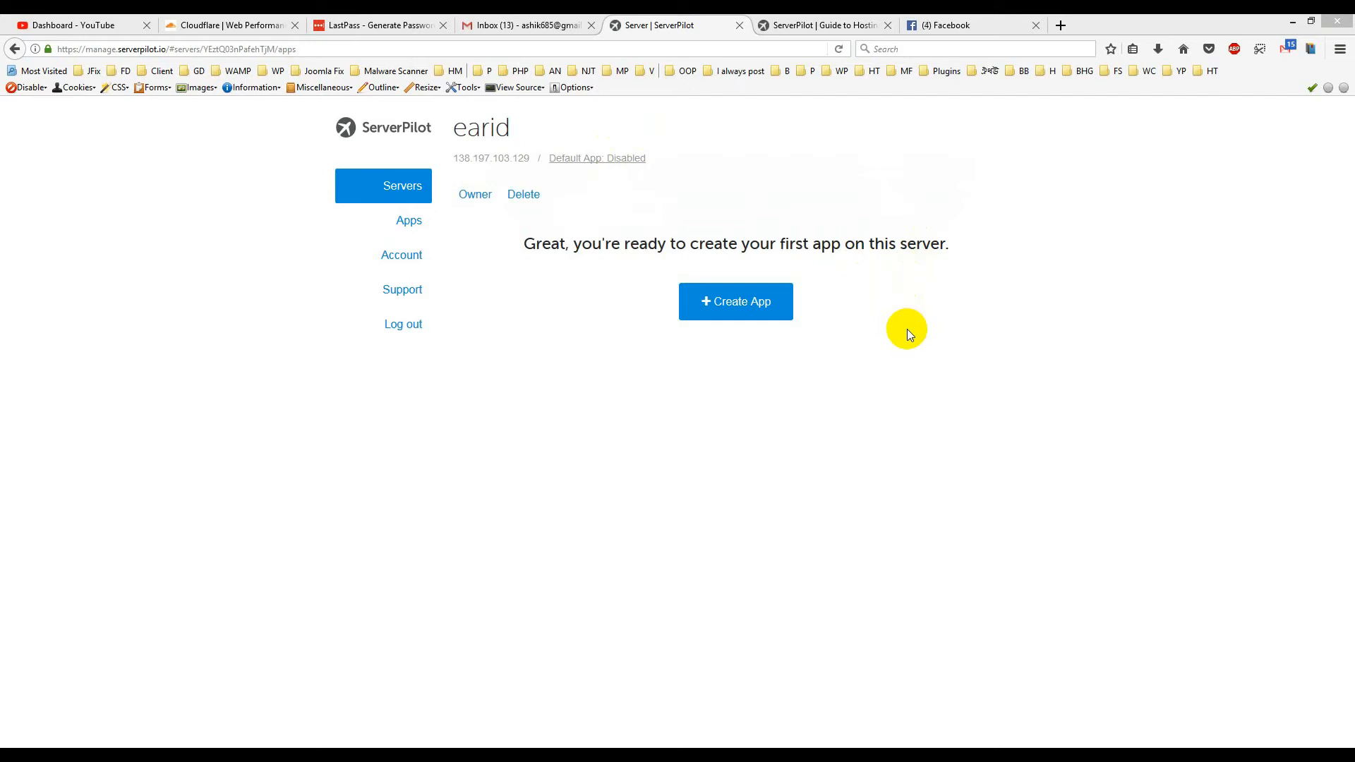
pyautogui.moveTo(408, 220)
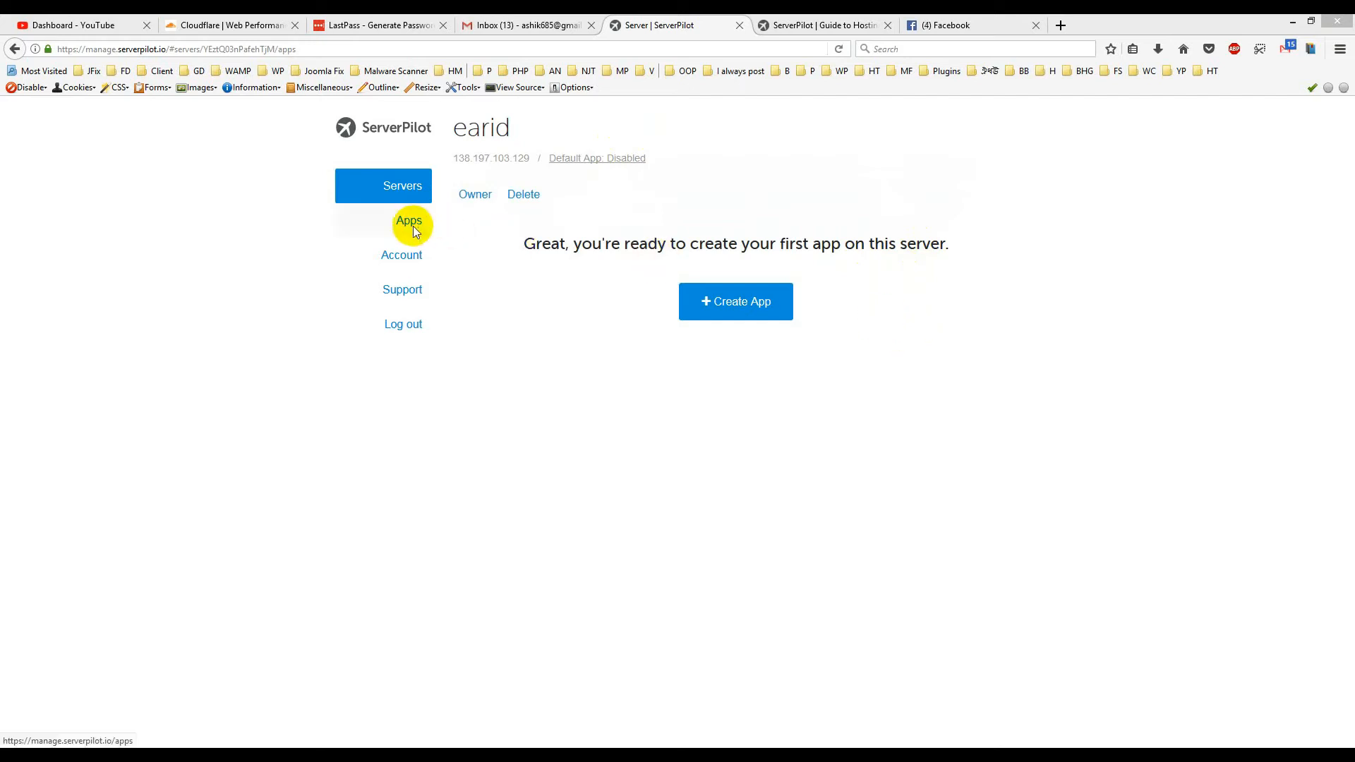
pyautogui.moveTo(414, 234)
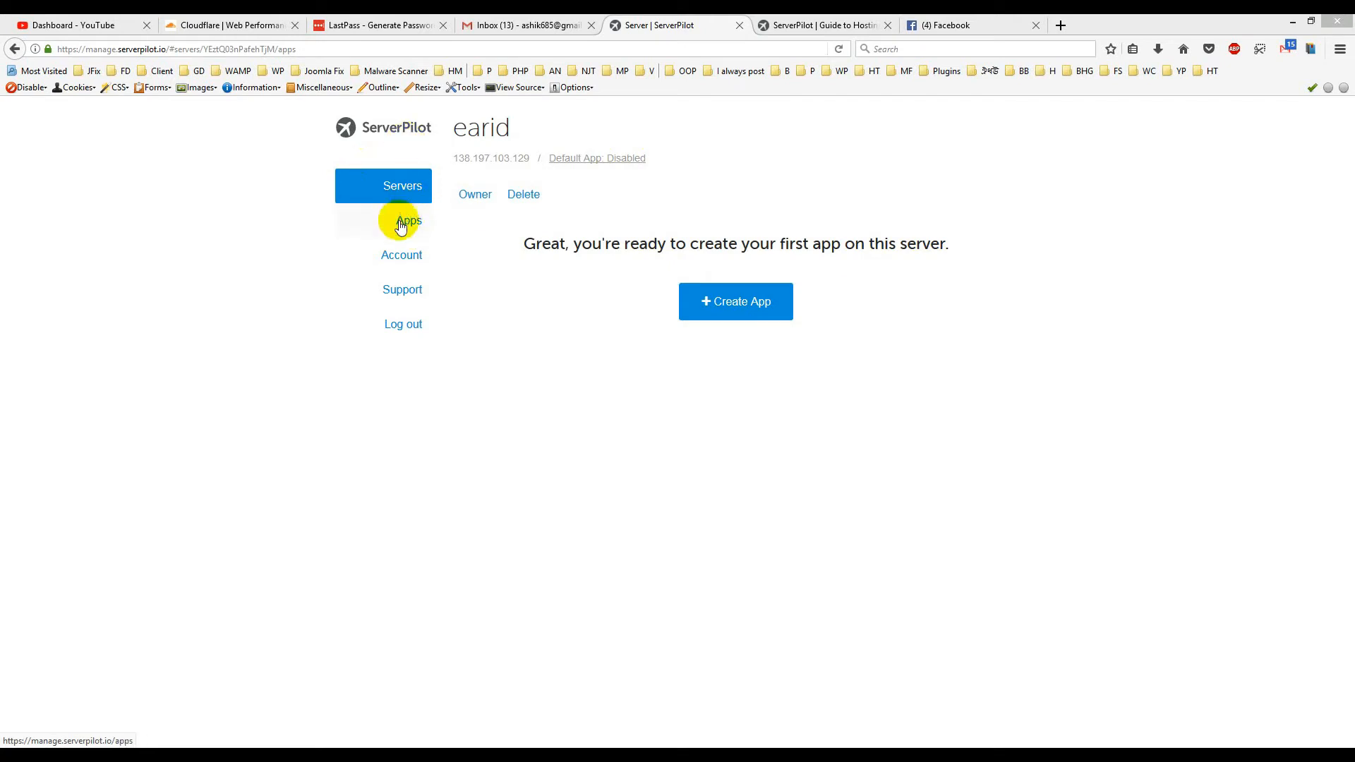
# - Go to the Apps page from the sidebar
pyautogui.click(408, 220)
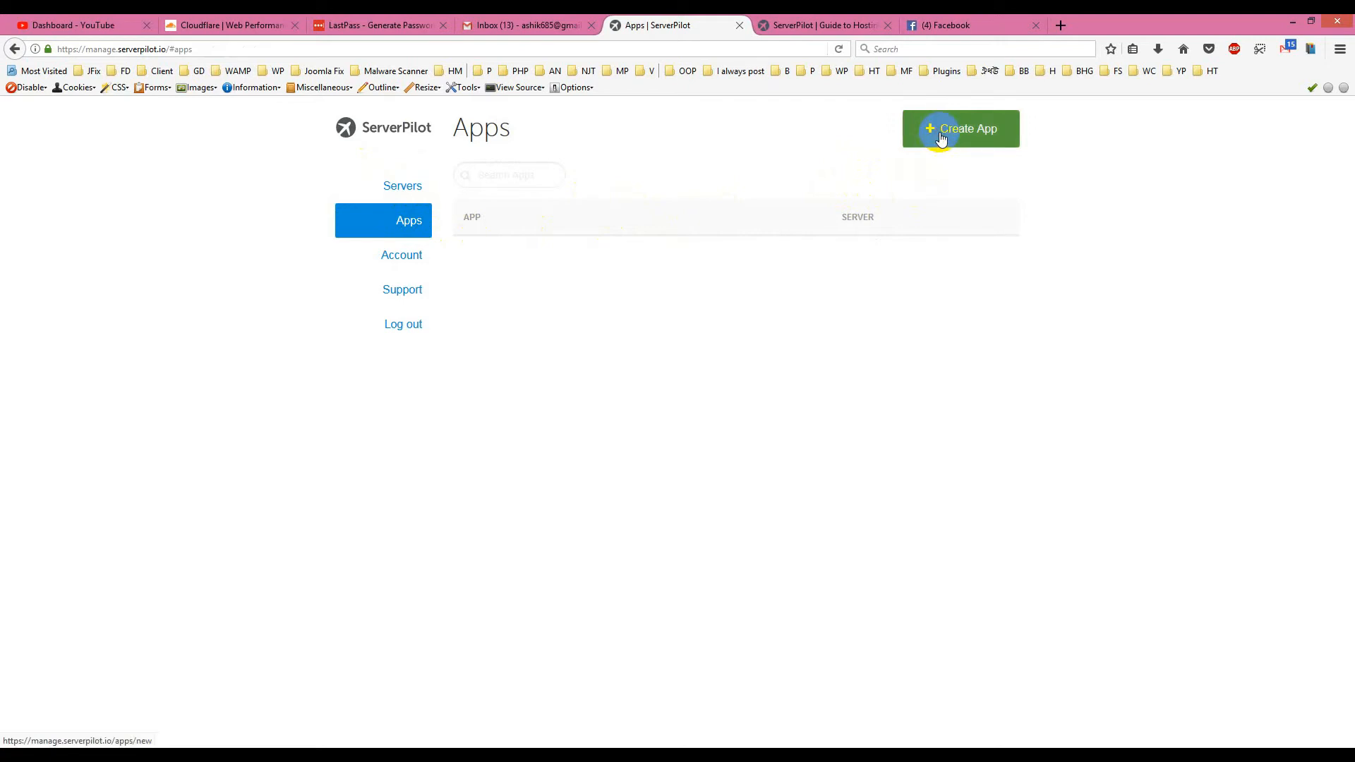
# - Start a new app and name it devsgarge
pyautogui.click(960, 127)
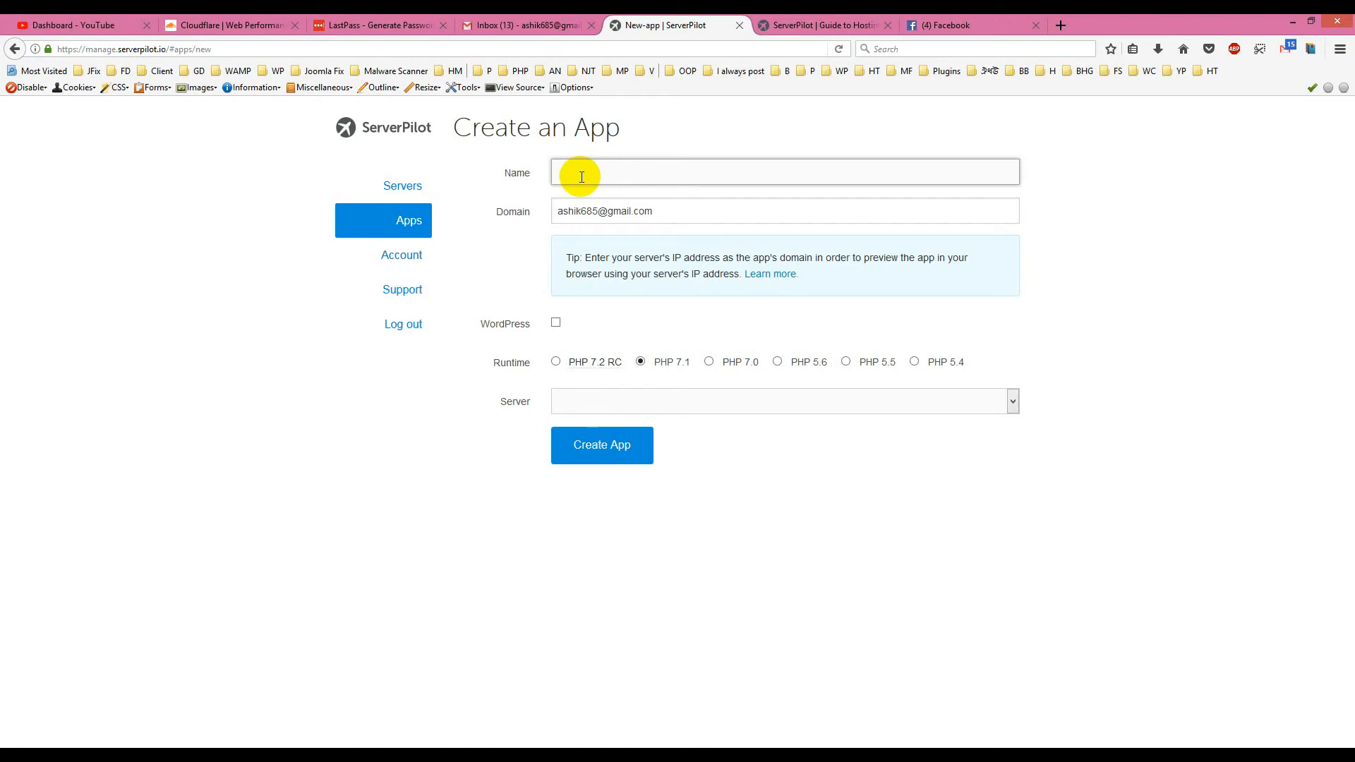
pyautogui.write('devs')
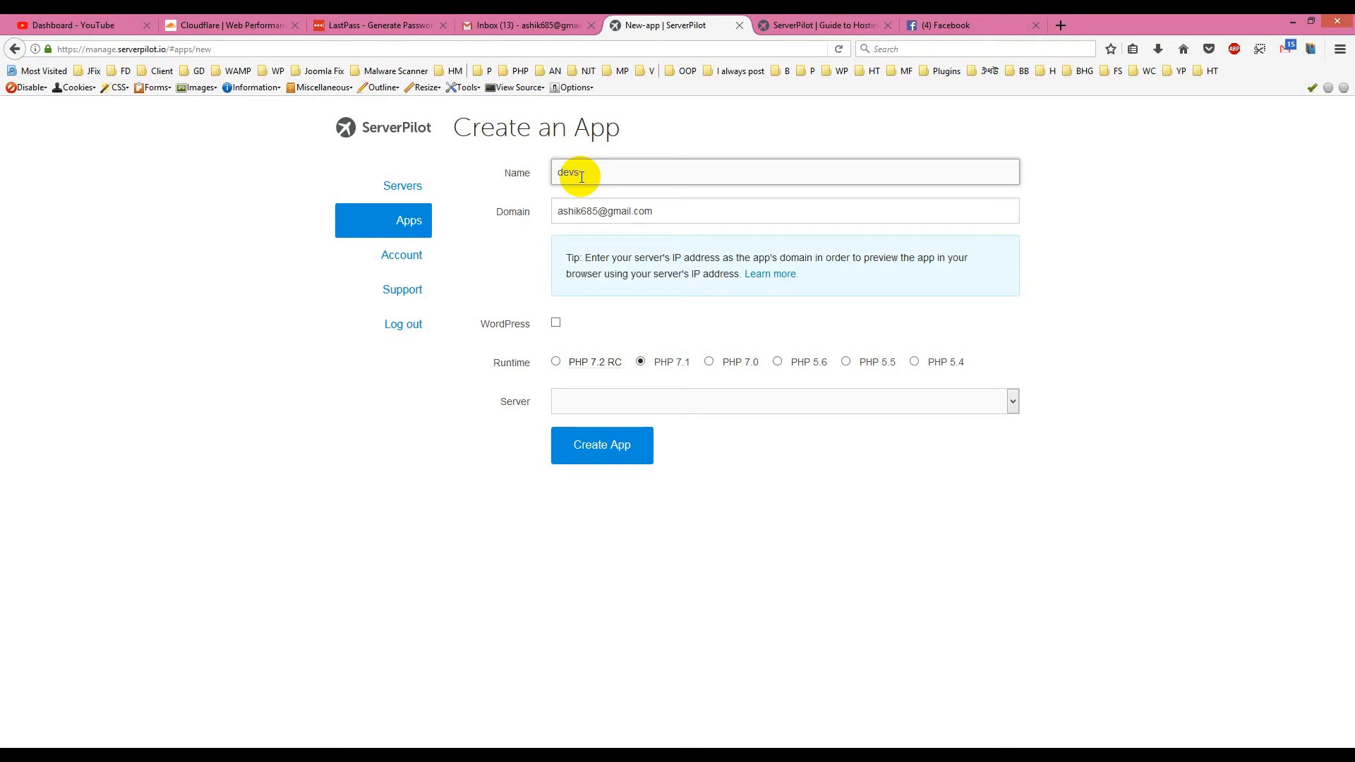
pyautogui.write('gail')
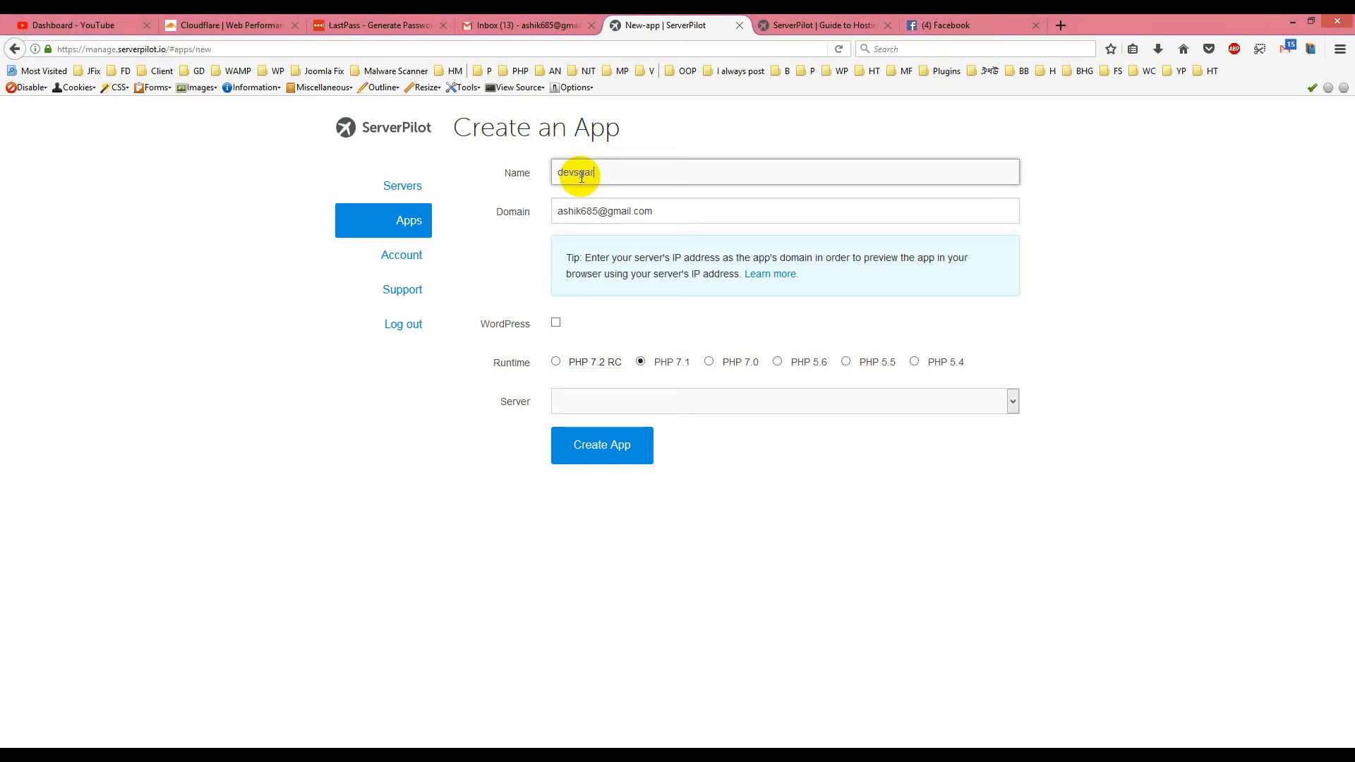
pyautogui.write('rga')
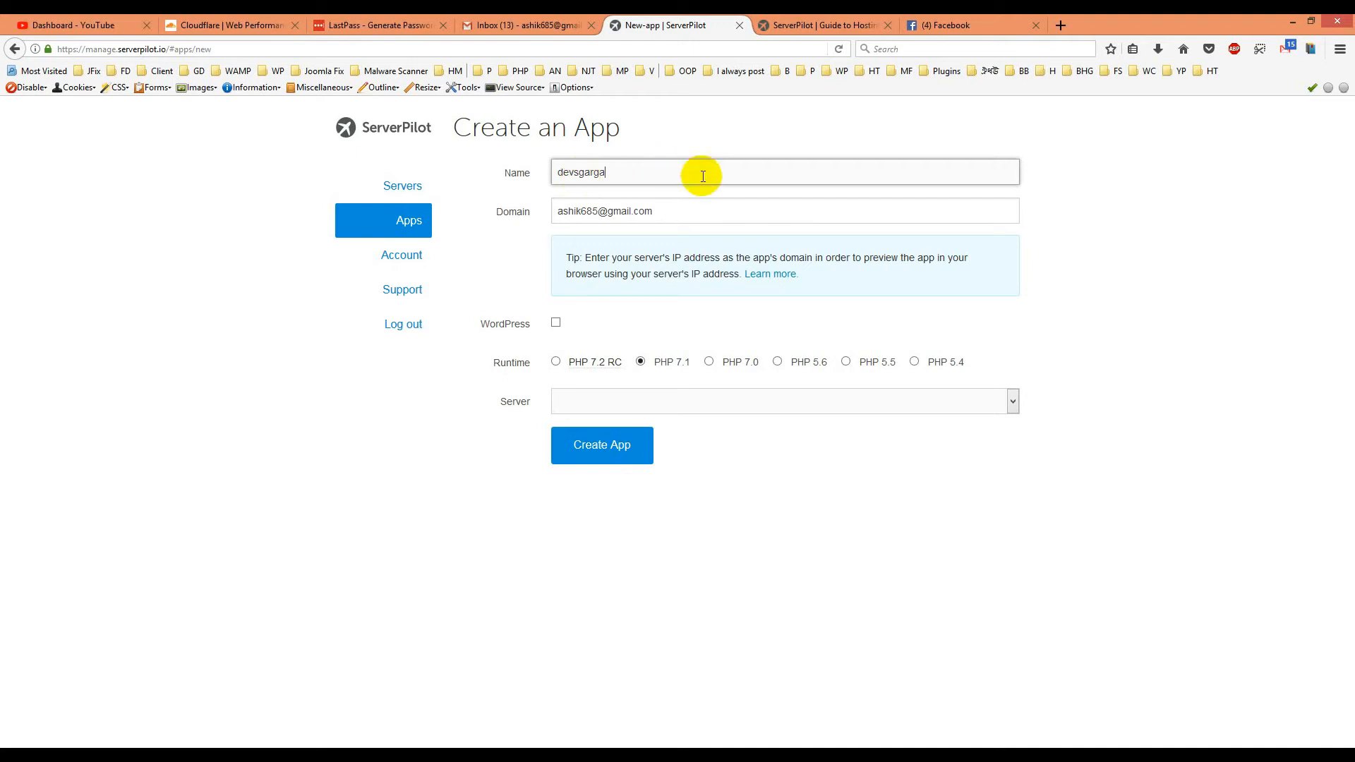
pyautogui.write('e')
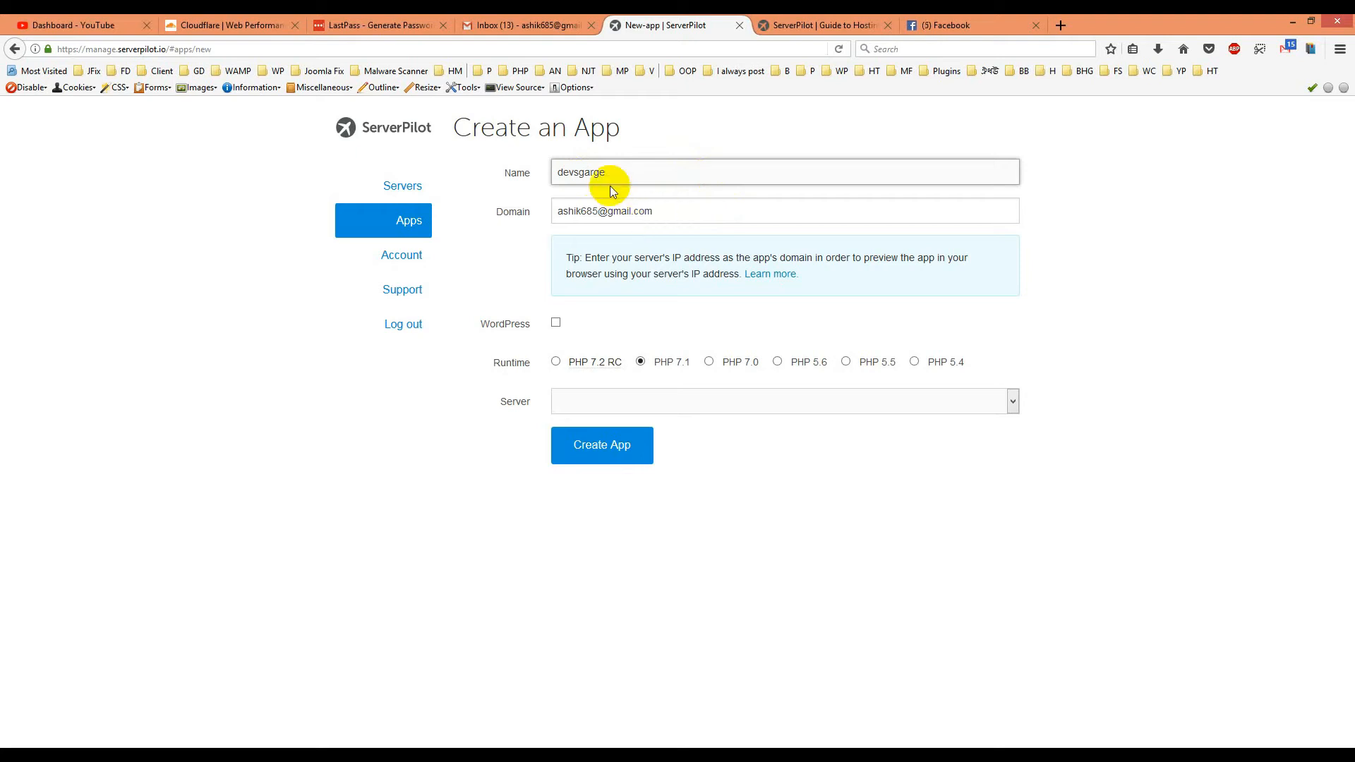
# - Copy the app name into the Domain field and extend it to devsgarge.net
pyautogui.doubleClick(581, 172)
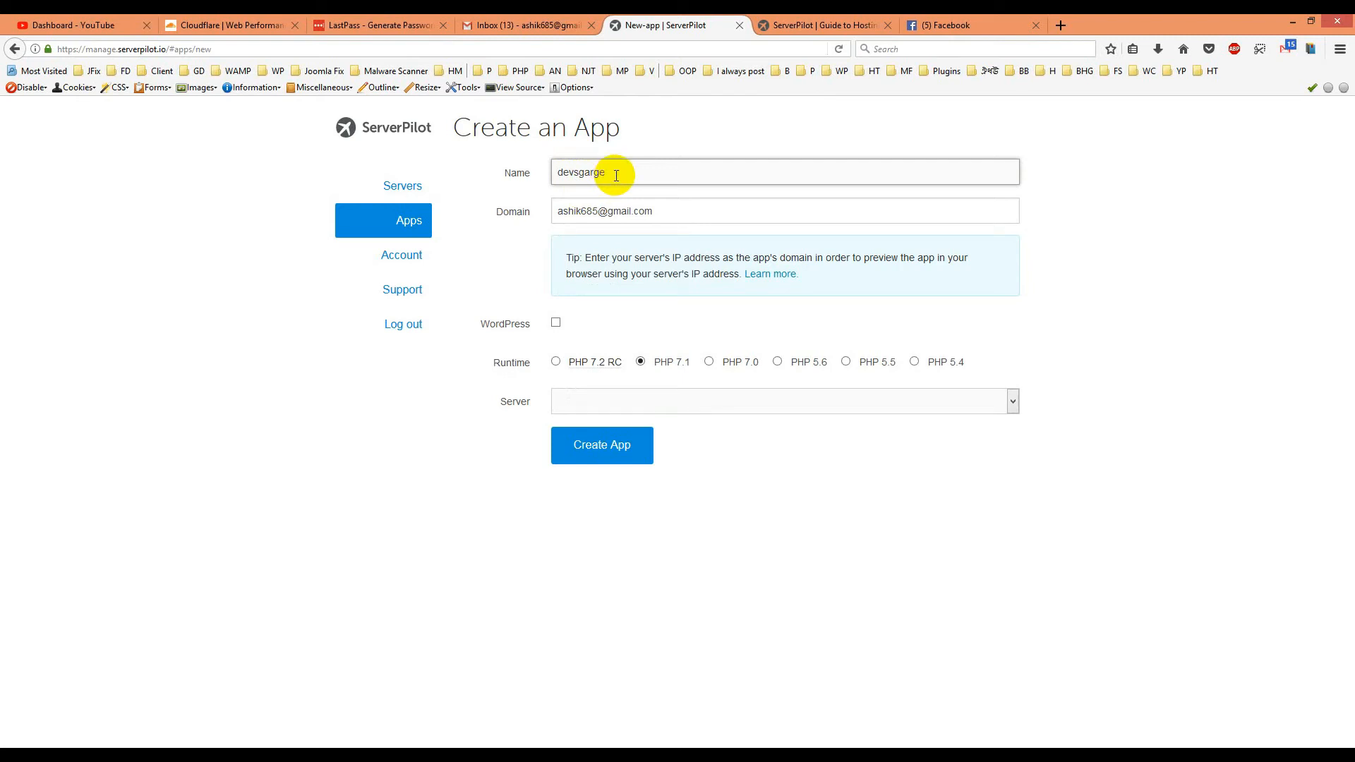
pyautogui.doubleClick(580, 173)
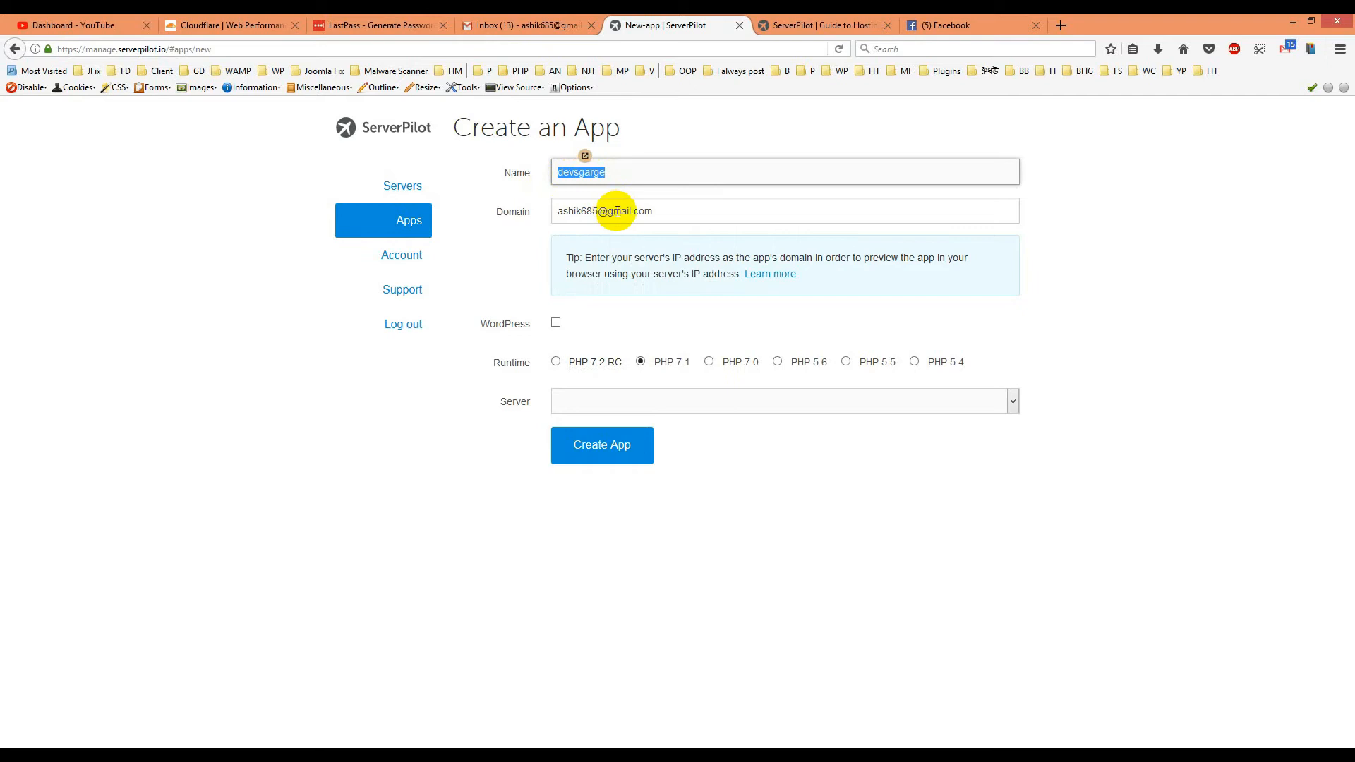
pyautogui.rightClick(604, 211)
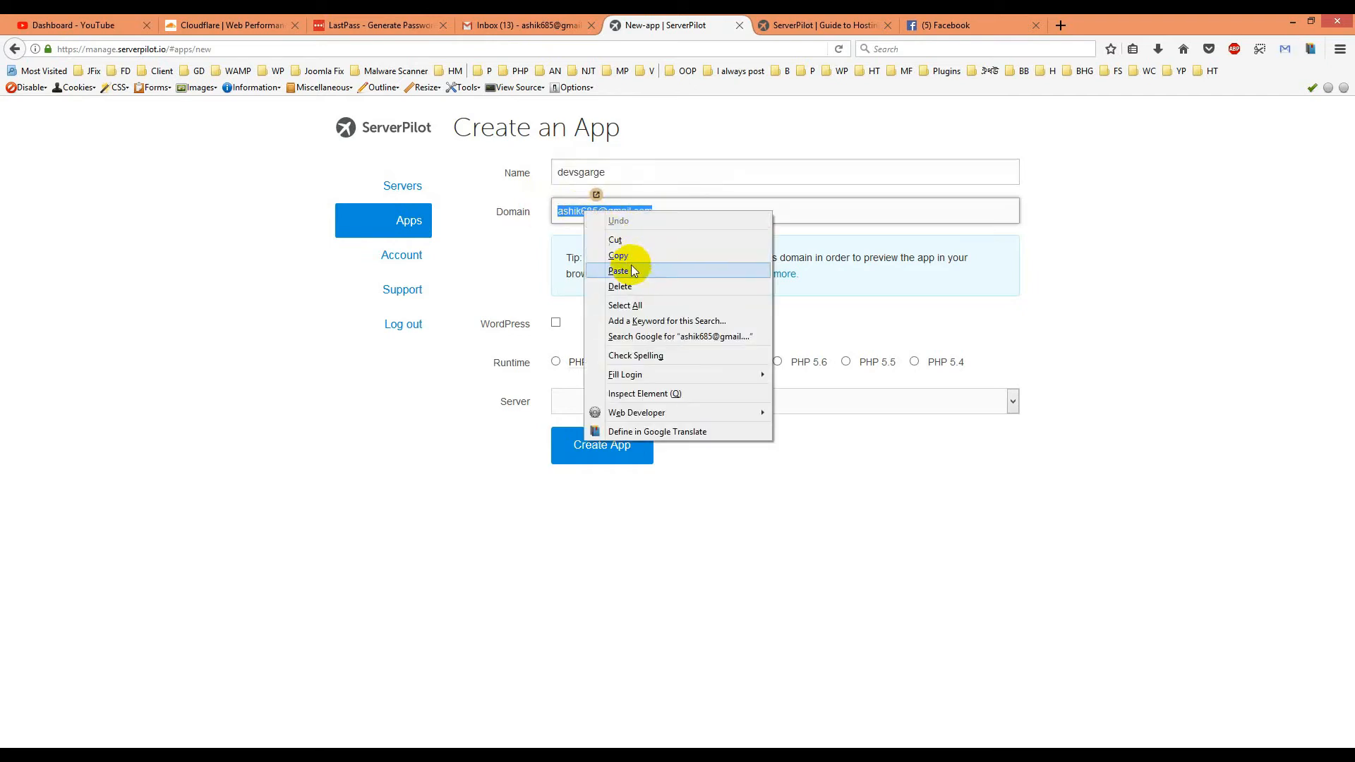
pyautogui.click(619, 270)
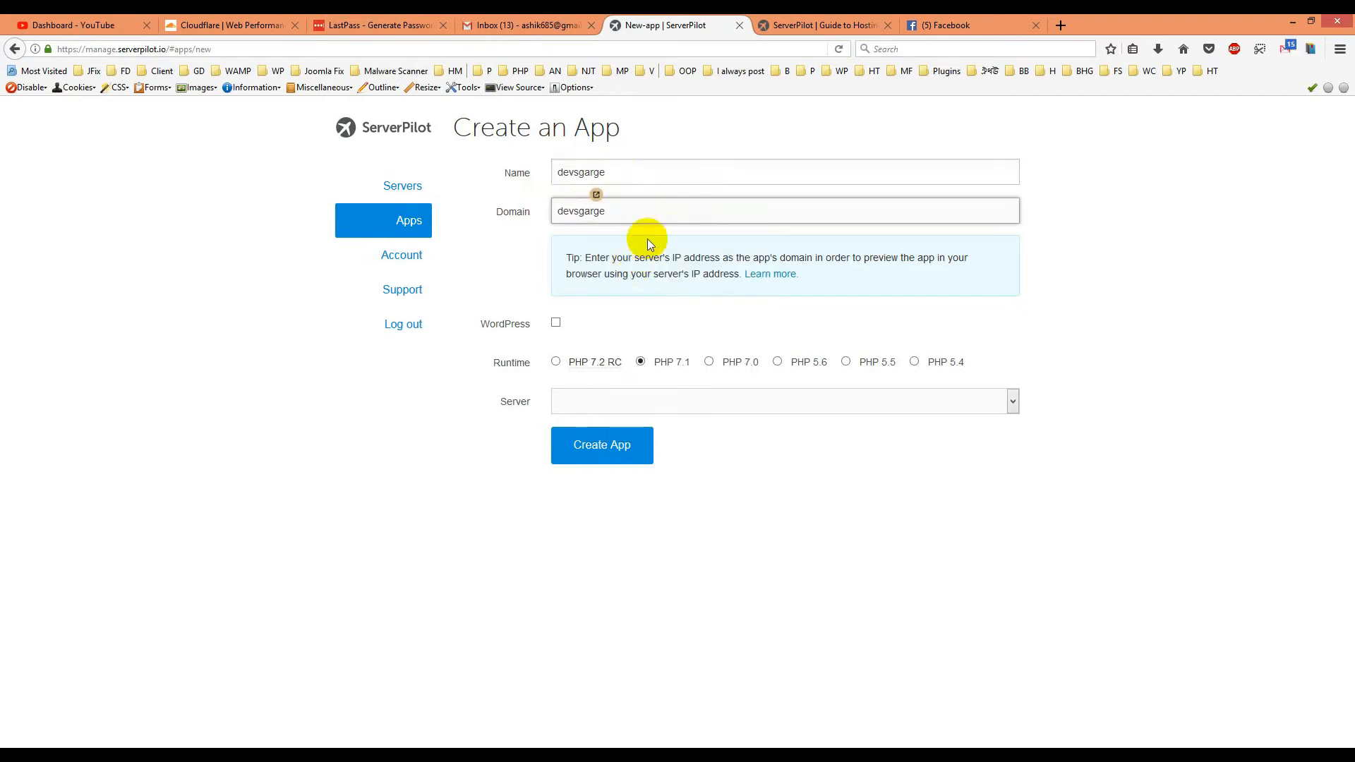
pyautogui.write('.')
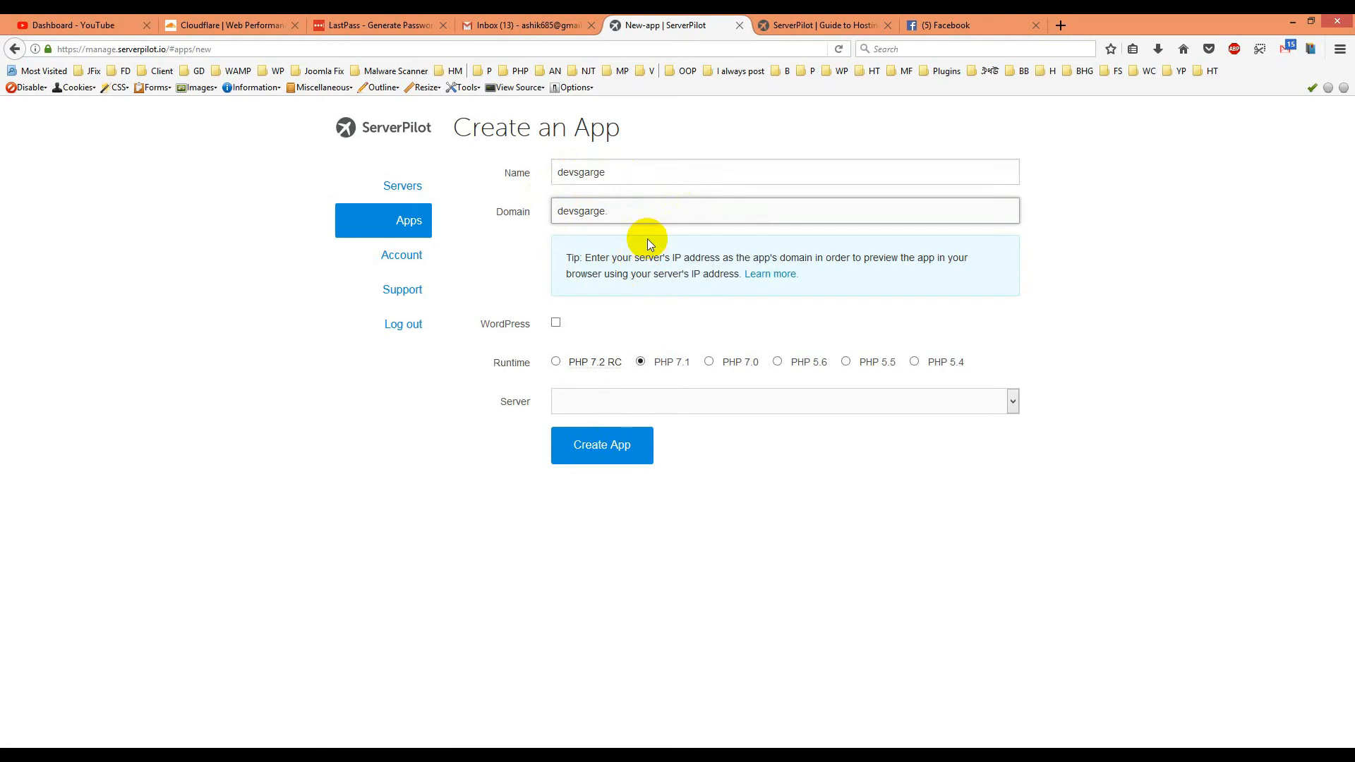
pyautogui.write('net')
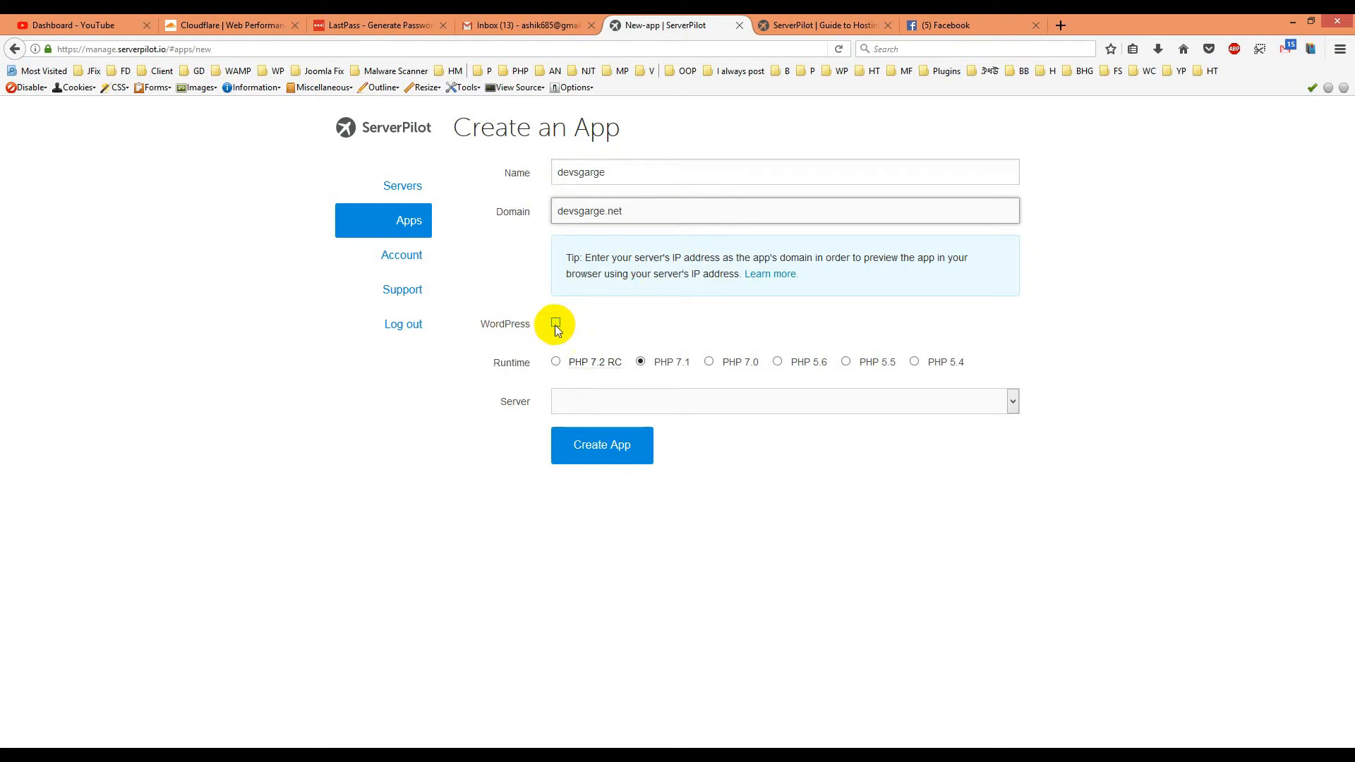
# - Create the devsgarge app without WordPress, on PHP 5.6 hosted by the earid server
pyautogui.click(555, 323)
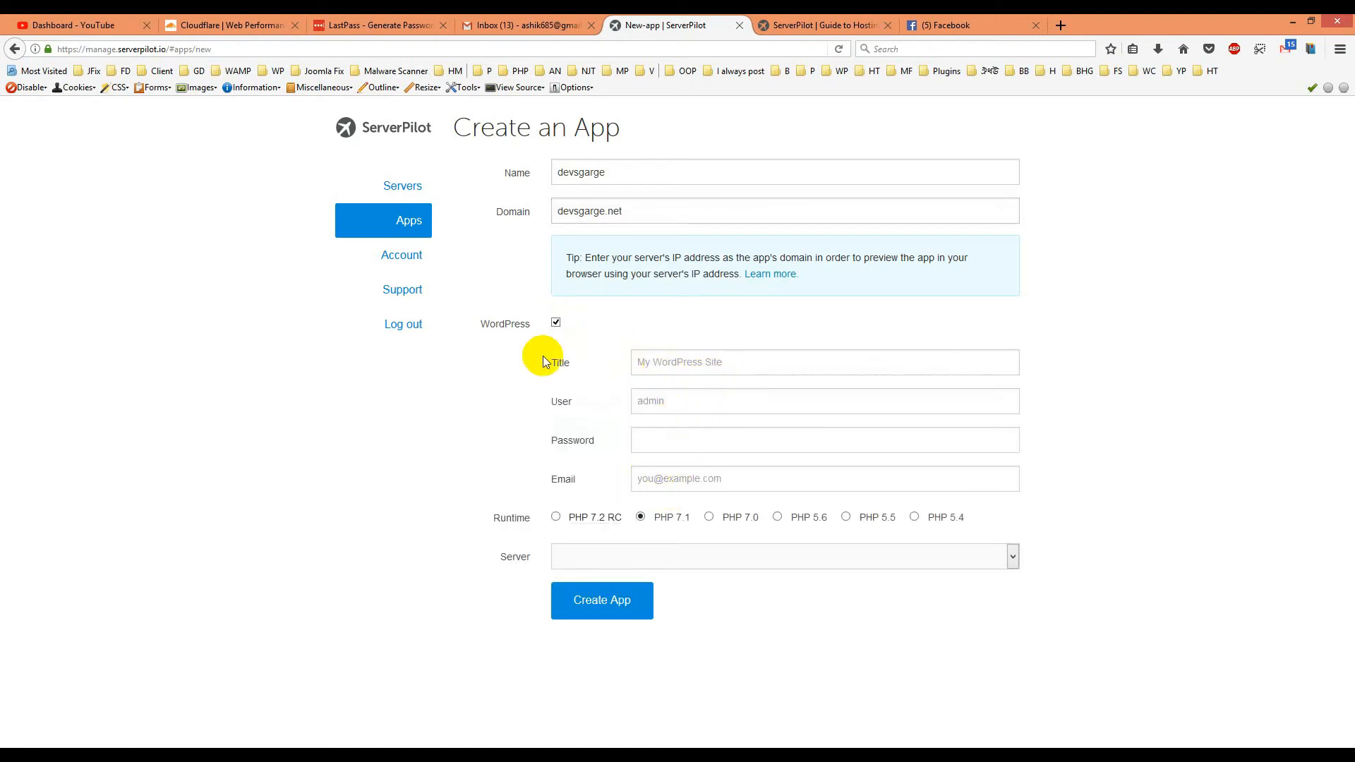
pyautogui.click(556, 323)
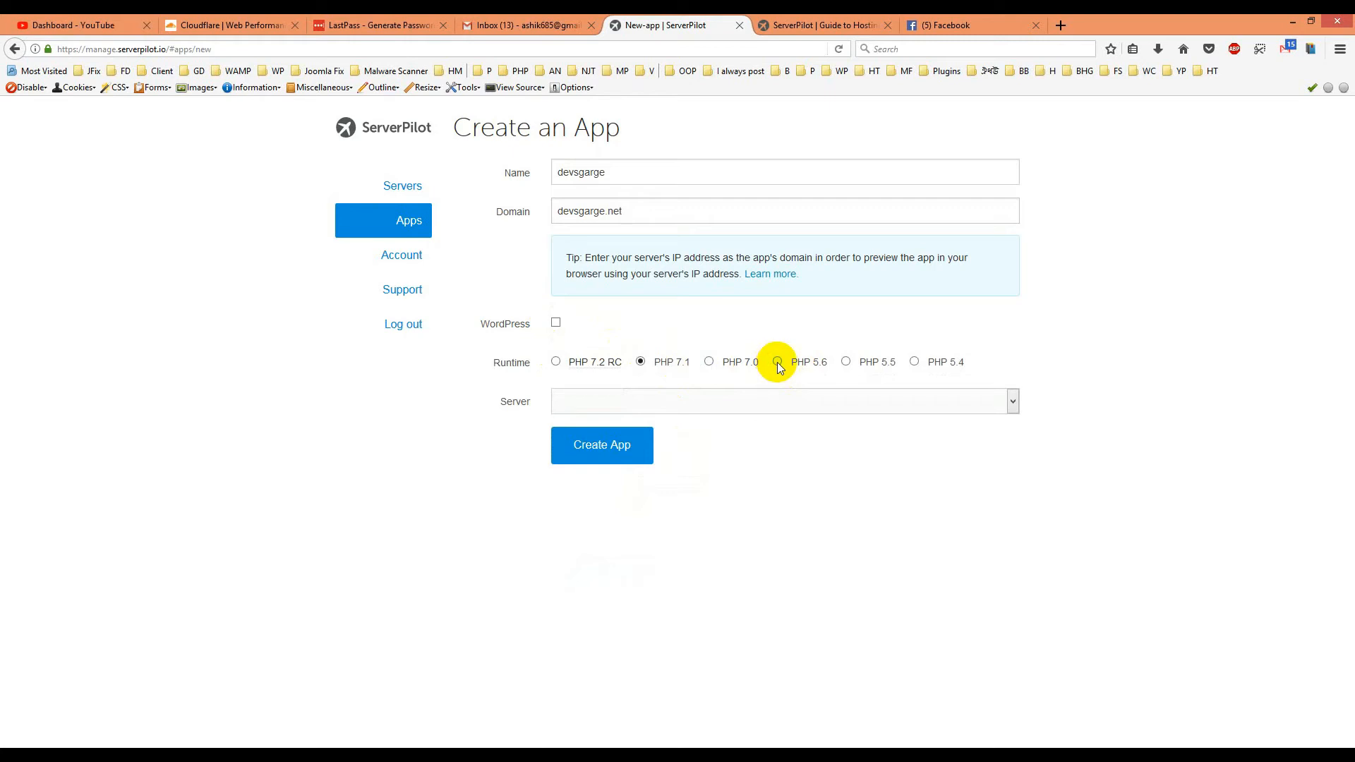
pyautogui.click(776, 361)
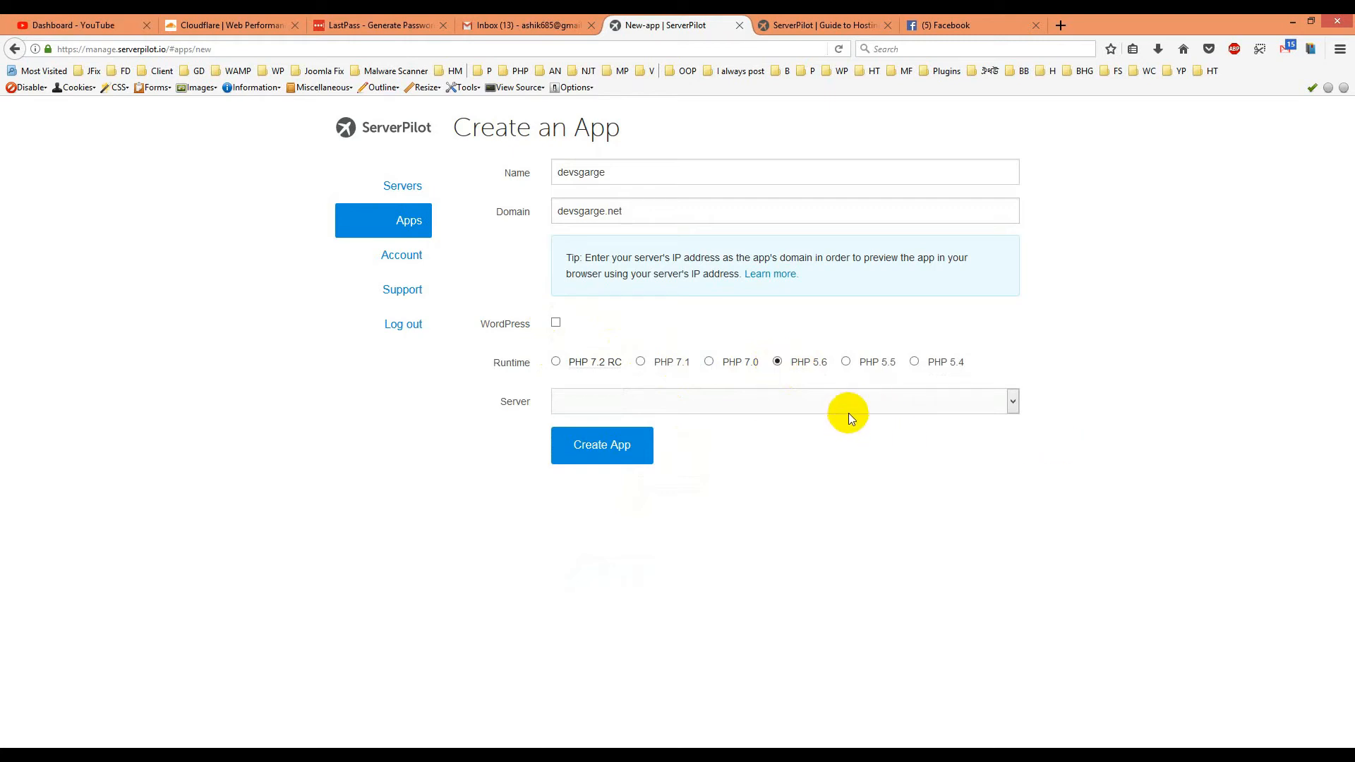
pyautogui.click(782, 400)
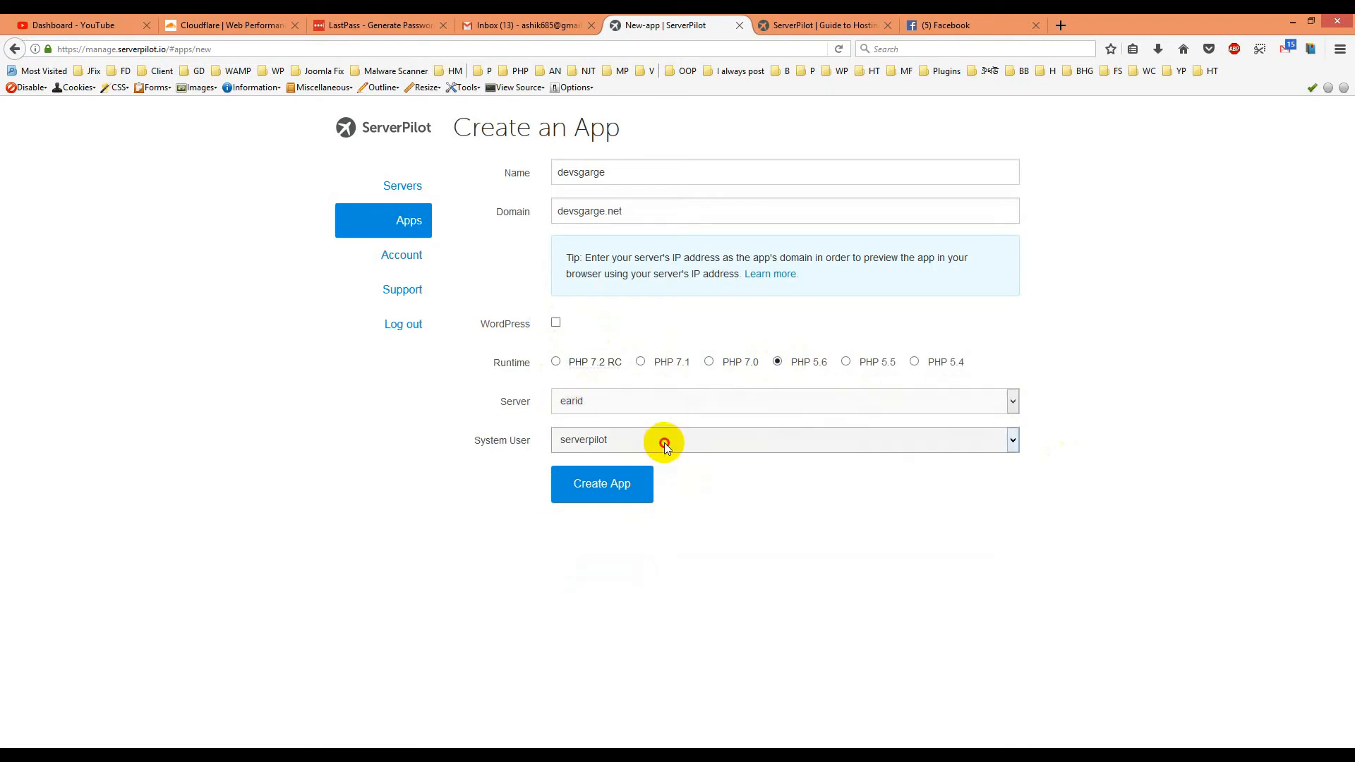
pyautogui.moveTo(605, 439)
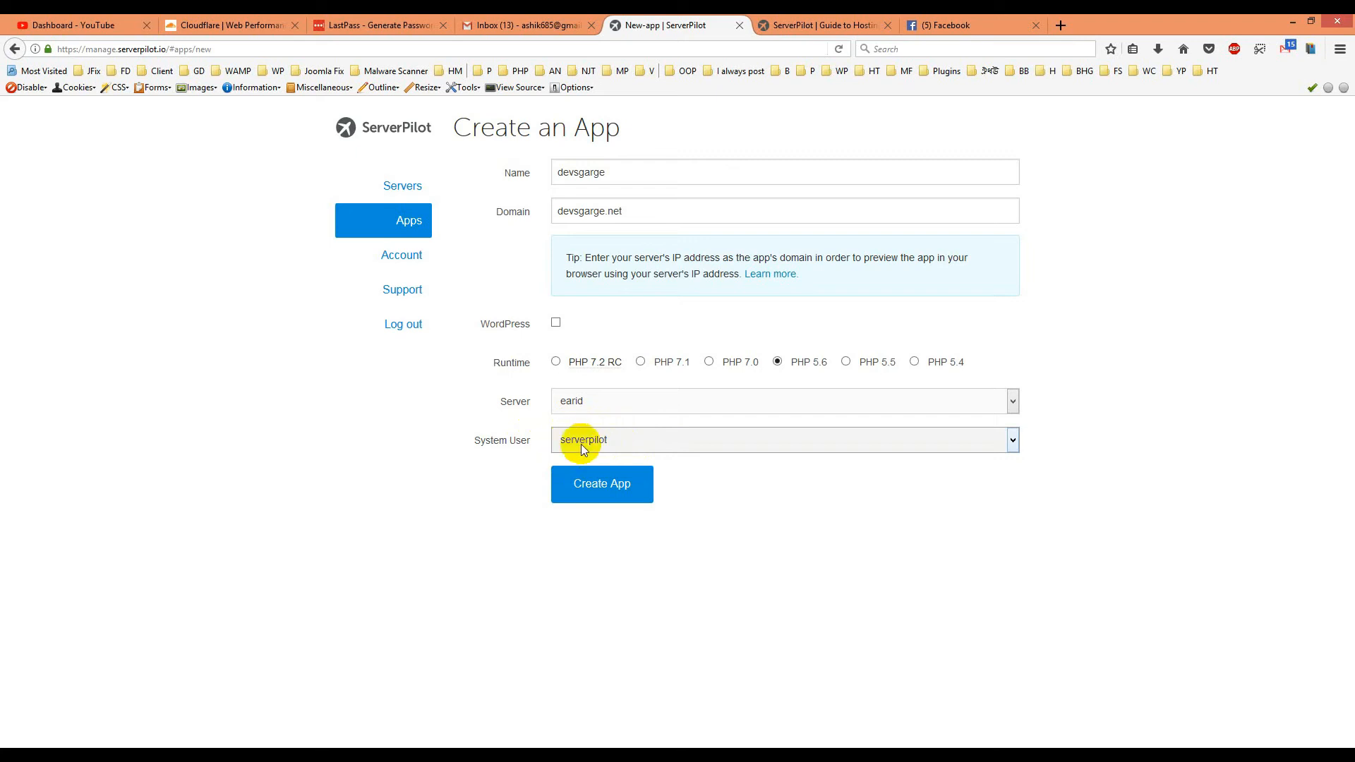
pyautogui.moveTo(505, 406)
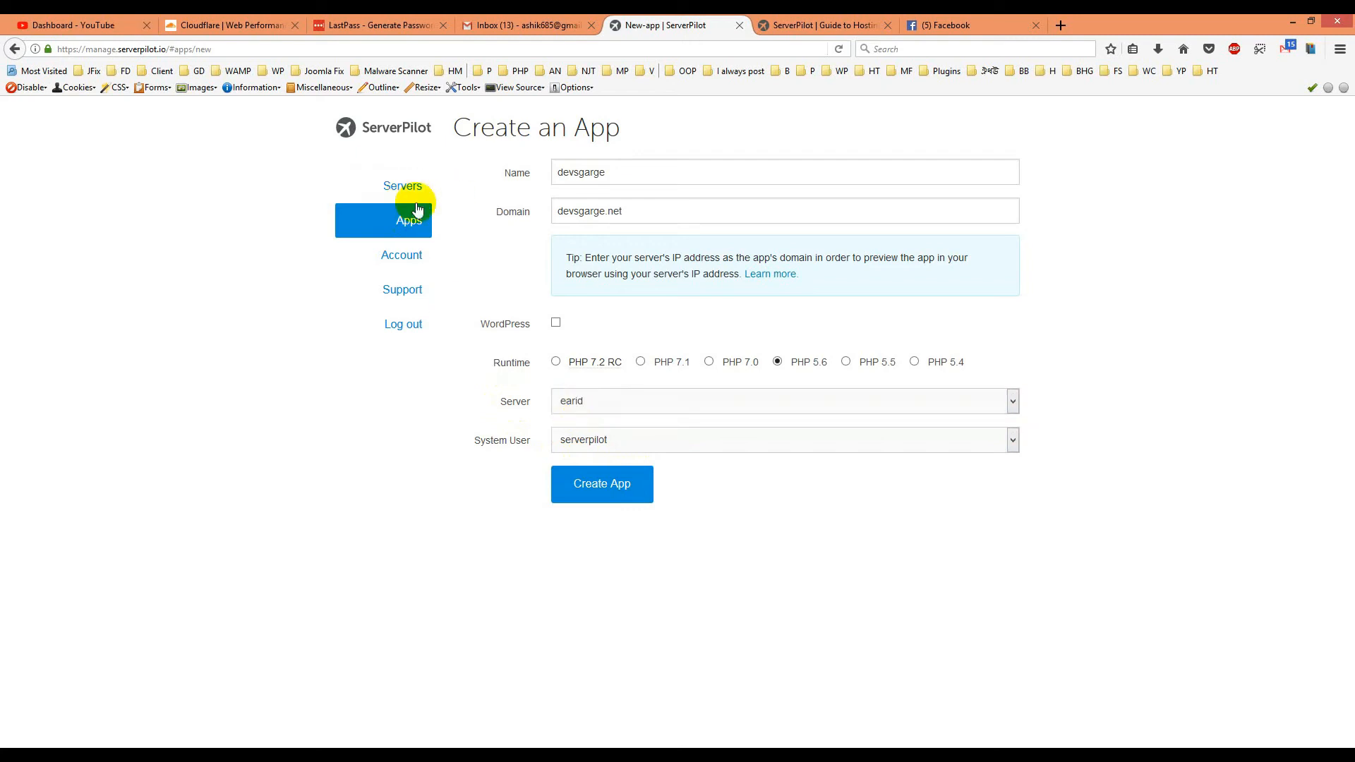
pyautogui.moveTo(593, 373)
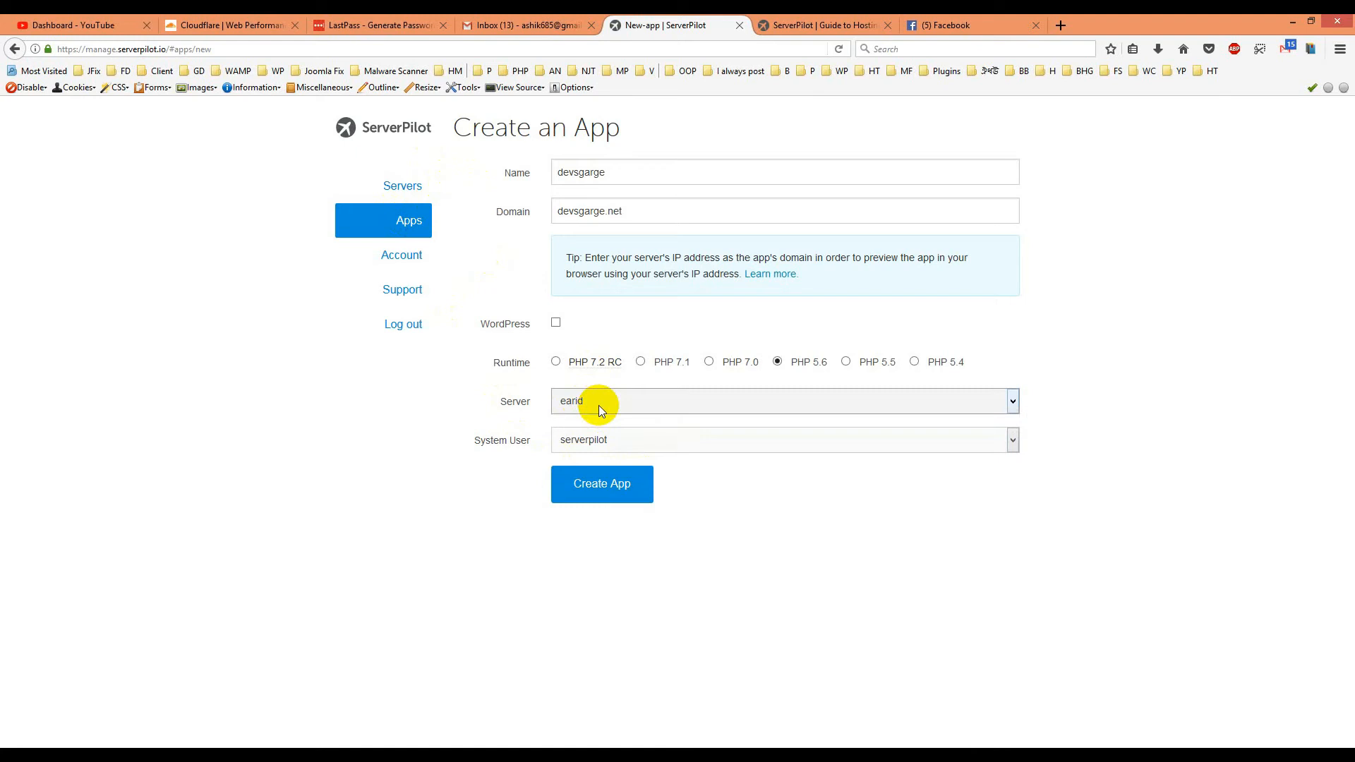
pyautogui.click(601, 483)
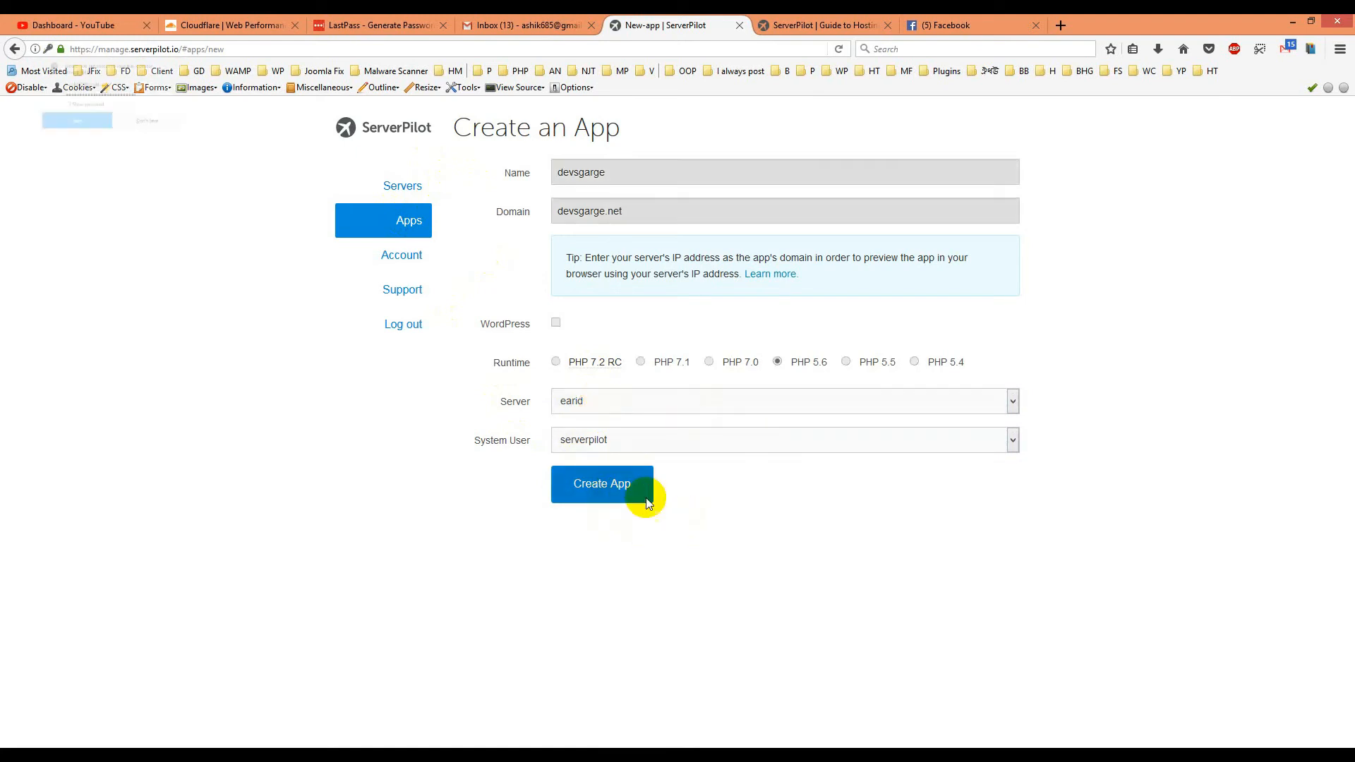
pyautogui.click(601, 483)
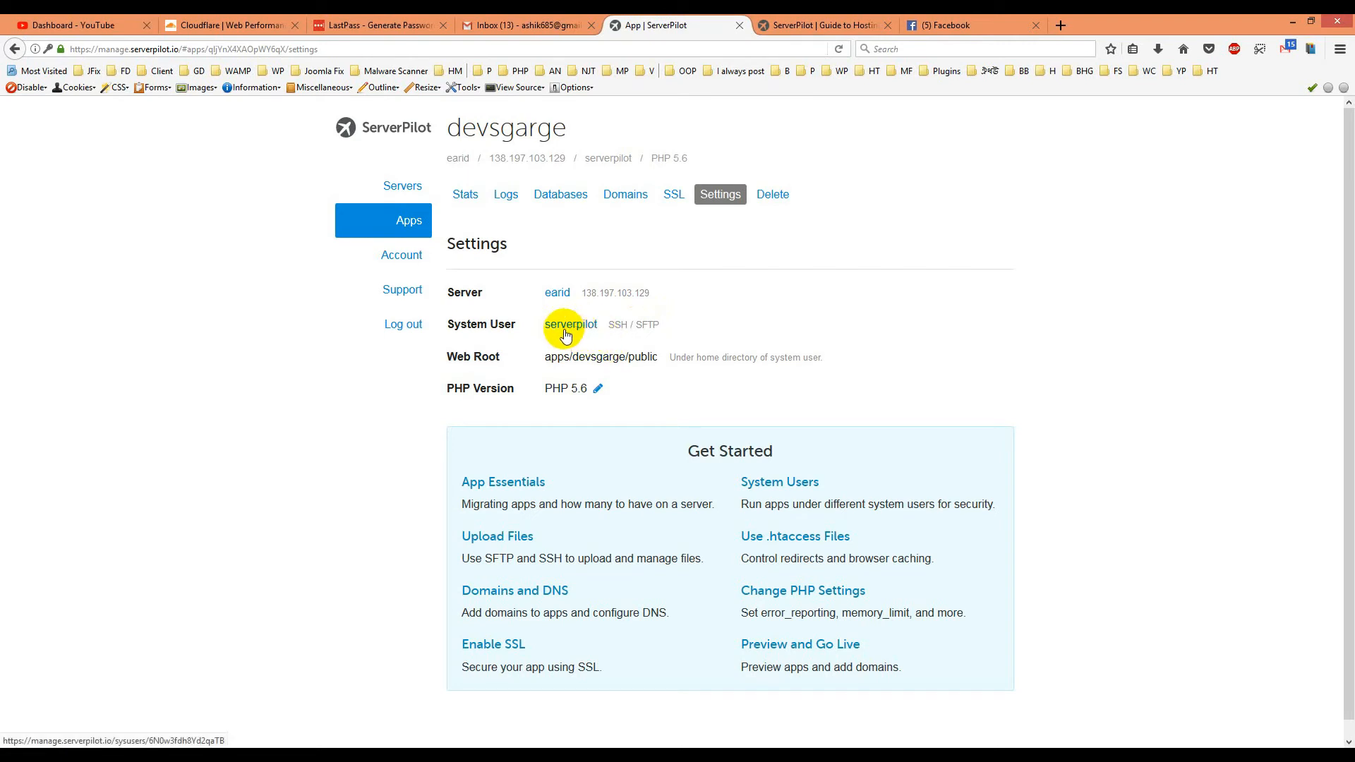
pyautogui.moveTo(509, 343)
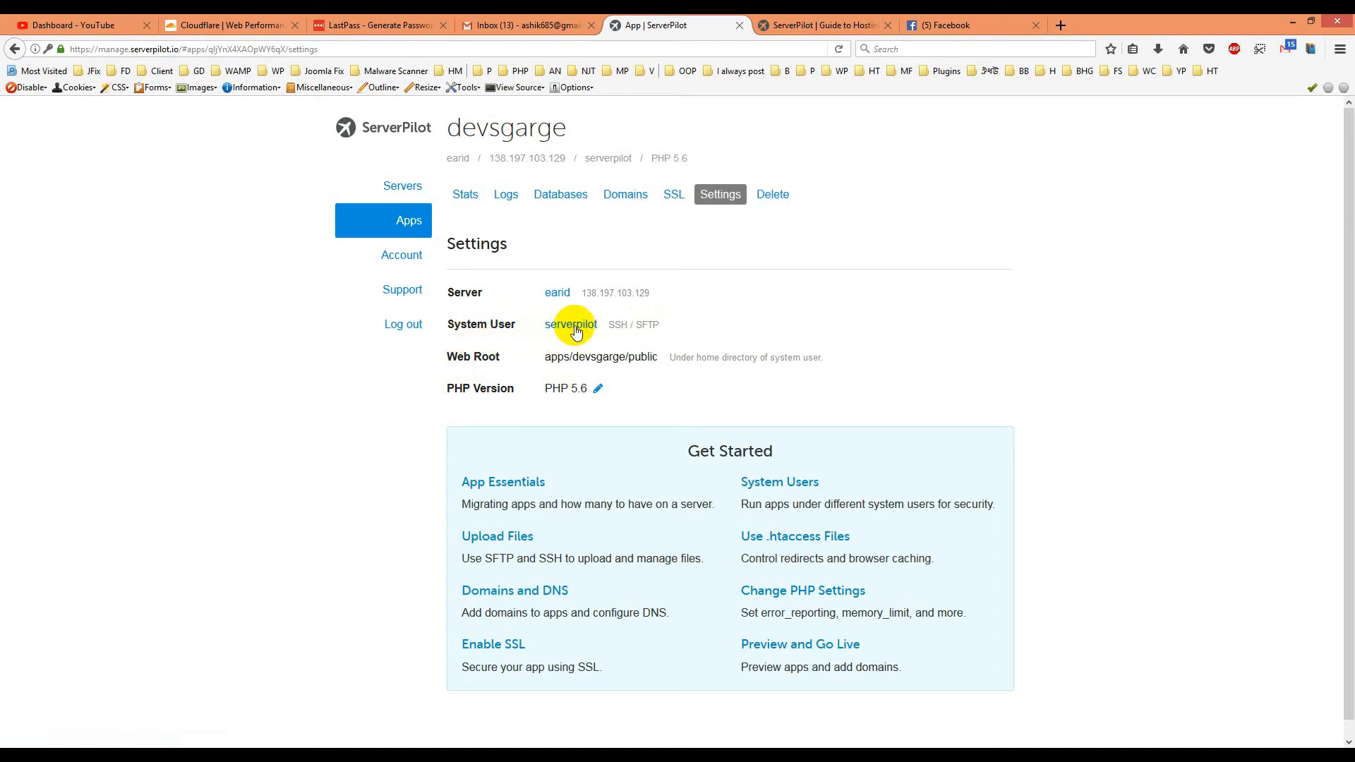
pyautogui.moveTo(615, 372)
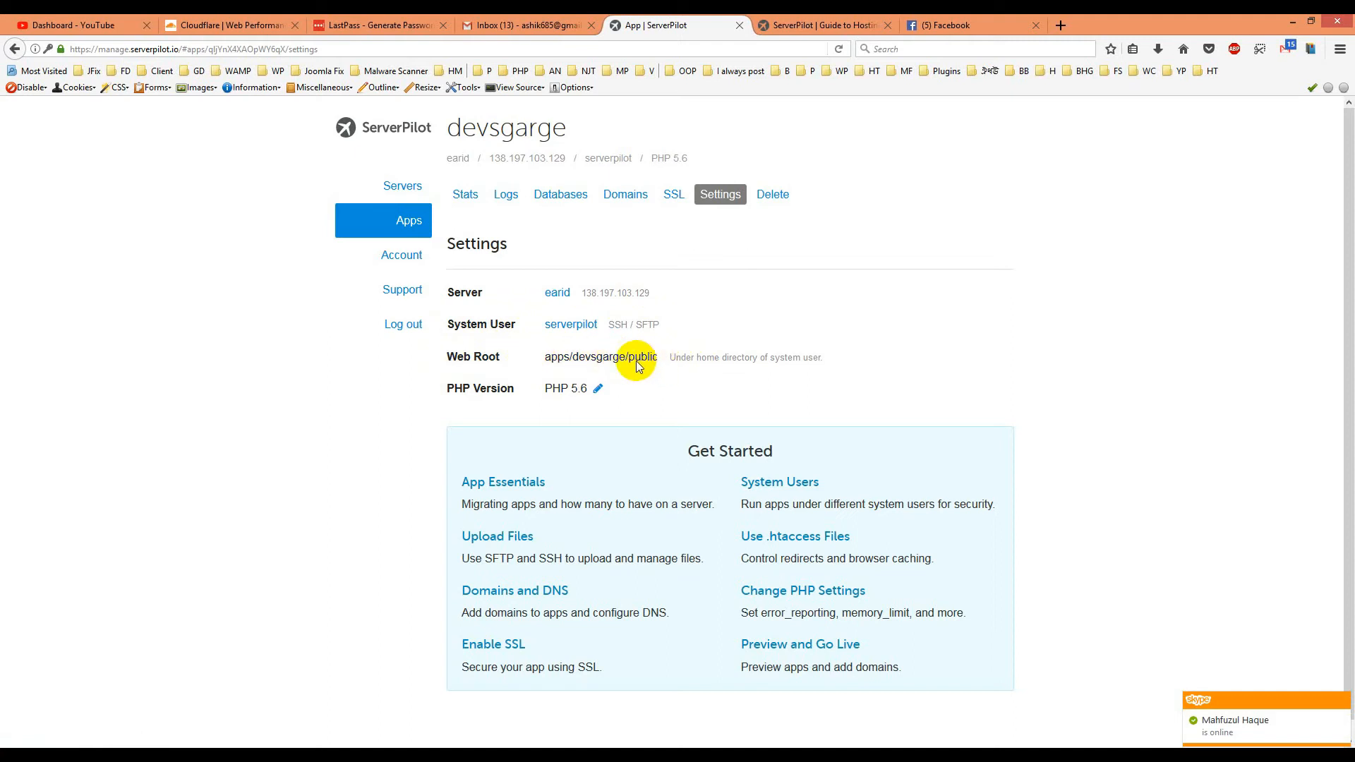
pyautogui.moveTo(634, 332)
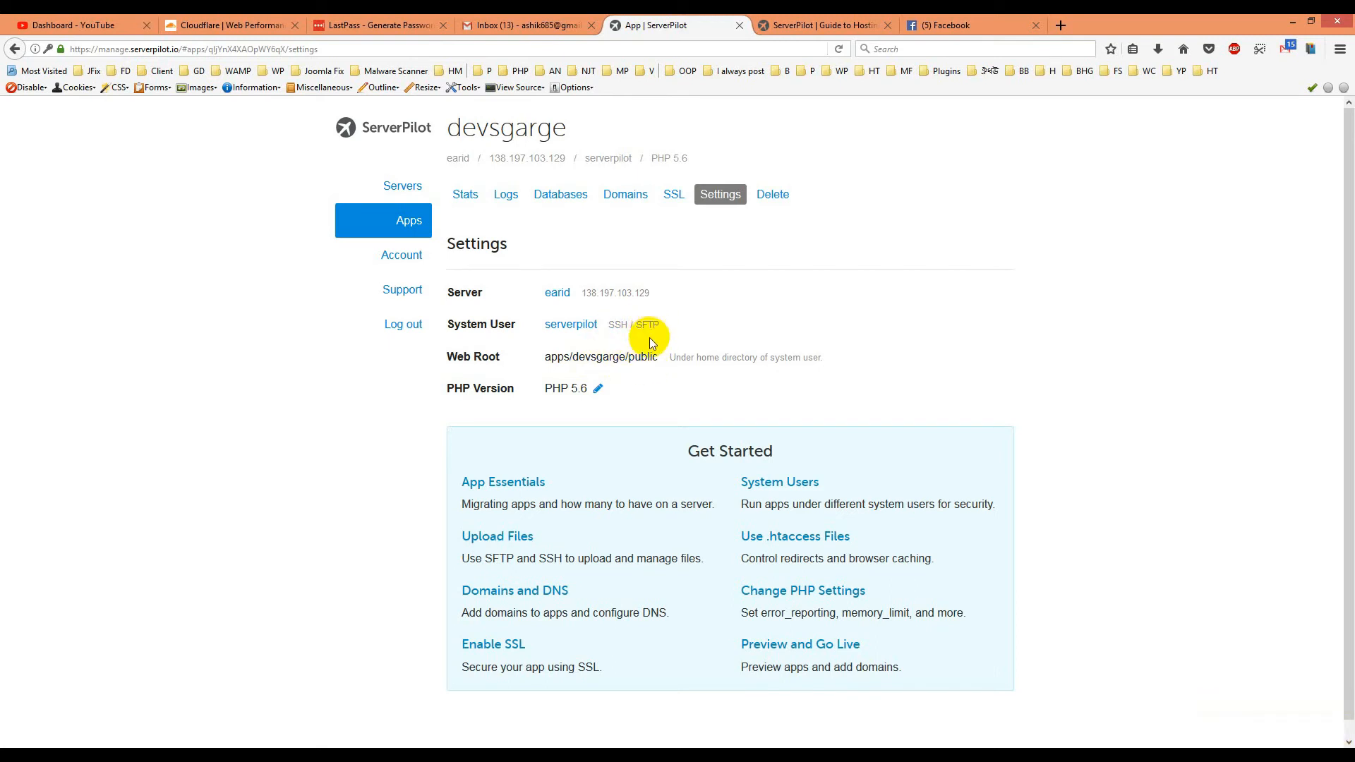
pyautogui.moveTo(655, 367)
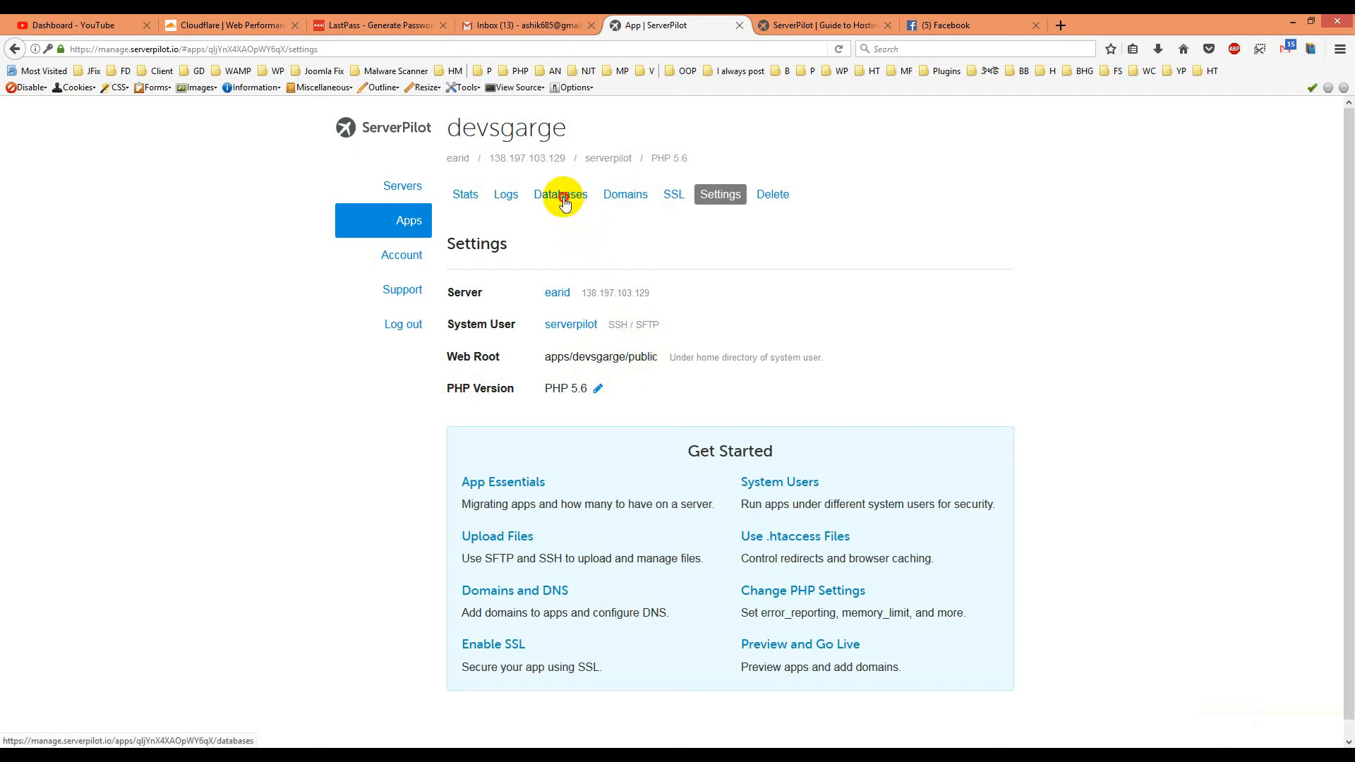
pyautogui.click(559, 193)
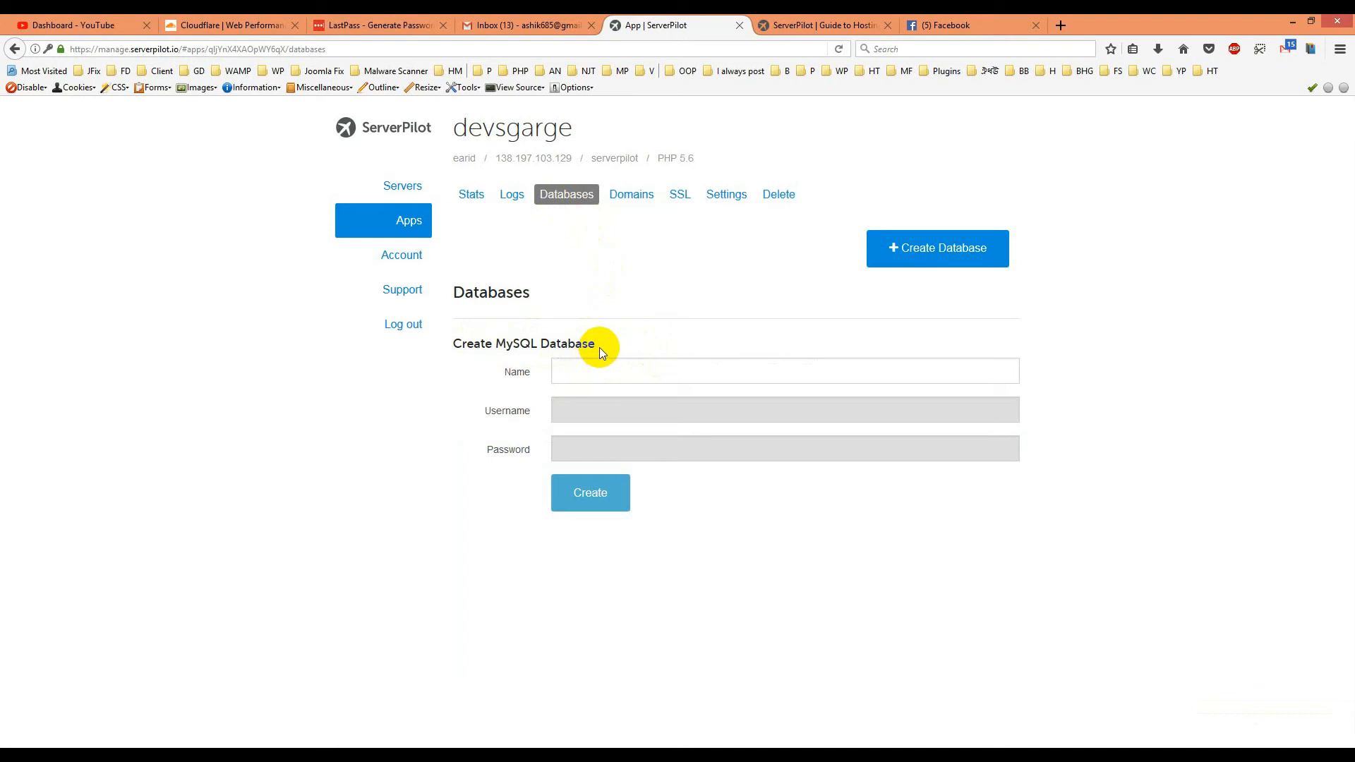
pyautogui.moveTo(648, 226)
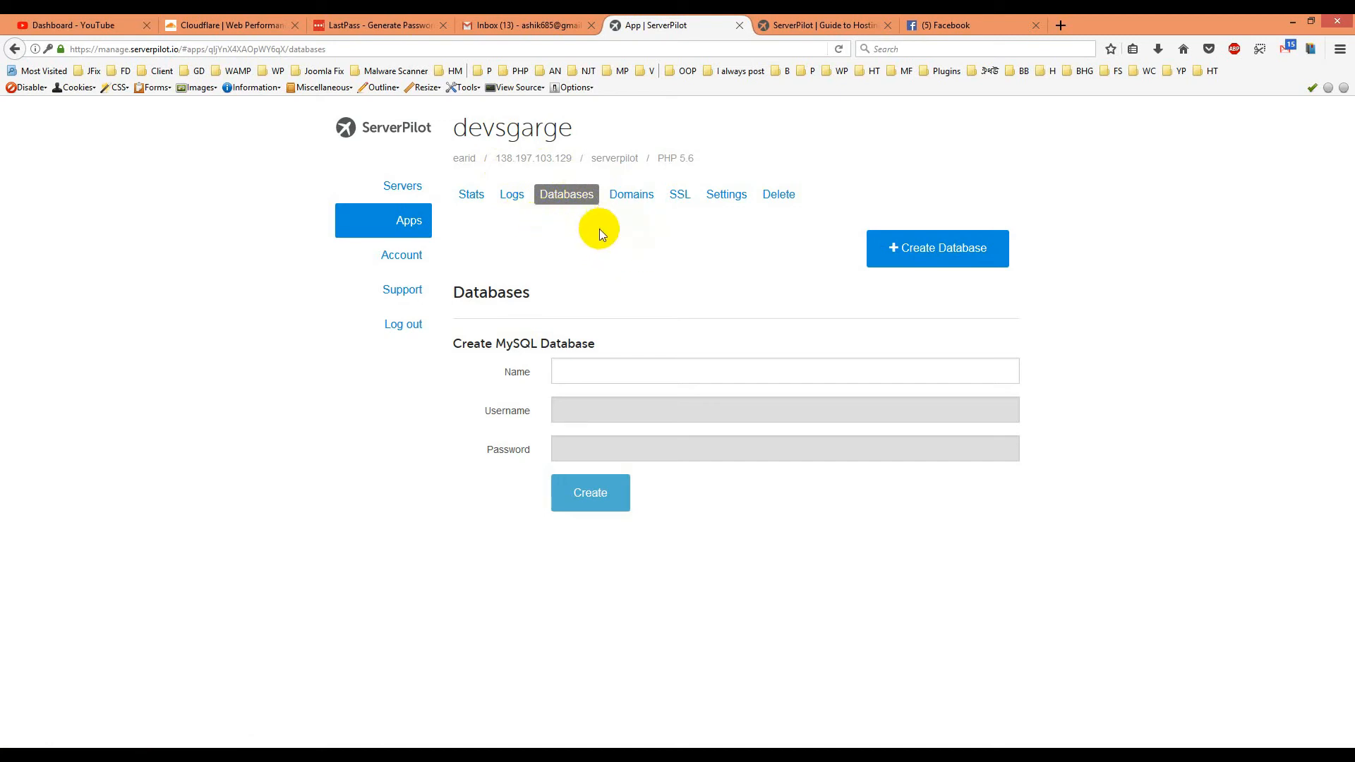
pyautogui.moveTo(620, 234)
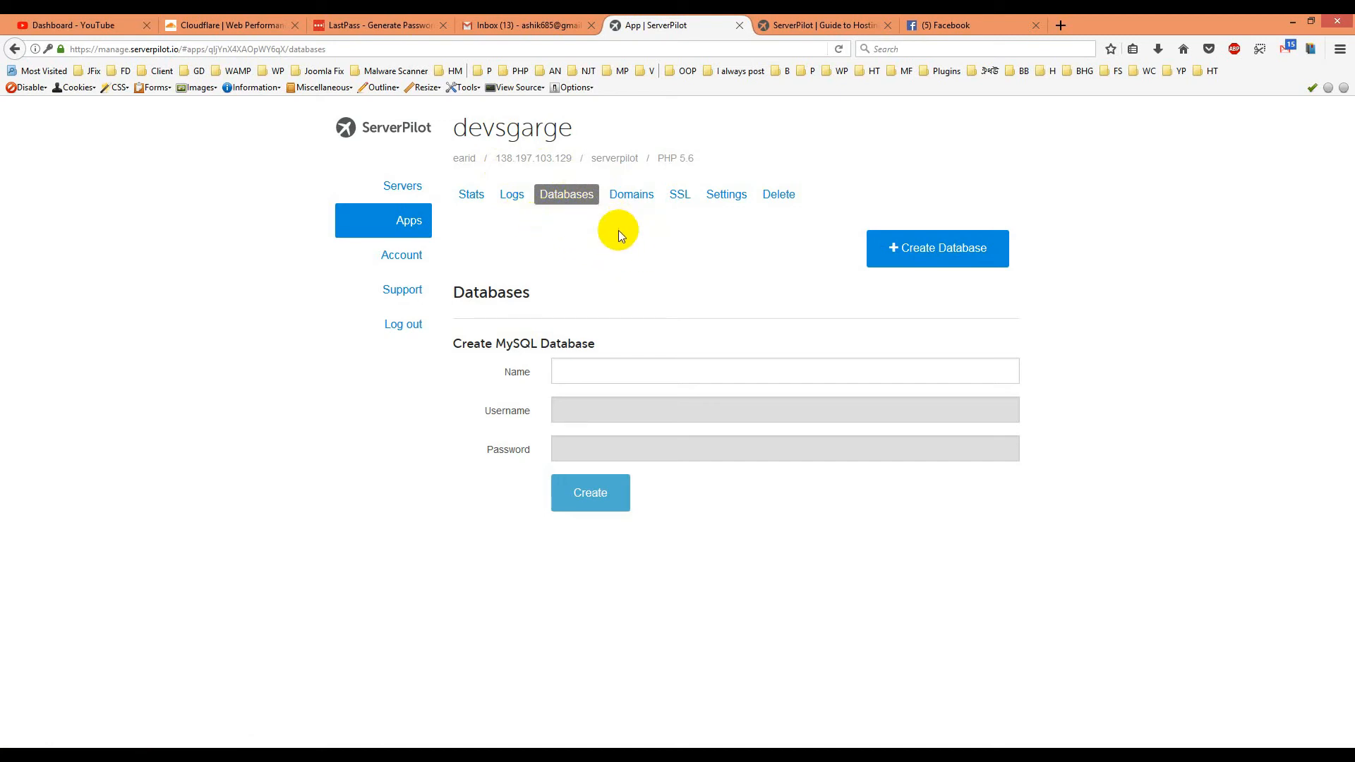
pyautogui.moveTo(631, 193)
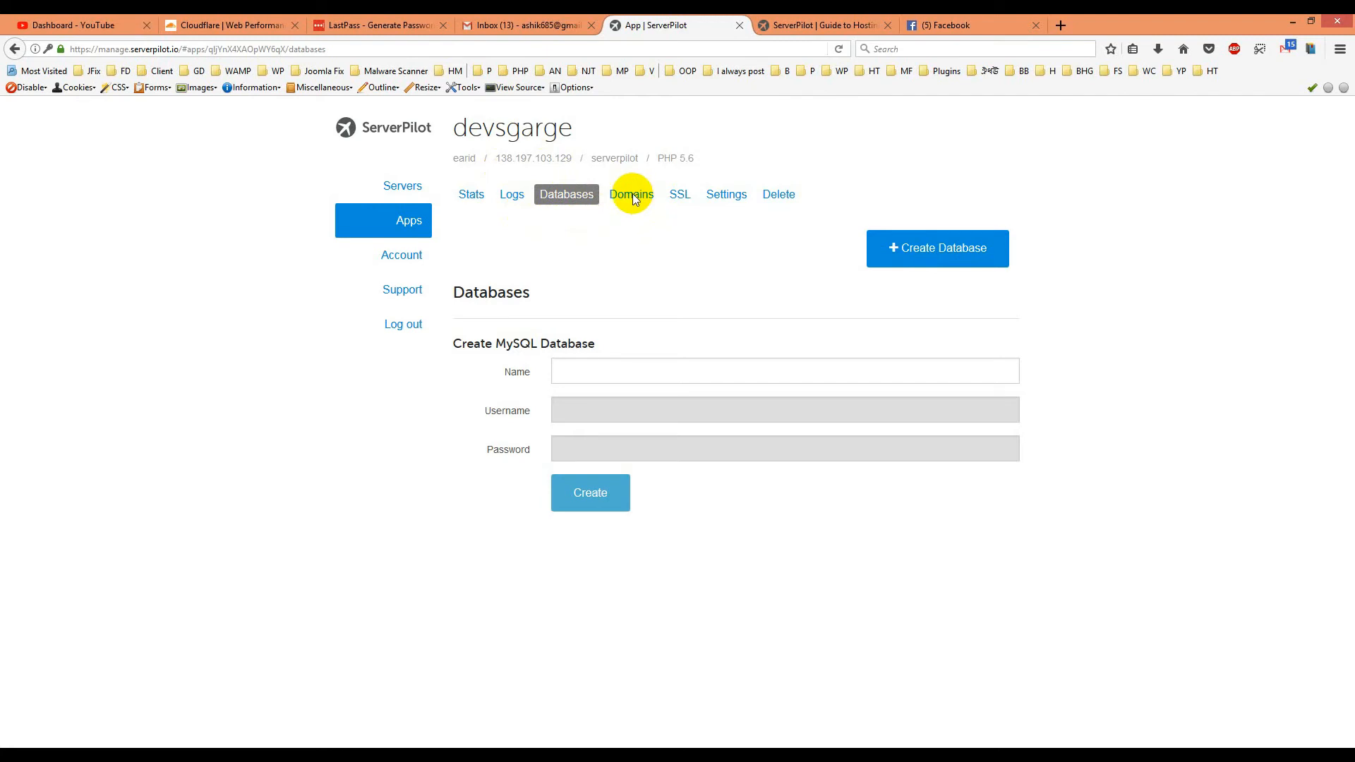
pyautogui.click(631, 194)
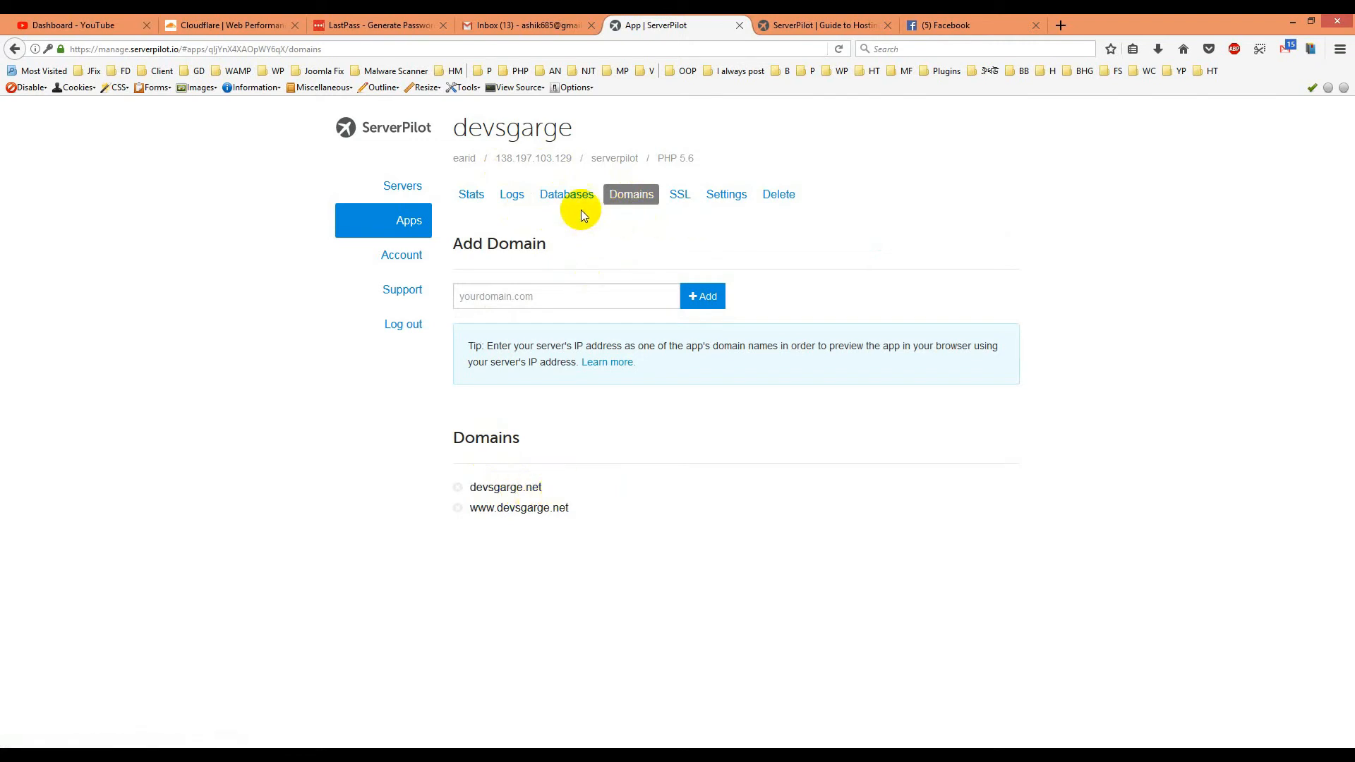
pyautogui.click(679, 194)
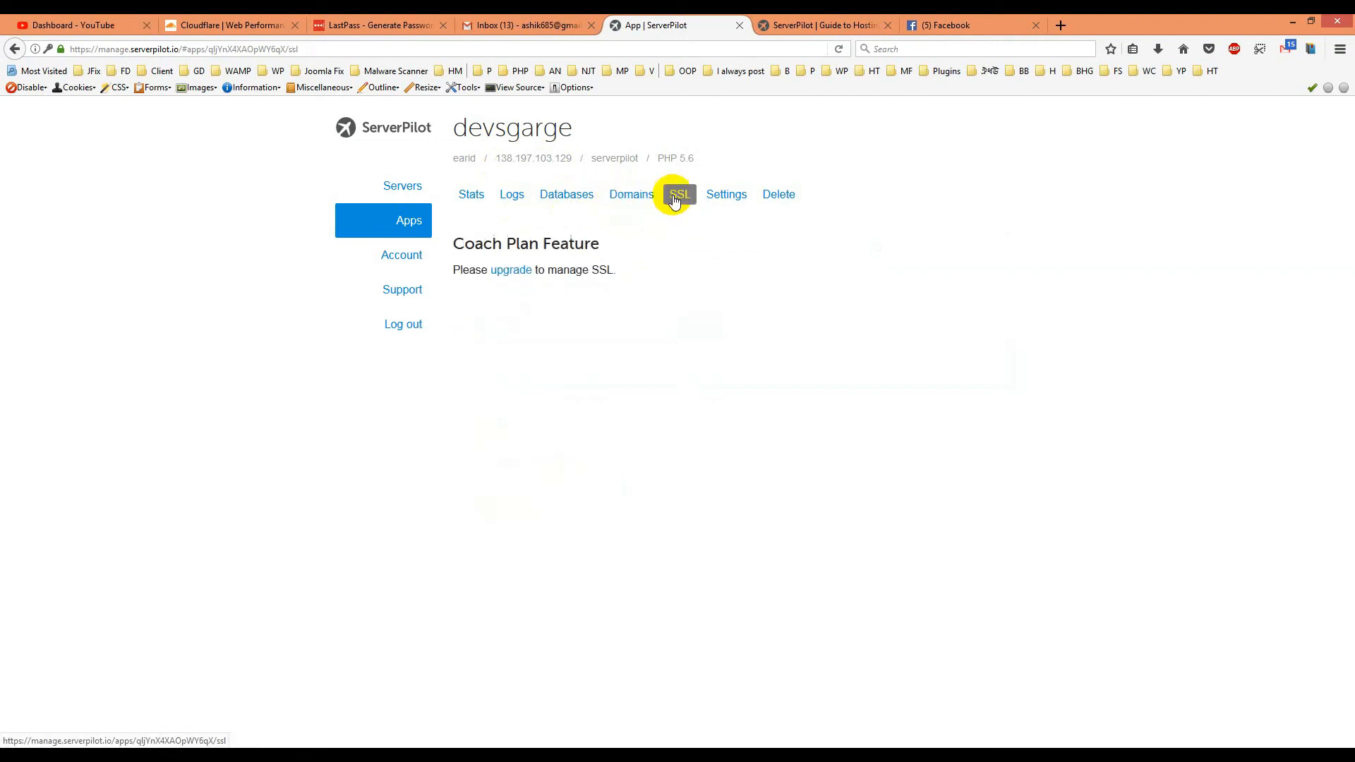
pyautogui.moveTo(511, 277)
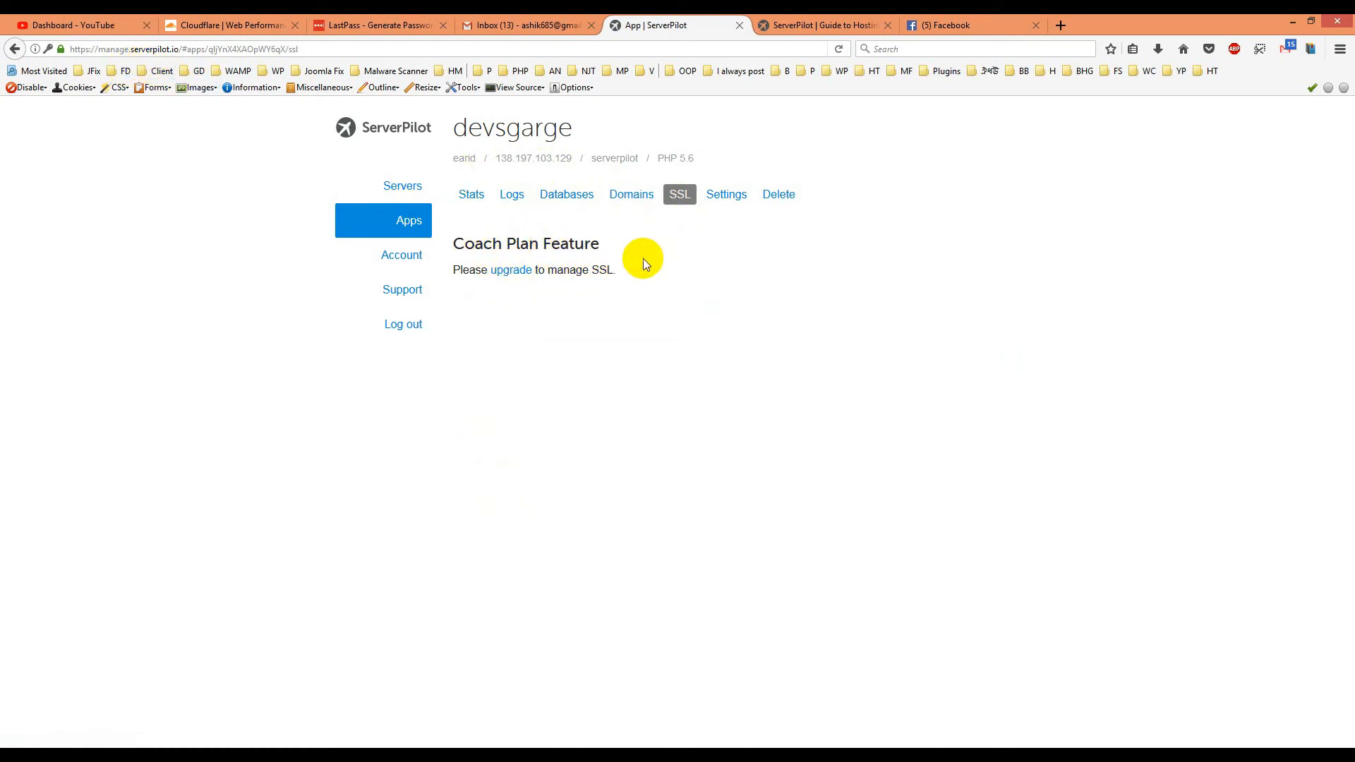
pyautogui.click(720, 193)
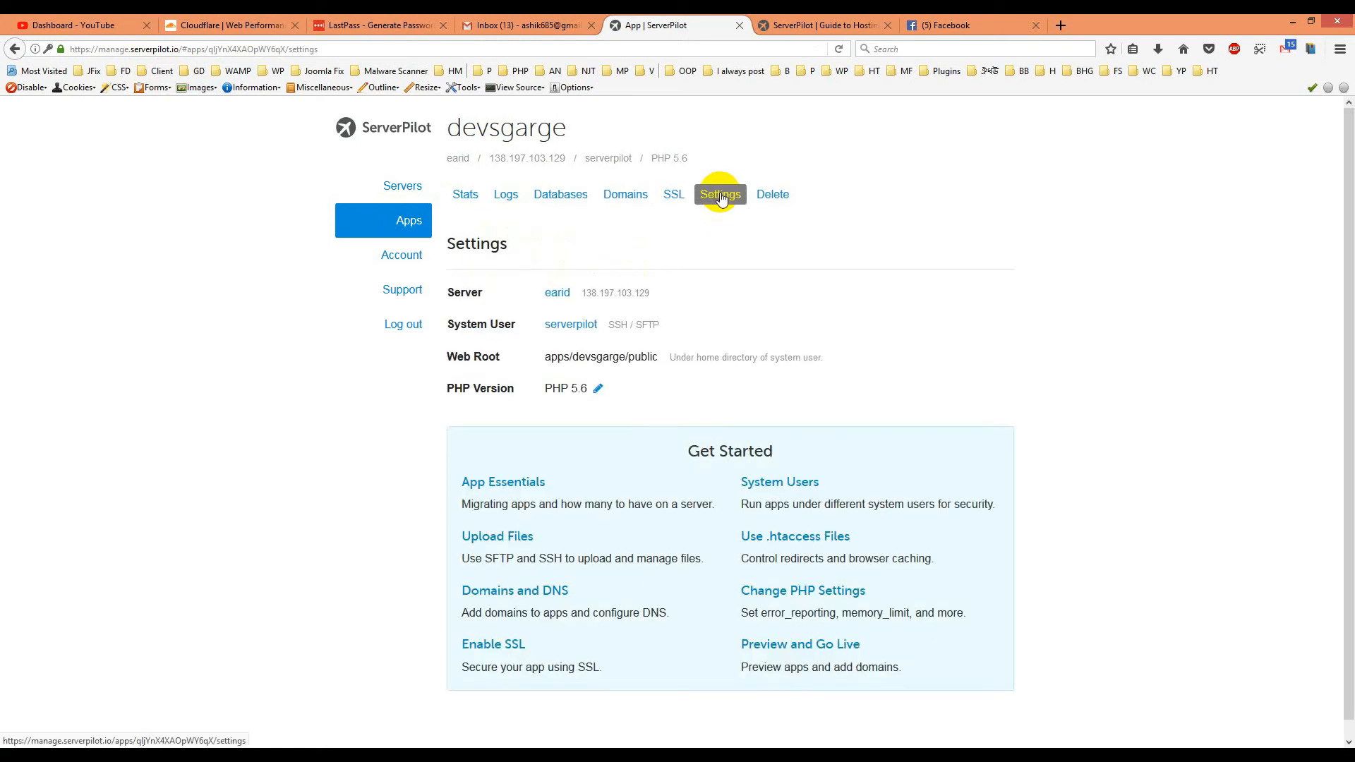
pyautogui.moveTo(647, 371)
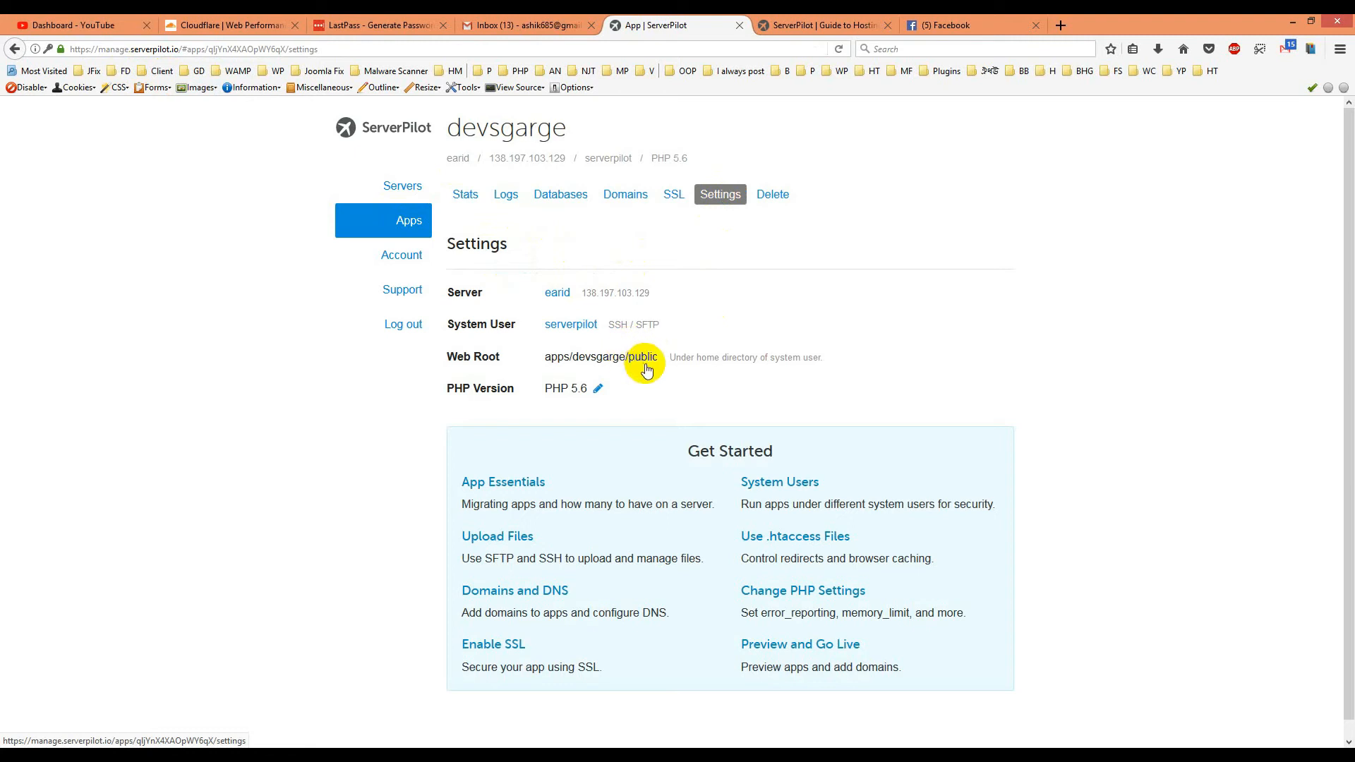
pyautogui.moveTo(586, 346)
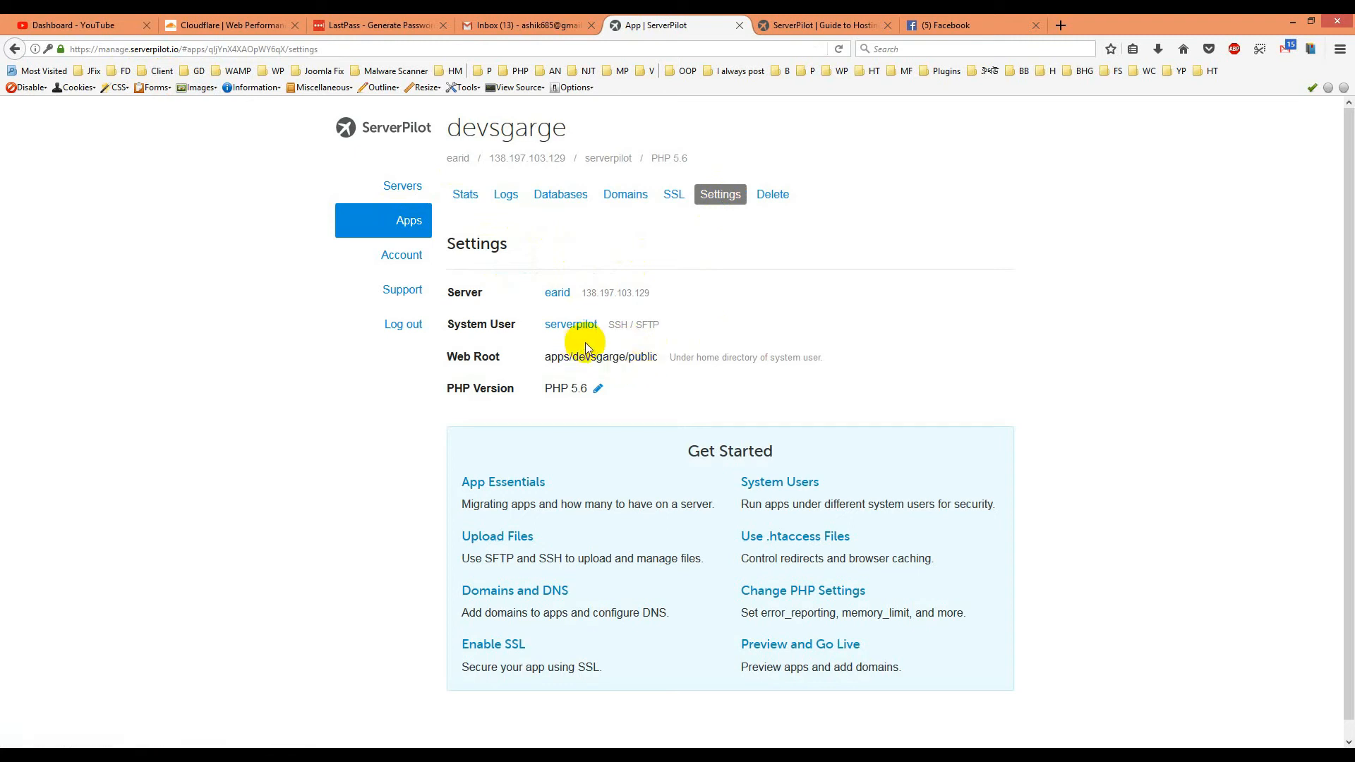
pyautogui.moveTo(711, 272)
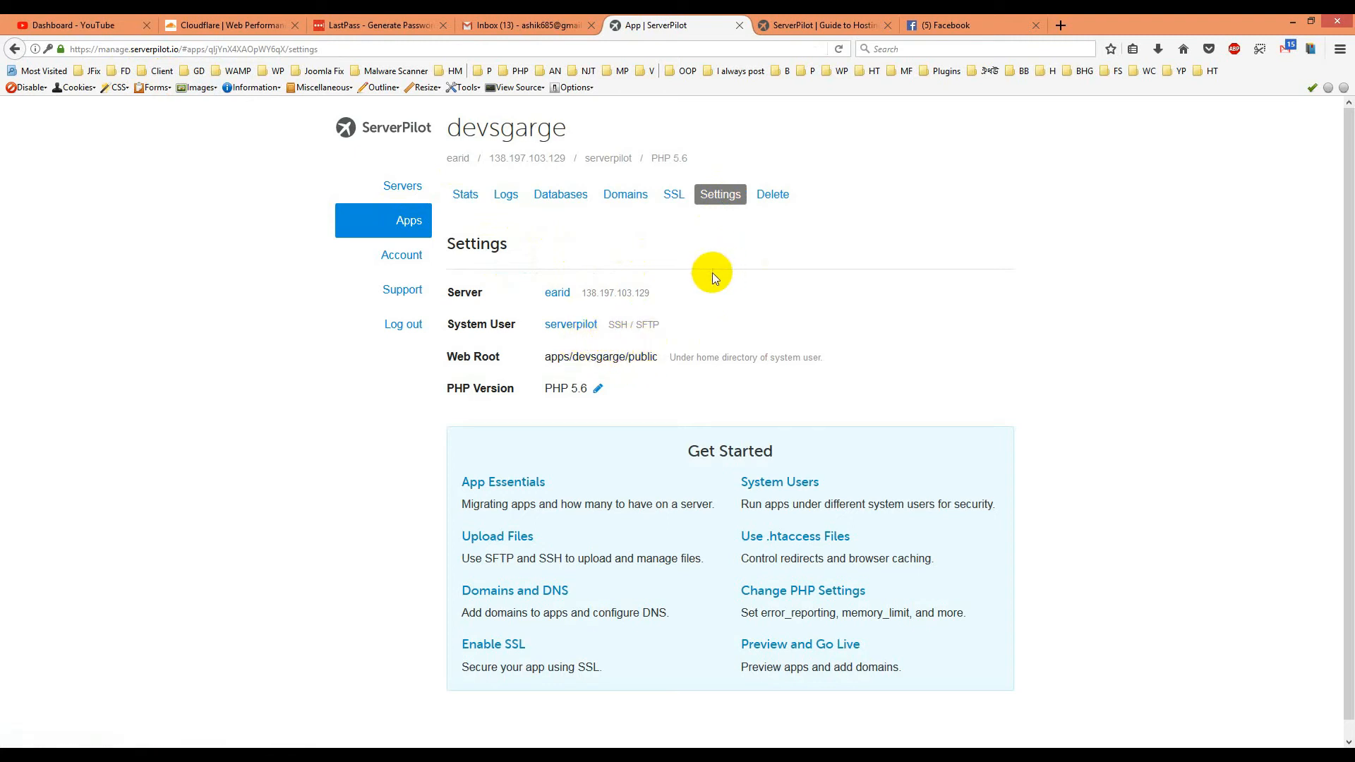
pyautogui.moveTo(708, 250)
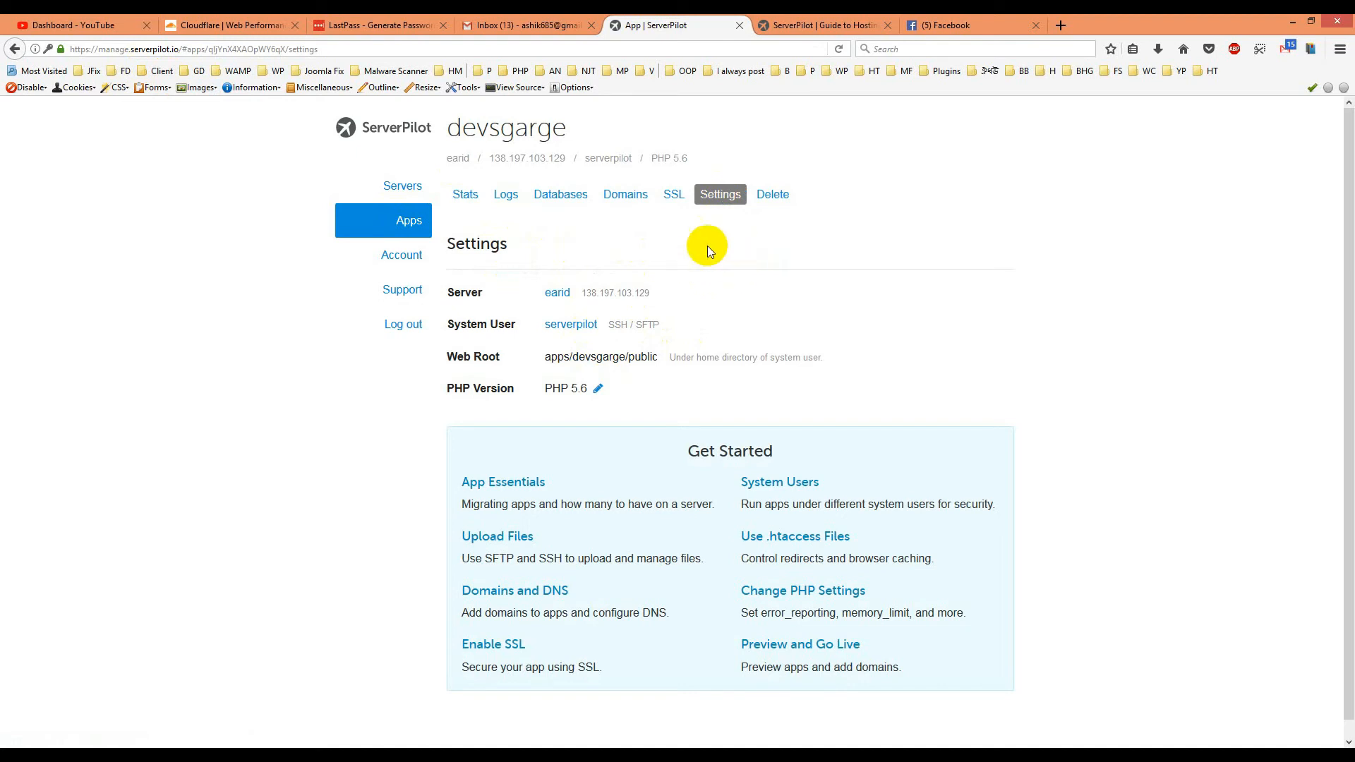
pyautogui.moveTo(680, 251)
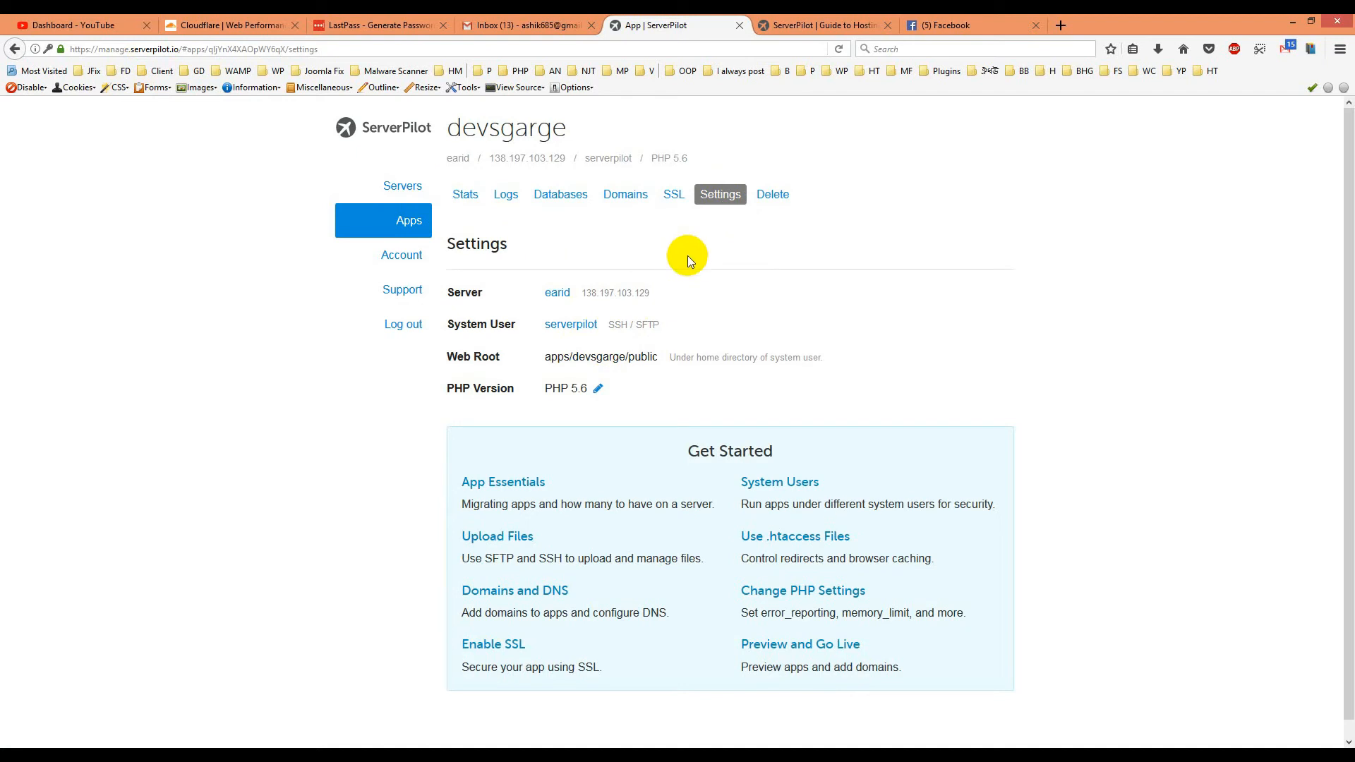
pyautogui.moveTo(640, 367)
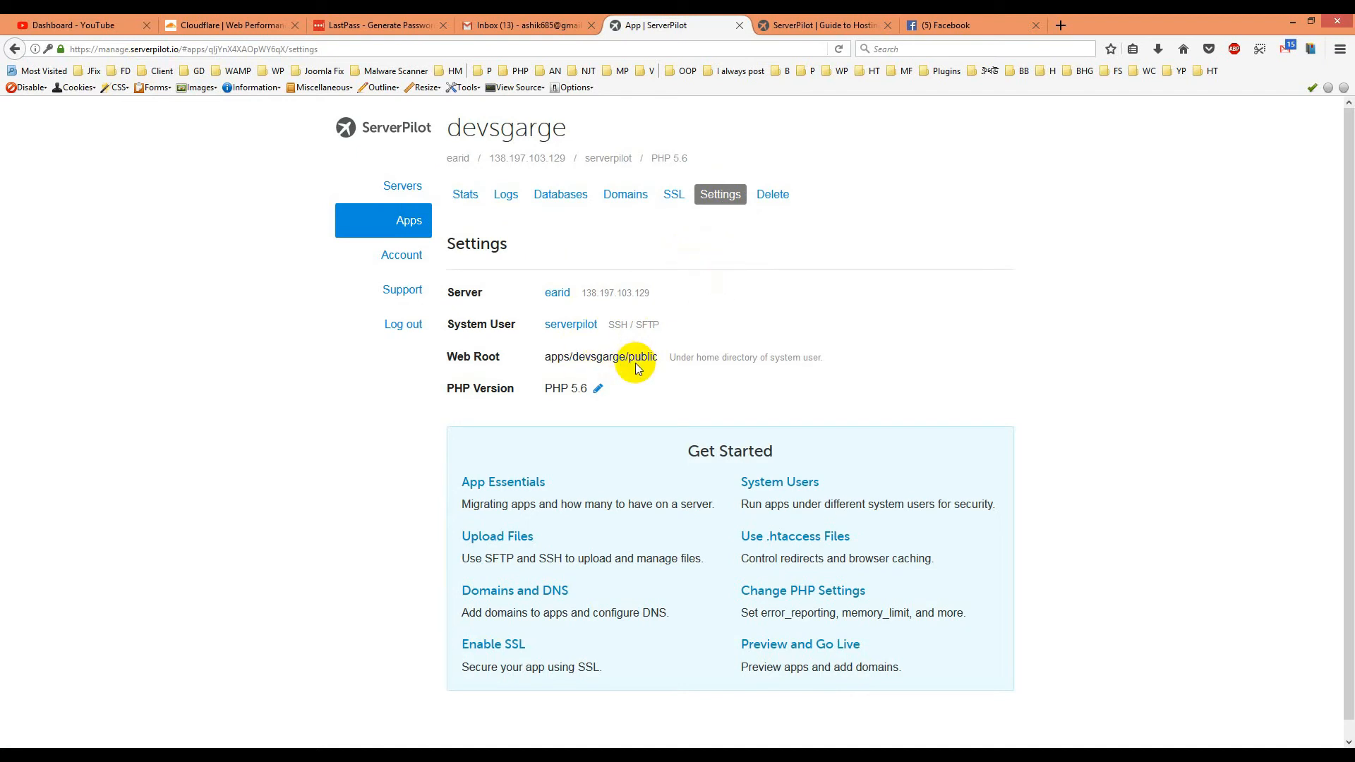
pyautogui.moveTo(616, 338)
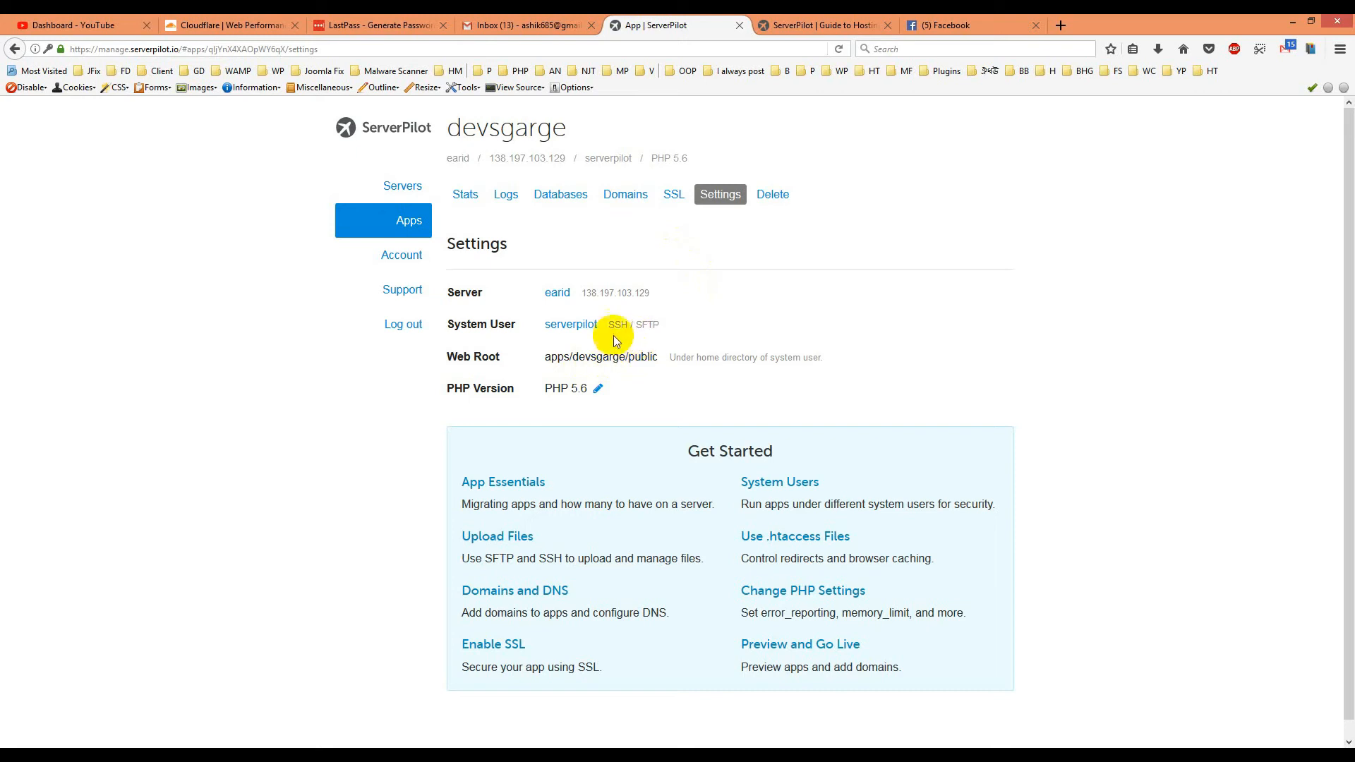
pyautogui.moveTo(657, 308)
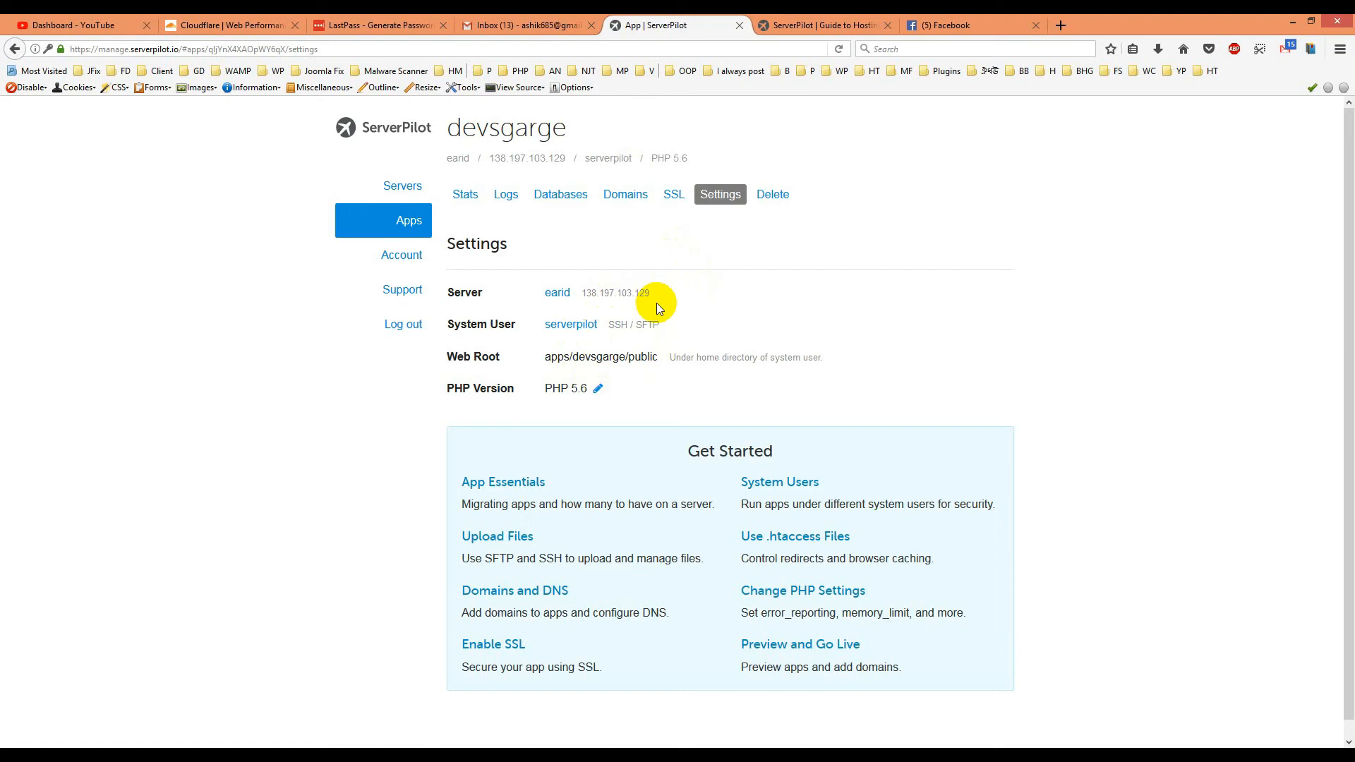
pyautogui.moveTo(666, 297)
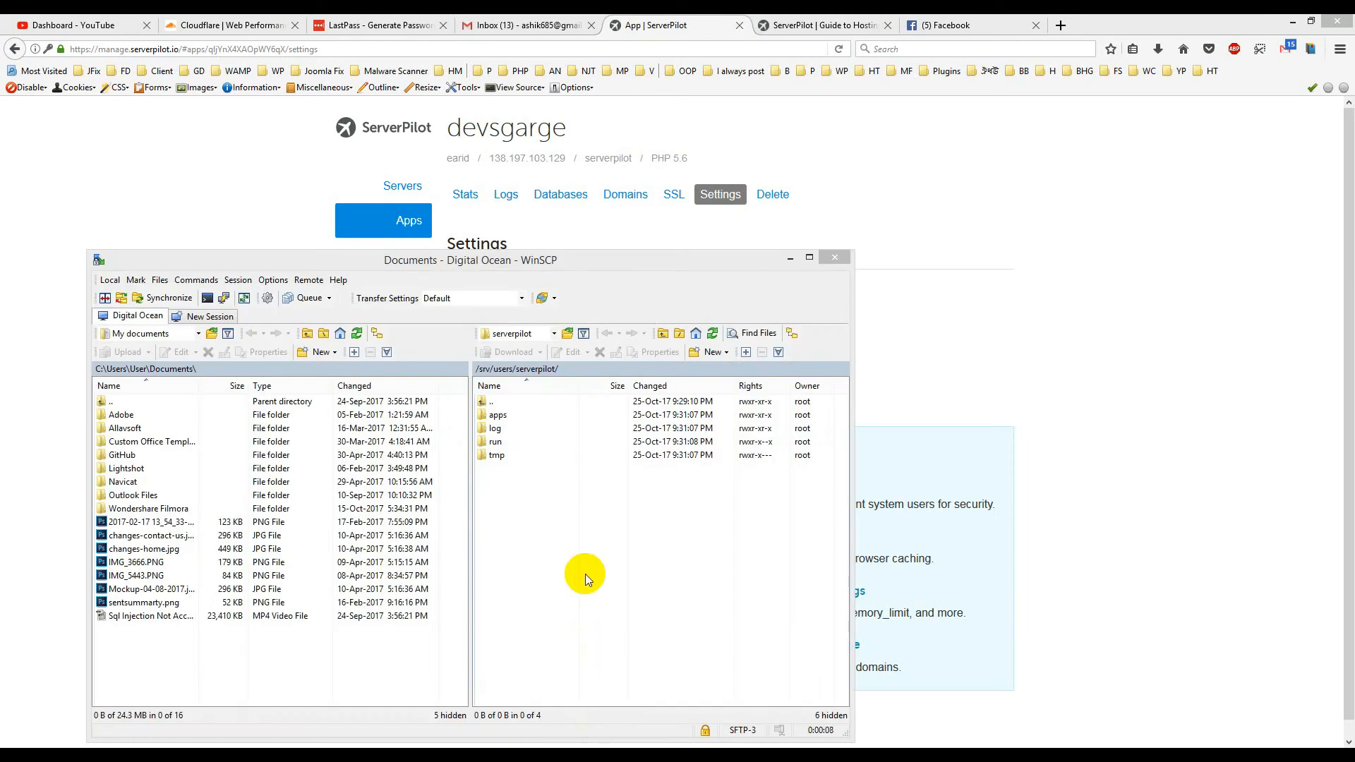
pyautogui.moveTo(640, 266)
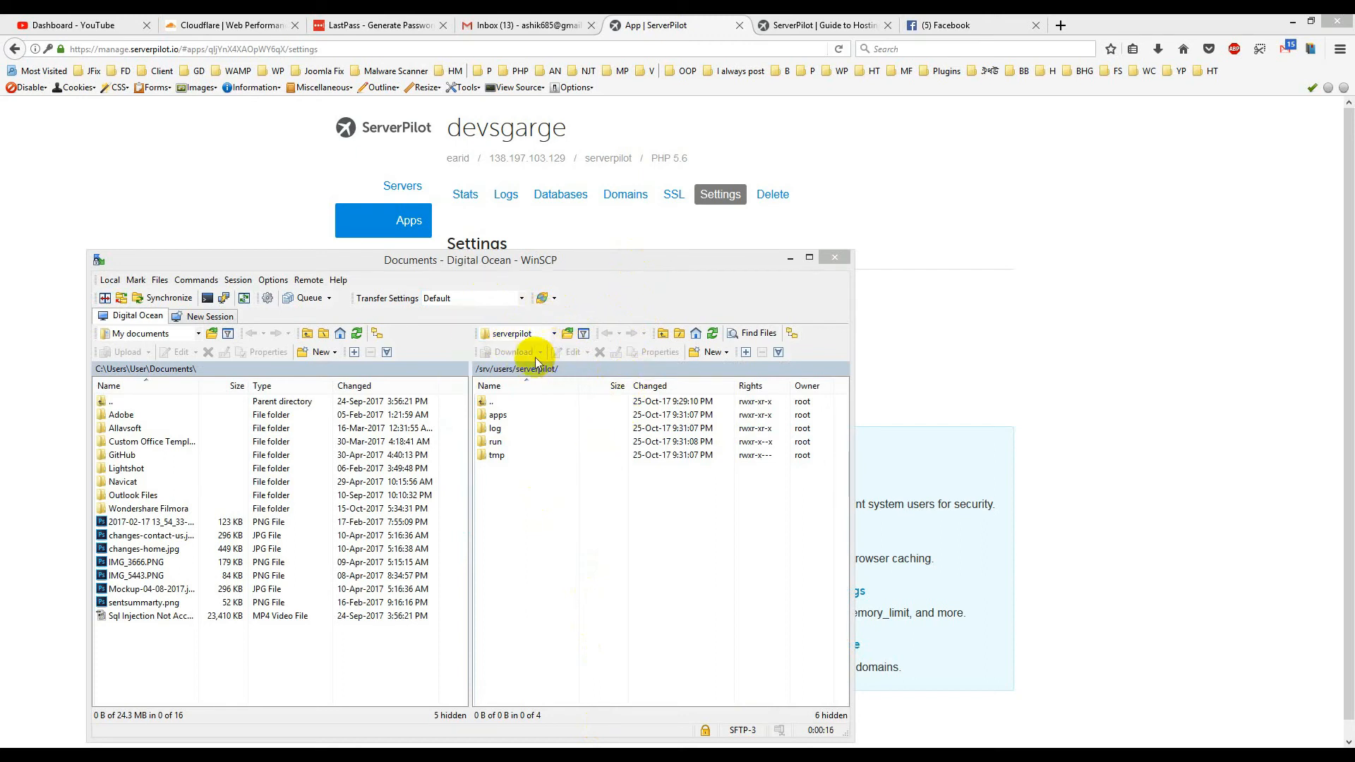
# - Navigate WinSCP's remote pane to /srv/users/serverpilot/apps/devsgarge/public for the WordPress files
pyautogui.click(497, 454)
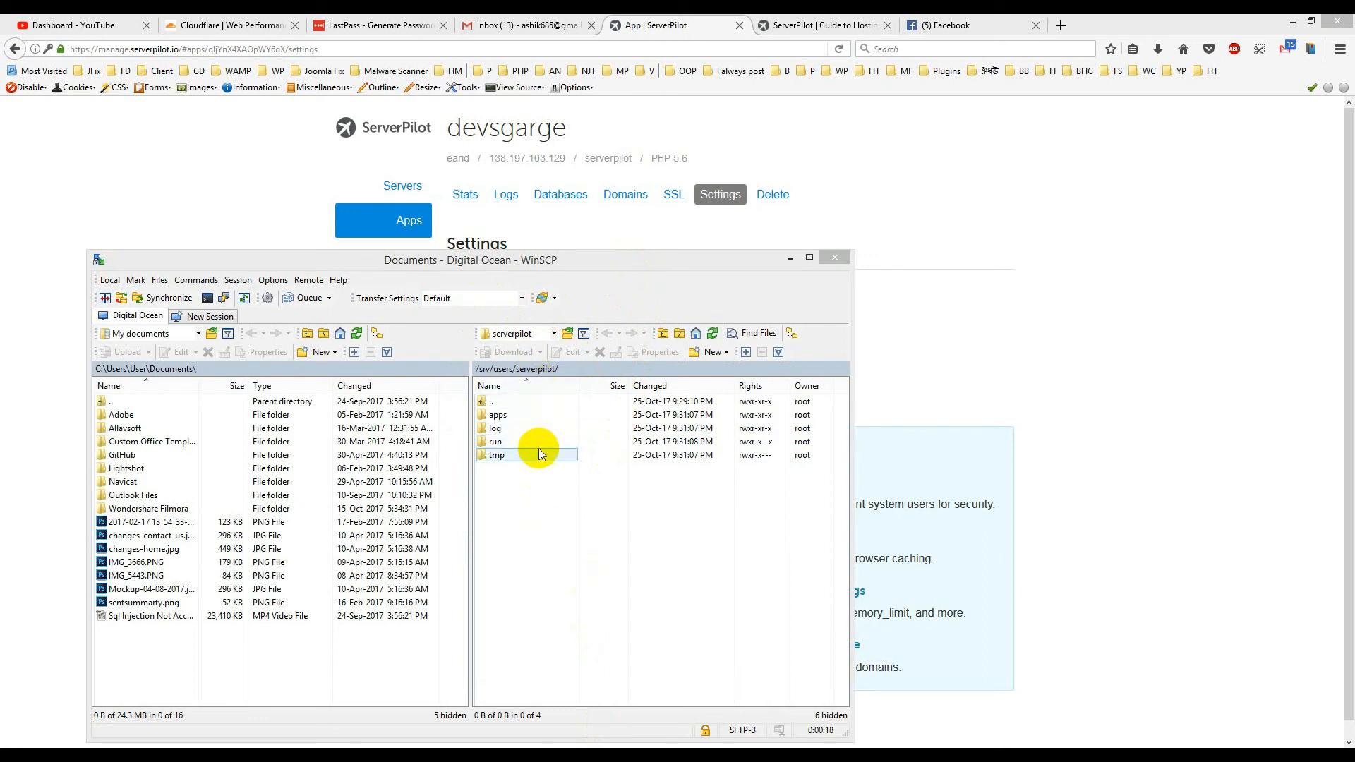
pyautogui.click(497, 415)
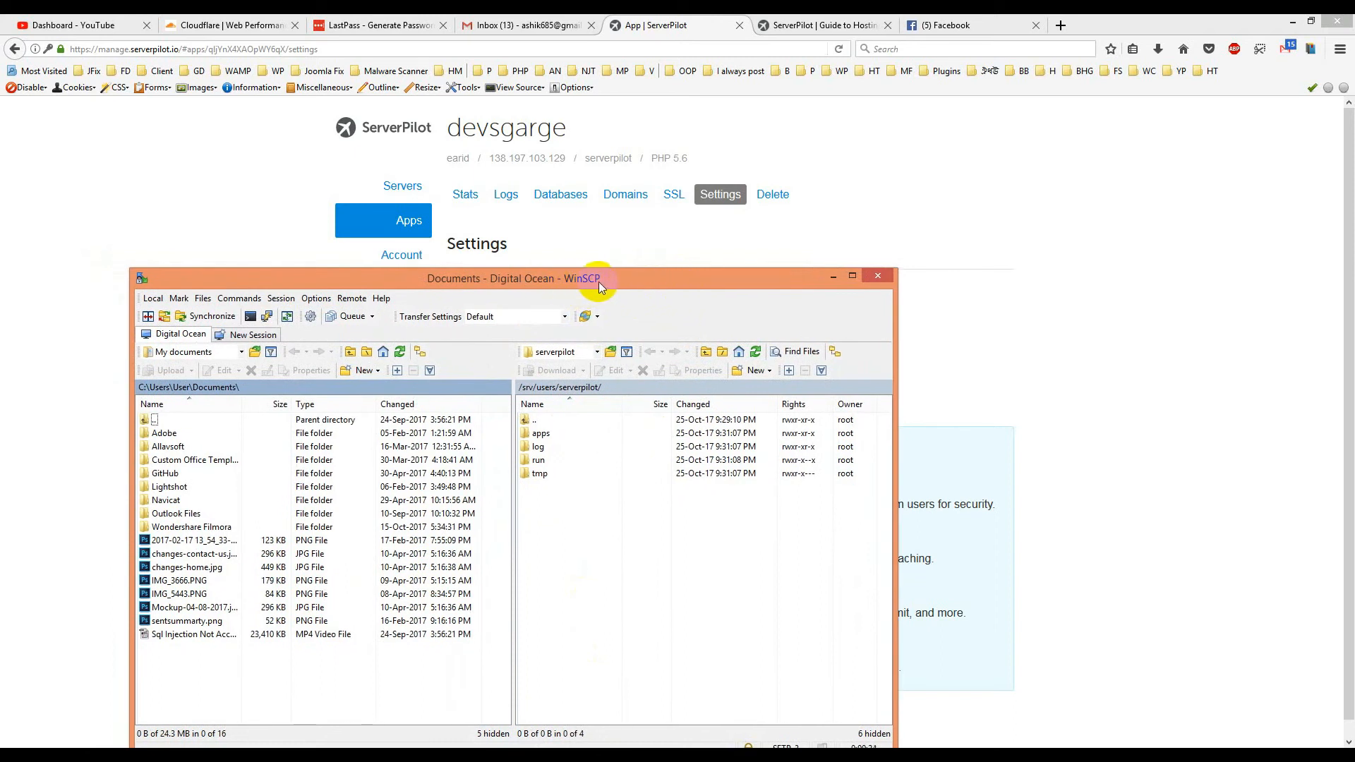
pyautogui.moveTo(689, 274)
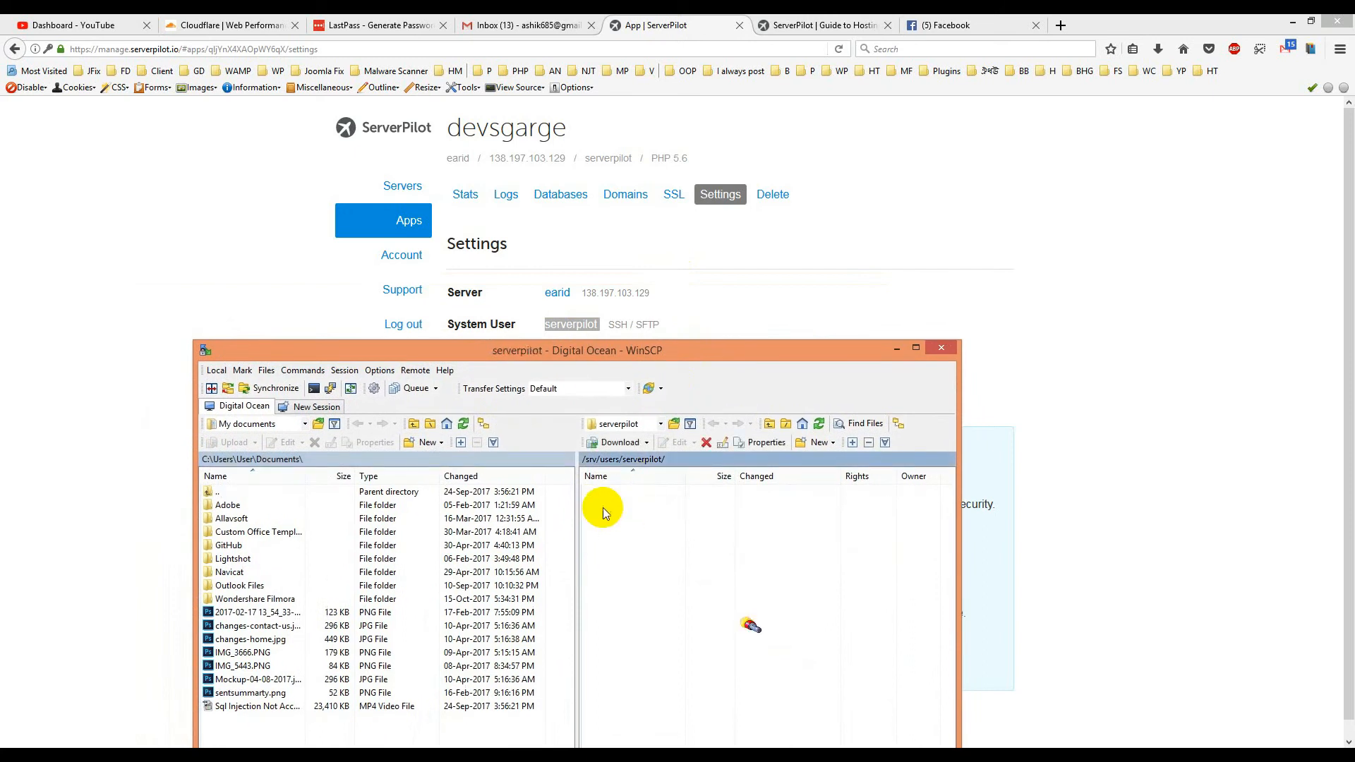
pyautogui.doubleClick(605, 505)
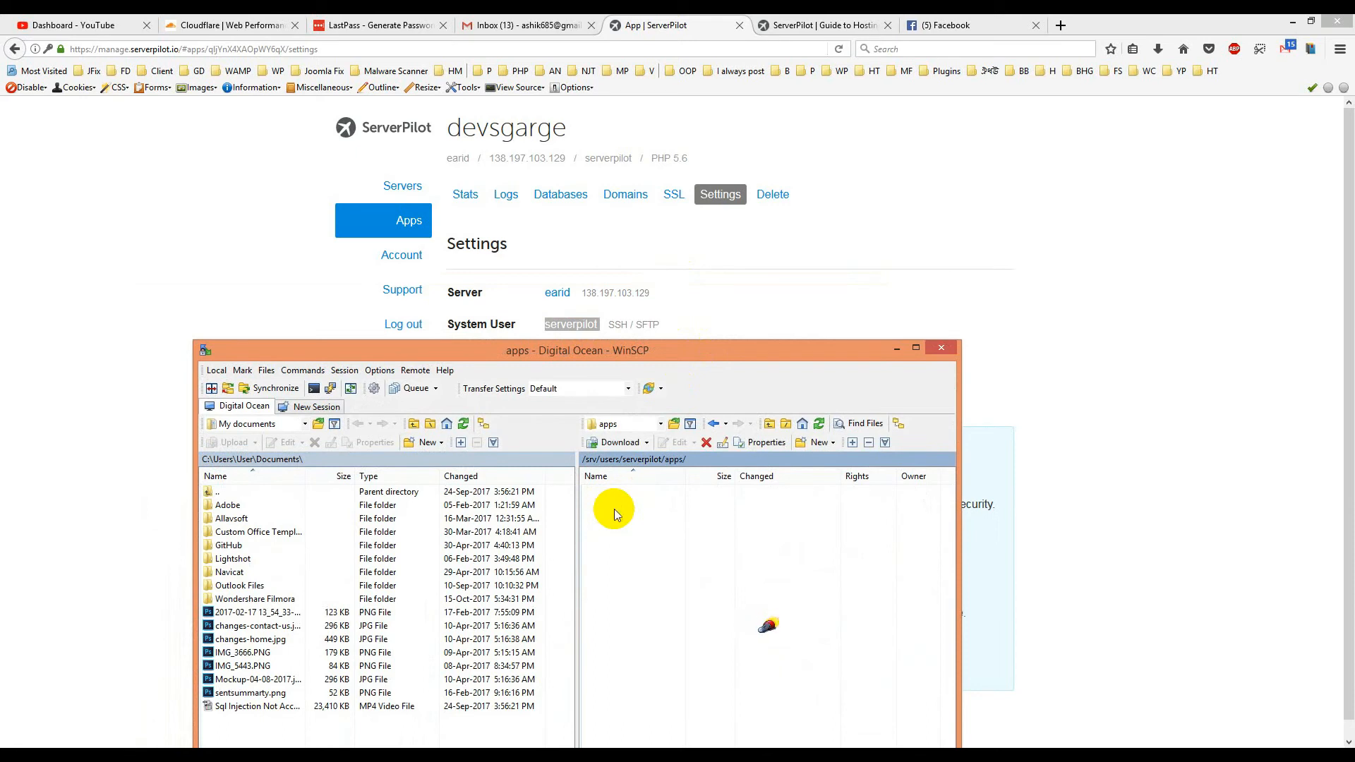
pyautogui.doubleClick(608, 507)
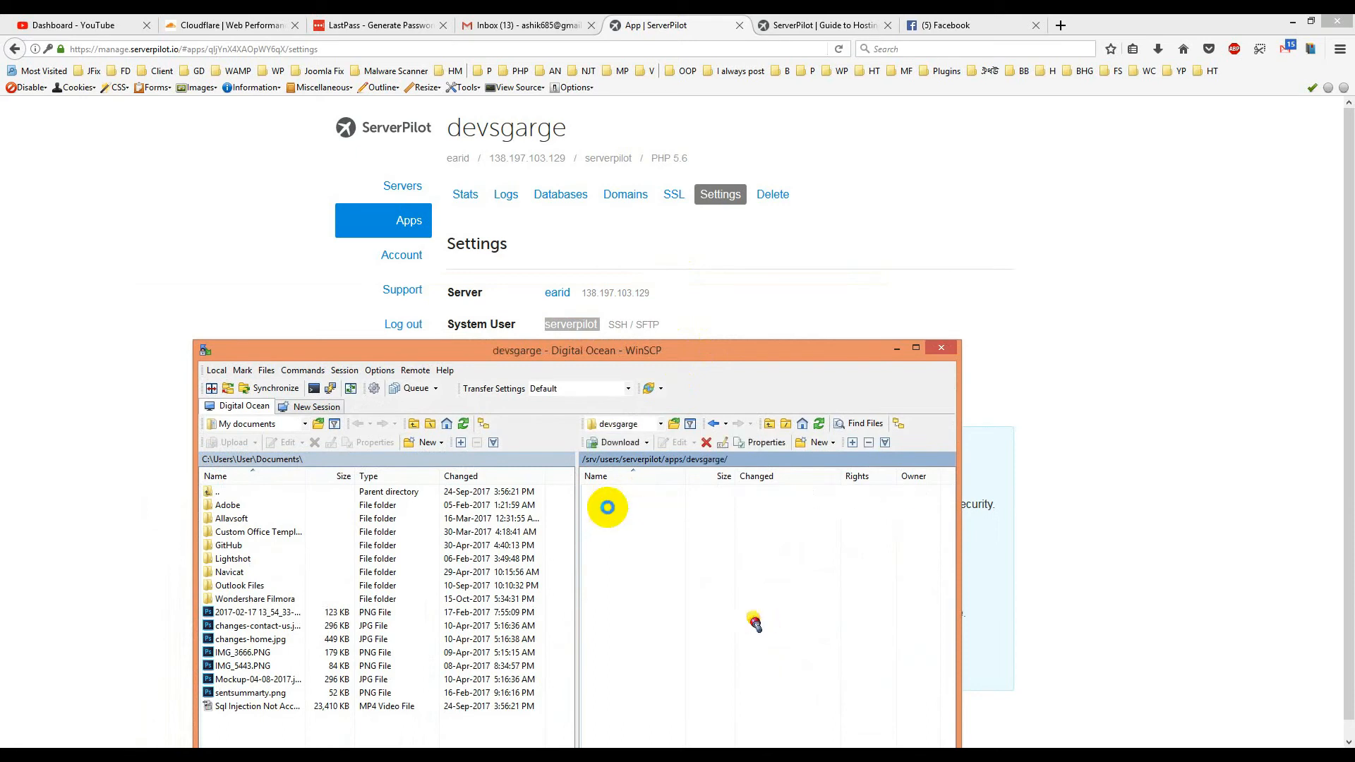
pyautogui.doubleClick(607, 508)
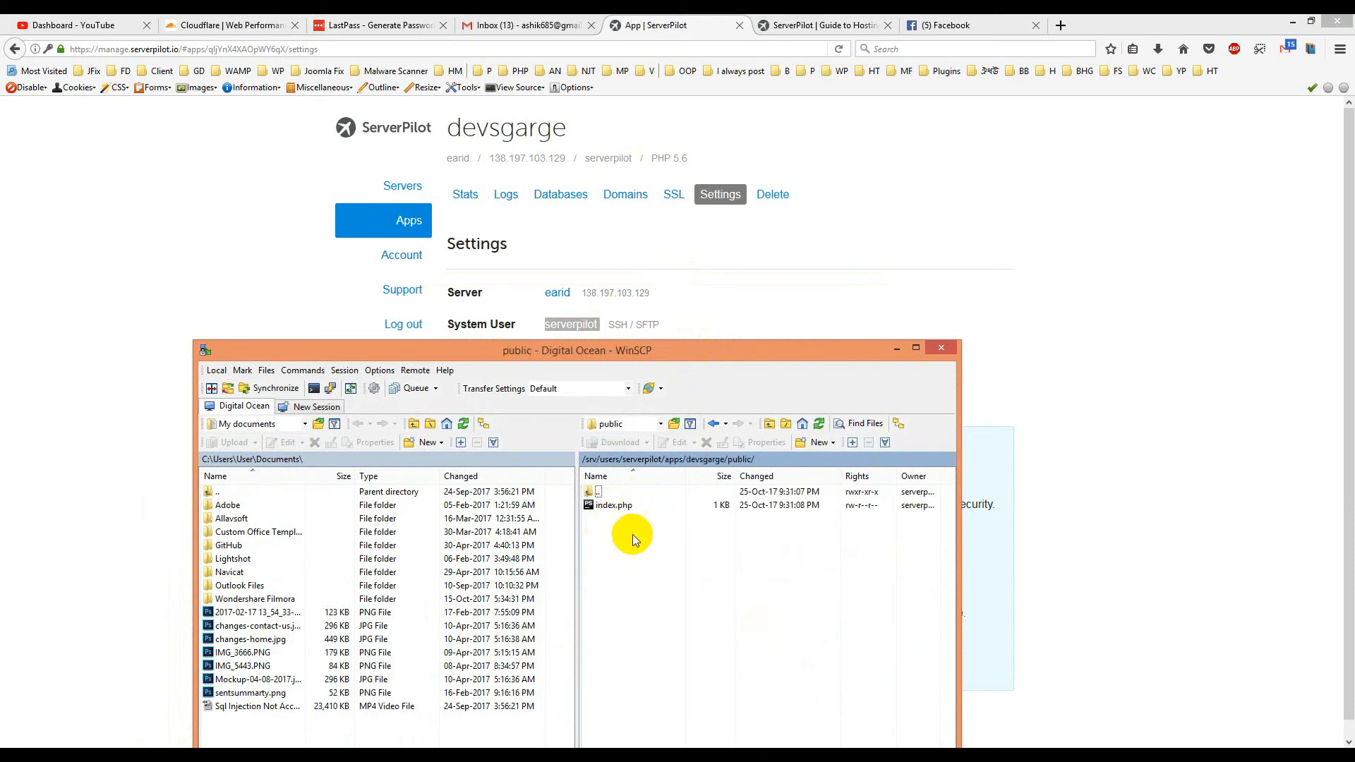
pyautogui.click(613, 505)
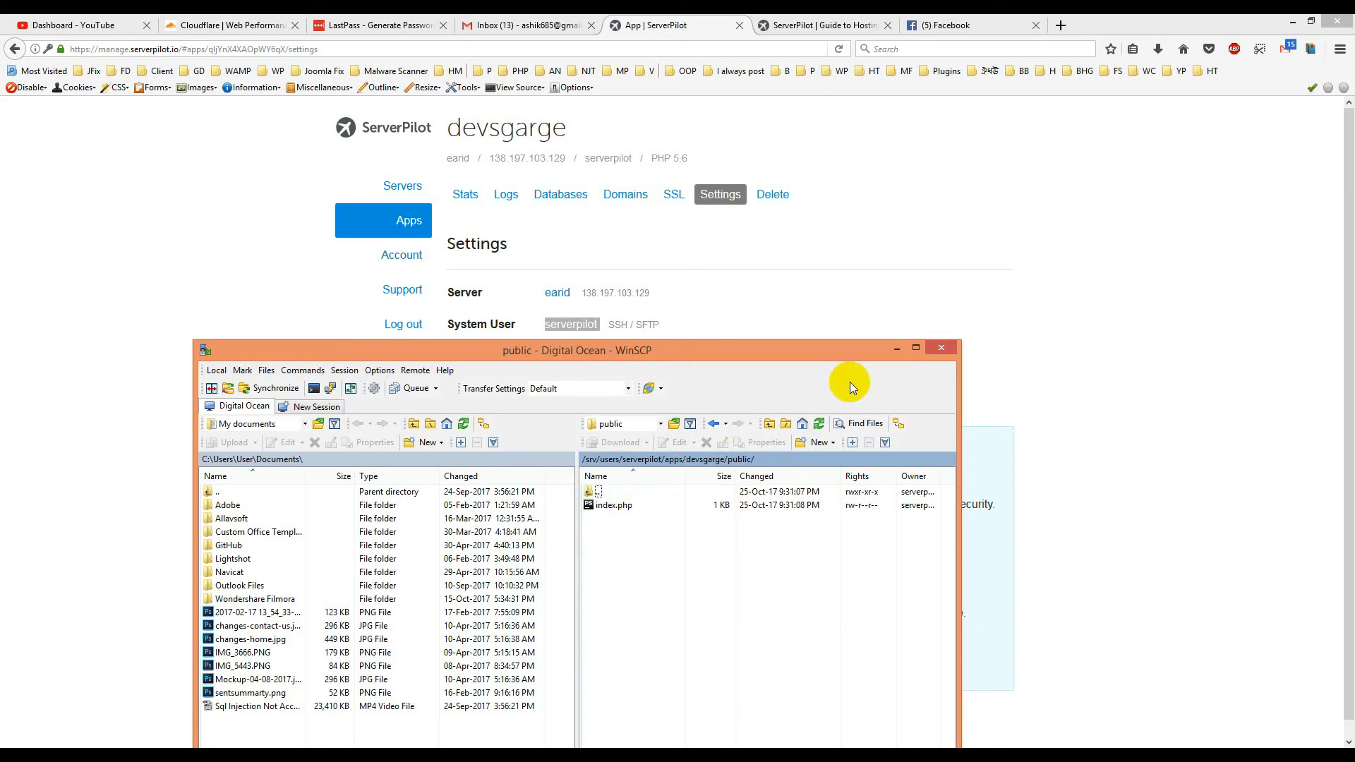
pyautogui.moveTo(658, 552)
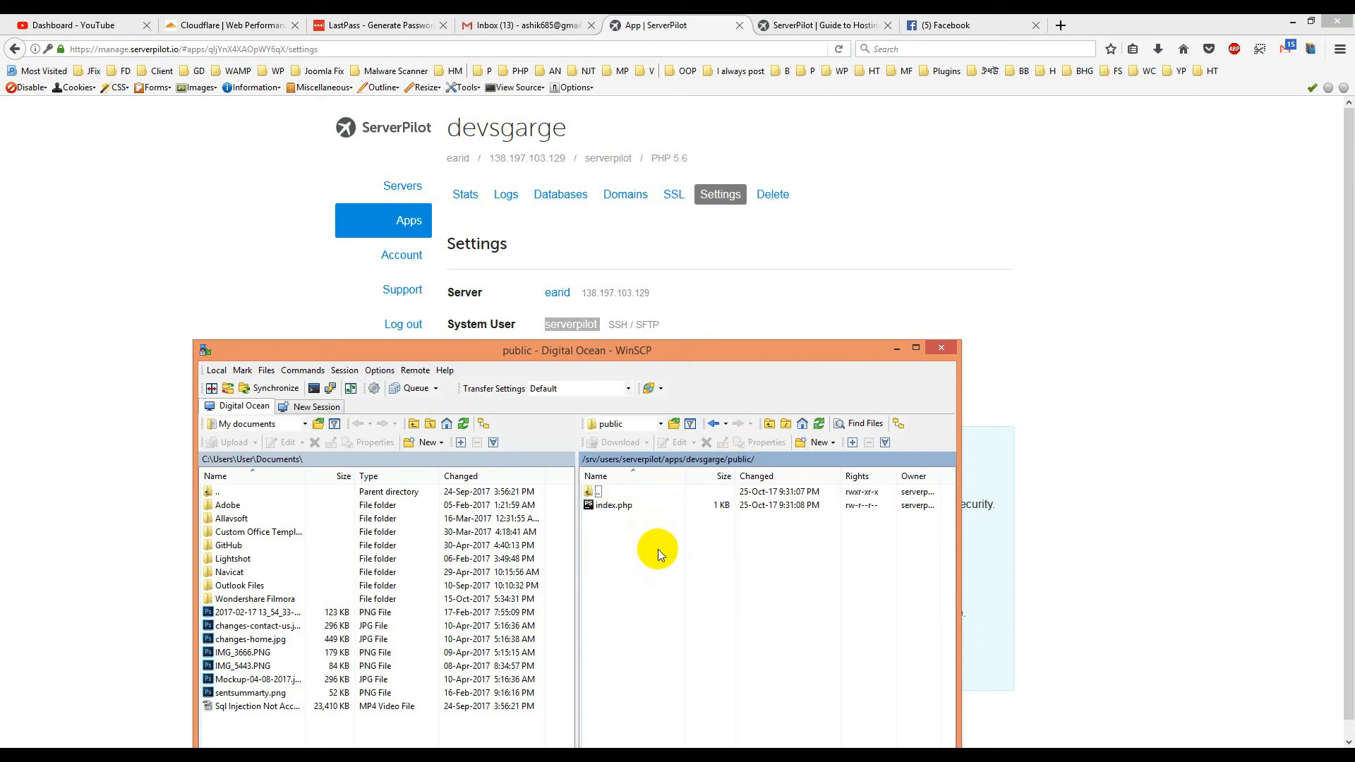
pyautogui.moveTo(639, 545)
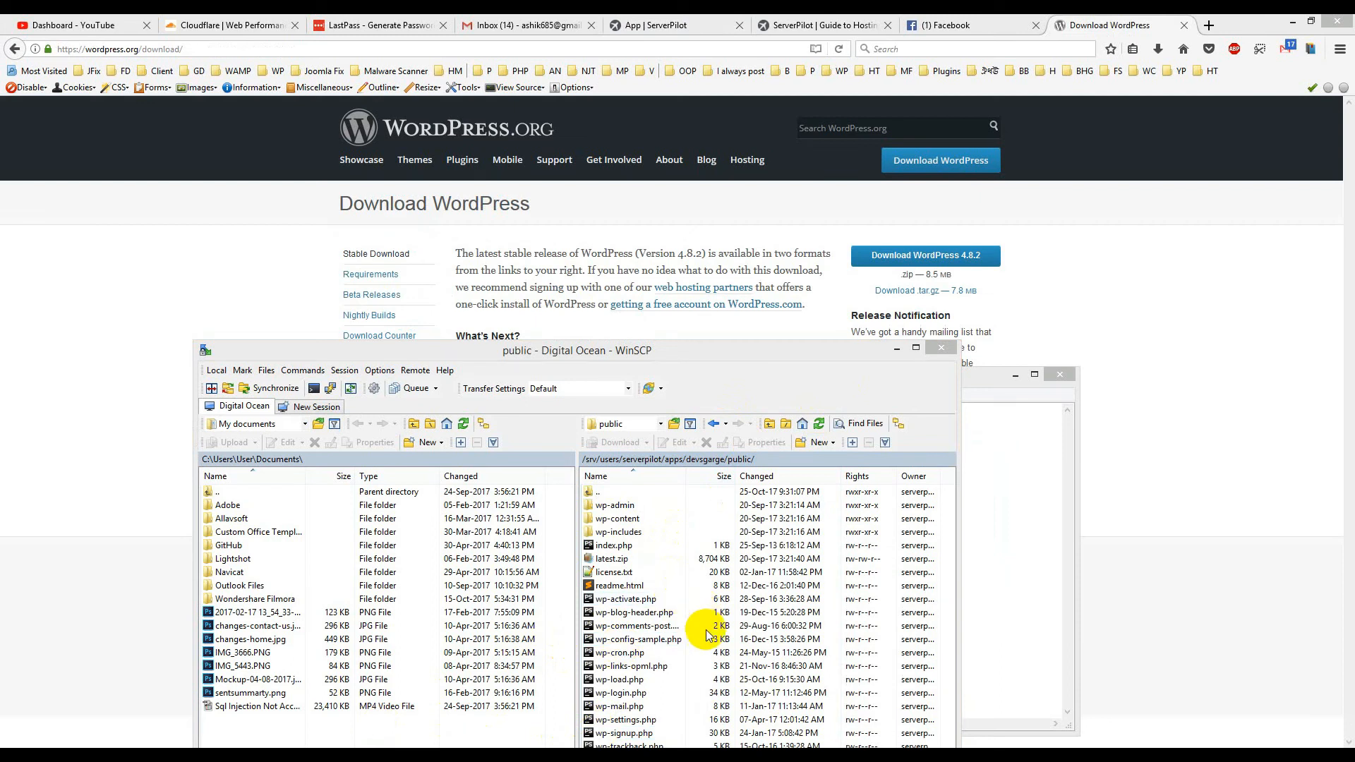
# - View the remote public folder's full path, then return to the devsgarge app page in ServerPilot
pyautogui.click(631, 519)
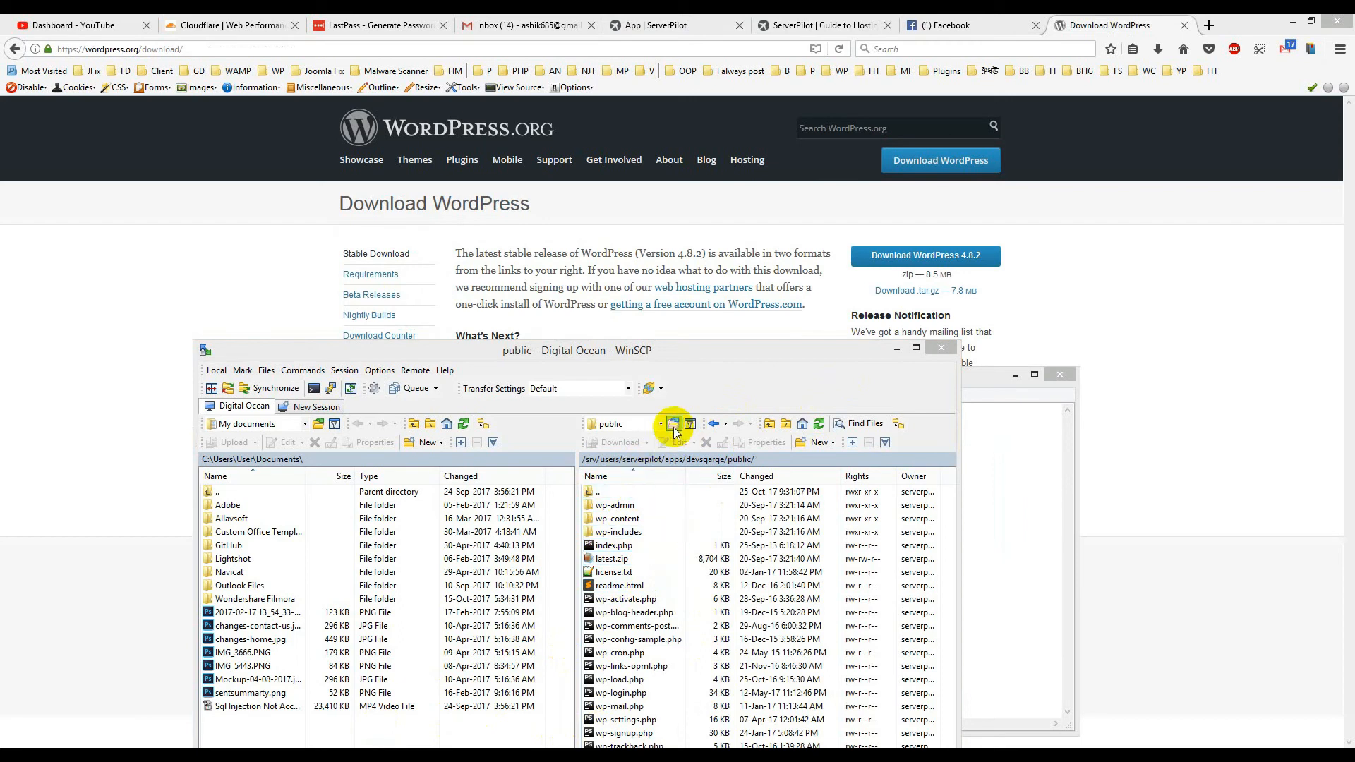
pyautogui.click(673, 429)
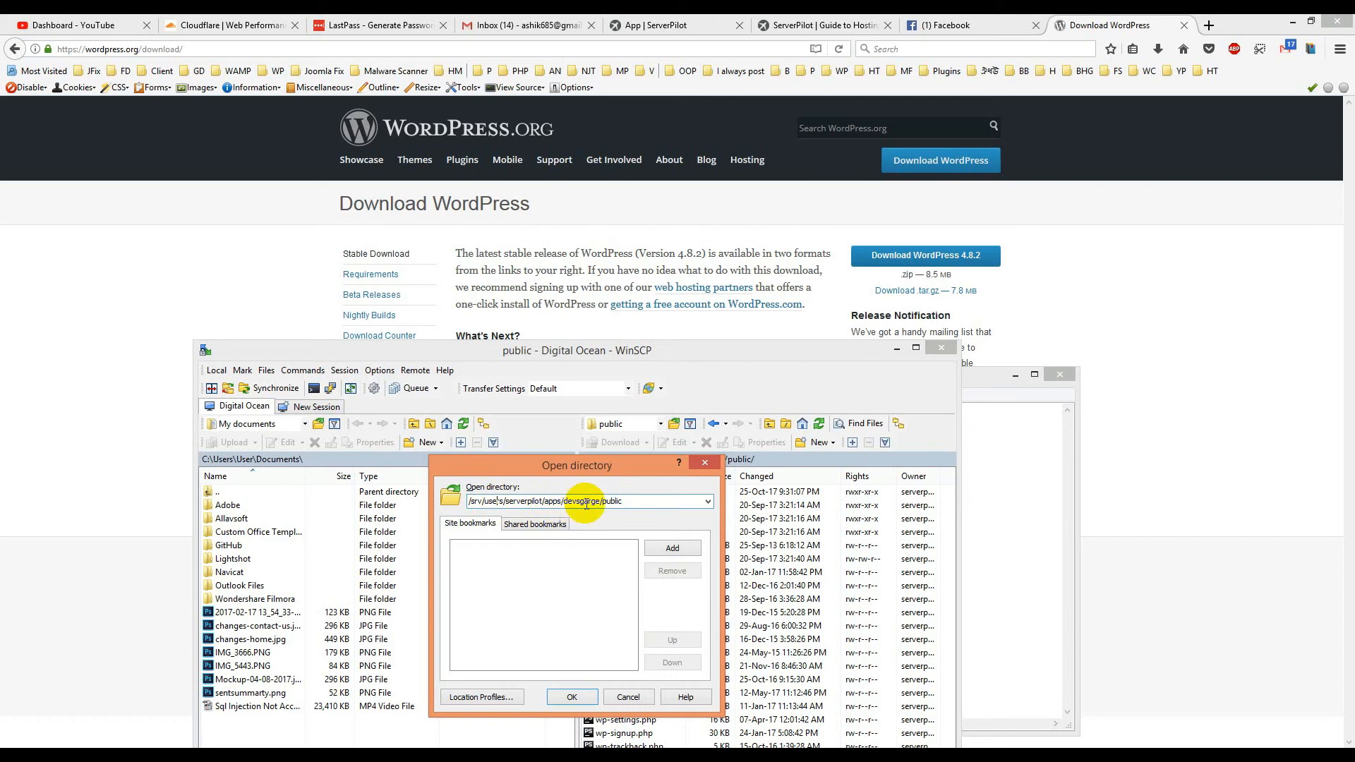
pyautogui.click(820, 25)
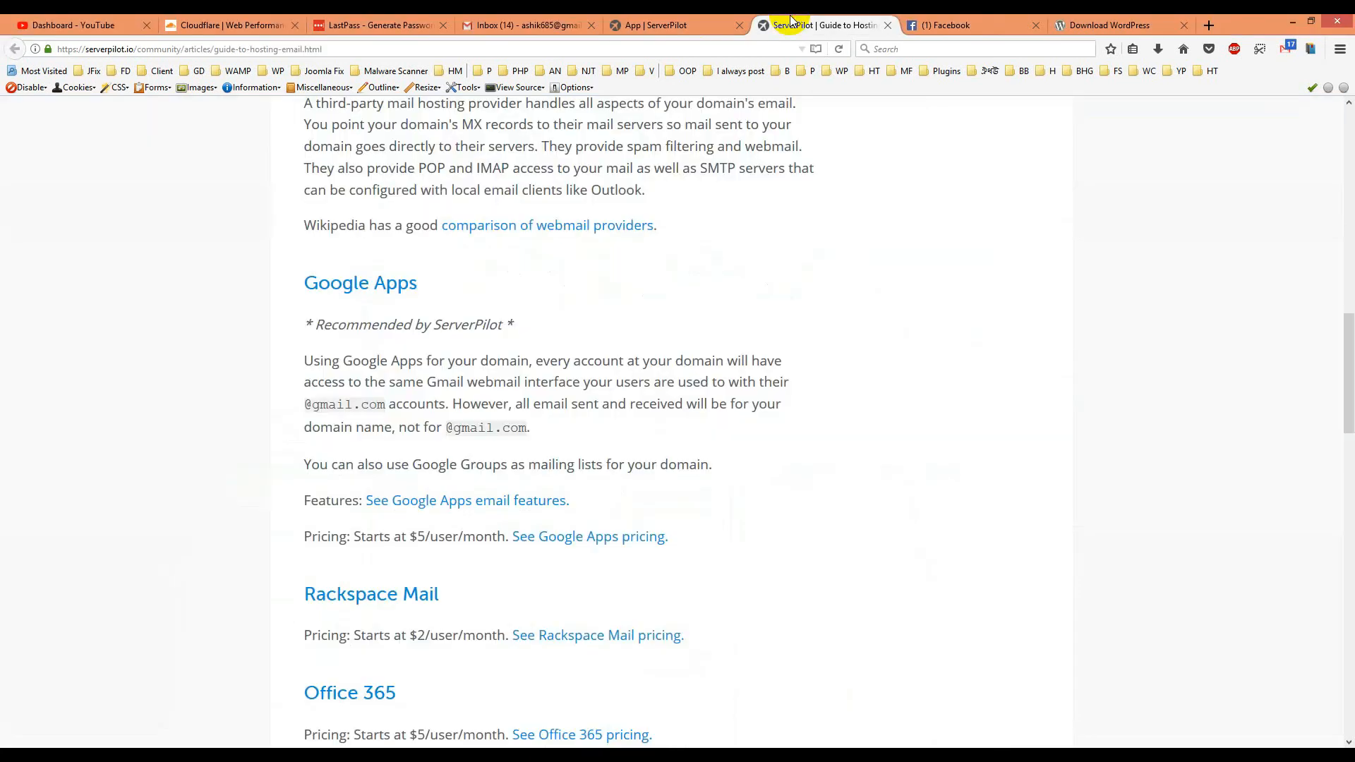
pyautogui.click(674, 25)
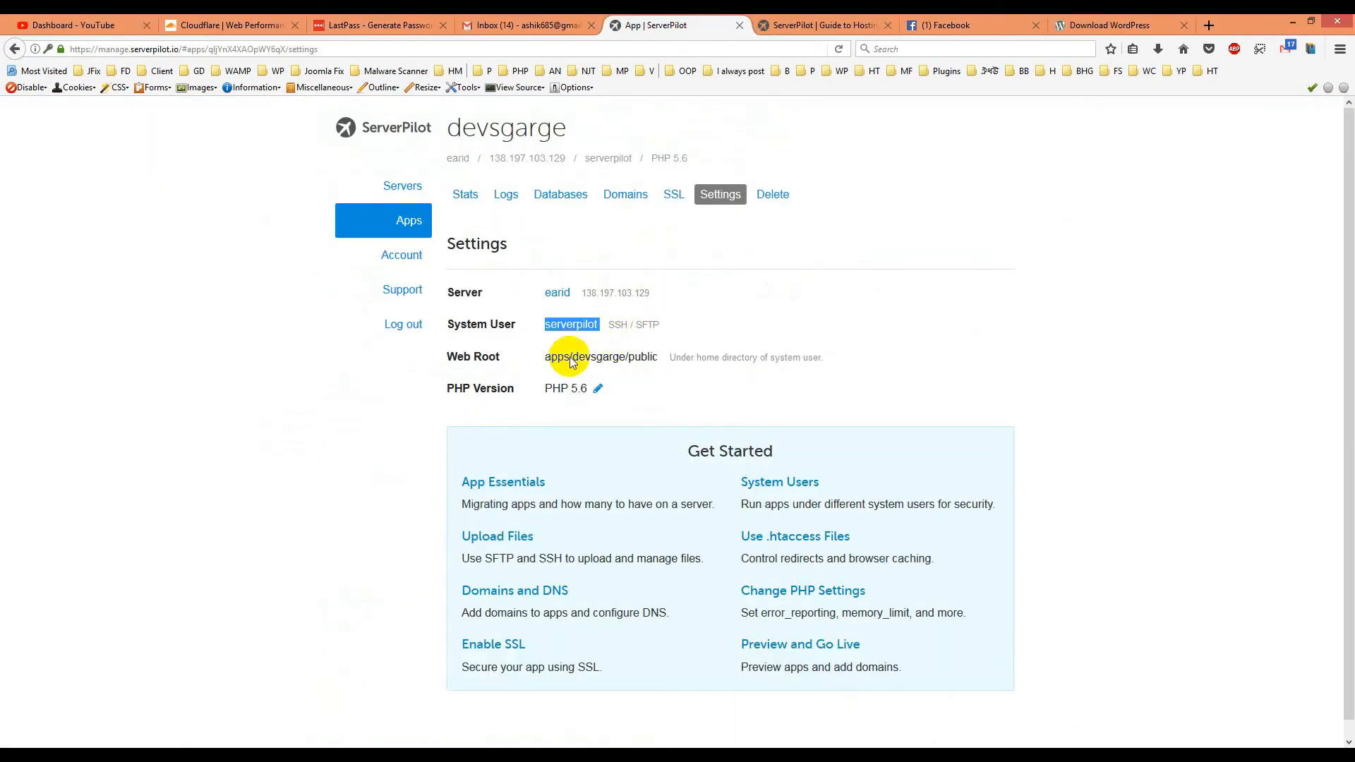
pyautogui.moveTo(650, 364)
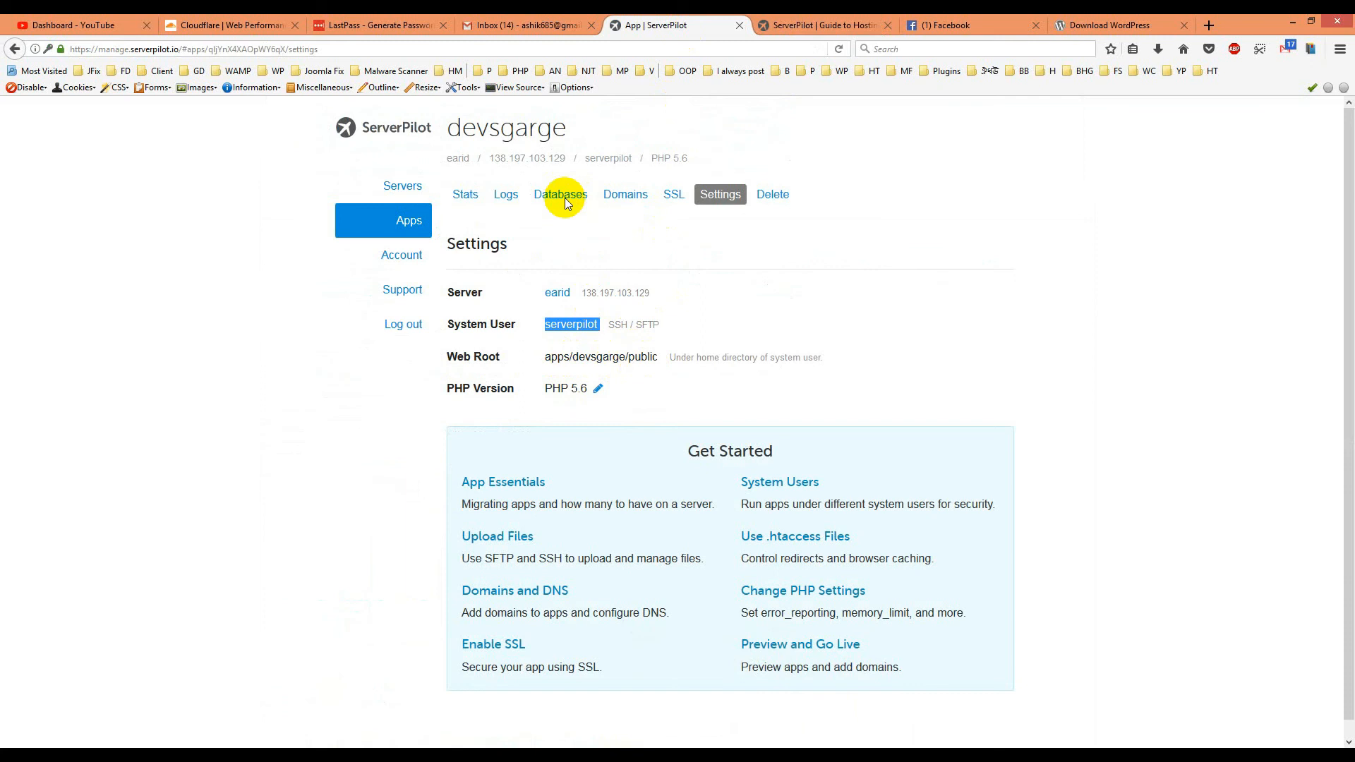
# - On the Databases tab, fill the new MySQL database name with devsgarge
pyautogui.click(559, 193)
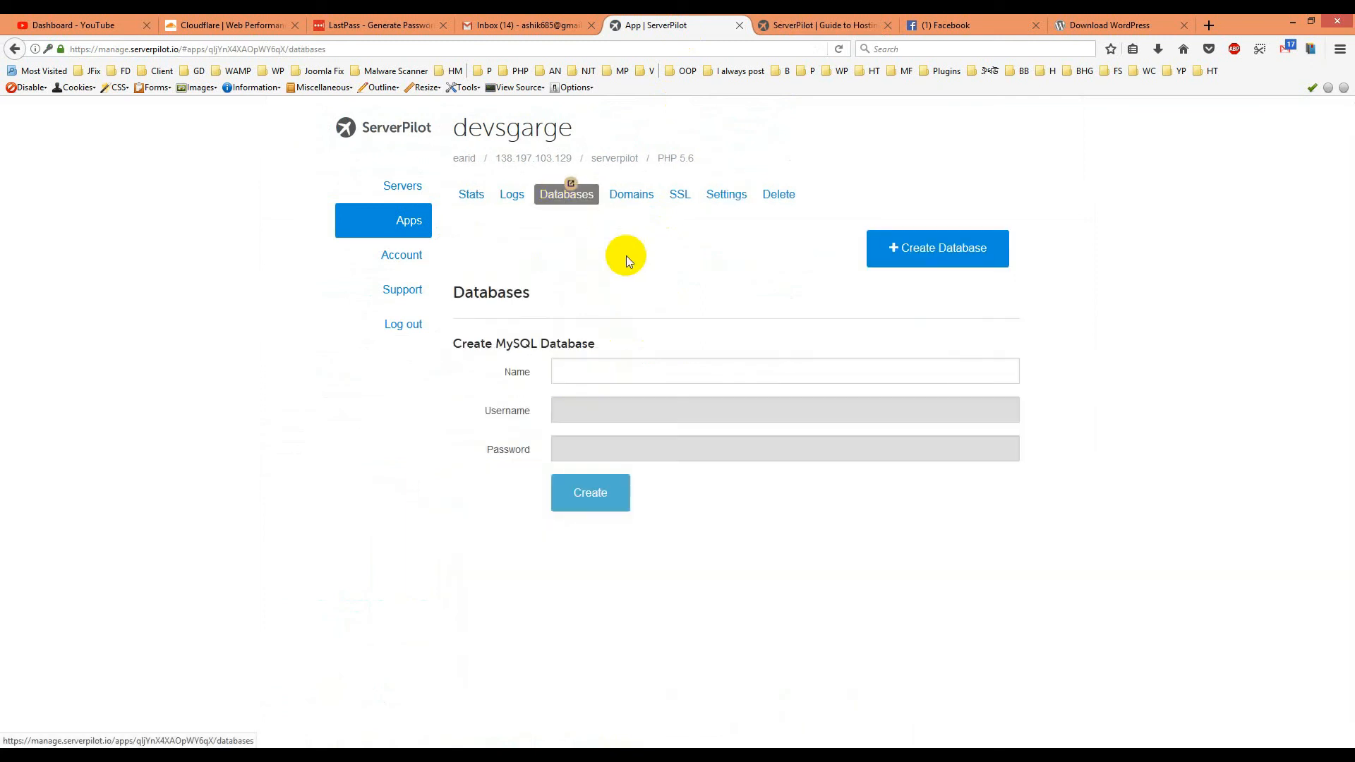
pyautogui.moveTo(580, 269)
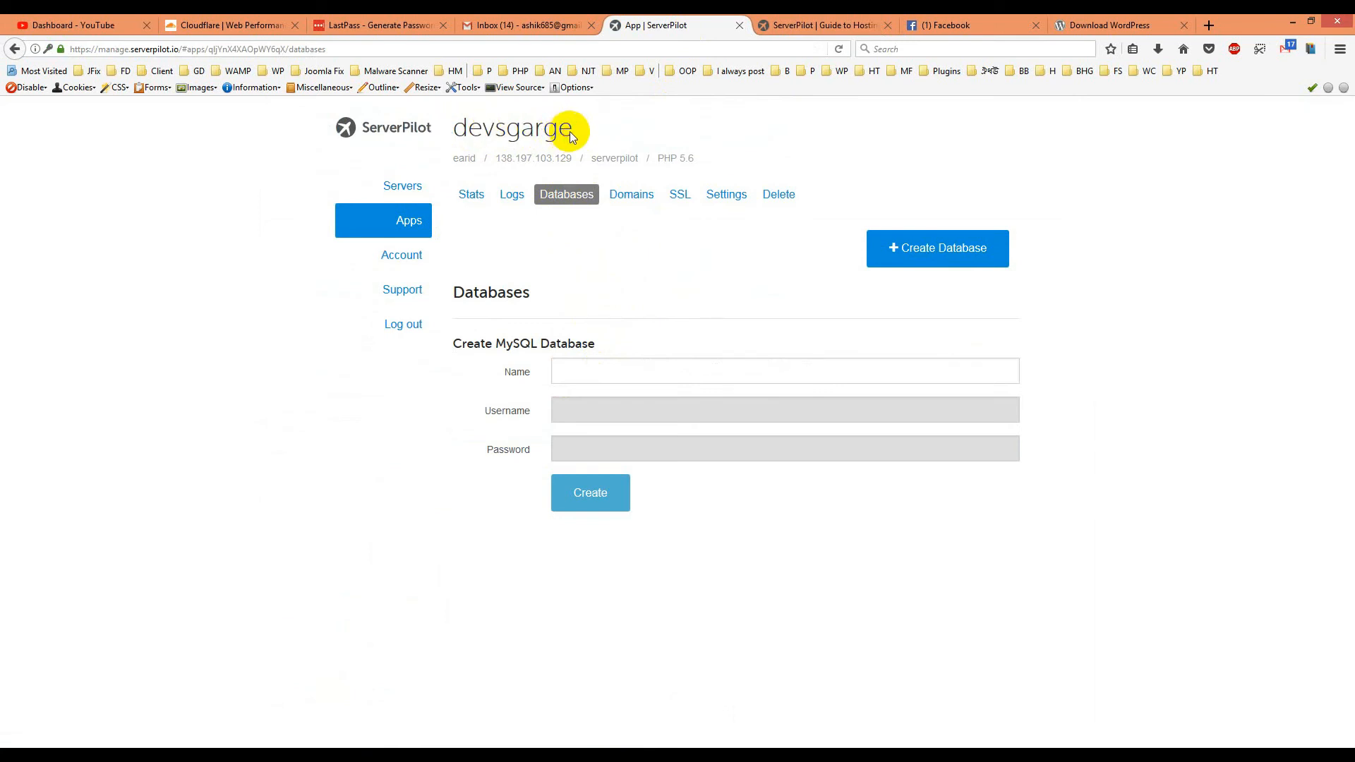
pyautogui.doubleClick(512, 128)
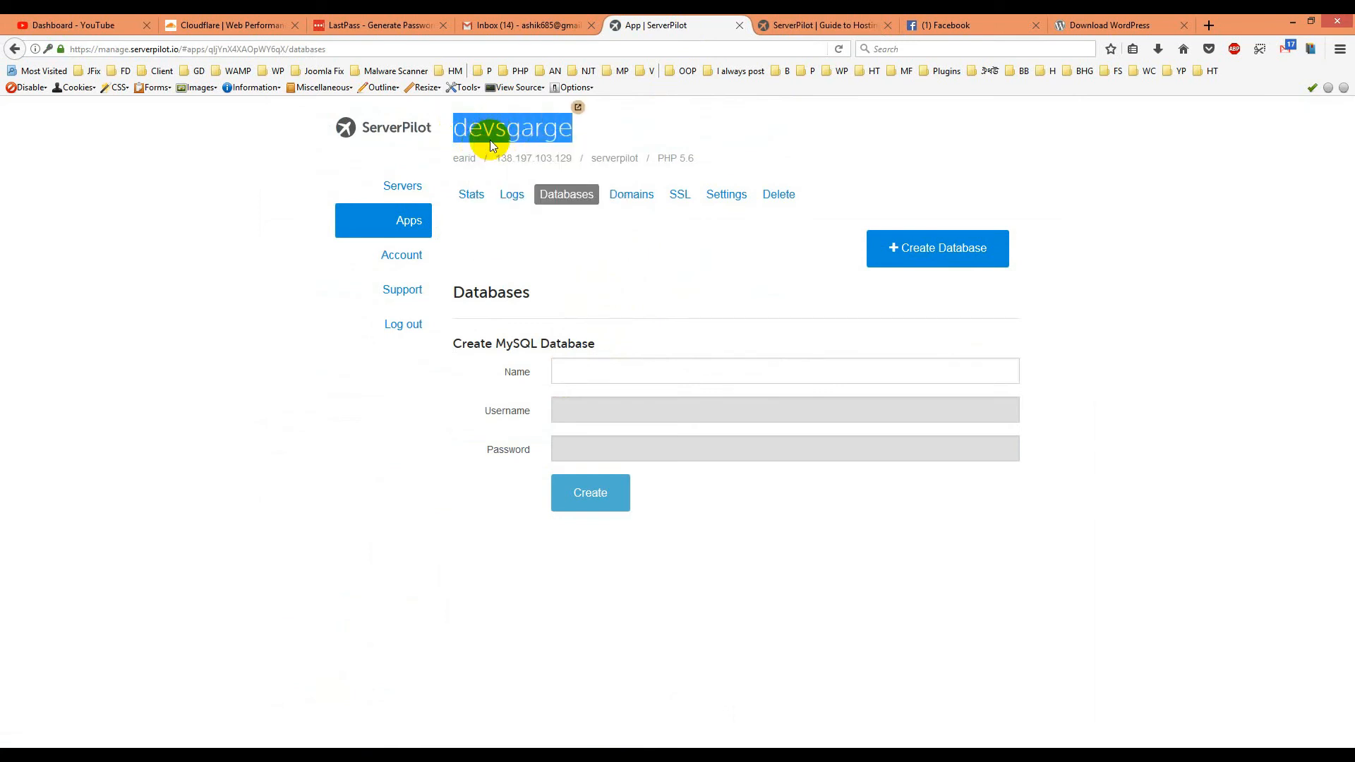
pyautogui.write('devsgarge')
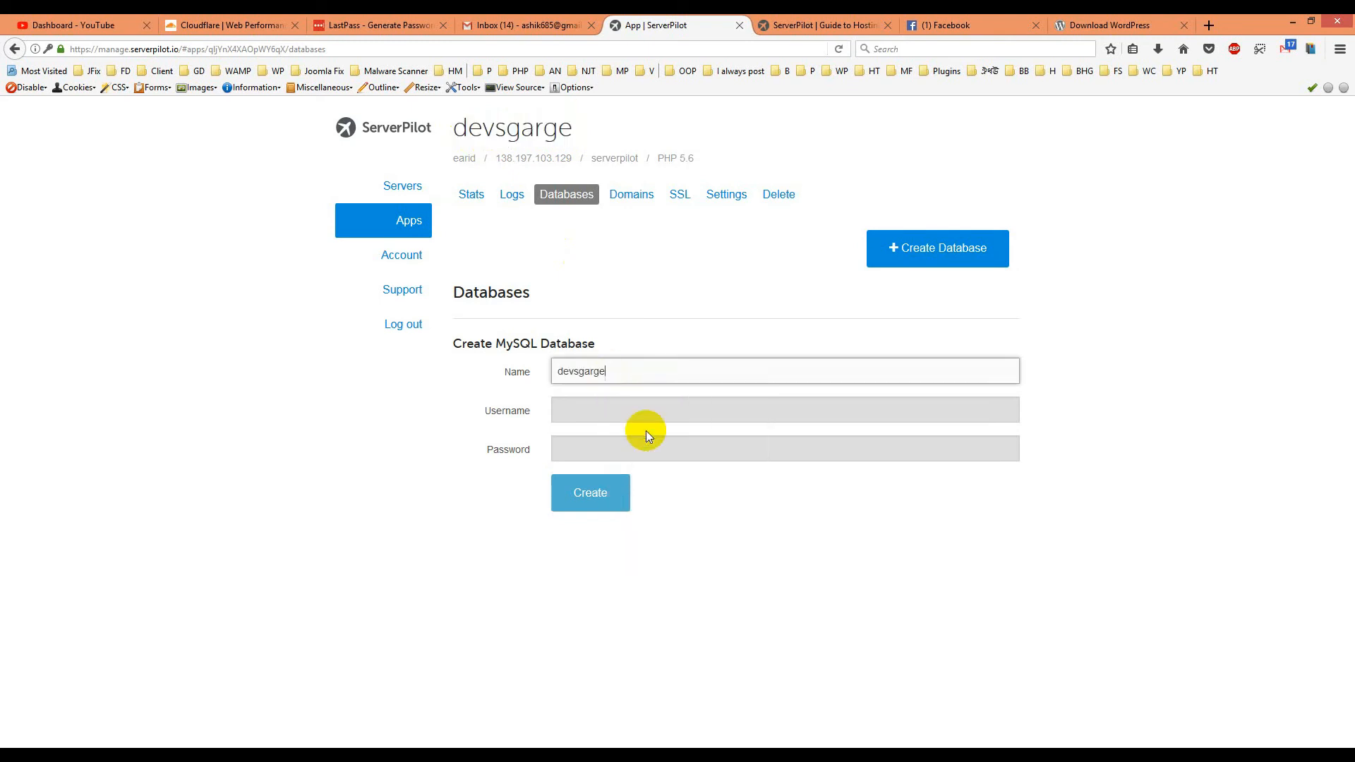
pyautogui.moveTo(711, 491)
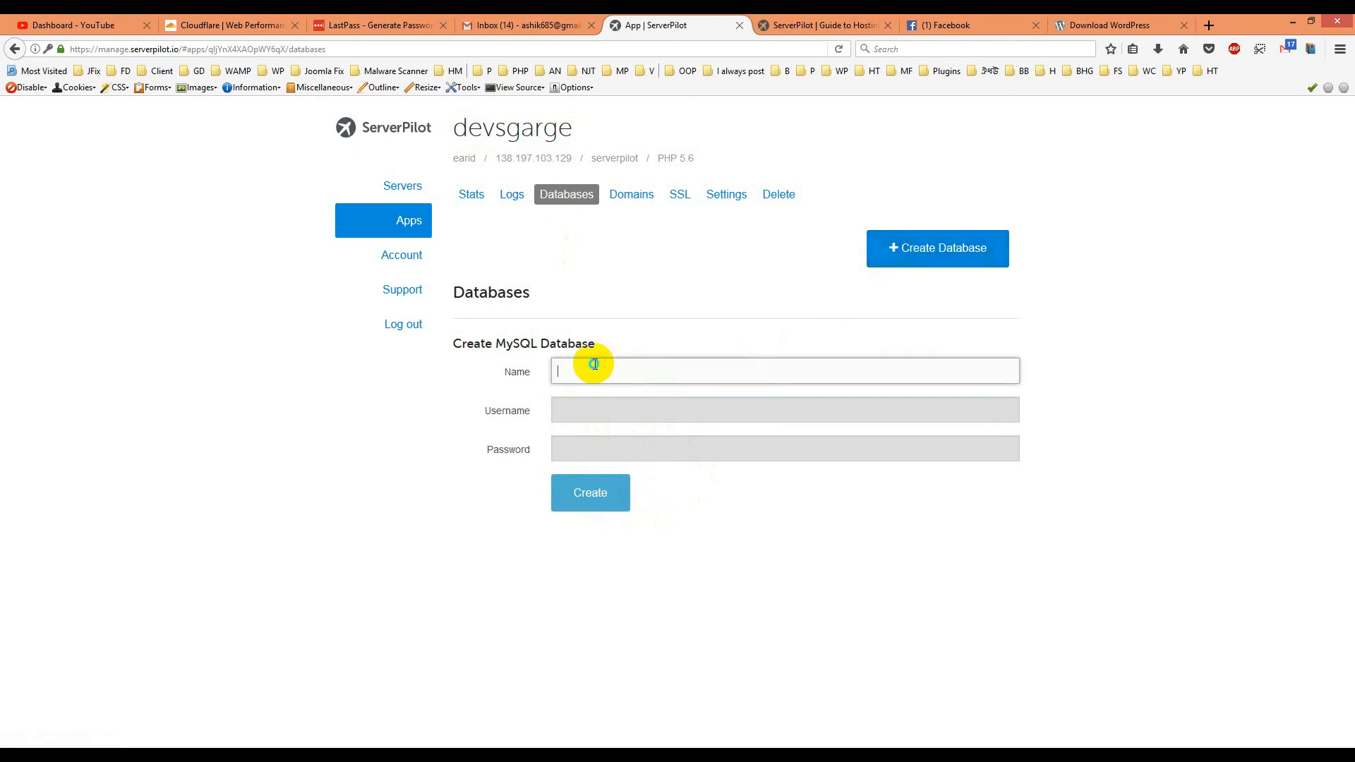
pyautogui.write('devsgarge')
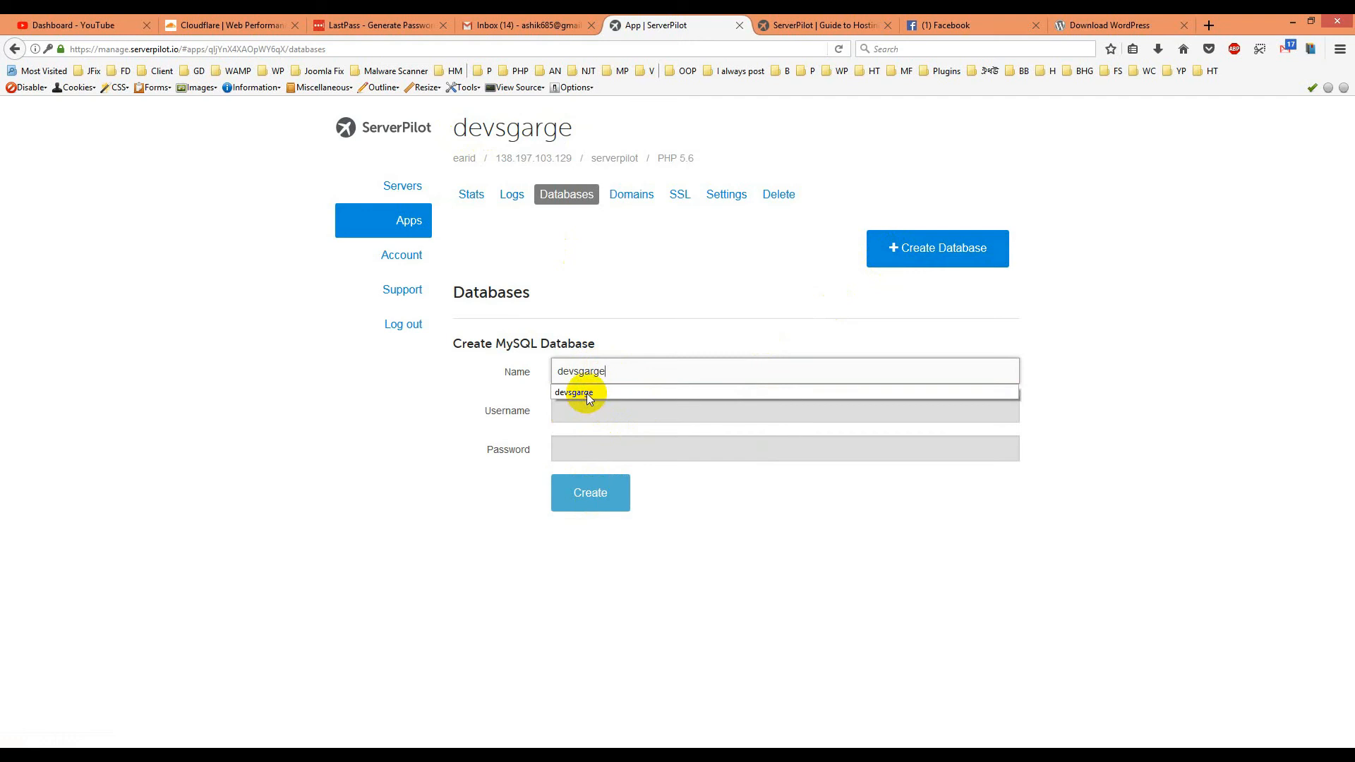
pyautogui.click(573, 397)
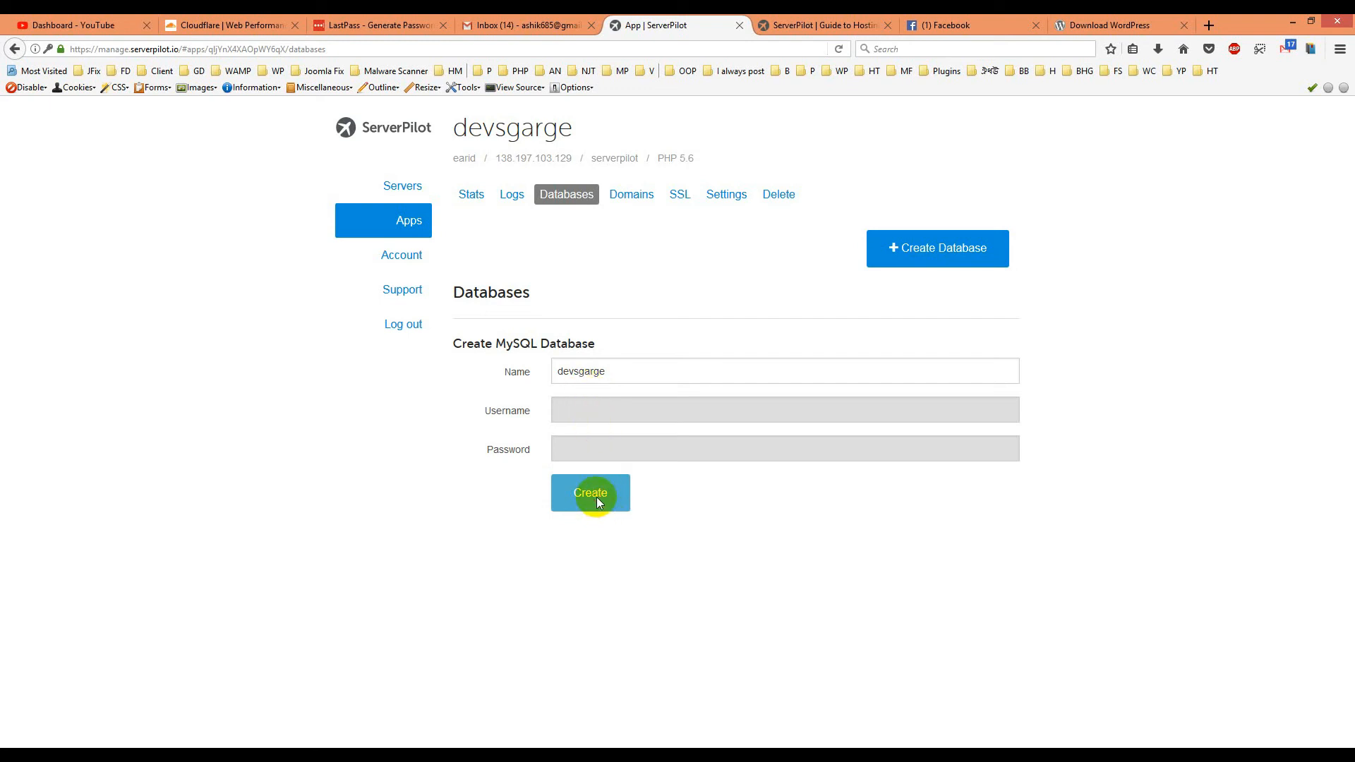
# - Generate the devsgarge username and password and copy the password out
pyautogui.click(590, 493)
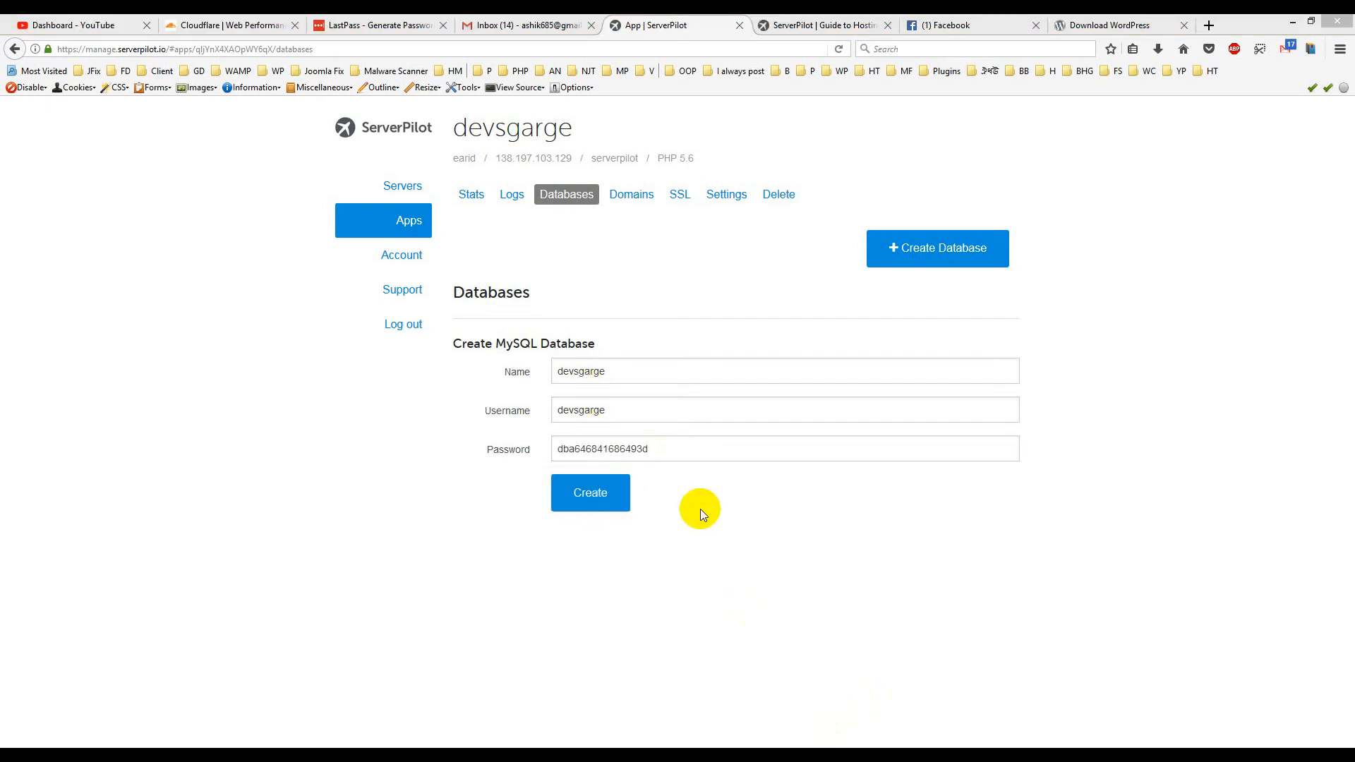
pyautogui.click(566, 371)
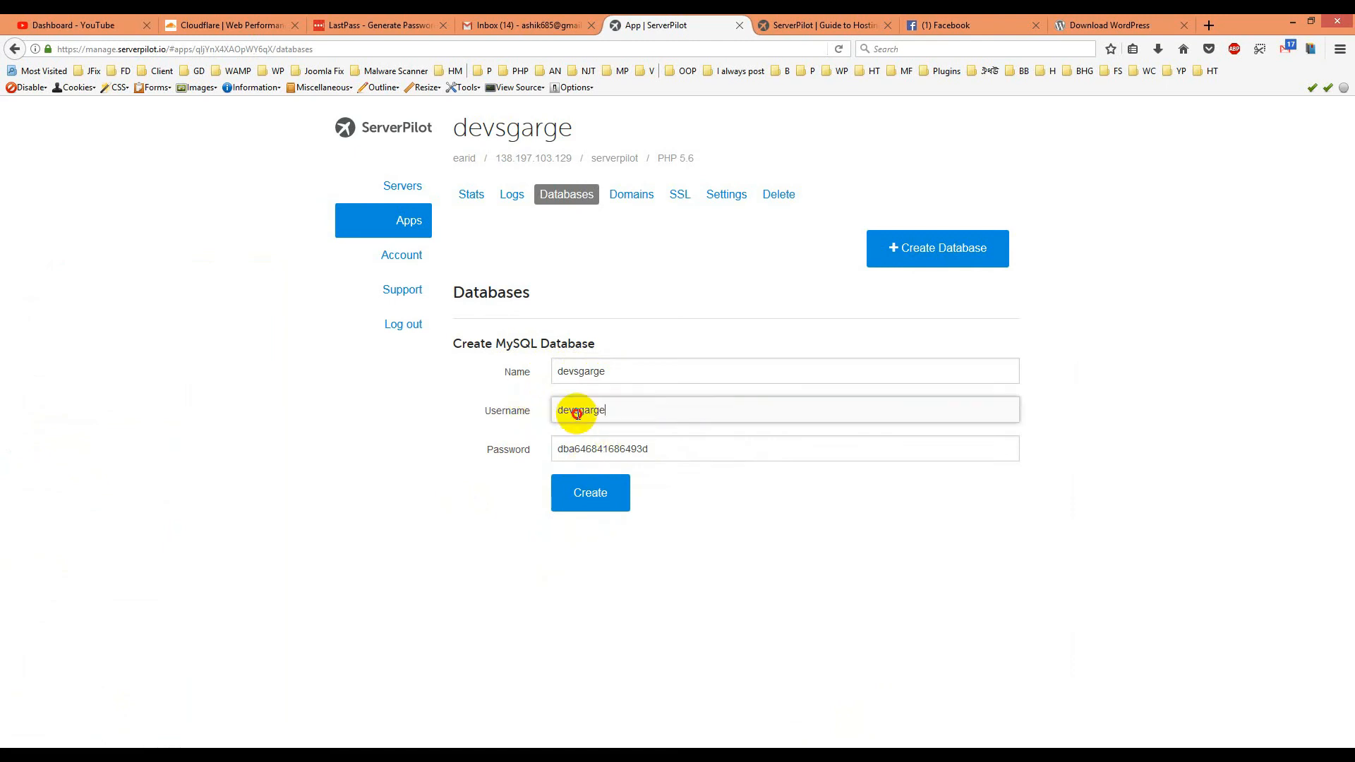
pyautogui.rightClick(579, 409)
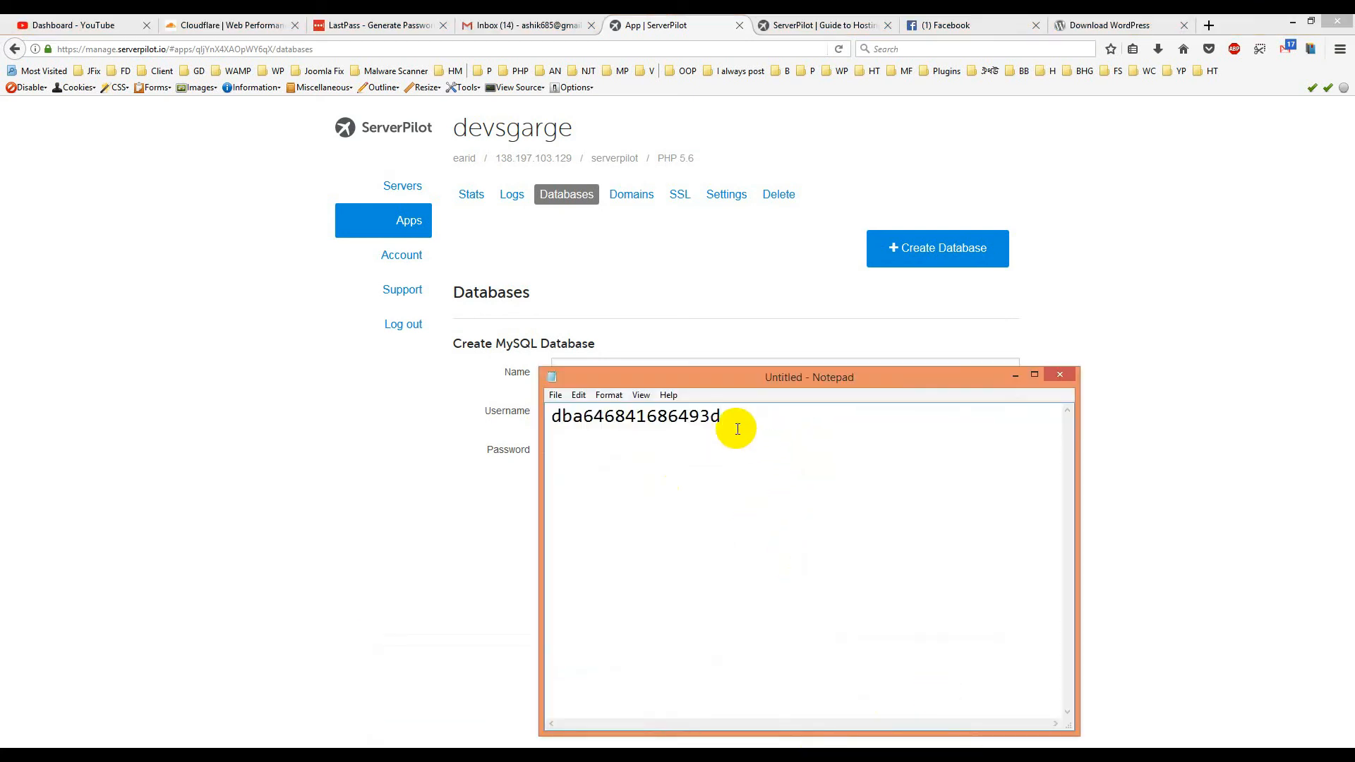
pyautogui.moveTo(750, 430)
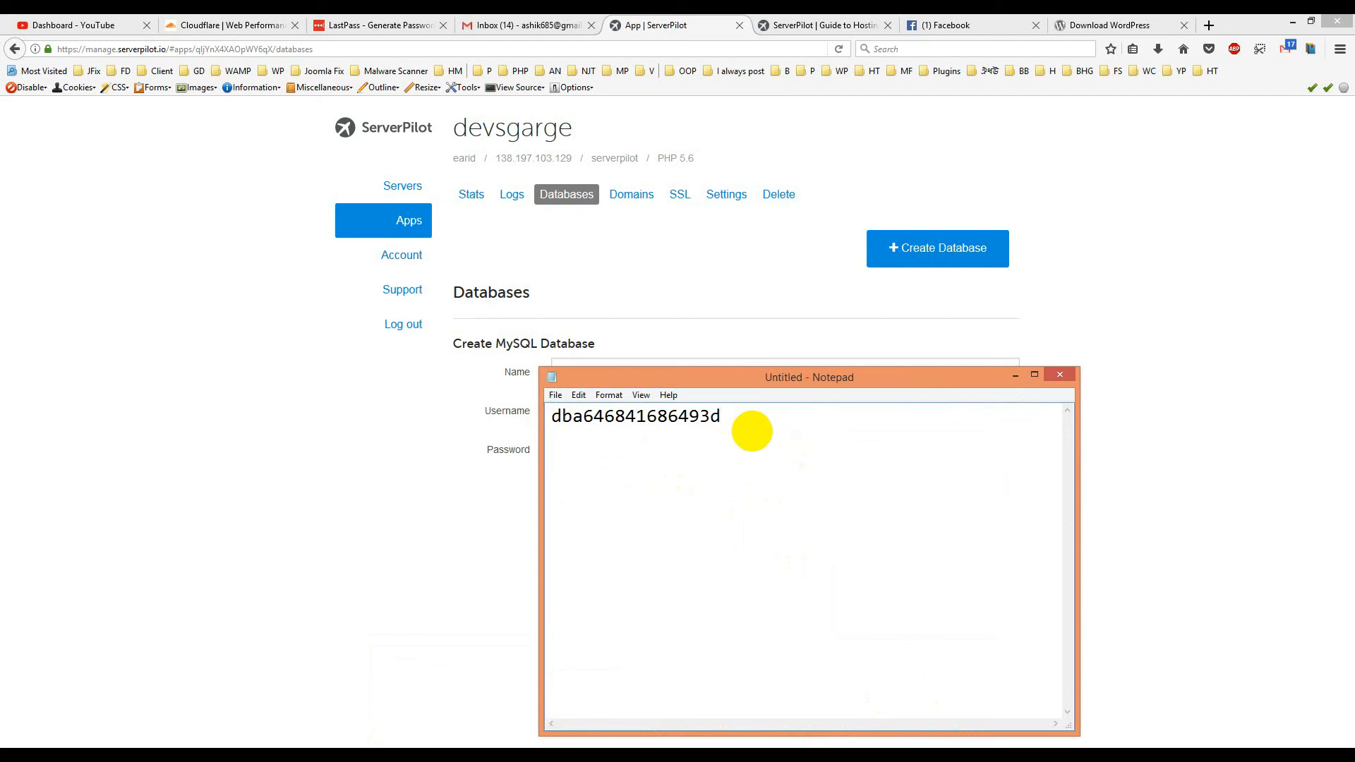
# - Keep a copy of the devsgarge database password in an Untitled Notepad window
pyautogui.write('devsgarge')
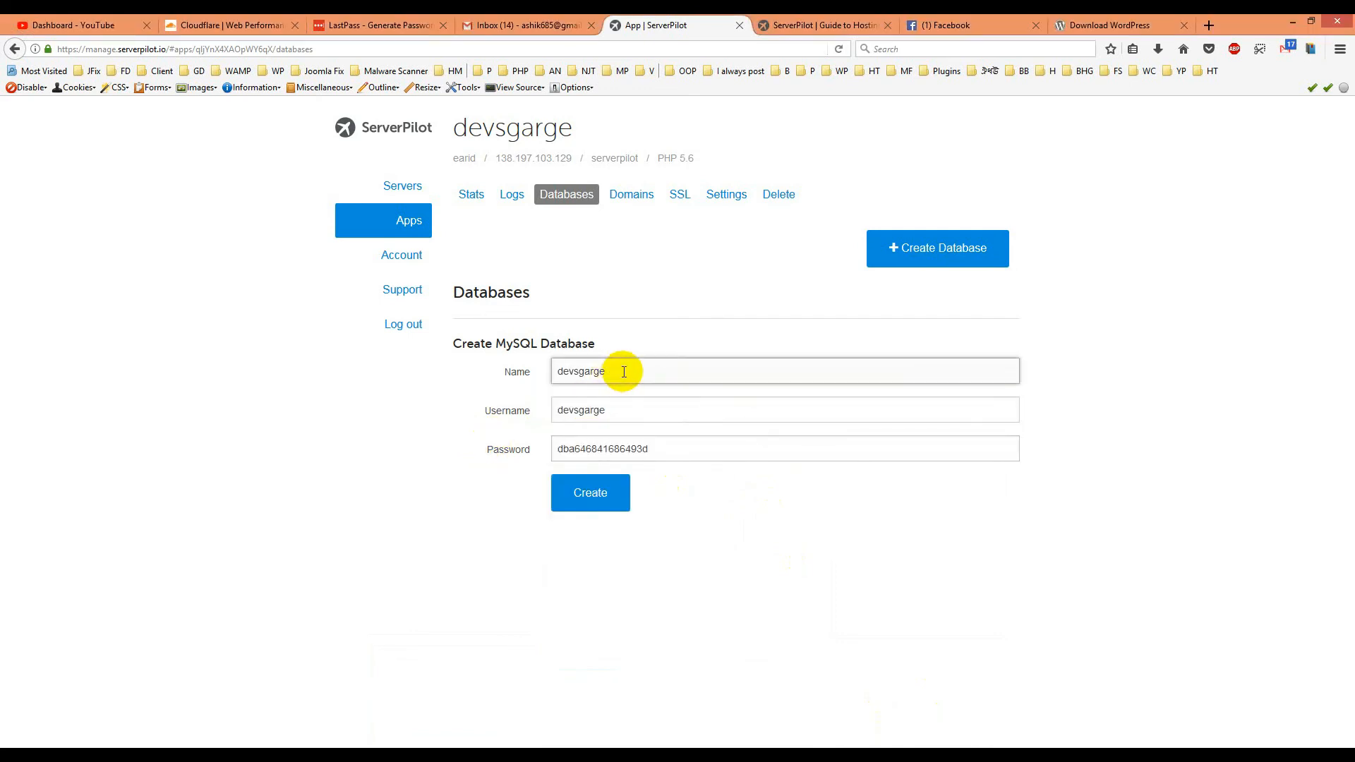
pyautogui.moveTo(557, 371)
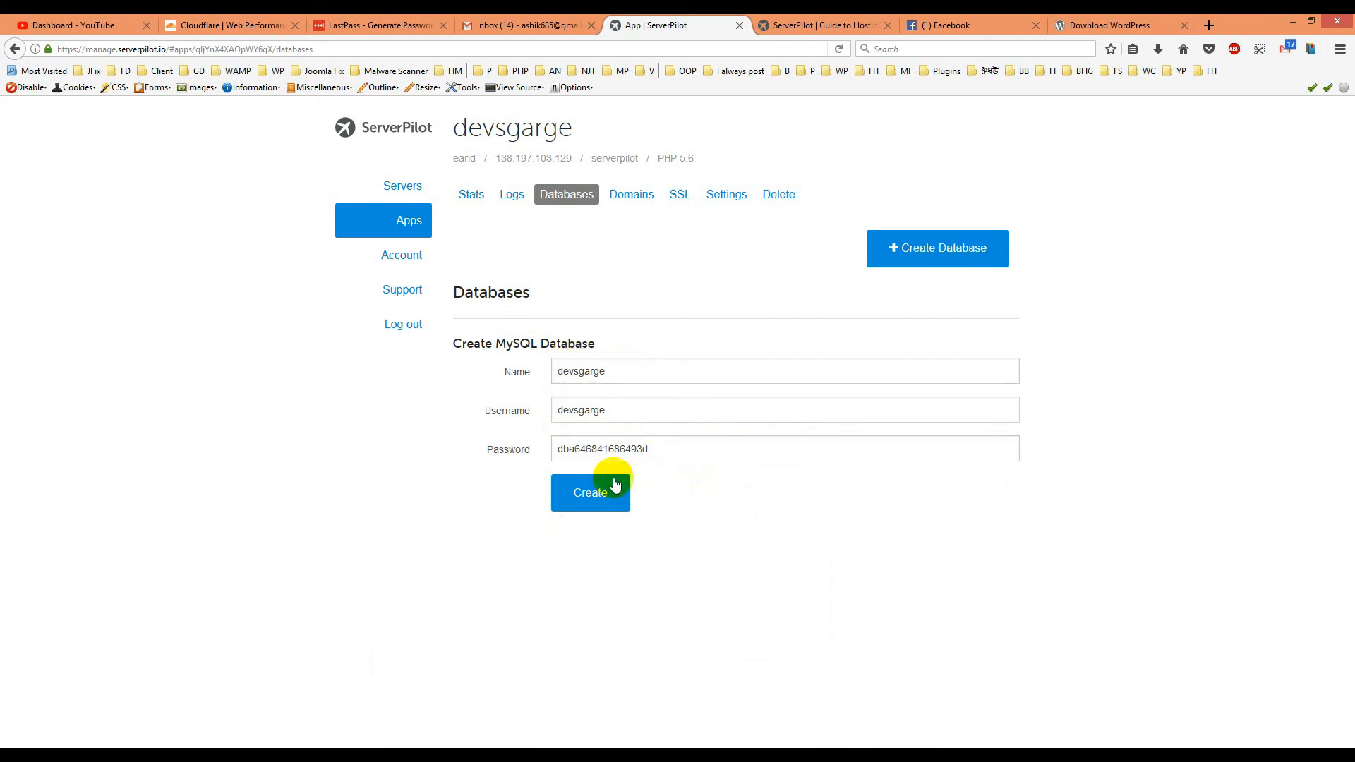
pyautogui.moveTo(627, 372)
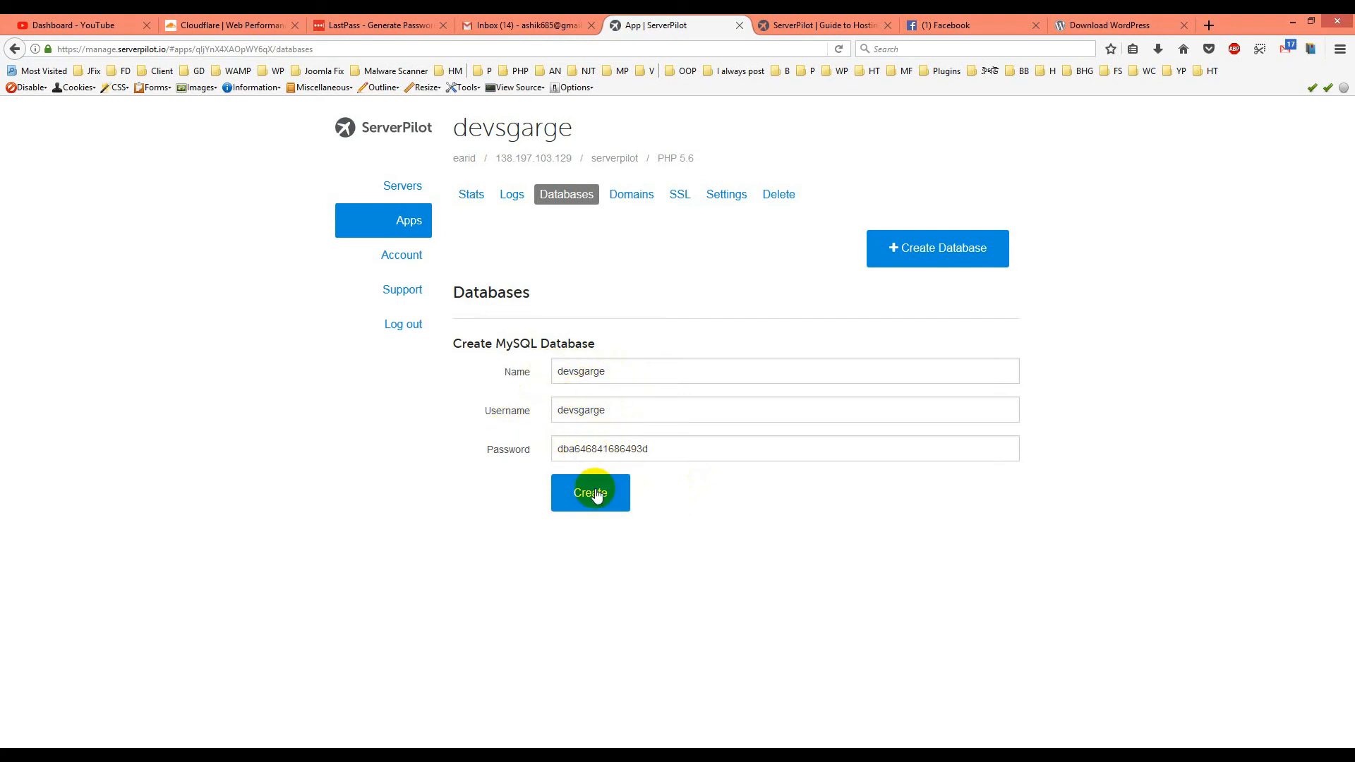
pyautogui.click(590, 493)
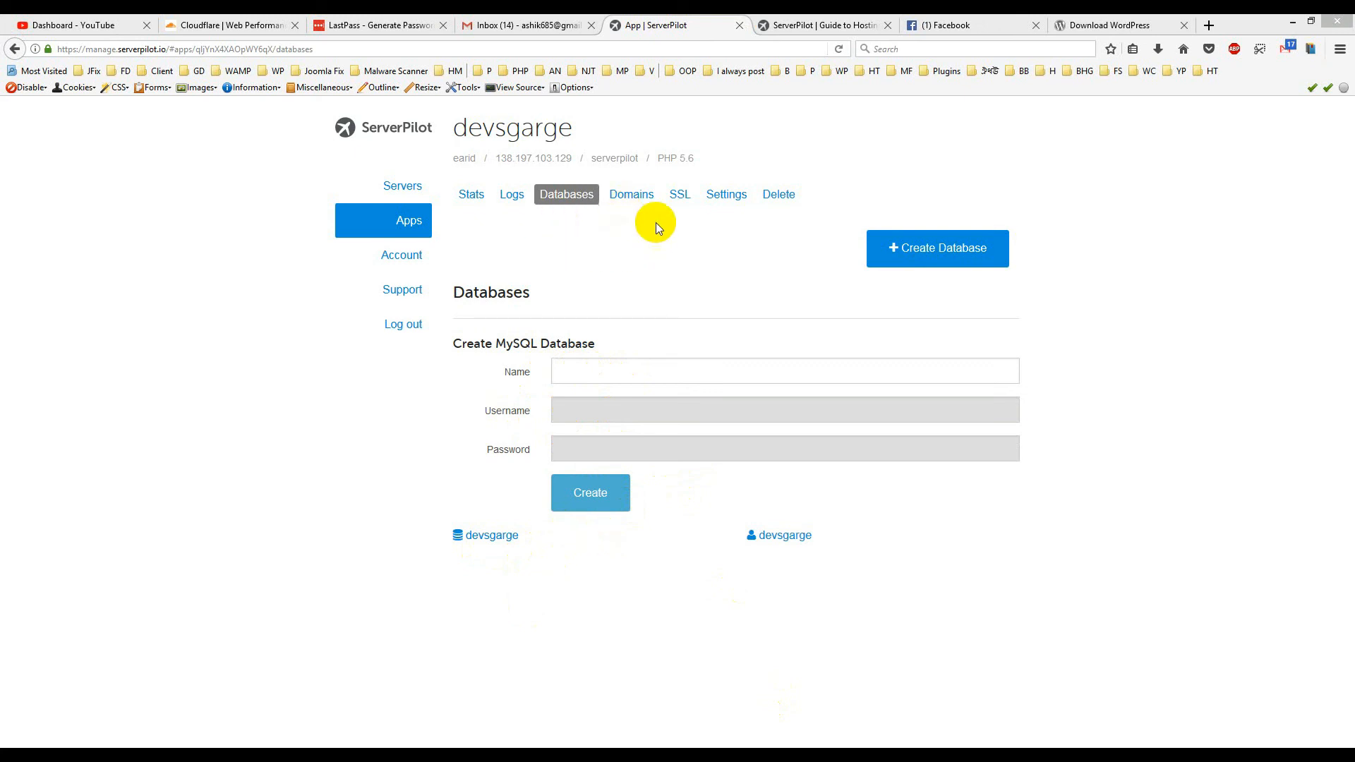
pyautogui.click(631, 193)
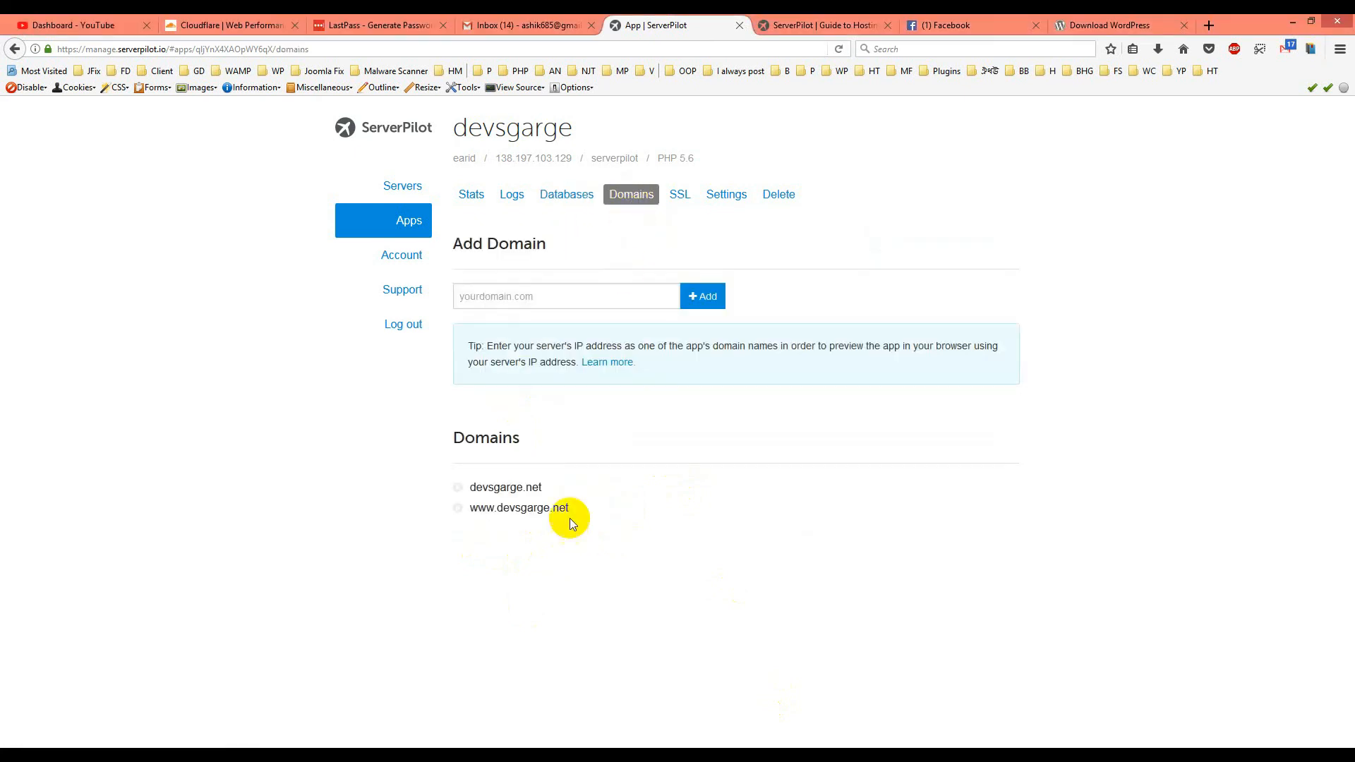
pyautogui.moveTo(566, 193)
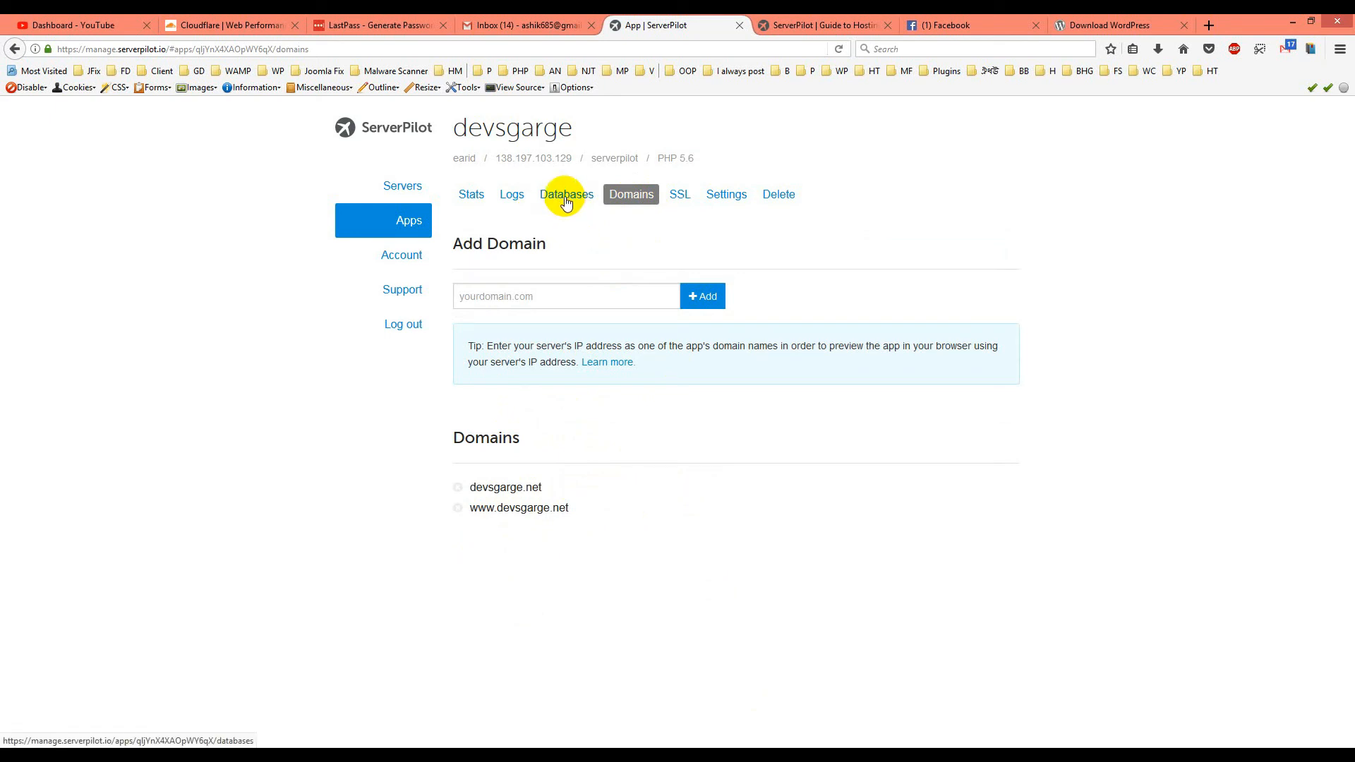
pyautogui.click(566, 193)
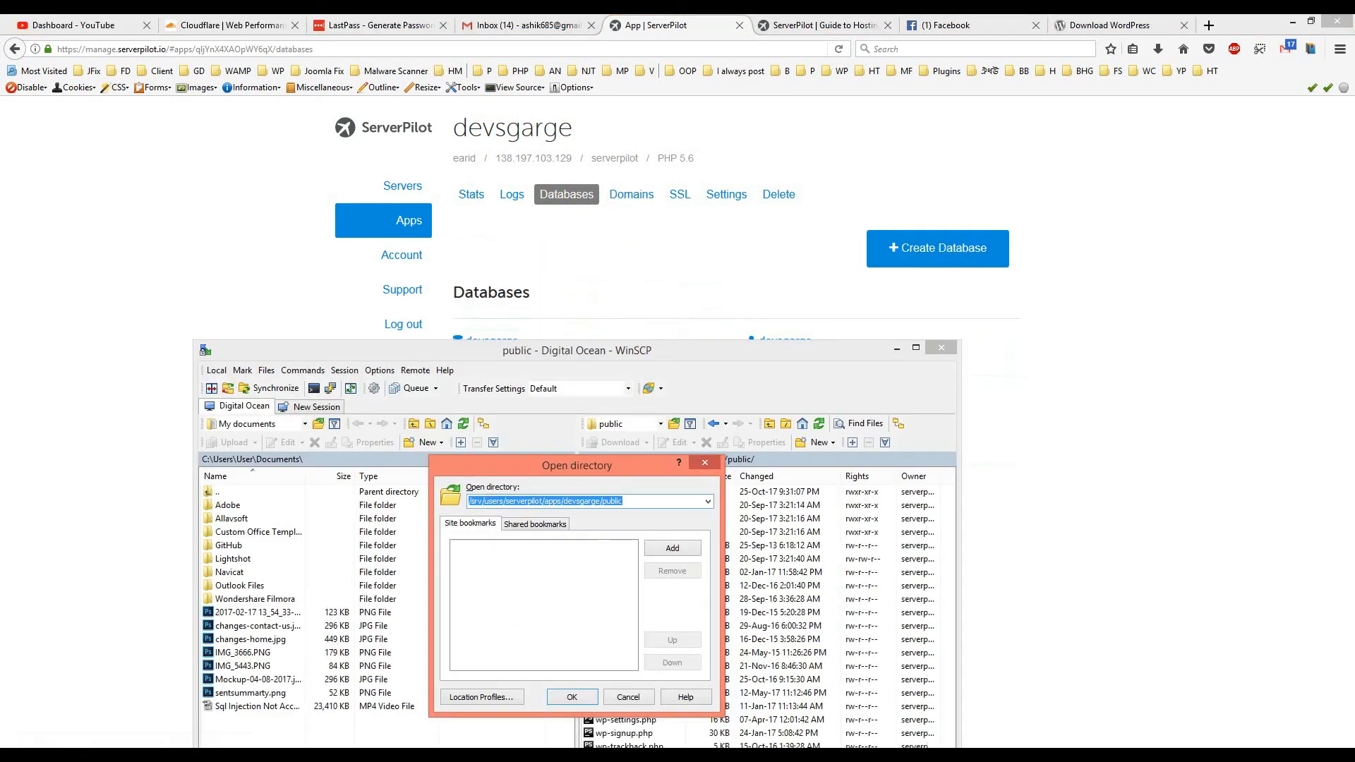
# - Confirm the remote path /srv/users/serverpilot/apps/devsgarge/public and minimize WinSCP
pyautogui.click(569, 696)
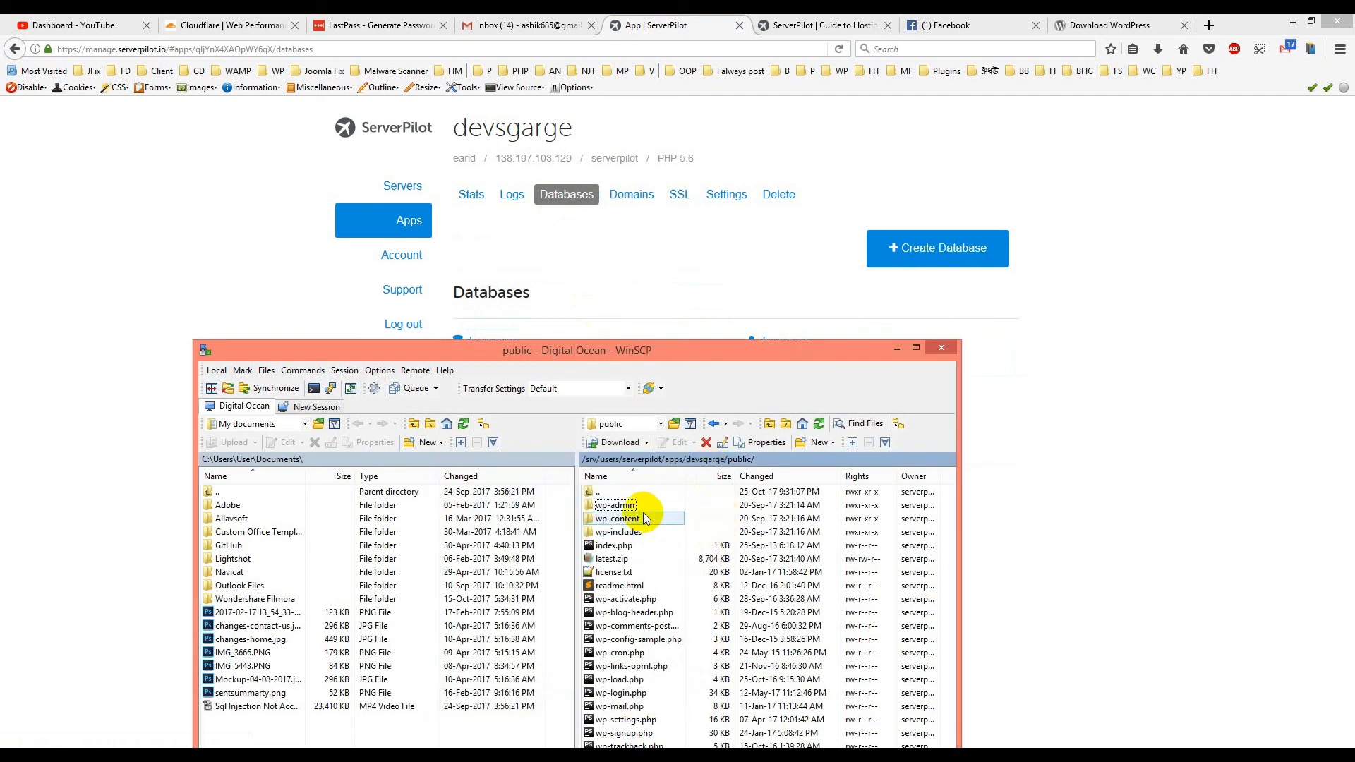
pyautogui.click(613, 546)
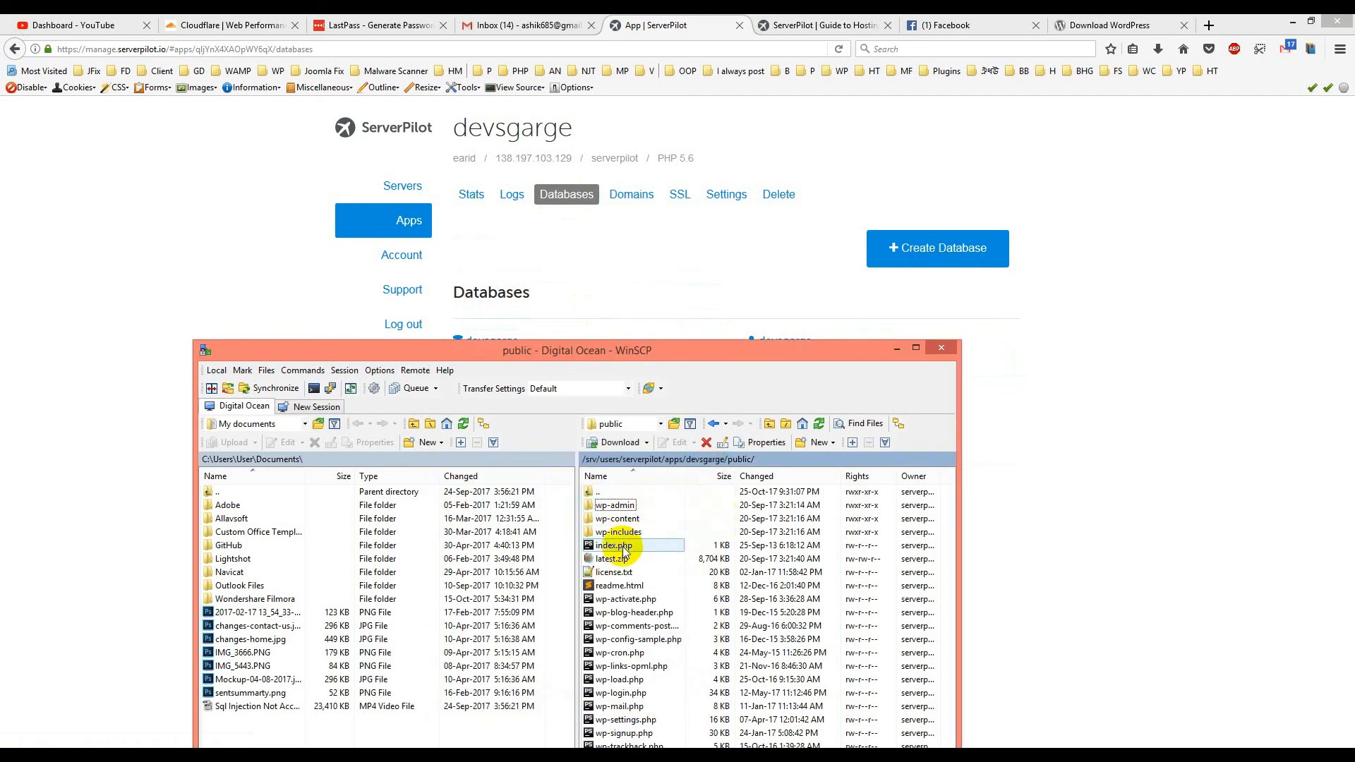
pyautogui.click(619, 532)
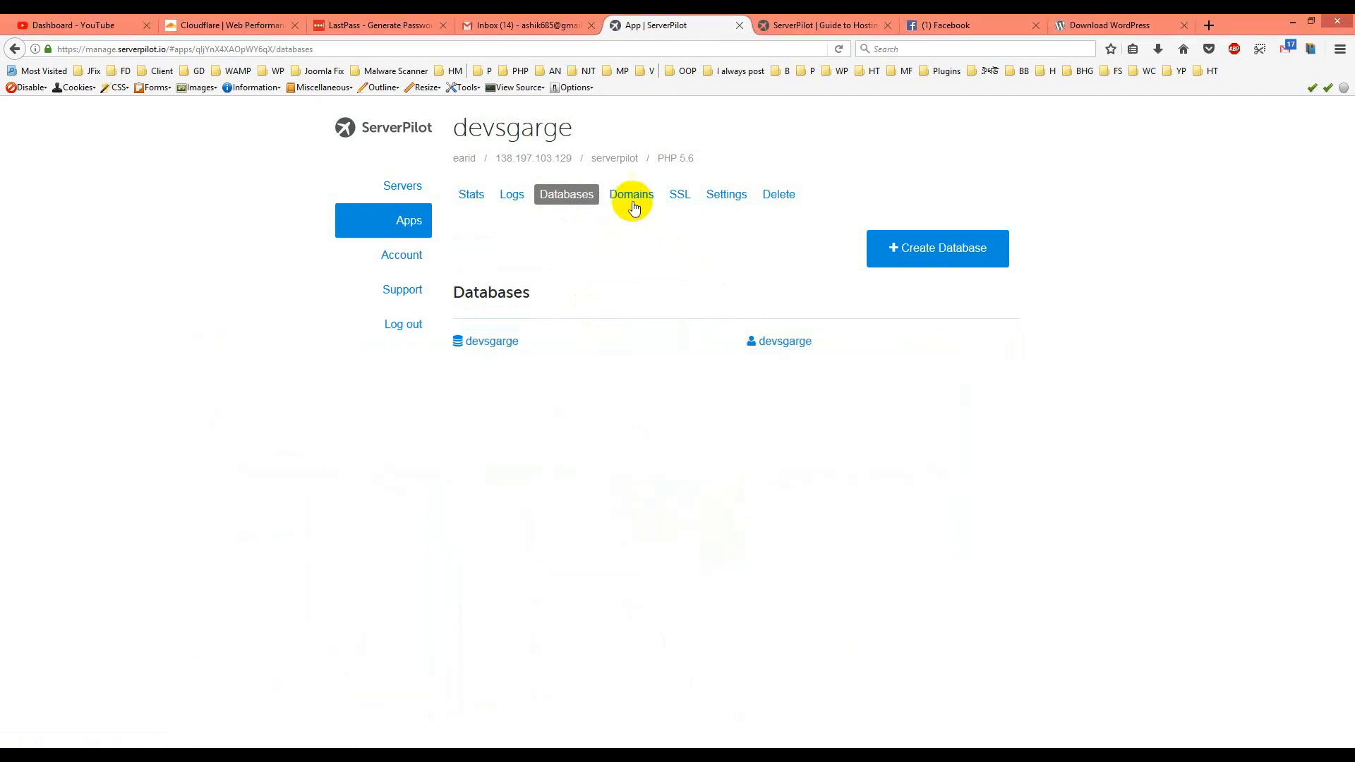
pyautogui.click(631, 193)
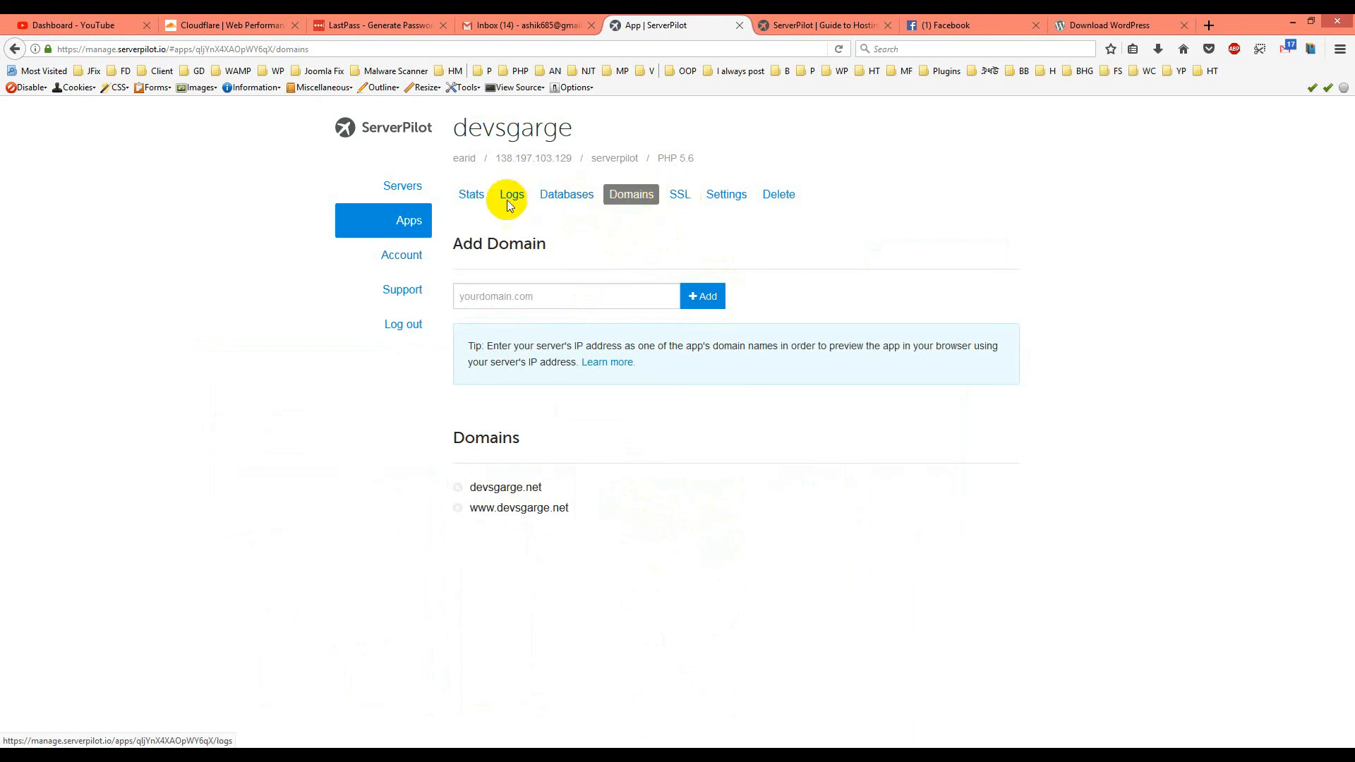
pyautogui.click(470, 193)
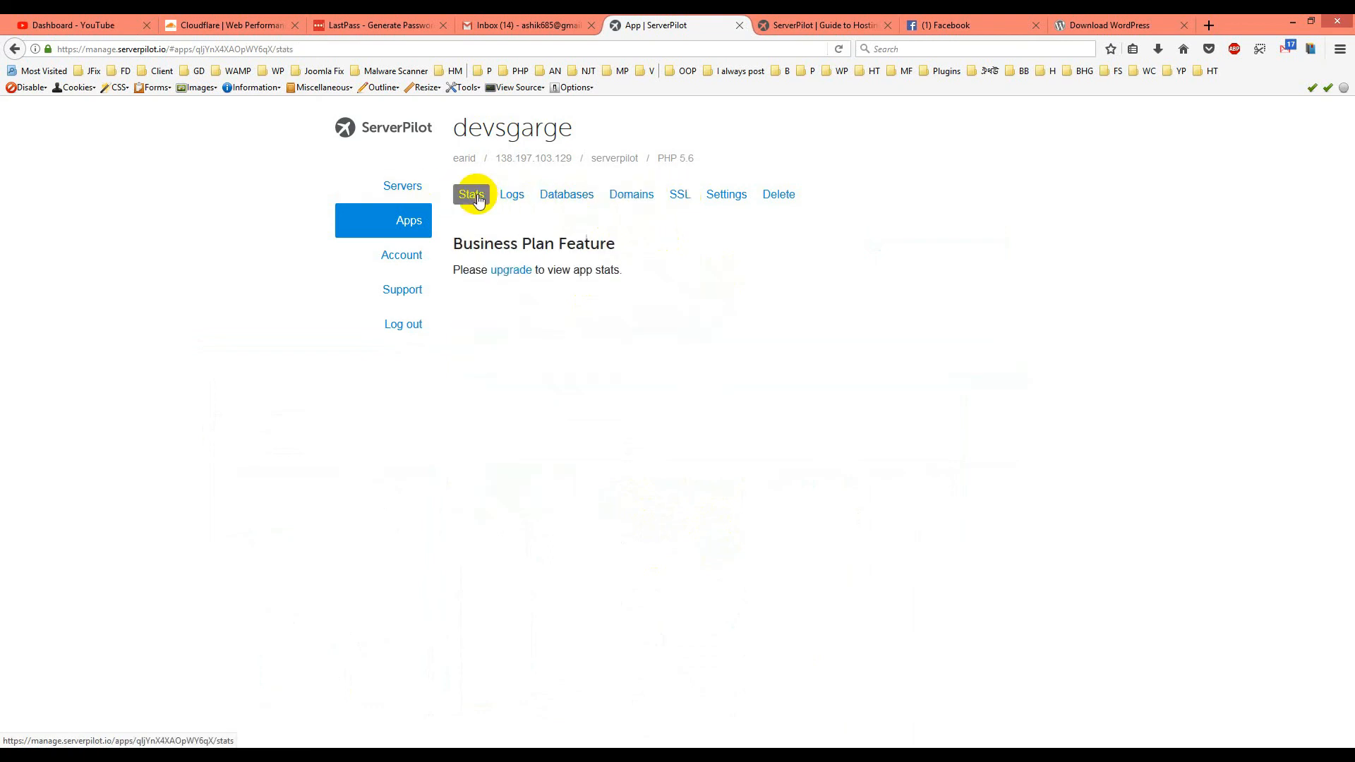
pyautogui.click(408, 220)
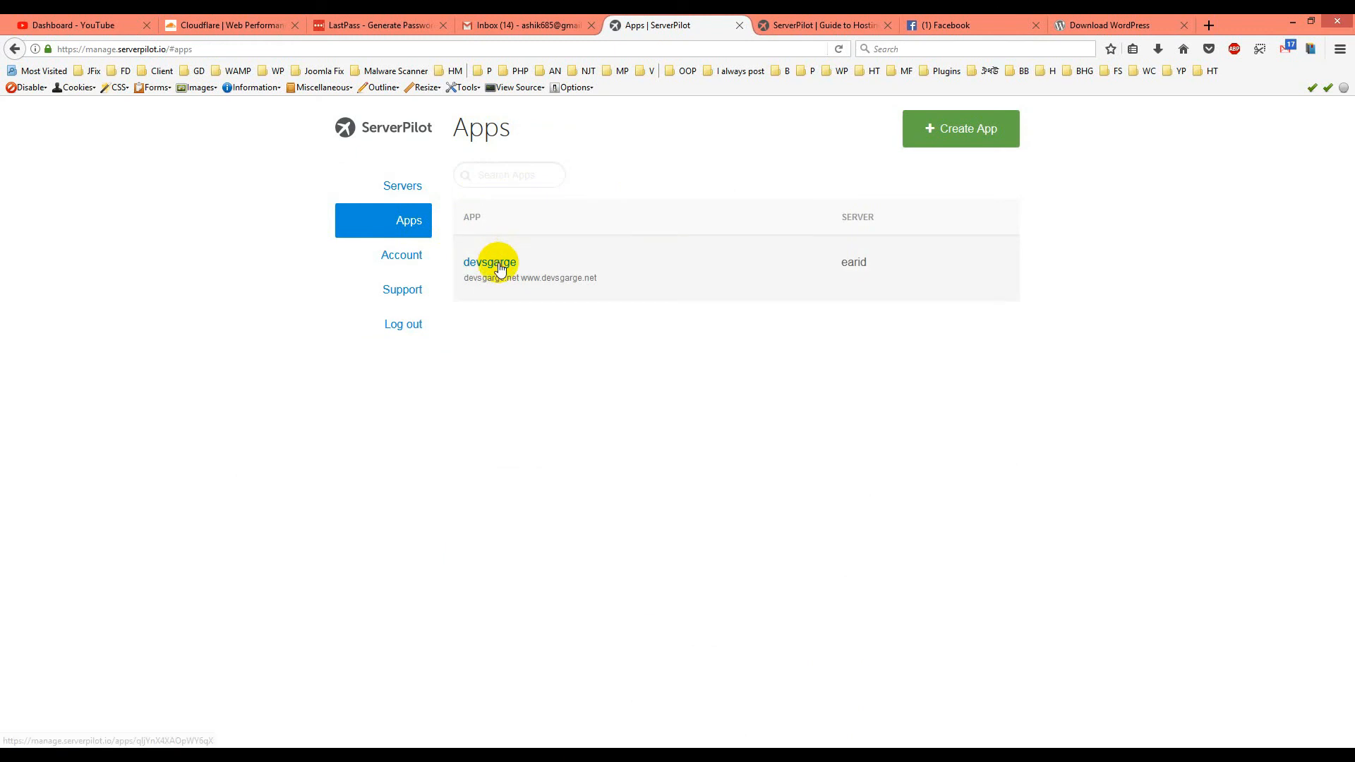
pyautogui.click(489, 262)
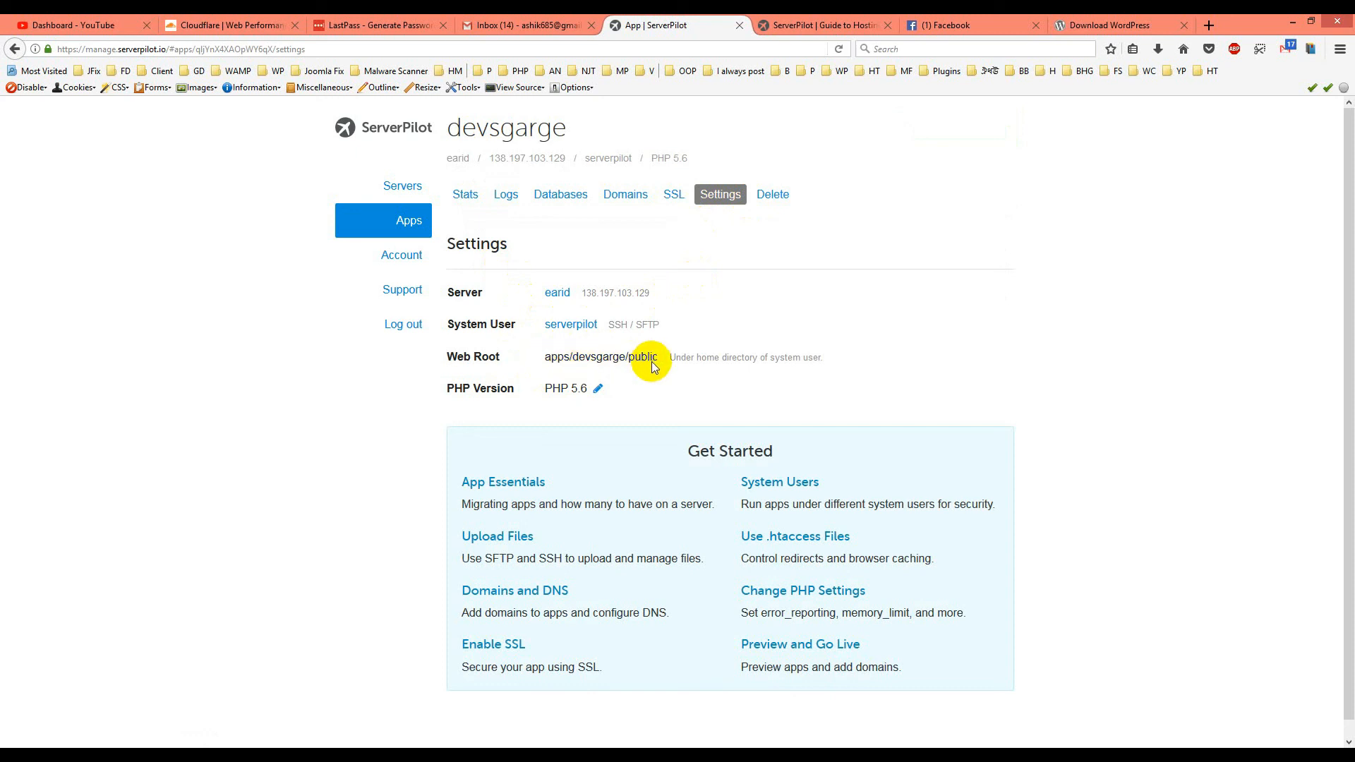
pyautogui.moveTo(611, 391)
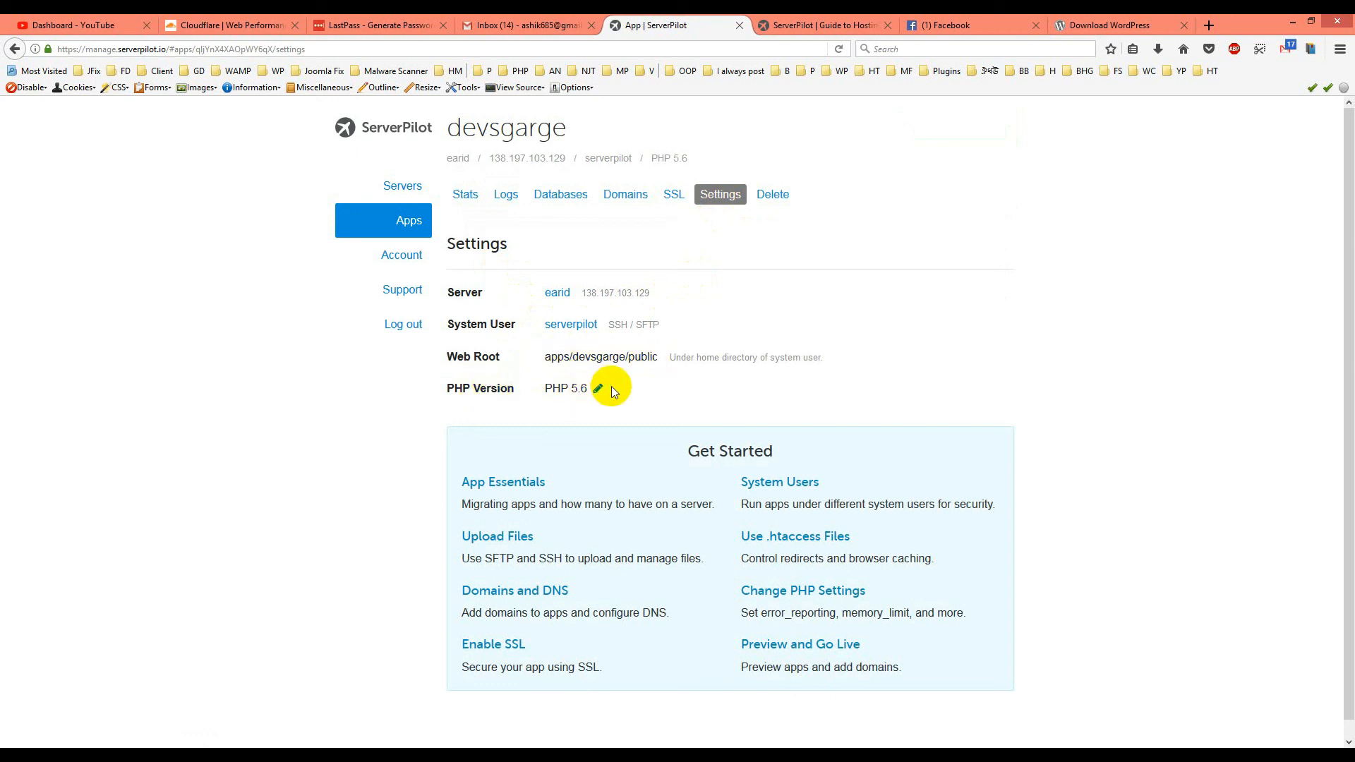
pyautogui.moveTo(643, 409)
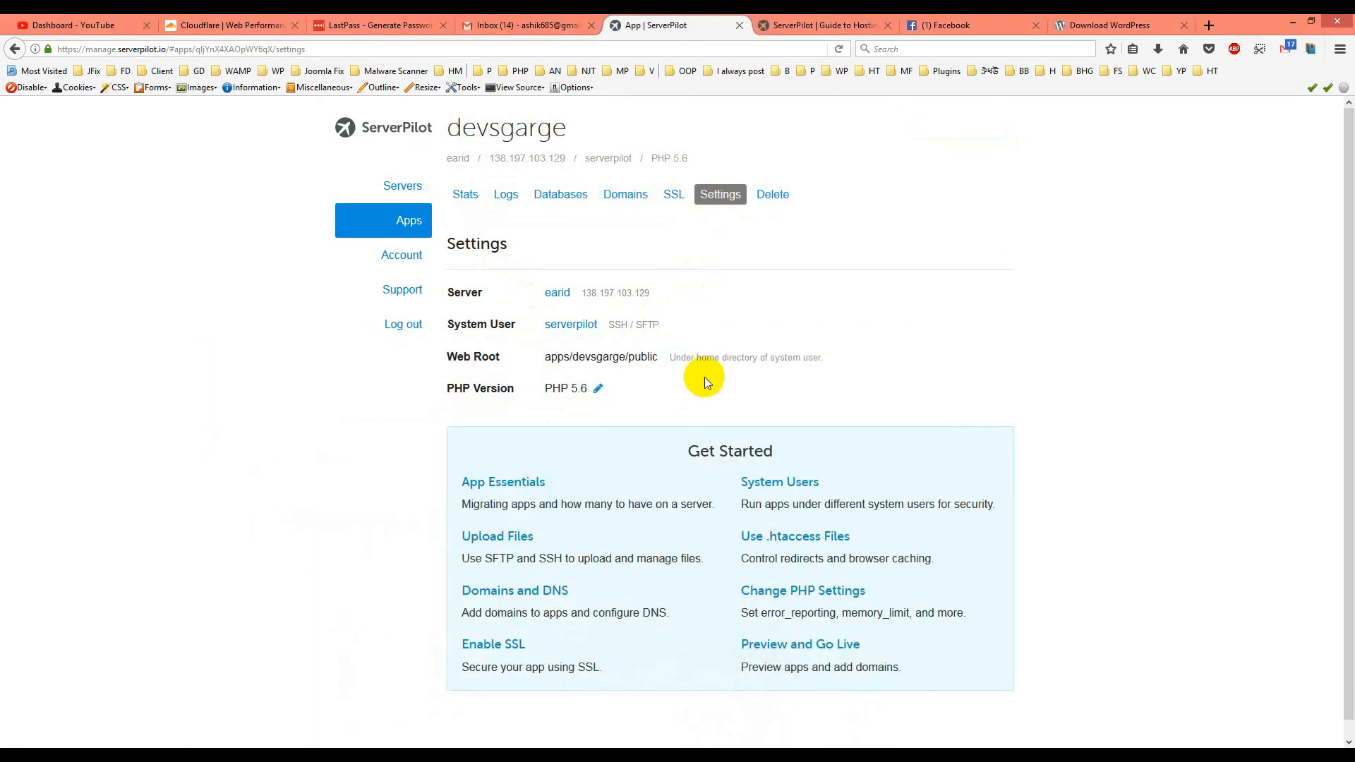
pyautogui.click(625, 193)
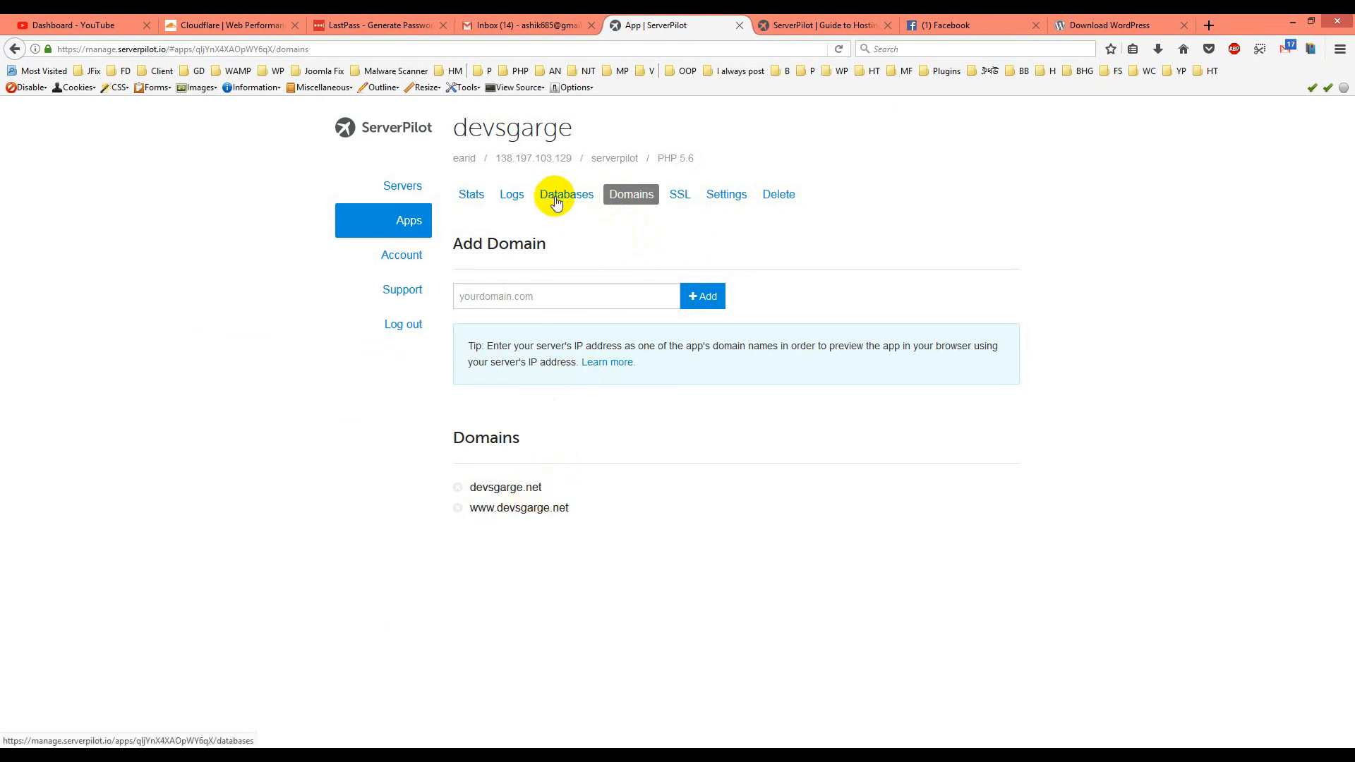
pyautogui.click(566, 194)
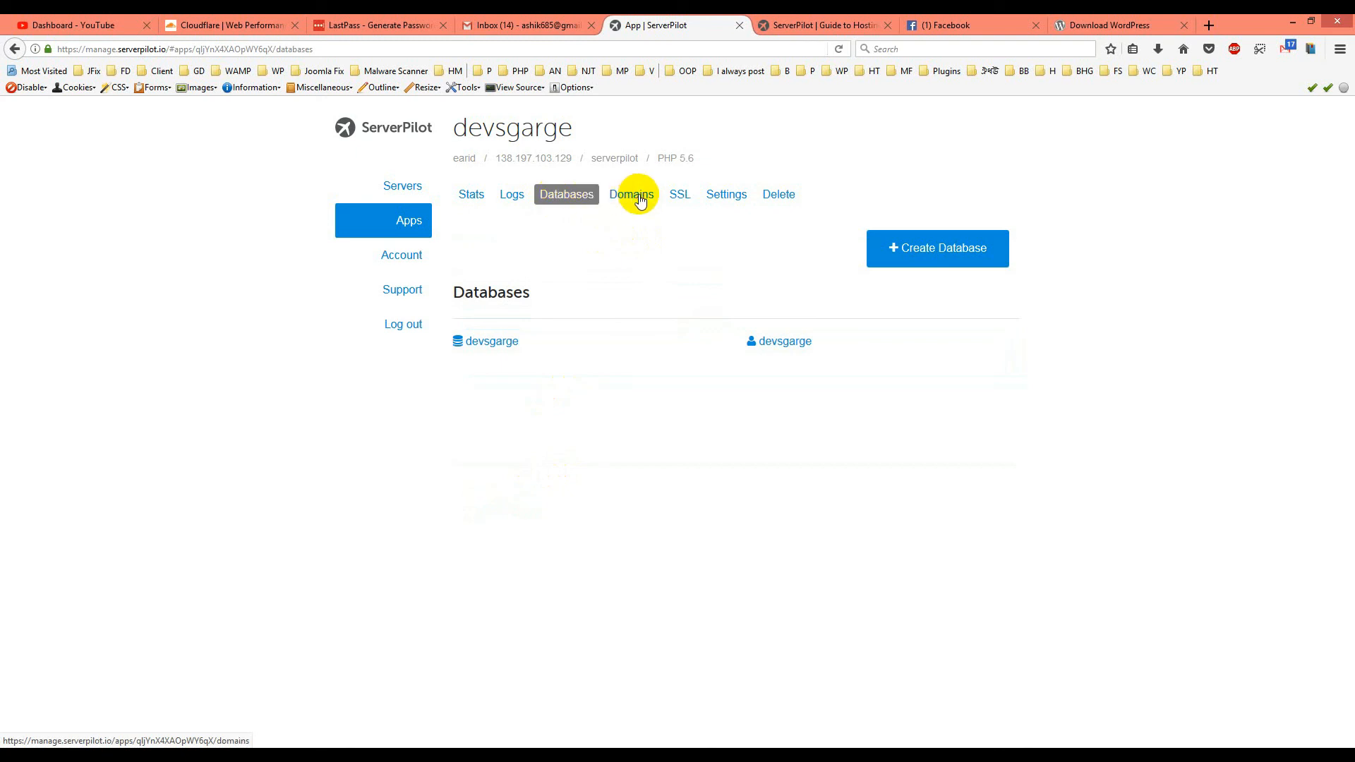
pyautogui.click(631, 194)
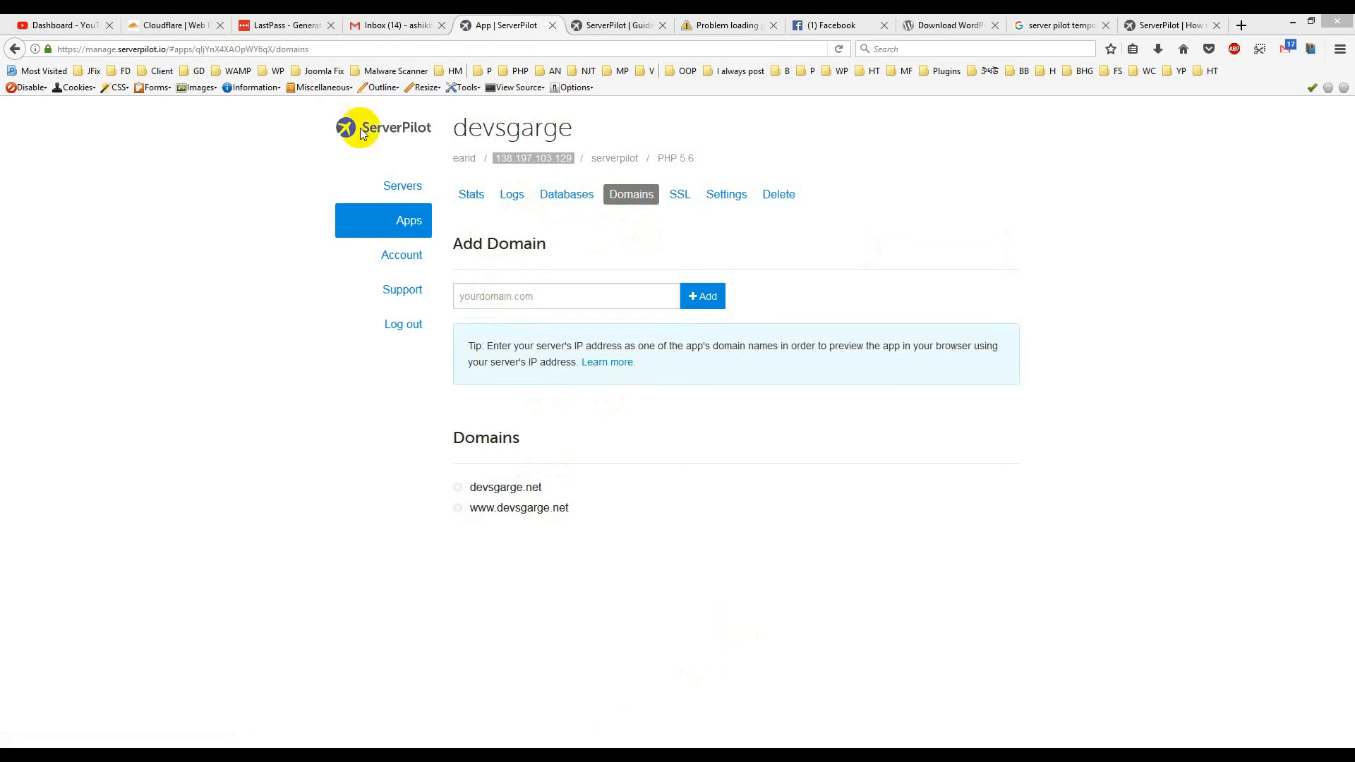
pyautogui.click(408, 220)
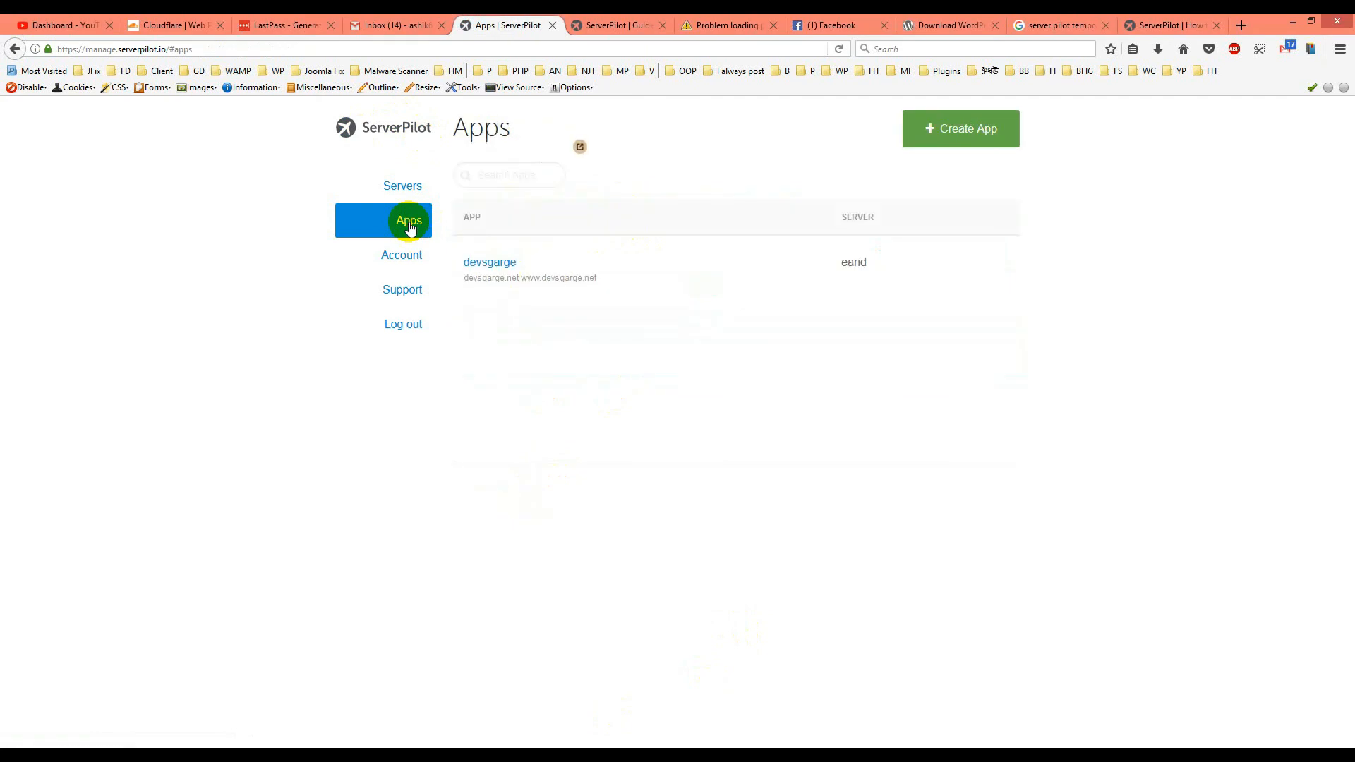
pyautogui.moveTo(959, 128)
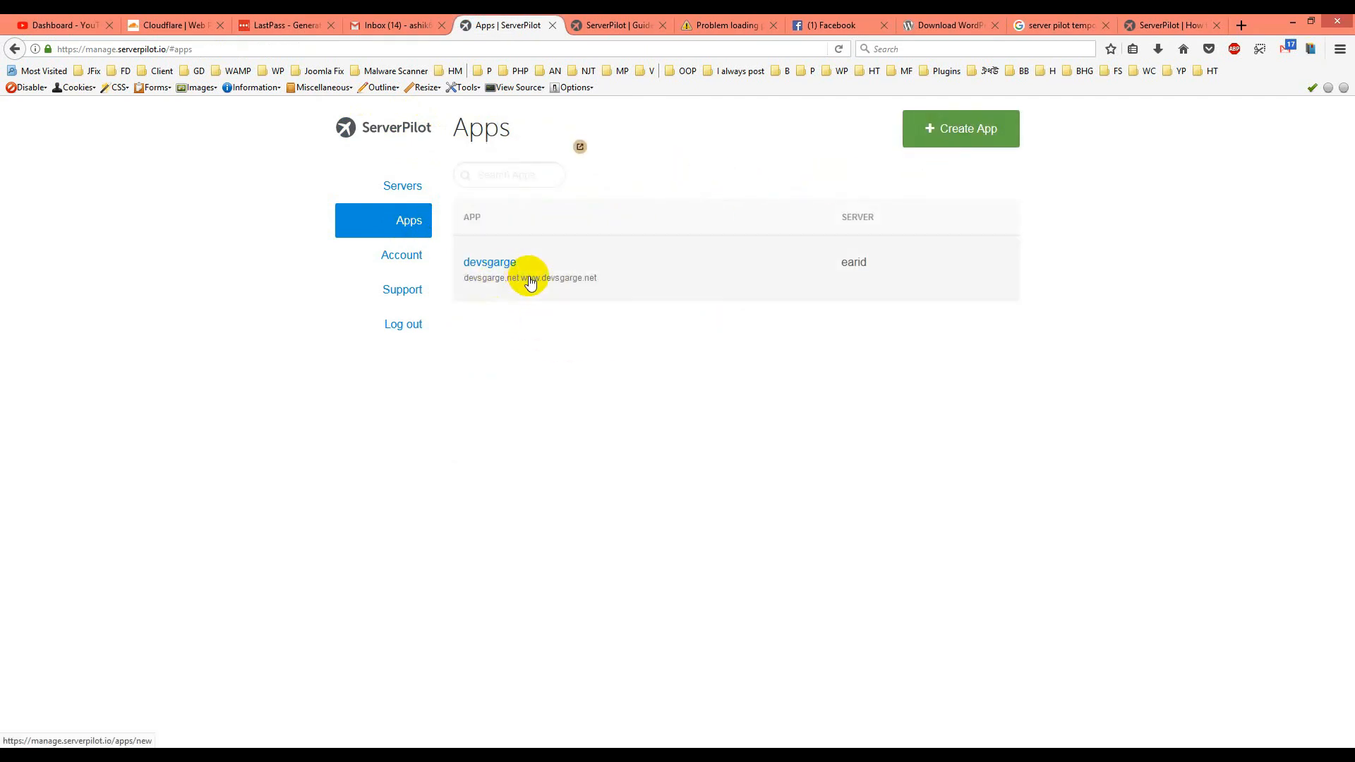
pyautogui.click(489, 261)
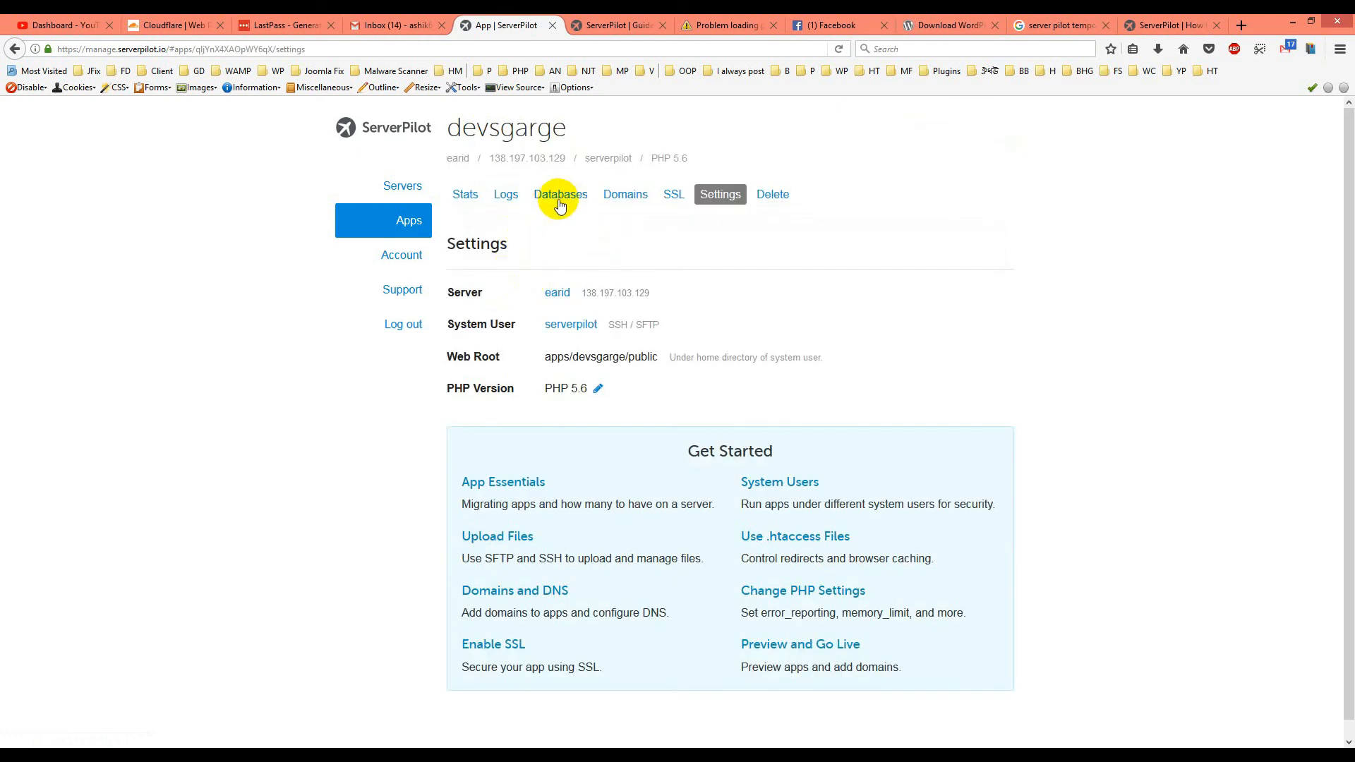
pyautogui.click(560, 194)
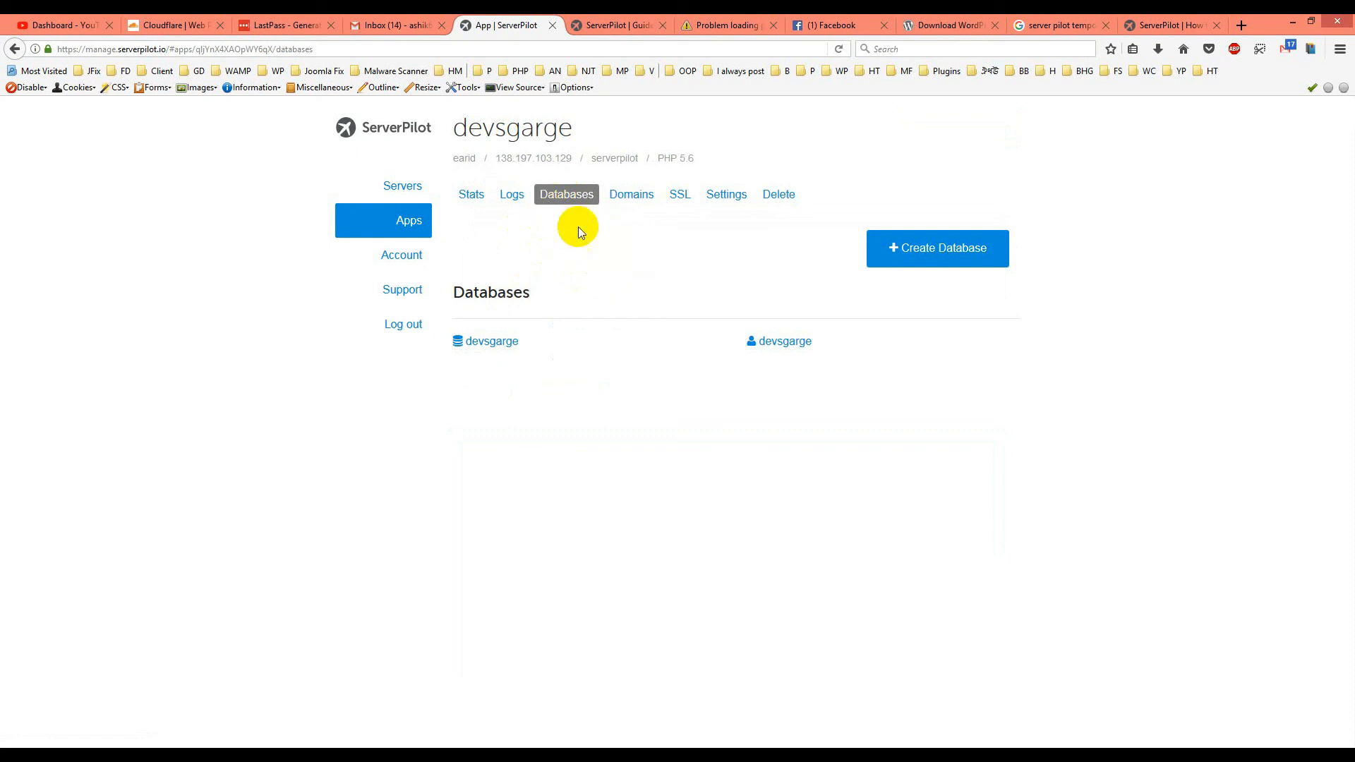
pyautogui.moveTo(716, 228)
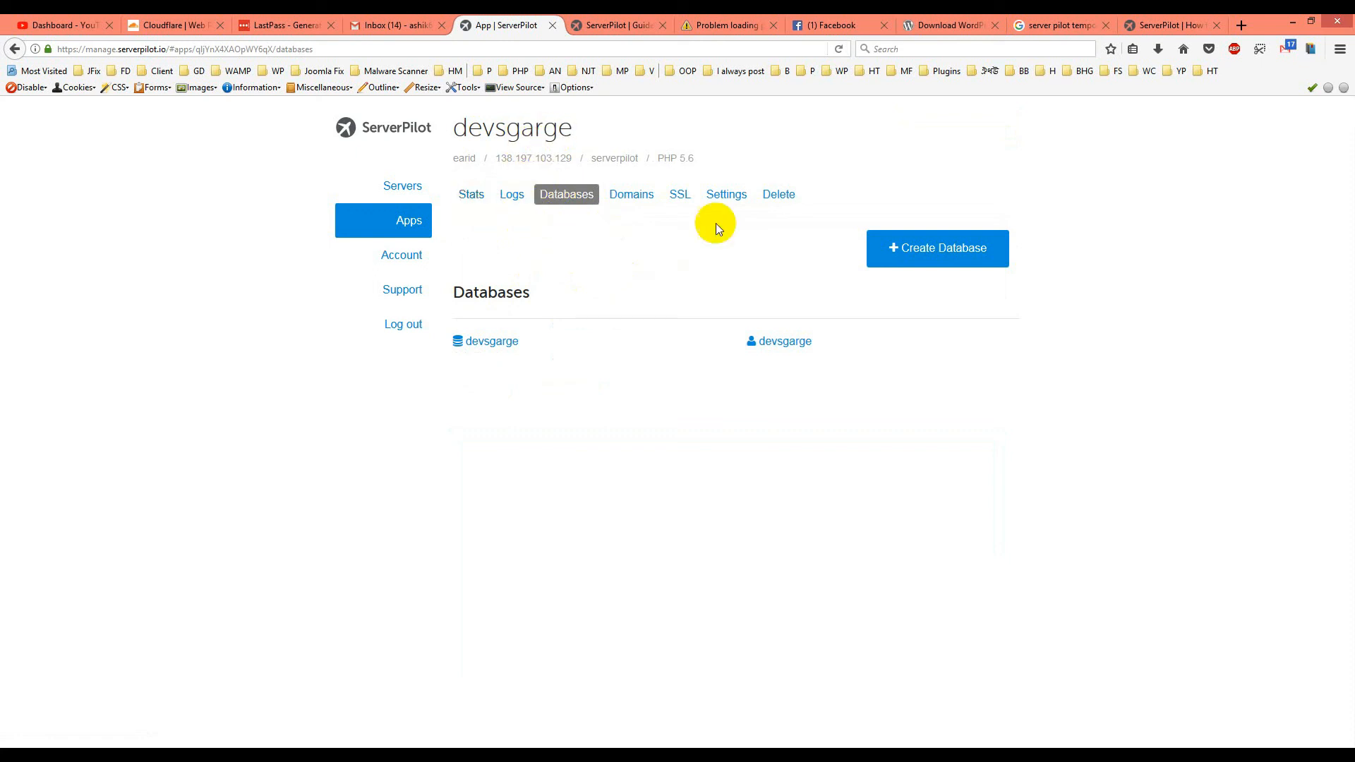
pyautogui.moveTo(724, 193)
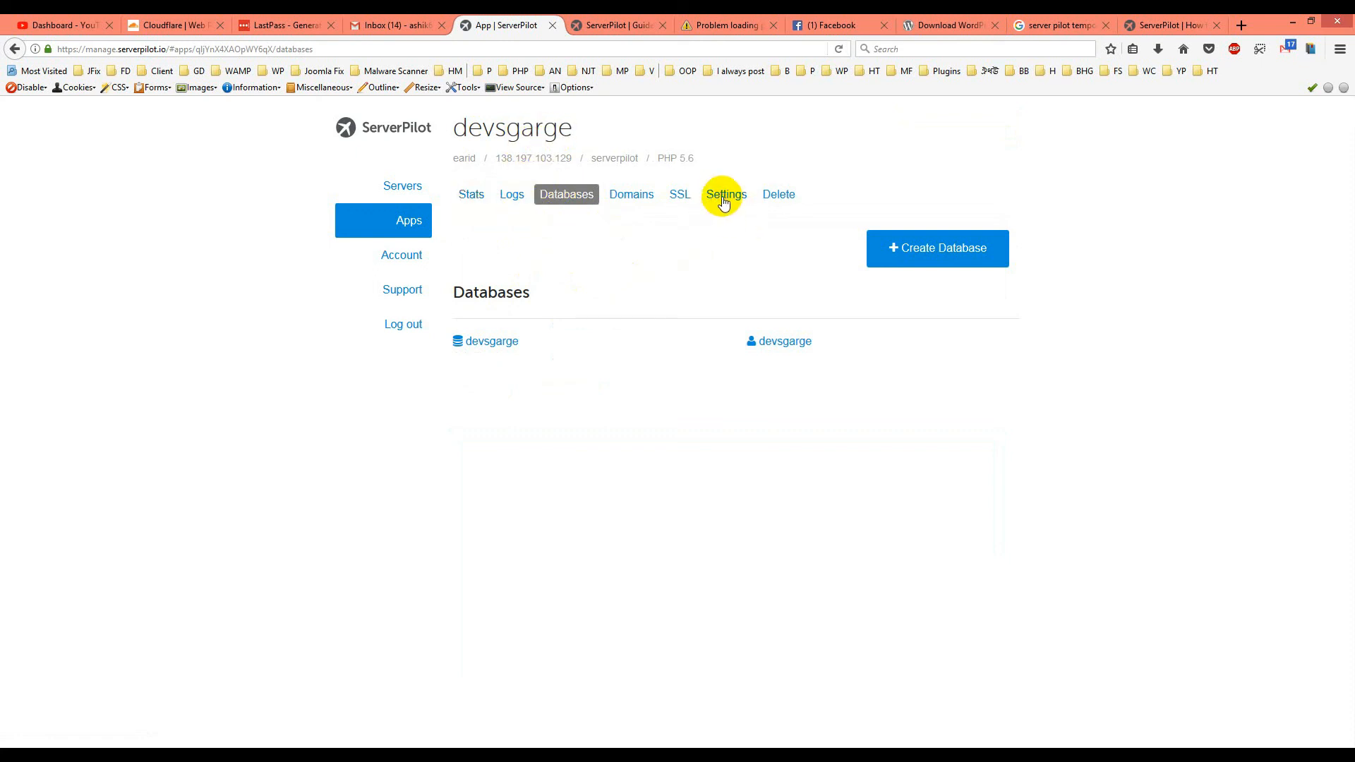
pyautogui.click(724, 194)
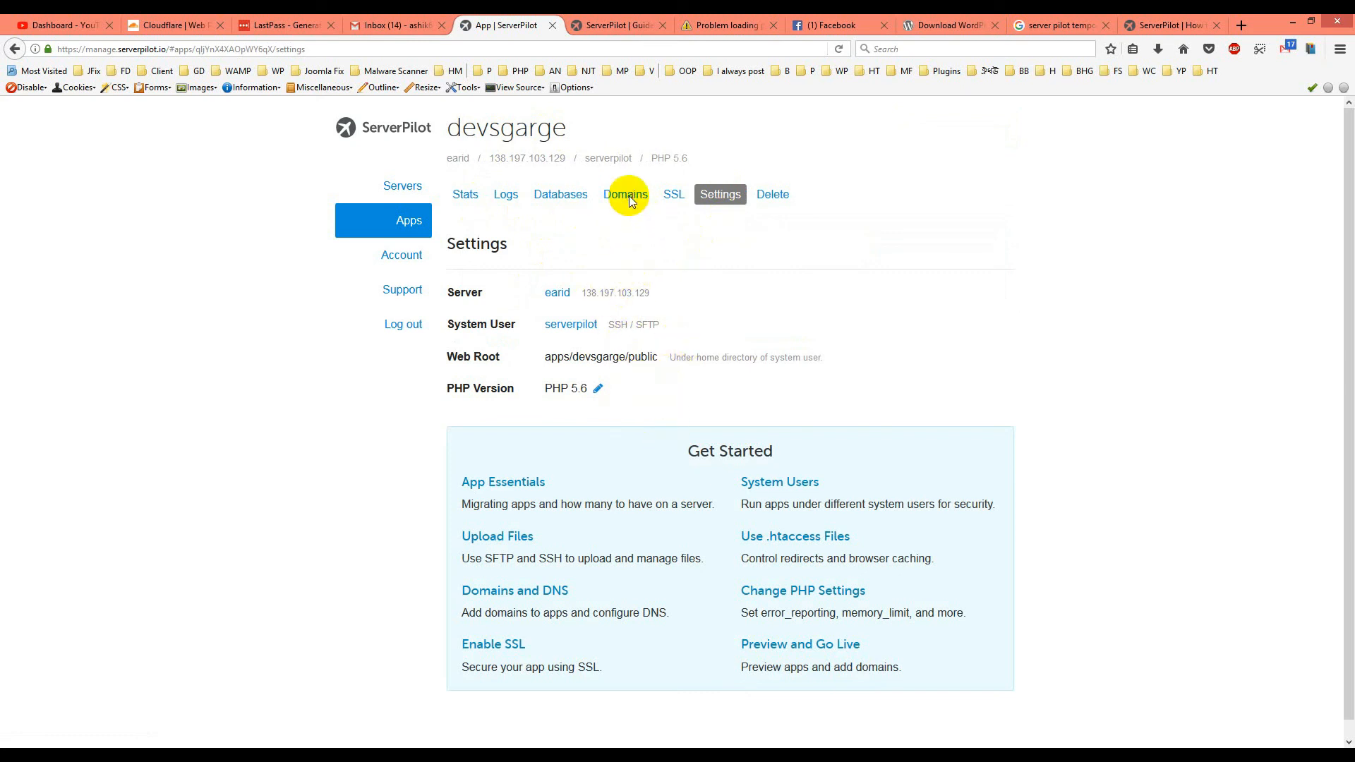
pyautogui.click(626, 193)
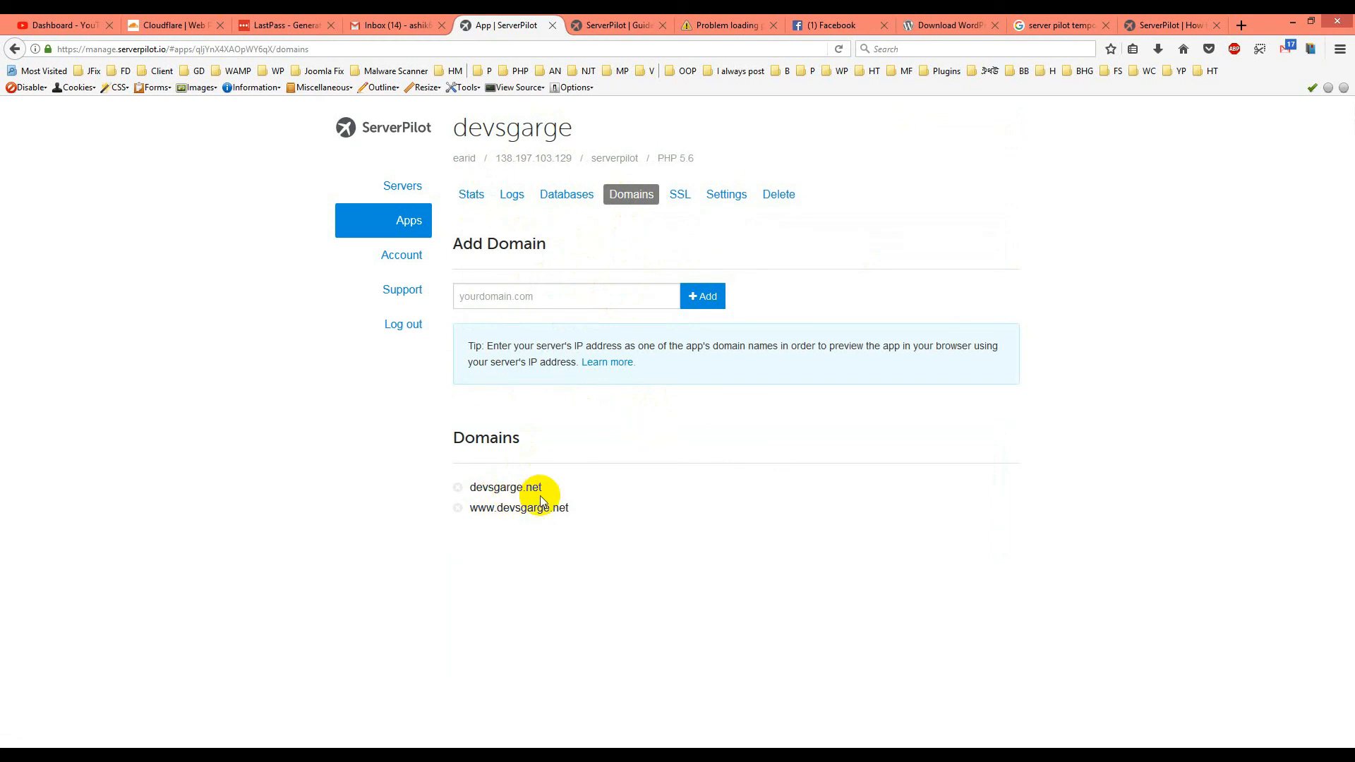
pyautogui.moveTo(569, 165)
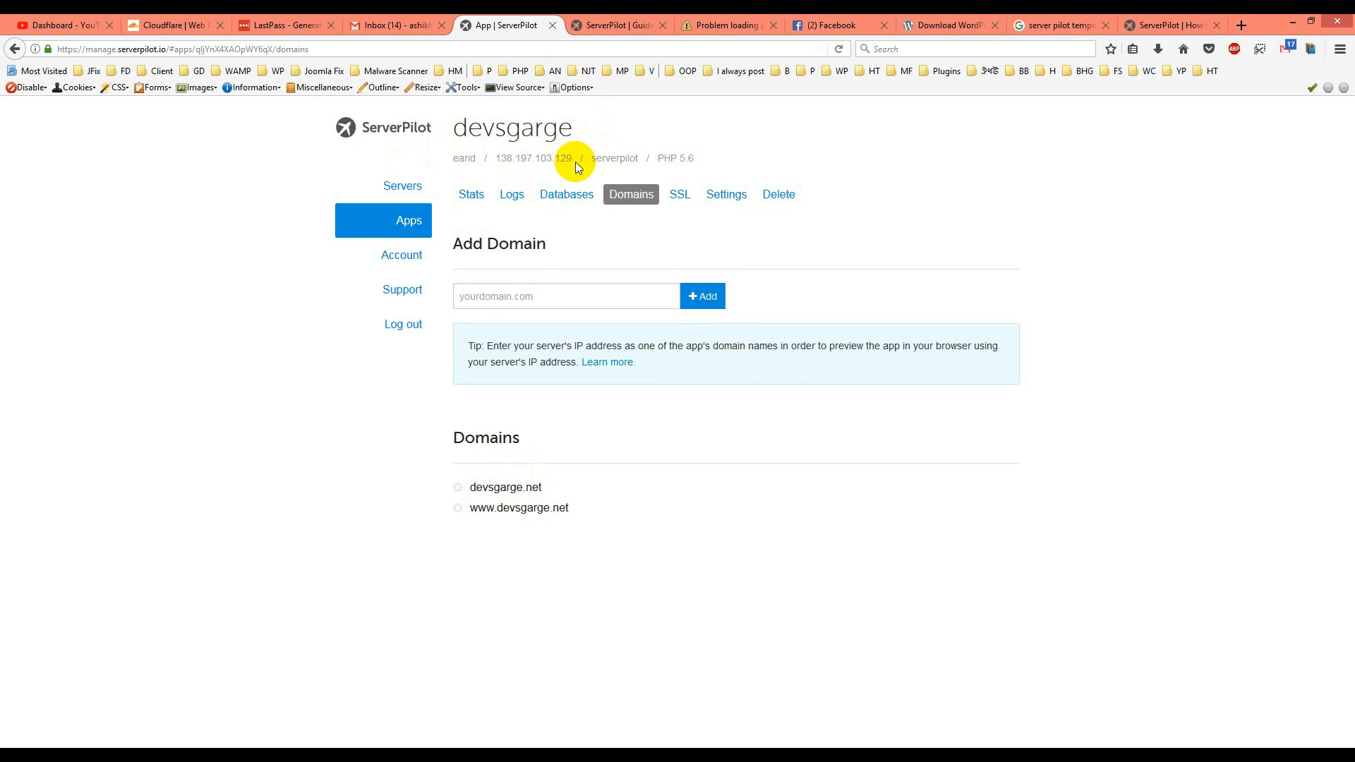
pyautogui.moveTo(490, 164)
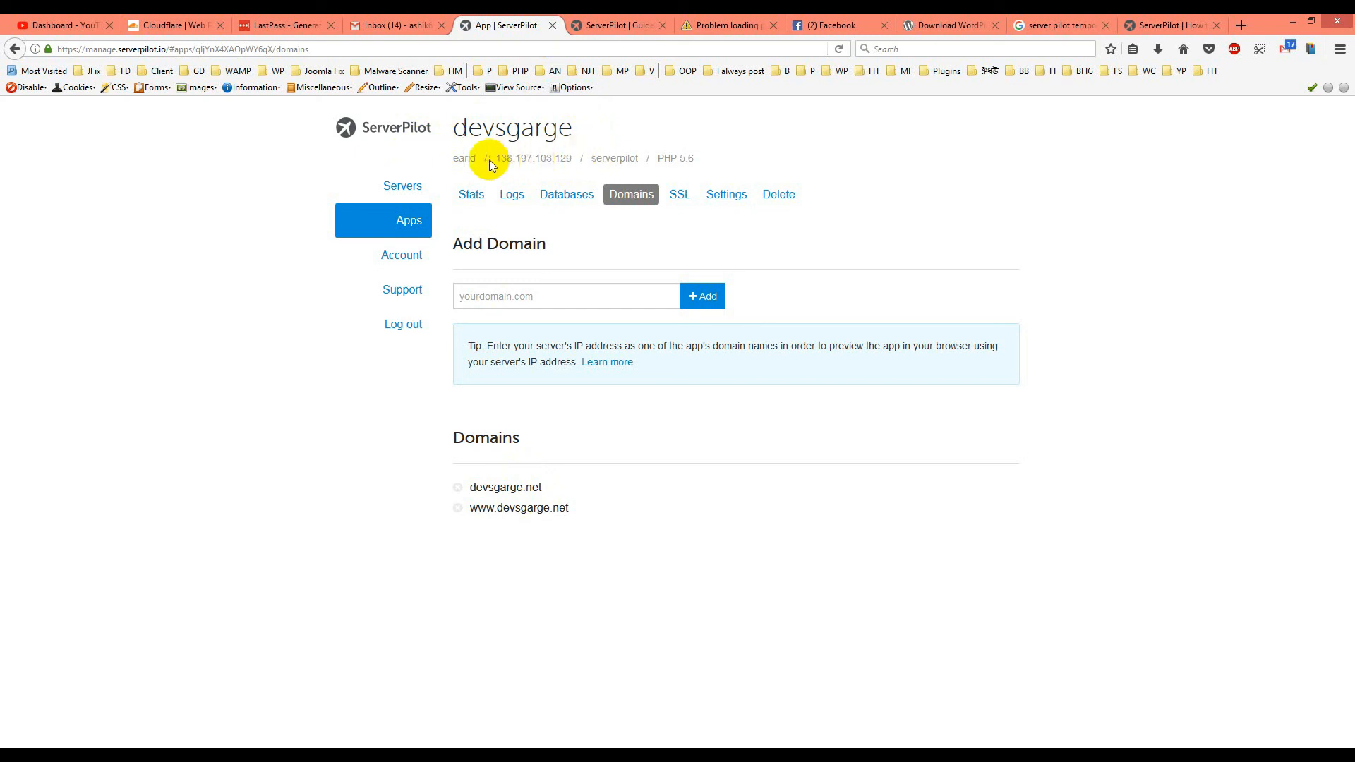
pyautogui.moveTo(578, 165)
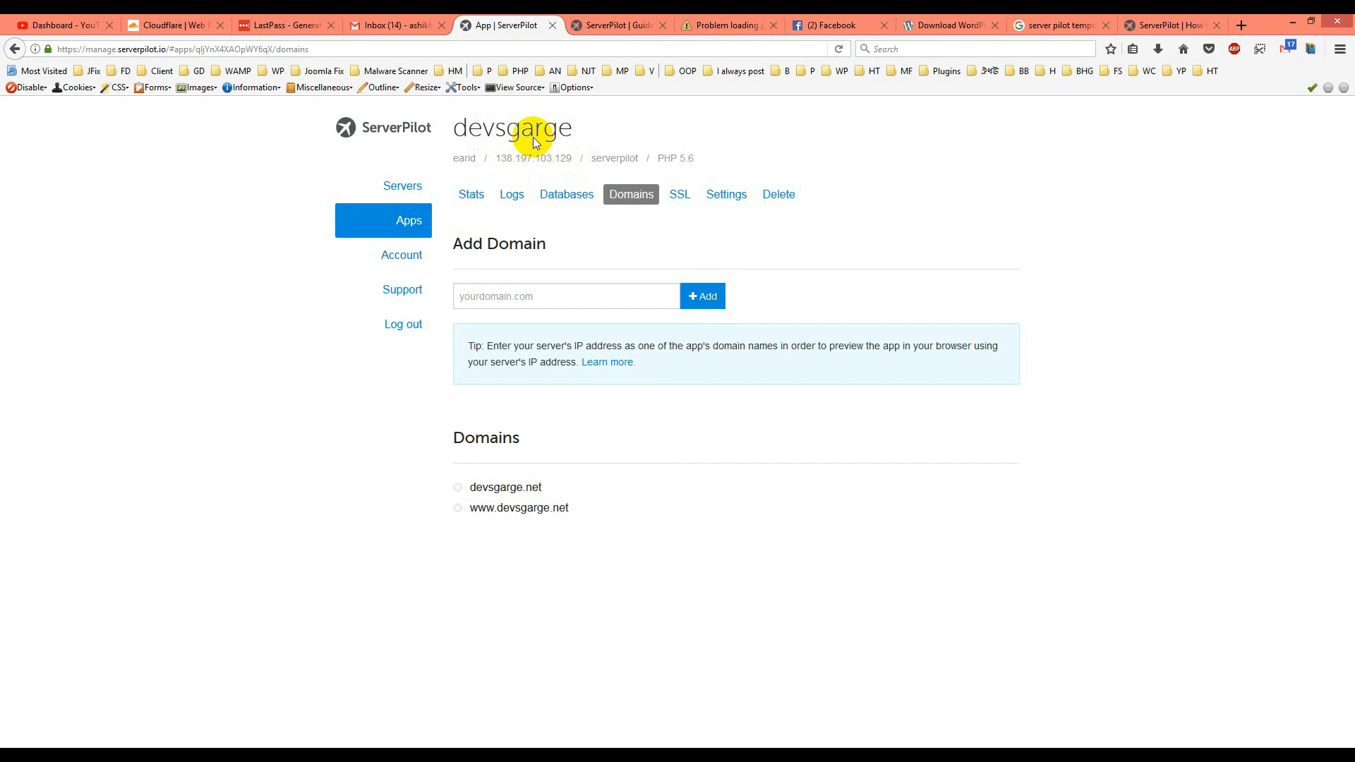
pyautogui.moveTo(536, 142)
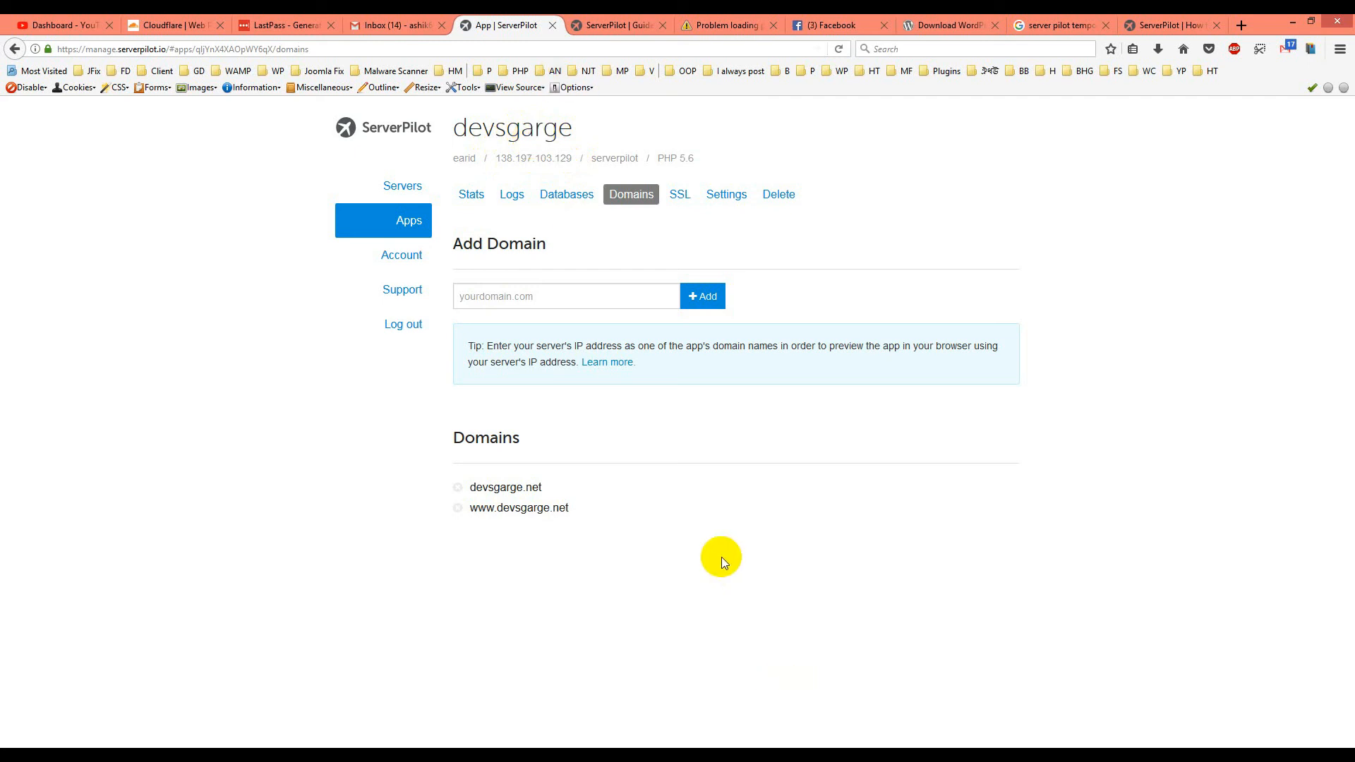
pyautogui.moveTo(720, 559)
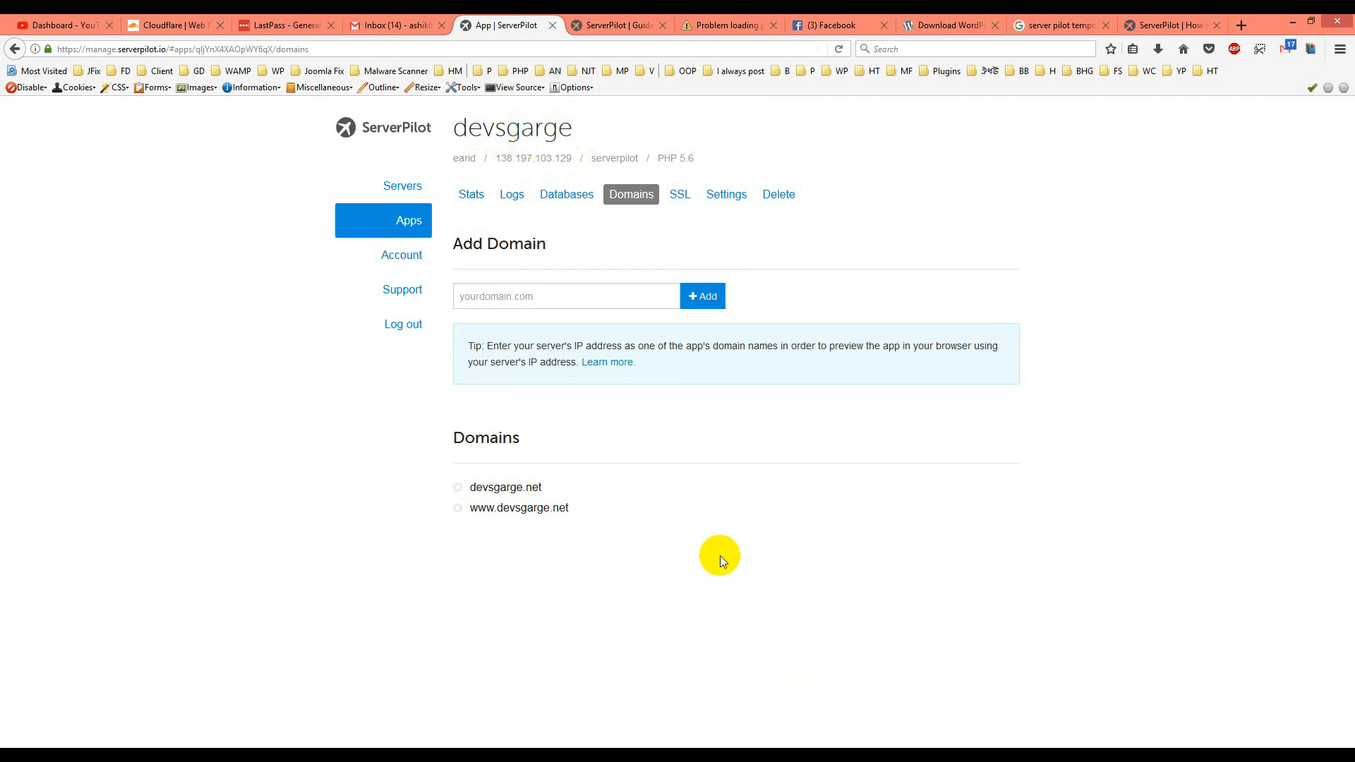
pyautogui.moveTo(419, 140)
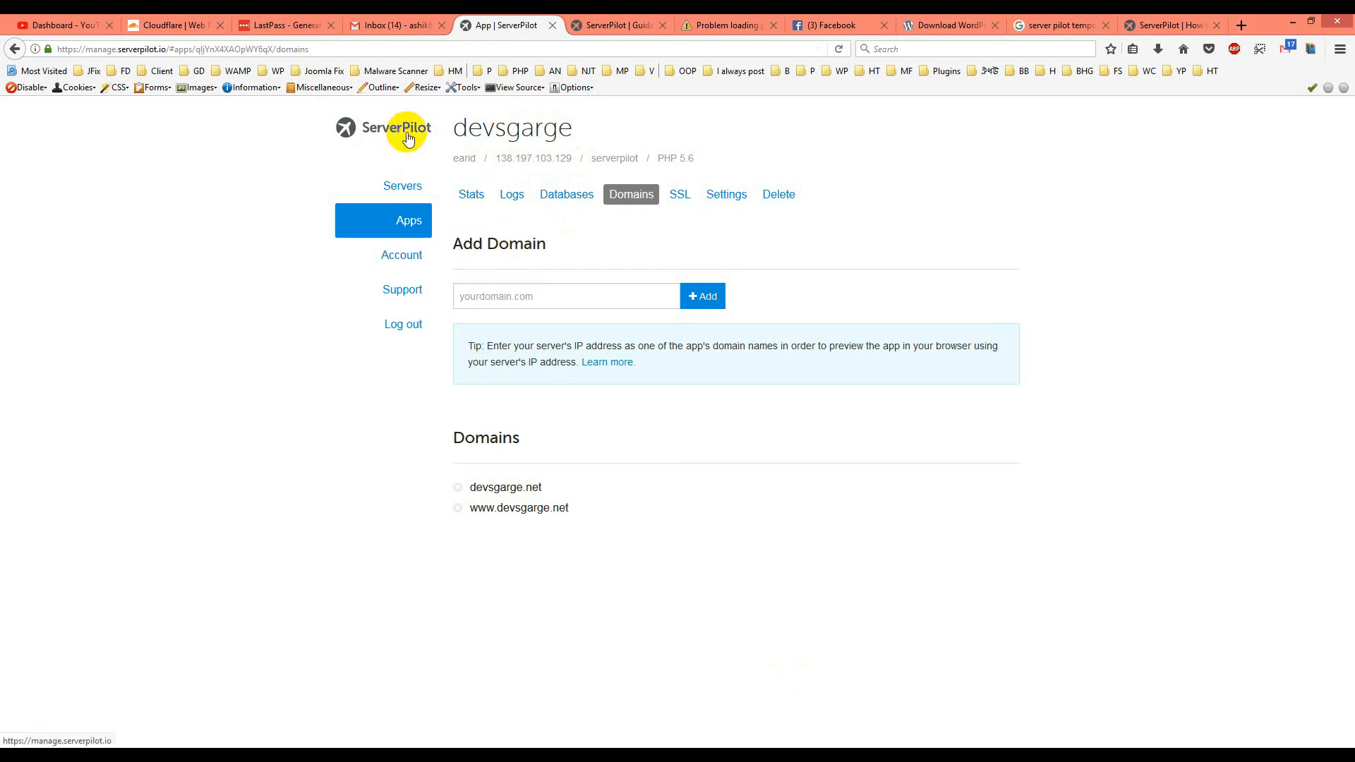
pyautogui.moveTo(432, 136)
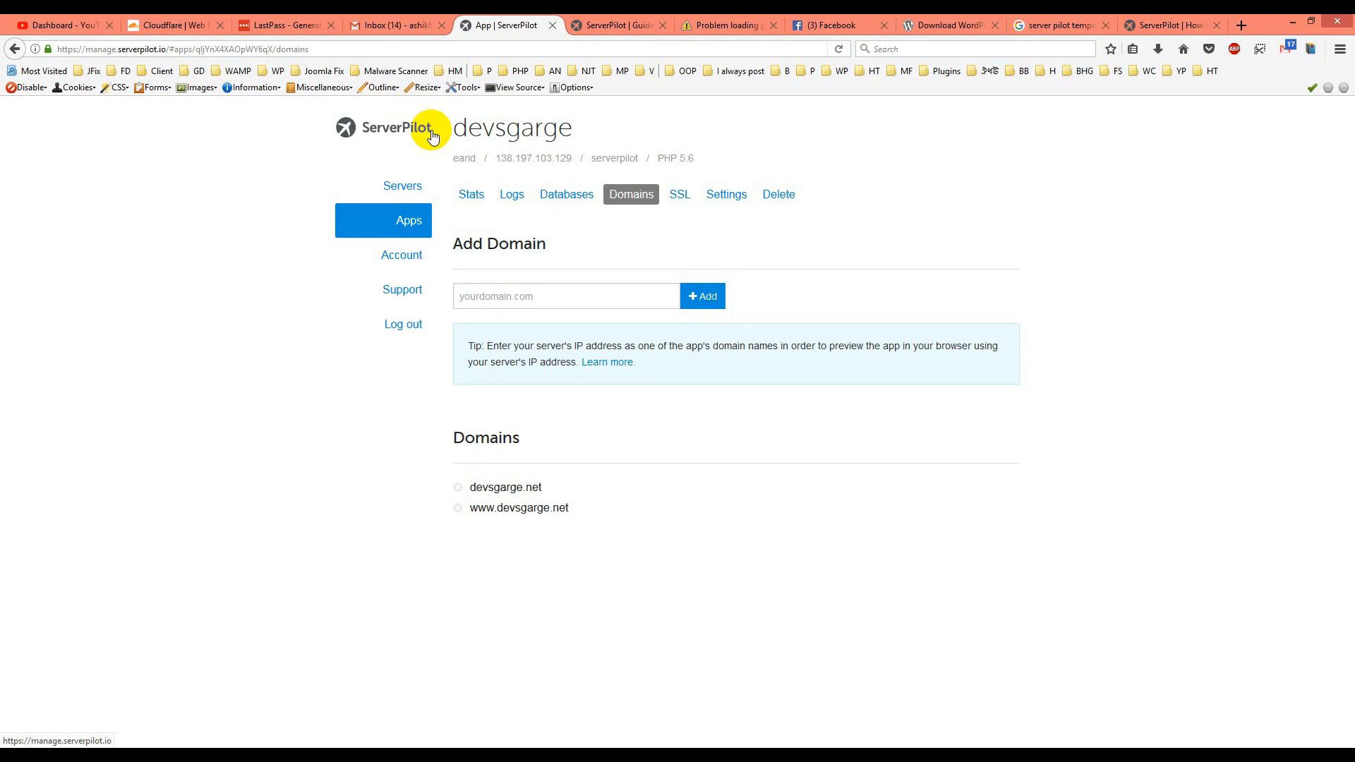
pyautogui.moveTo(495, 153)
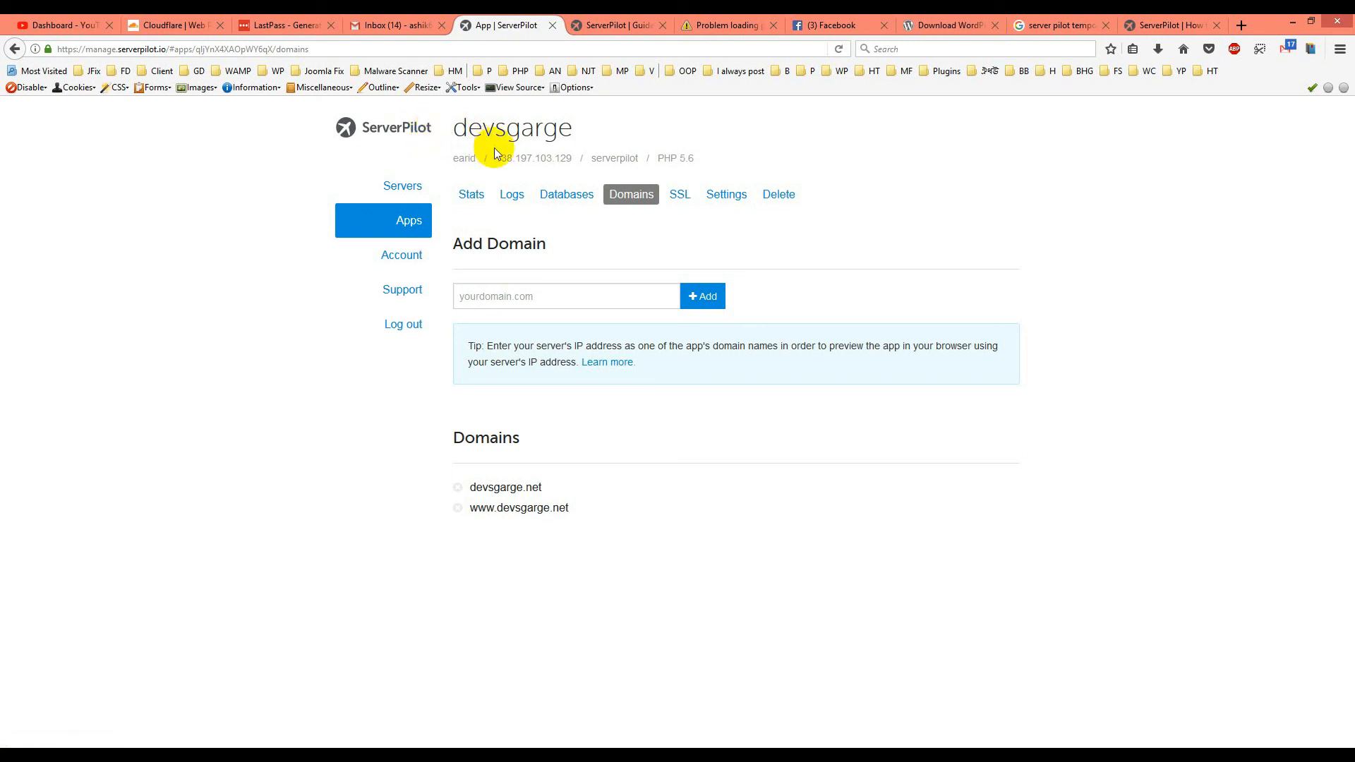